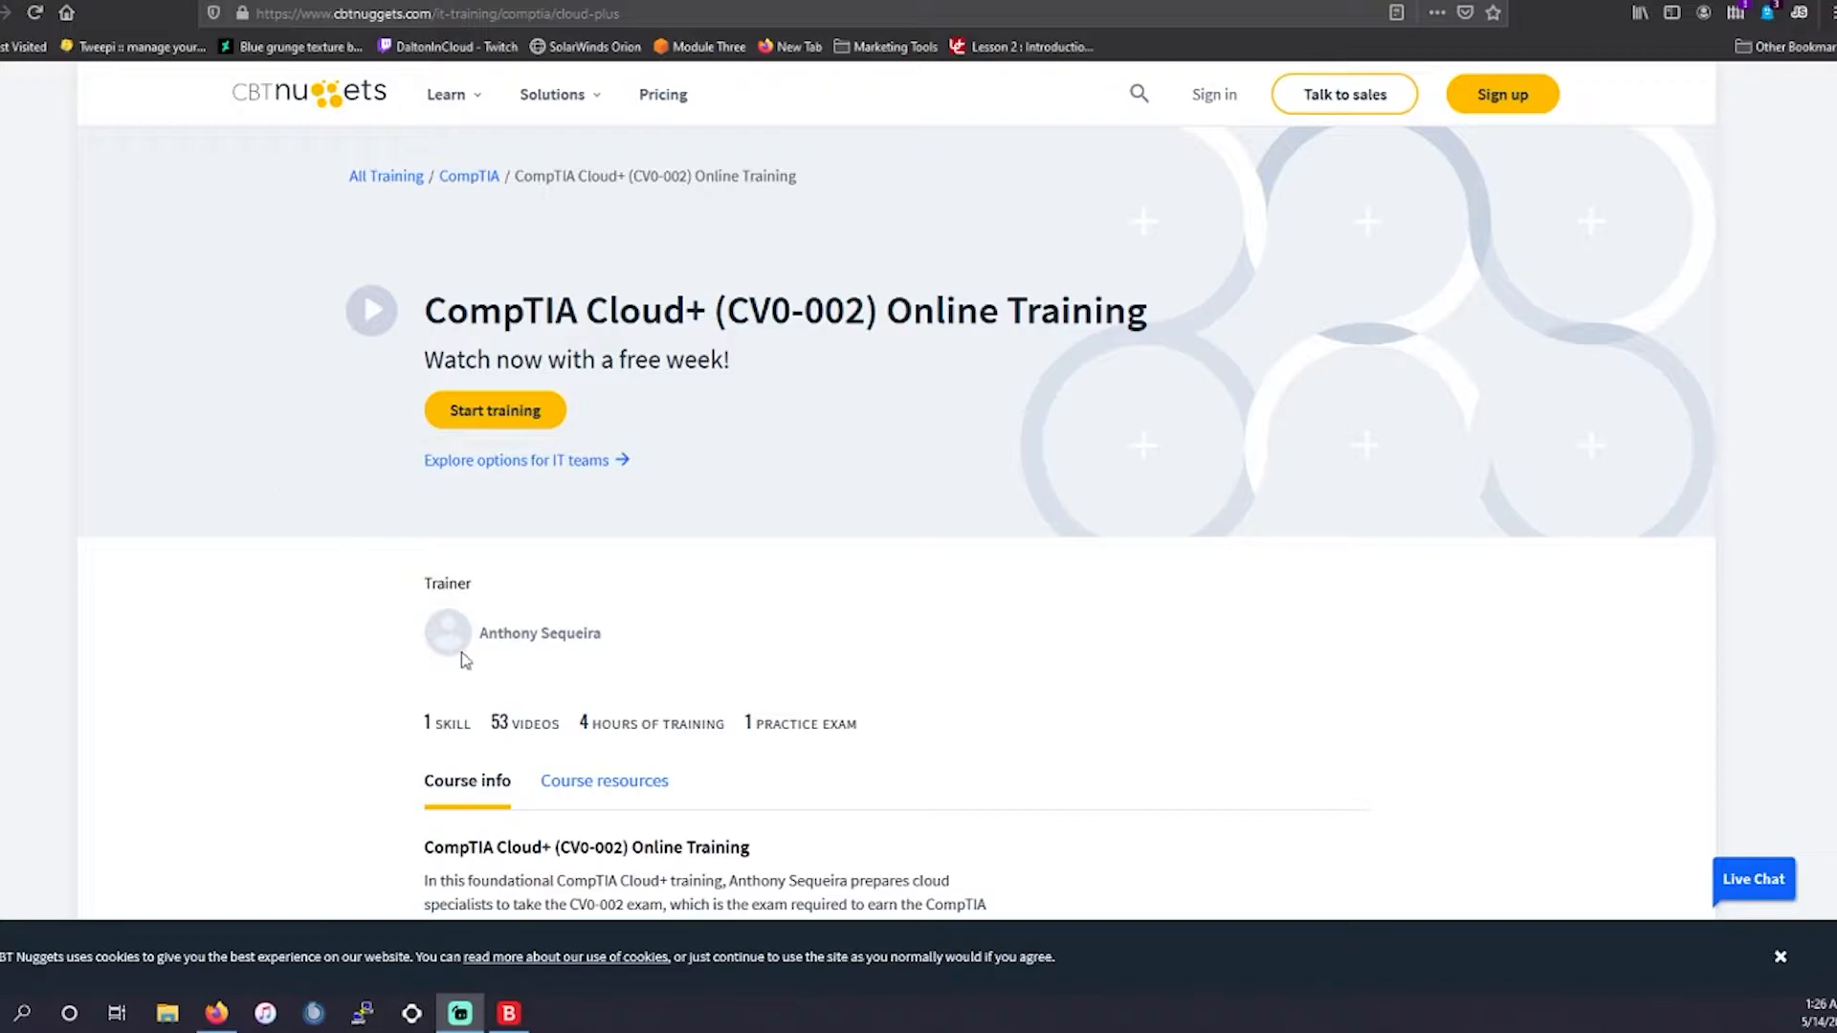
Highlight the trainer's name and scroll down the Cloud+ course page.
{"action": "double_click", "coordinate": [539, 633]}
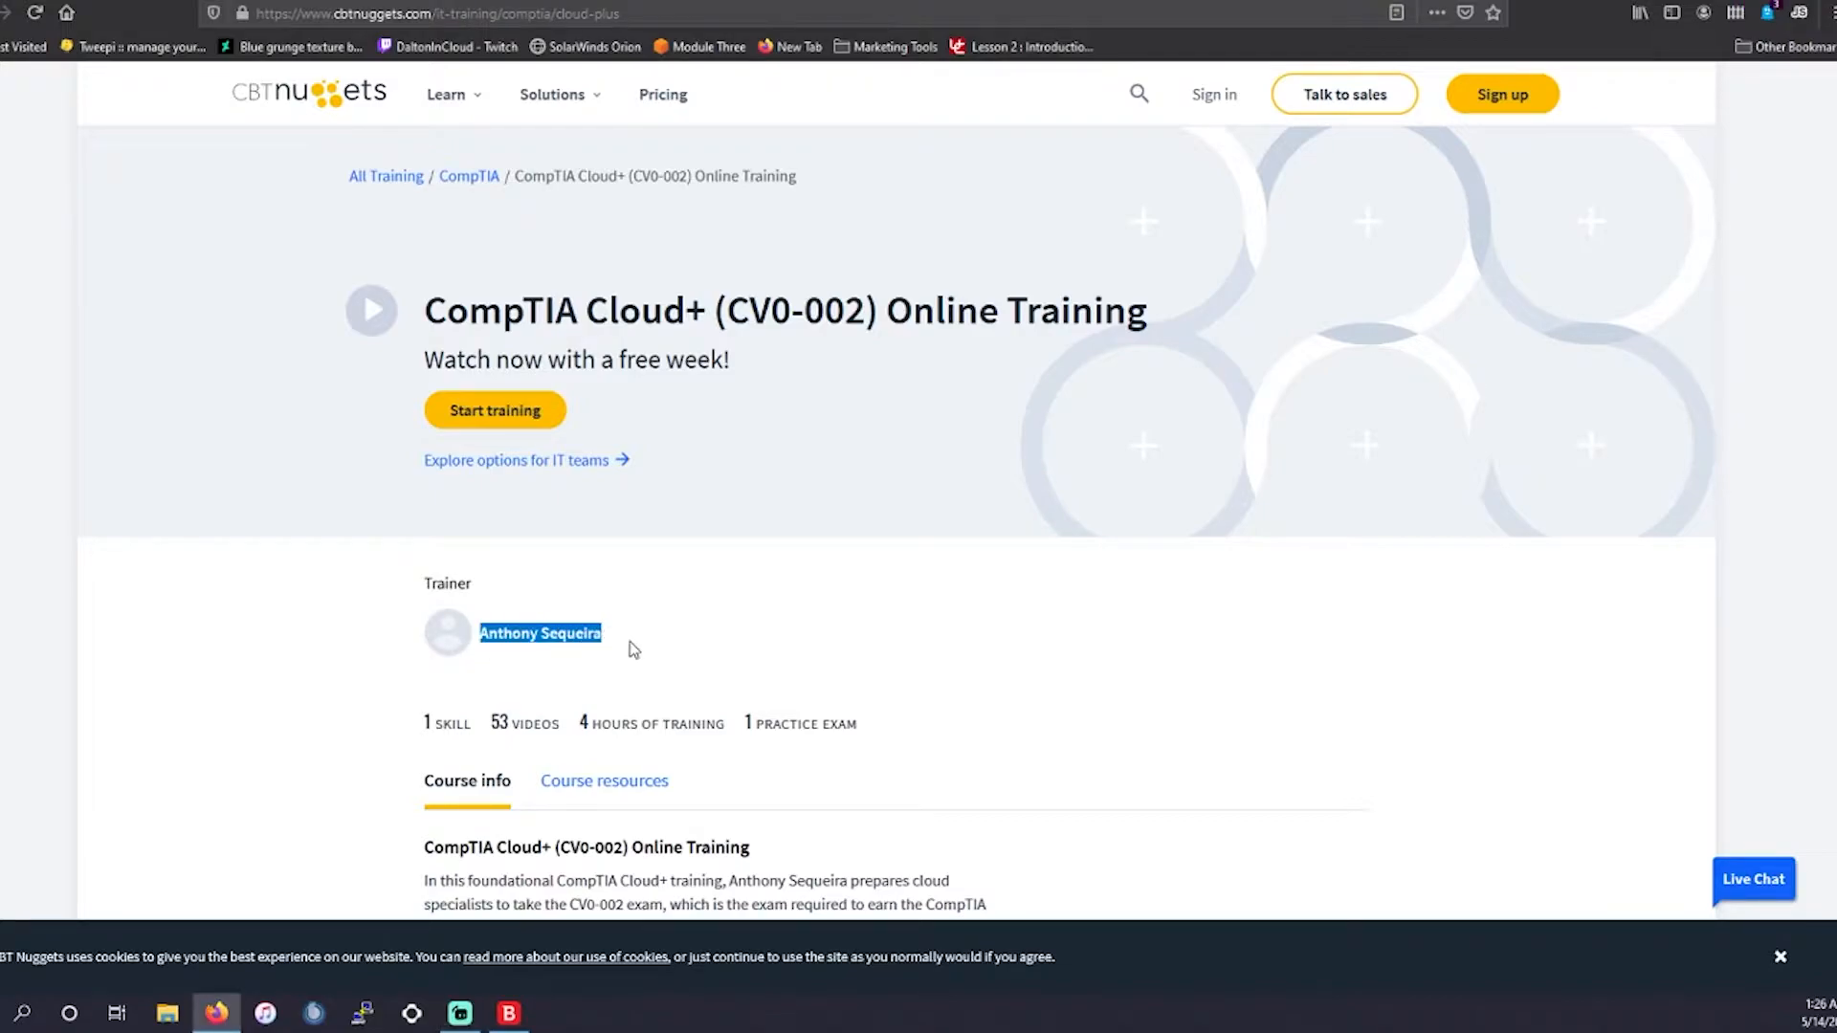
{"action": "mouse_move", "coordinate": [408, 628]}
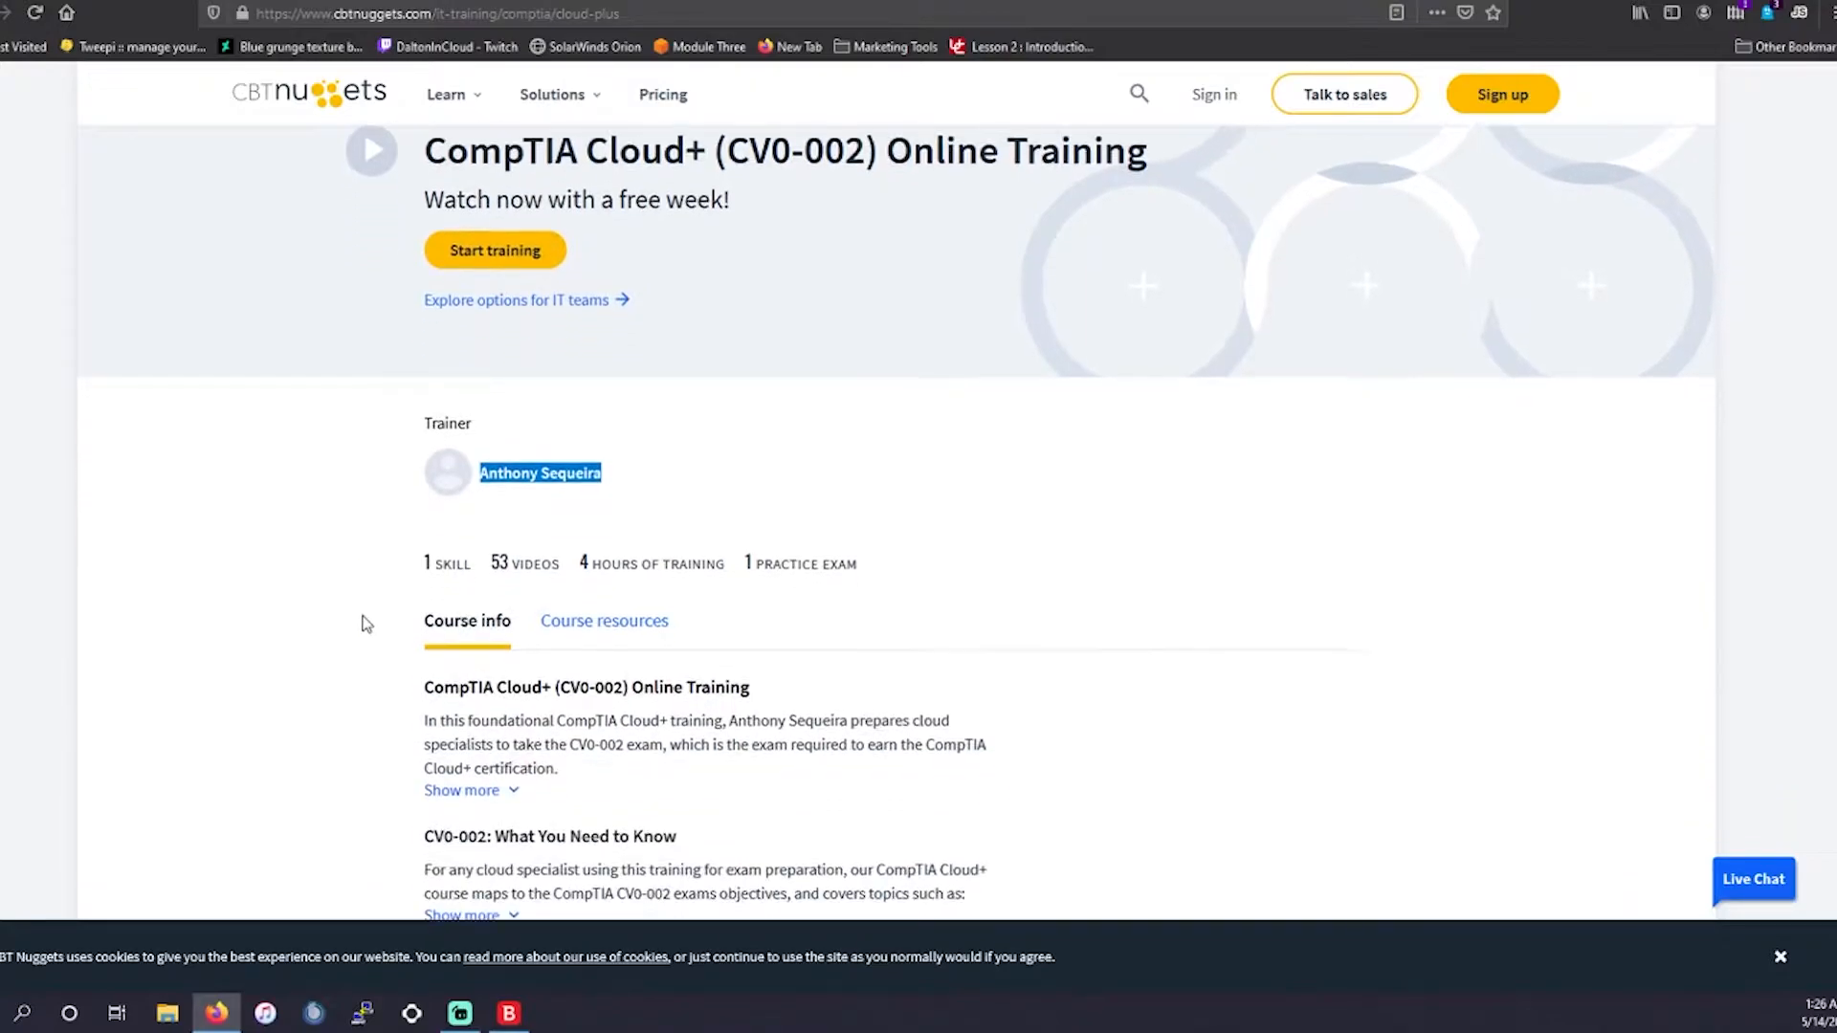
{"action": "scroll", "scroll_direction": "down", "scroll_amount": 3}
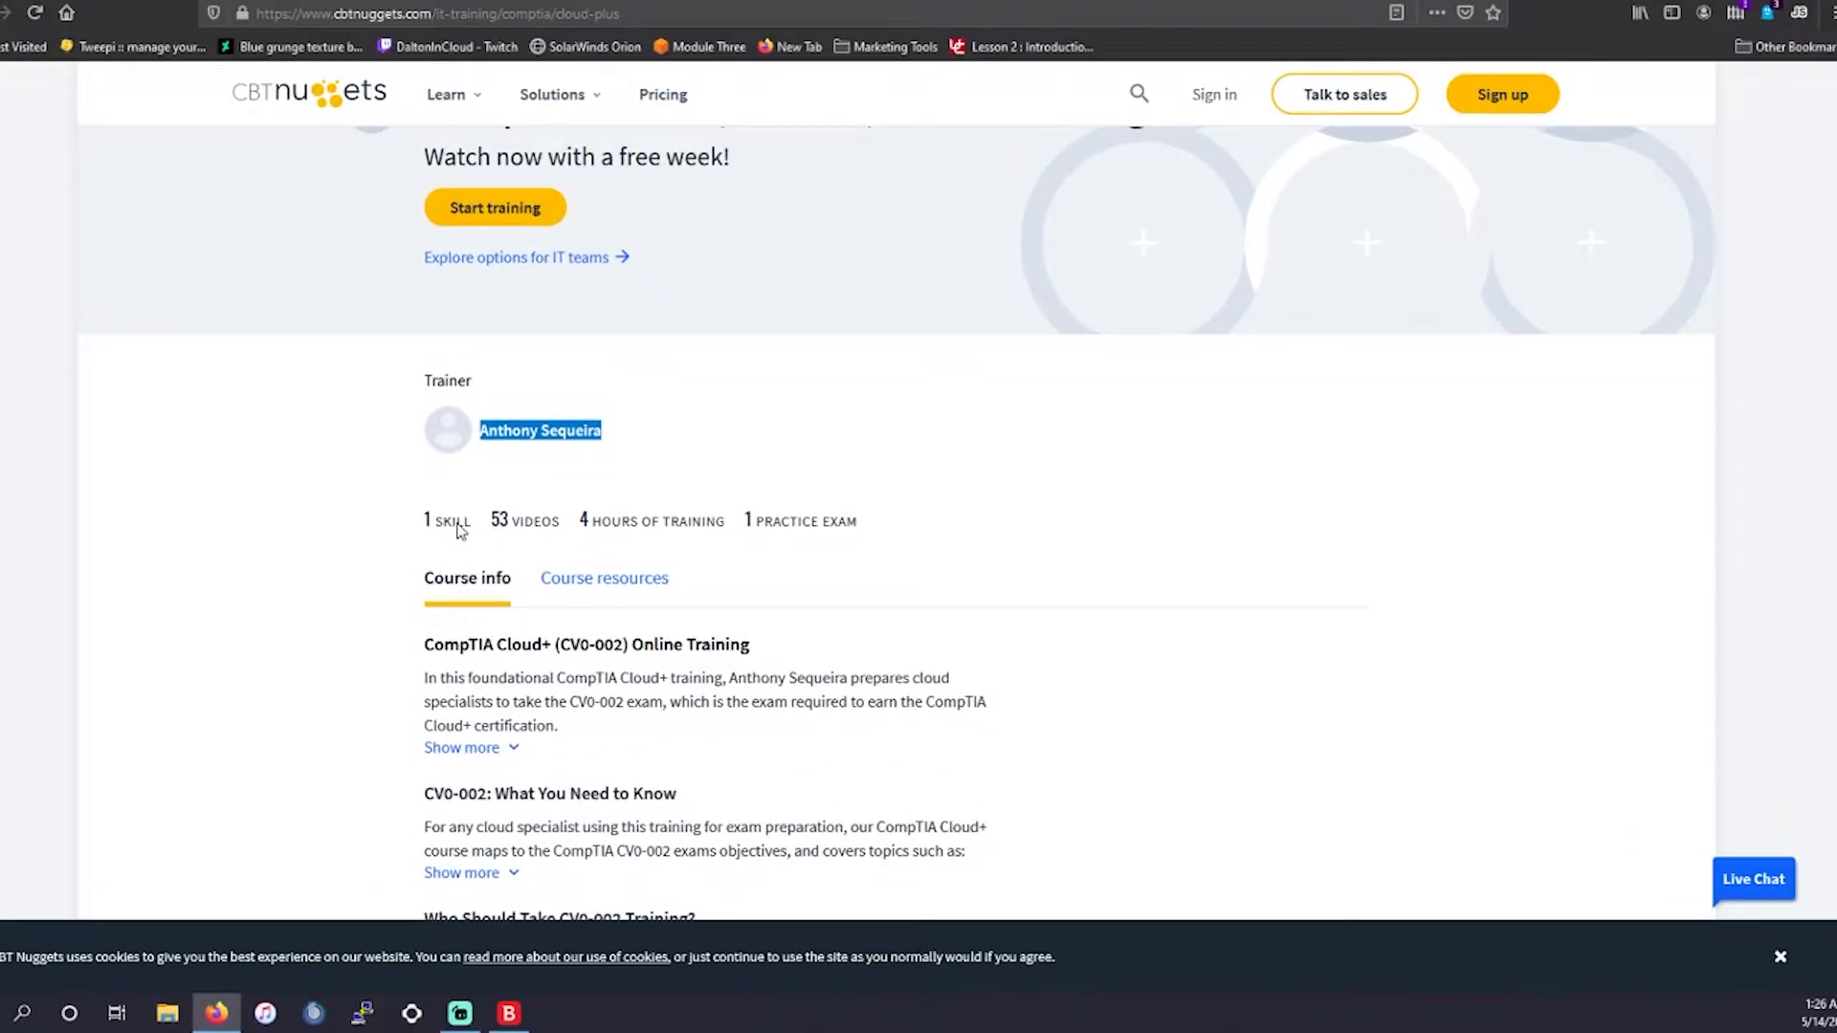
{"action": "mouse_move", "coordinate": [449, 544]}
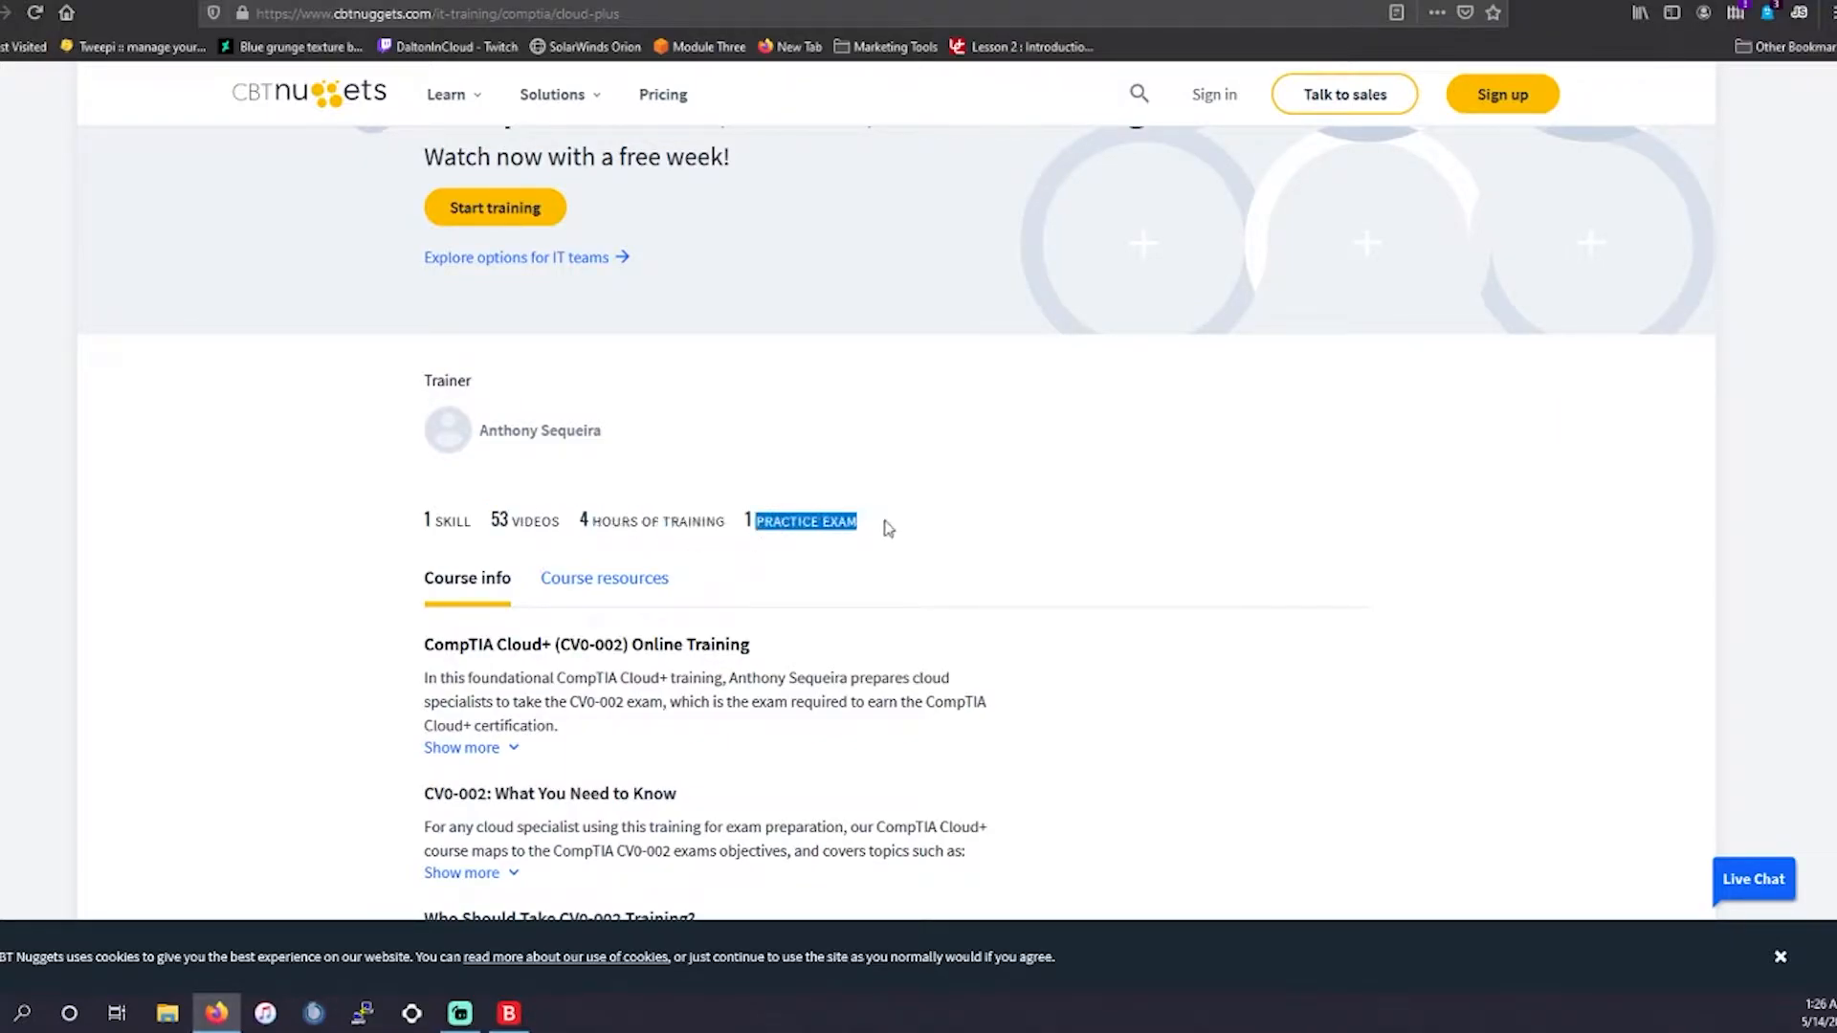
{"action": "scroll", "scroll_direction": "down", "scroll_amount": 3}
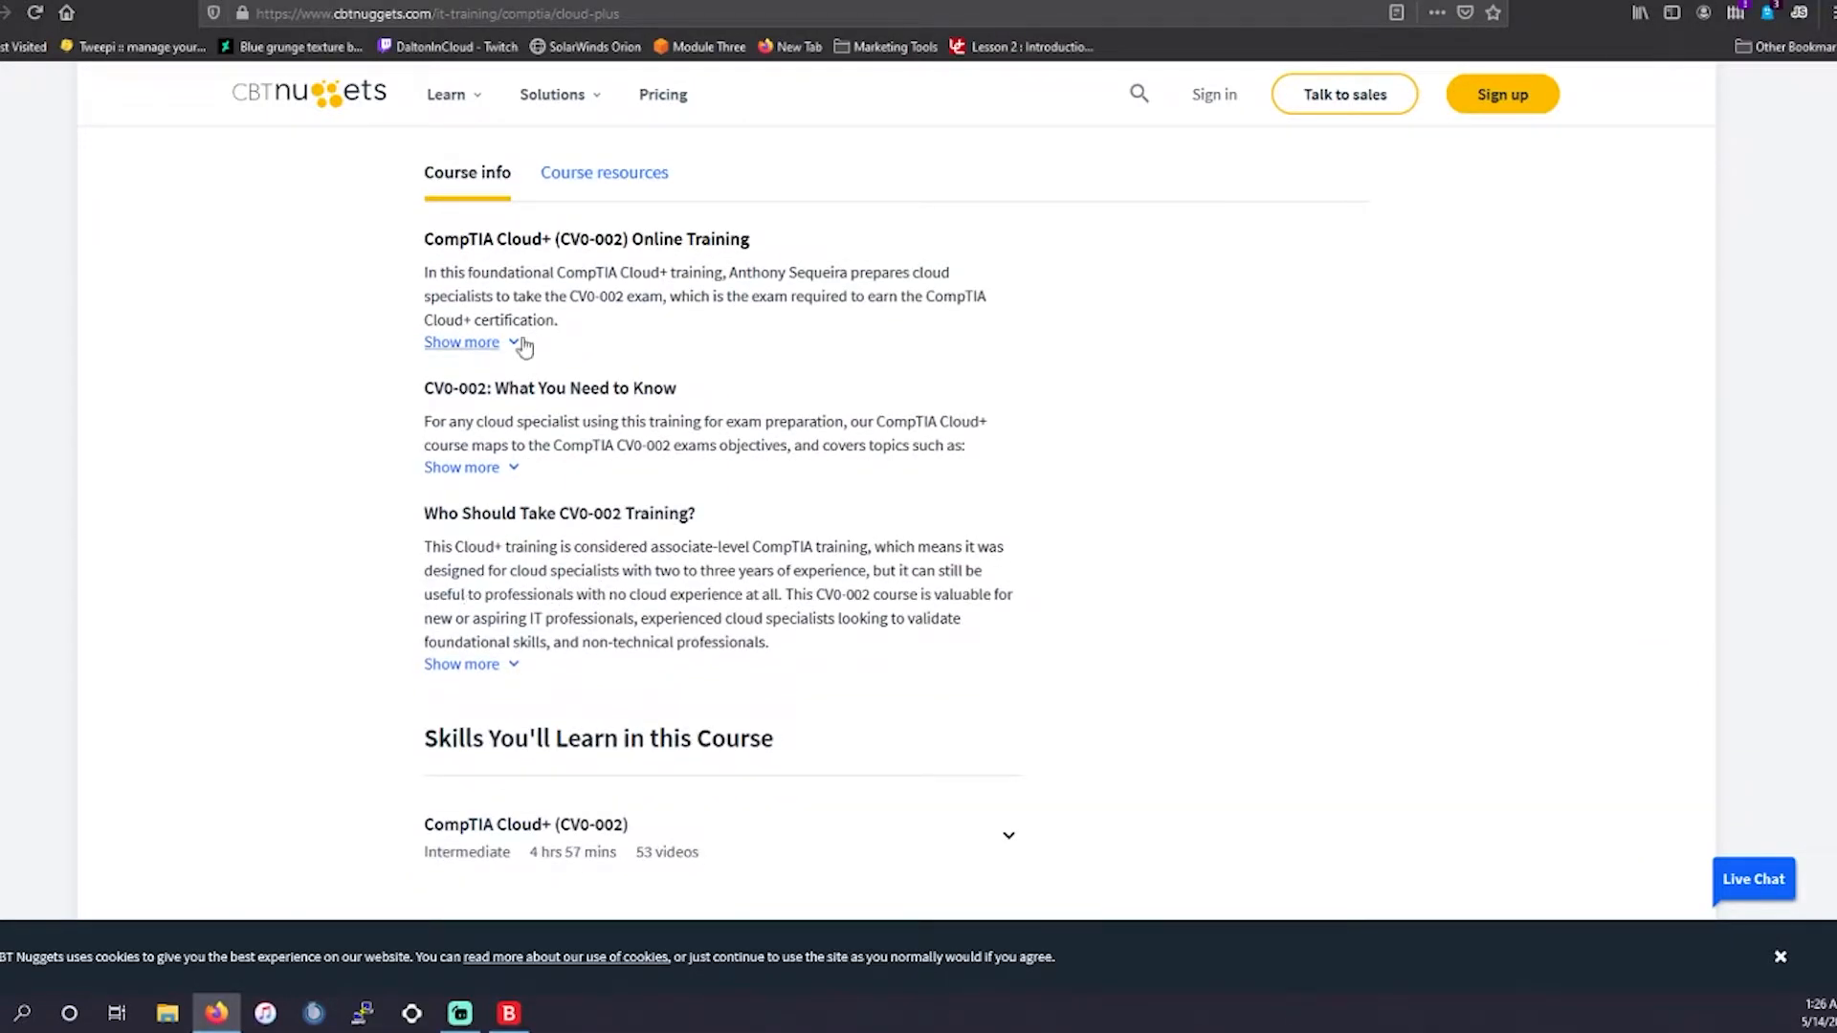
Expand the course description and review the skill outline, configuration and deployment through troubleshooting.
{"action": "left_click", "coordinate": [460, 343]}
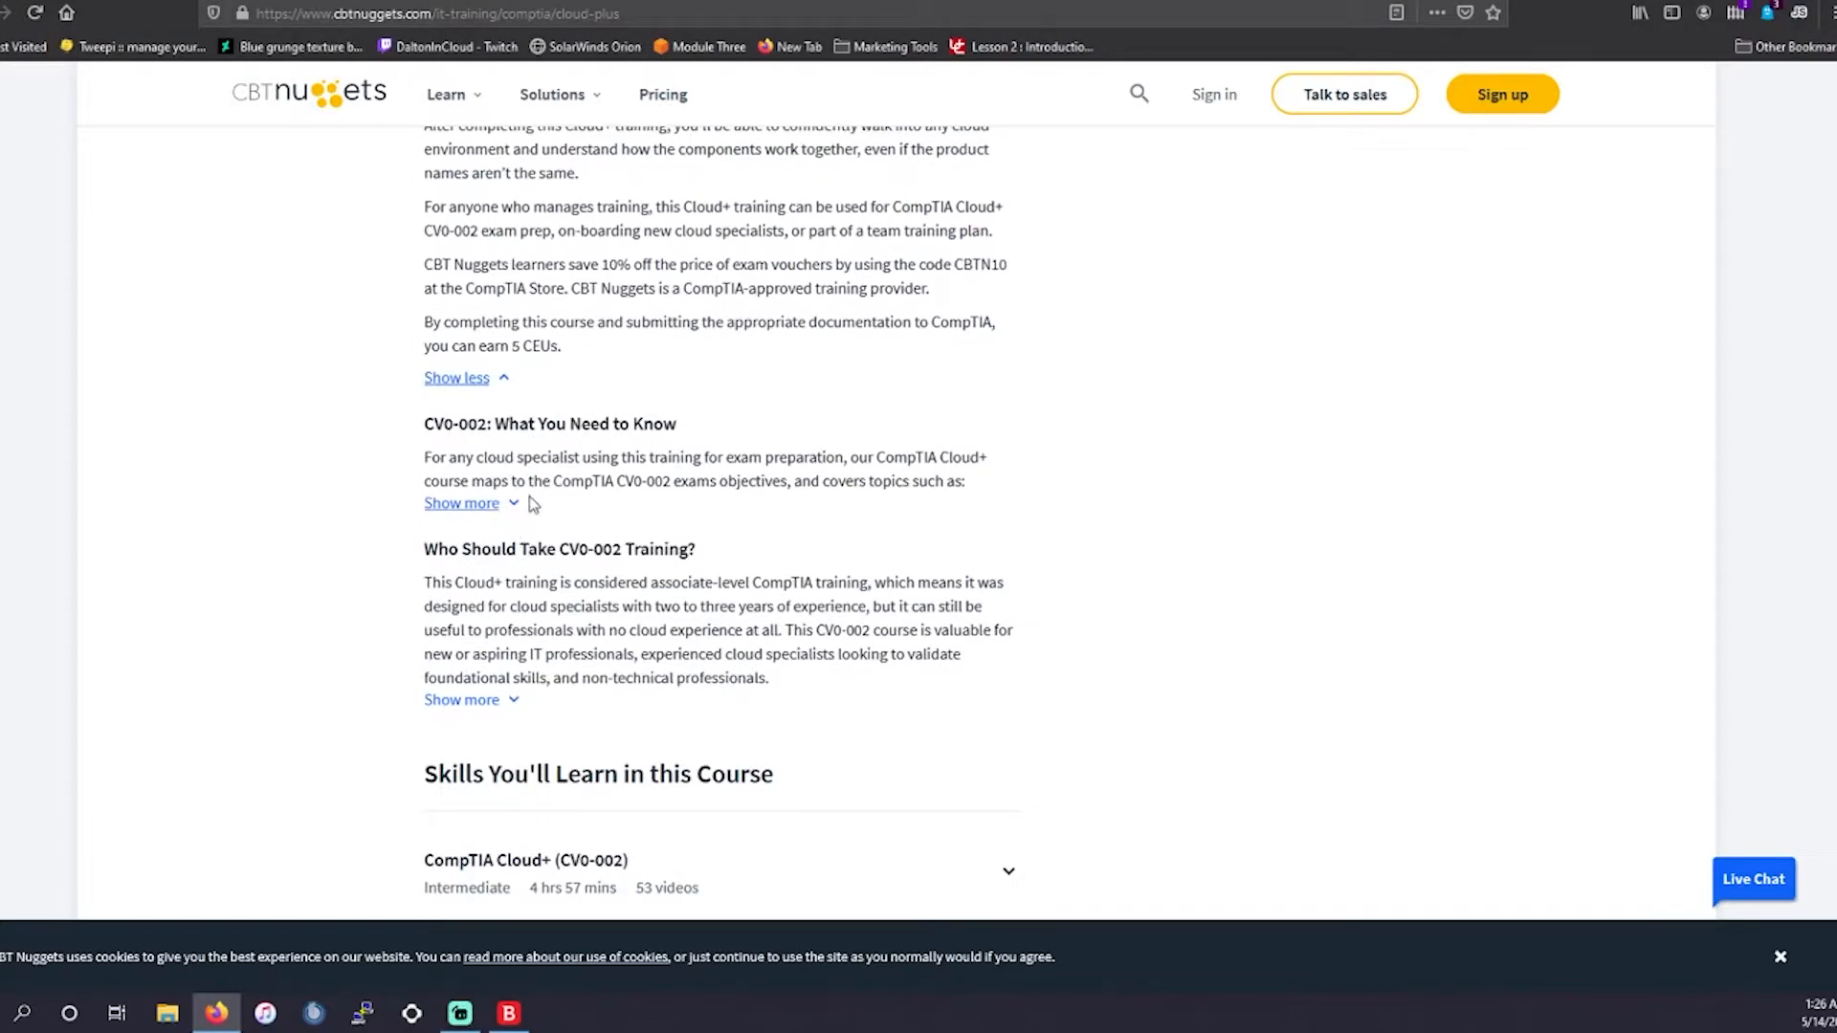
{"action": "scroll", "scroll_direction": "down", "scroll_amount": 3}
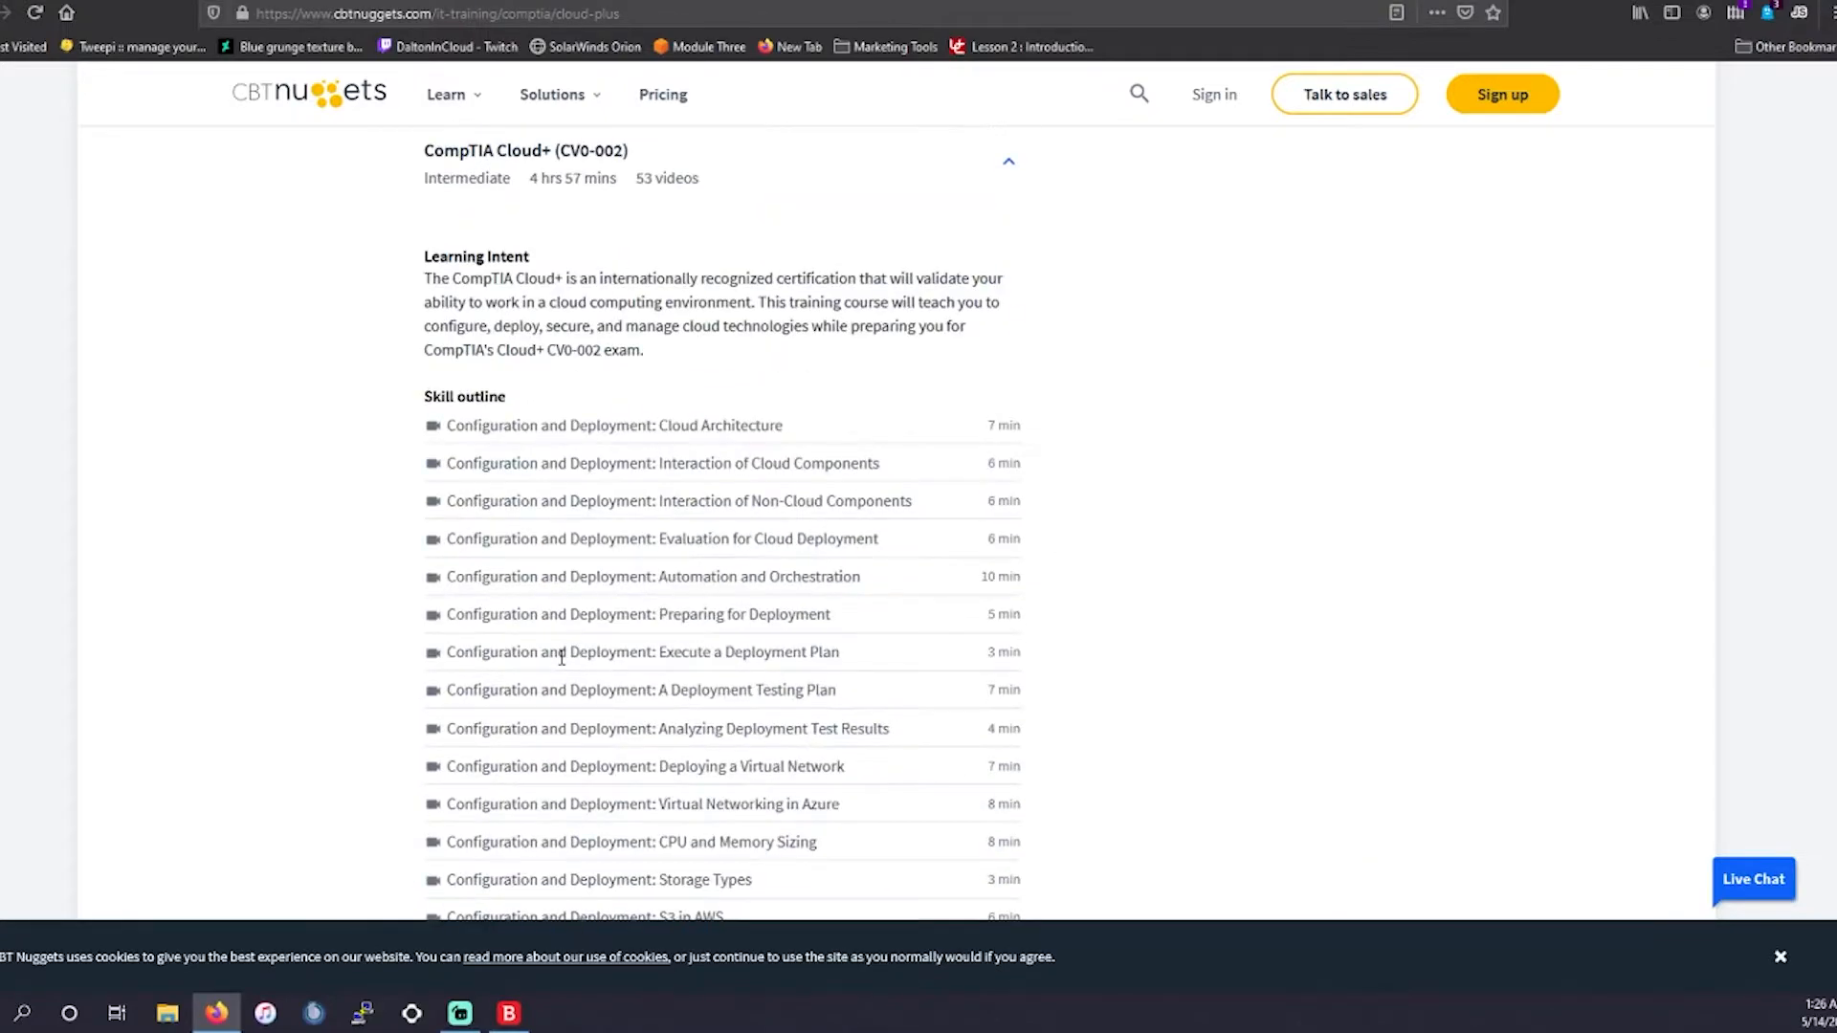
{"action": "scroll", "scroll_direction": "down", "scroll_amount": 3}
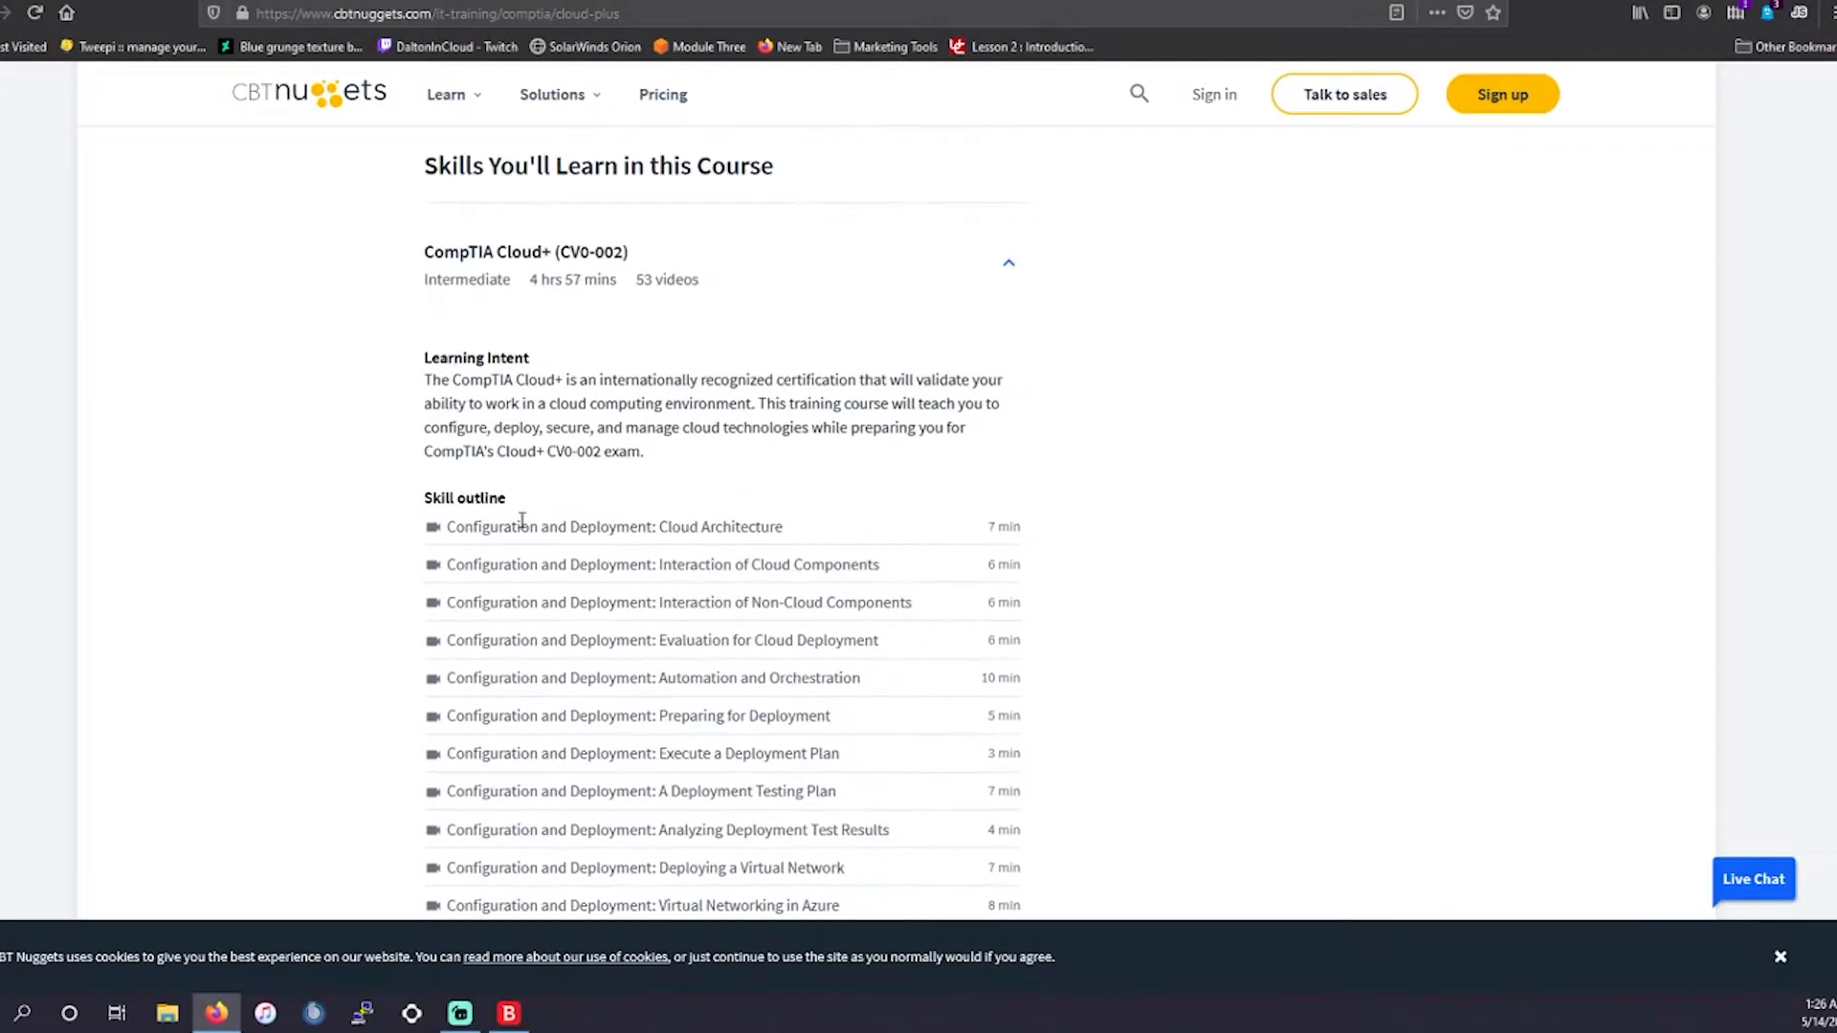
{"action": "scroll", "scroll_direction": "down", "scroll_amount": 3}
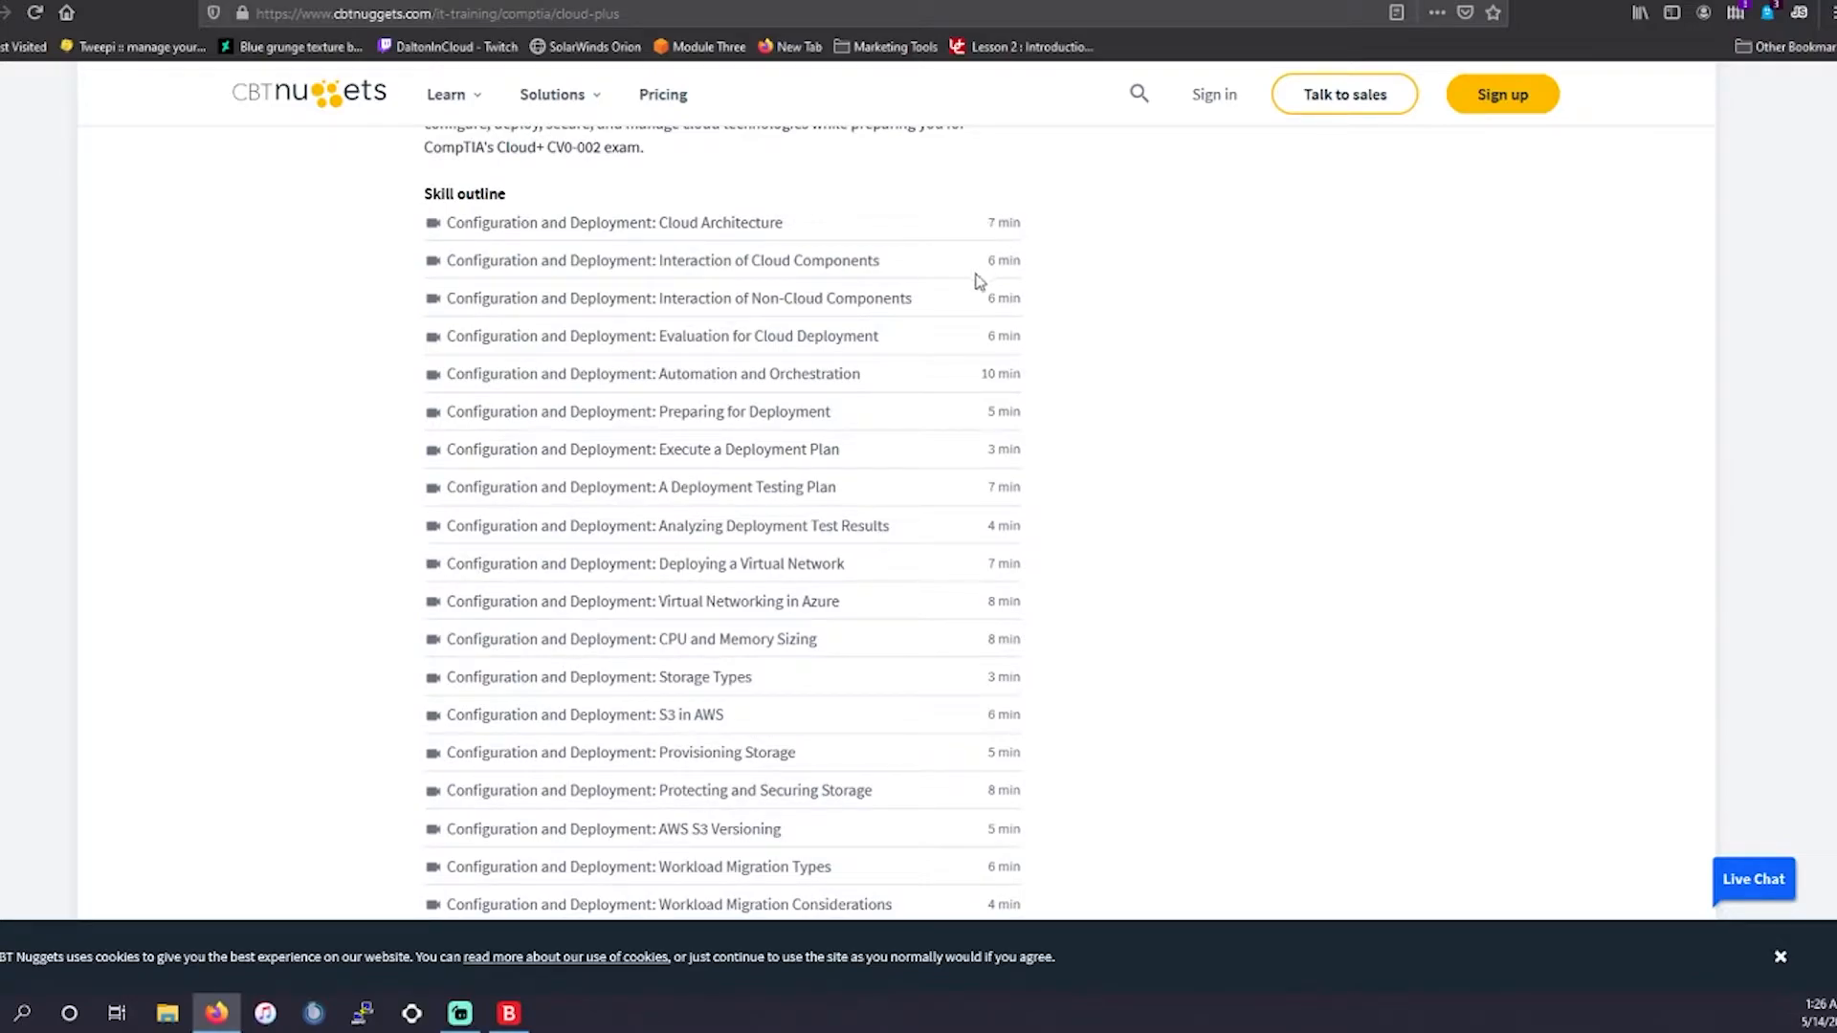
{"action": "scroll", "scroll_direction": "down", "scroll_amount": 3}
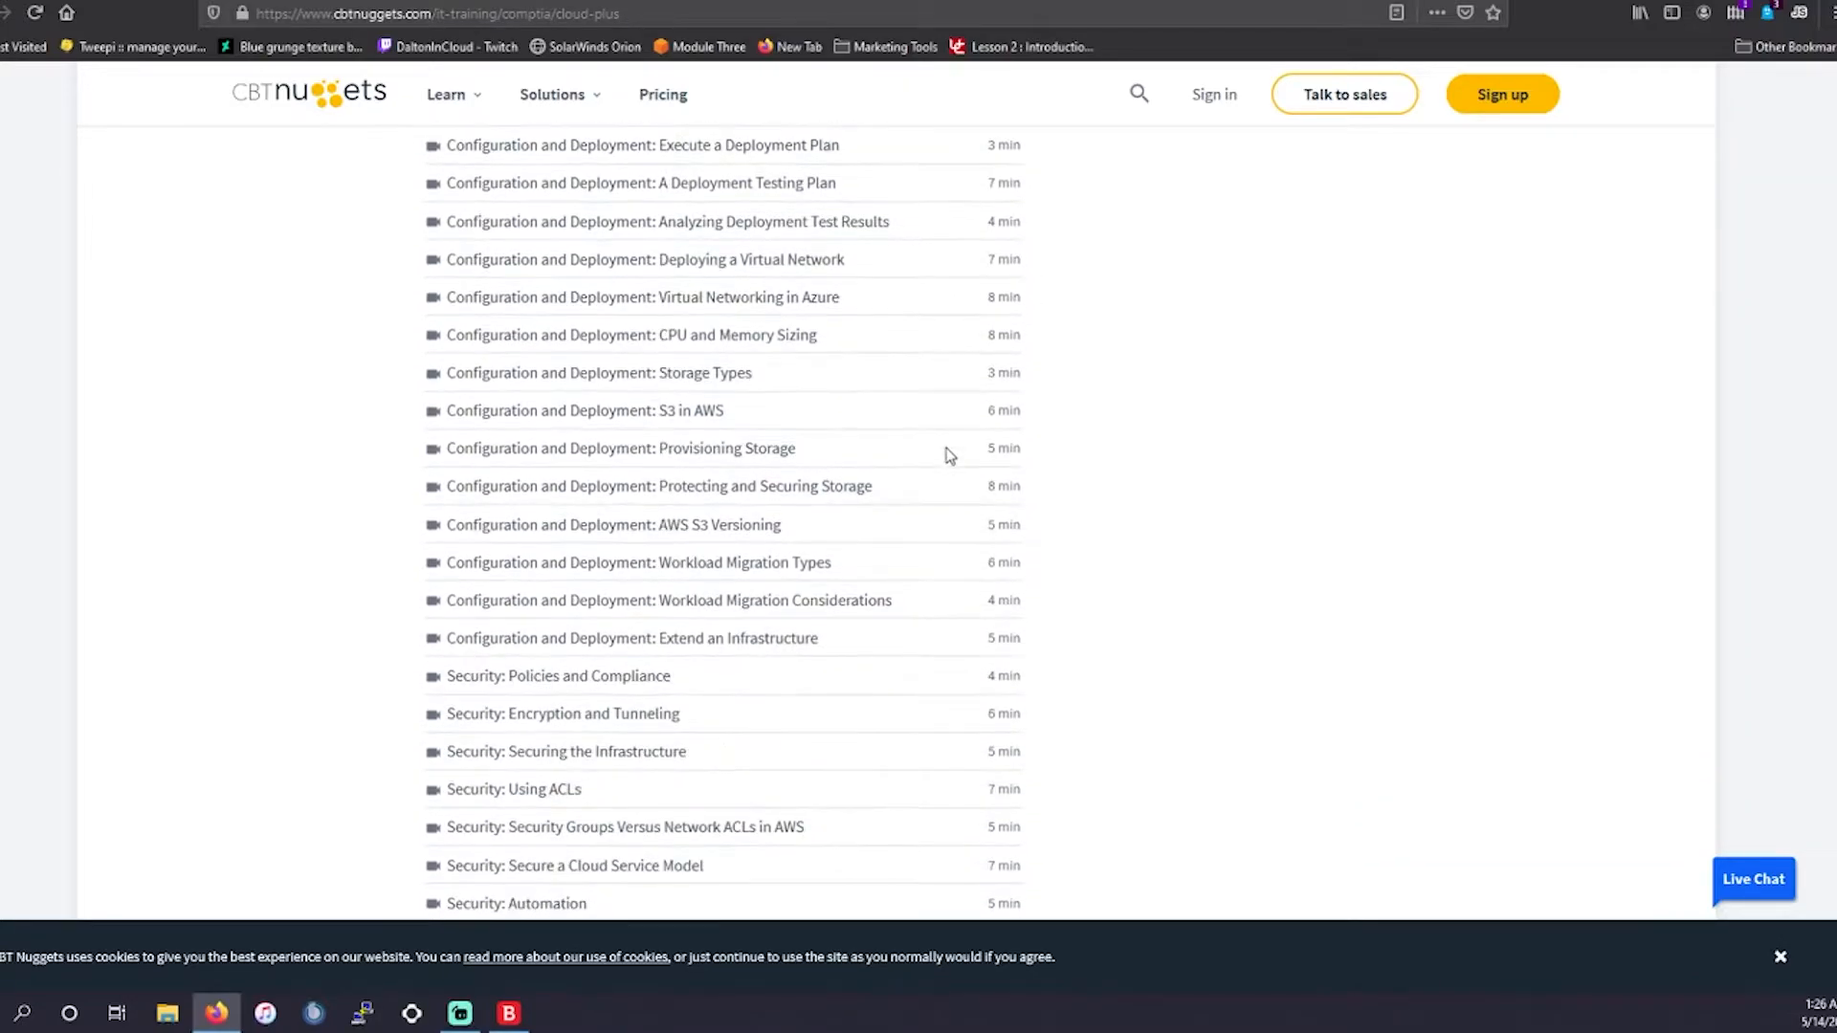
{"action": "scroll", "scroll_direction": "down", "scroll_amount": 3}
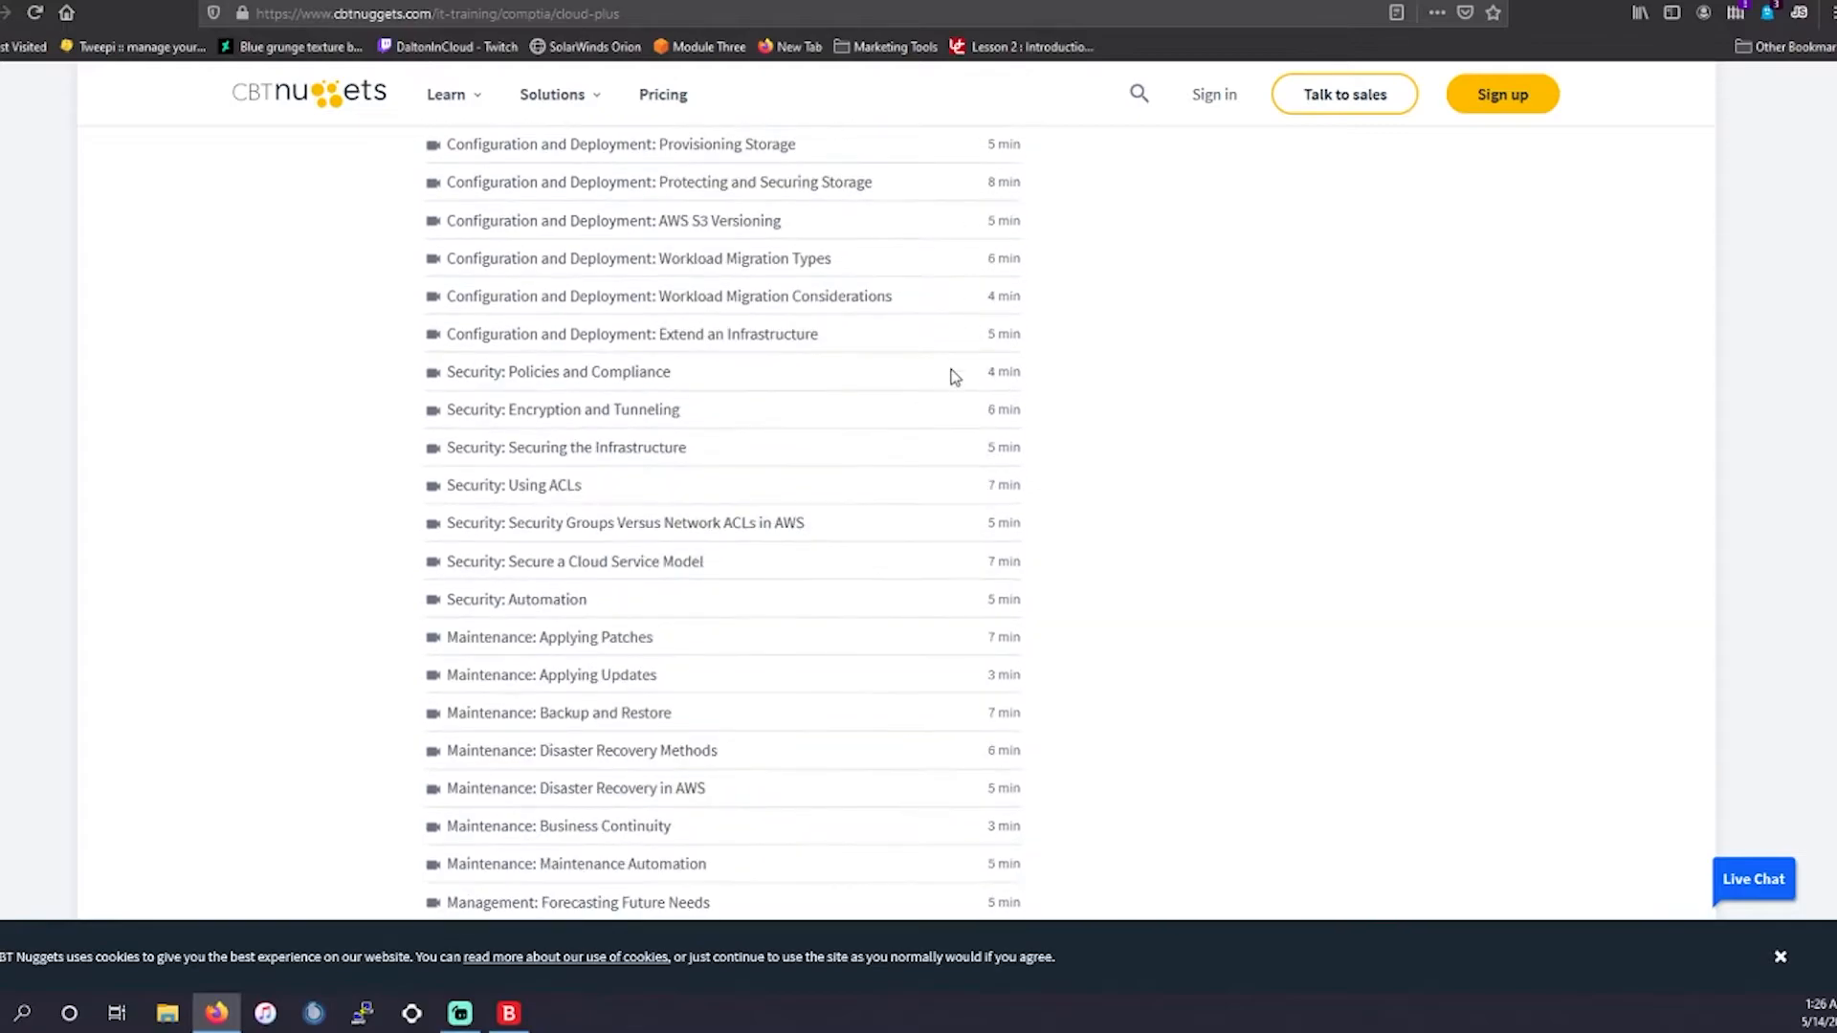
{"action": "scroll", "scroll_direction": "down", "scroll_amount": 3}
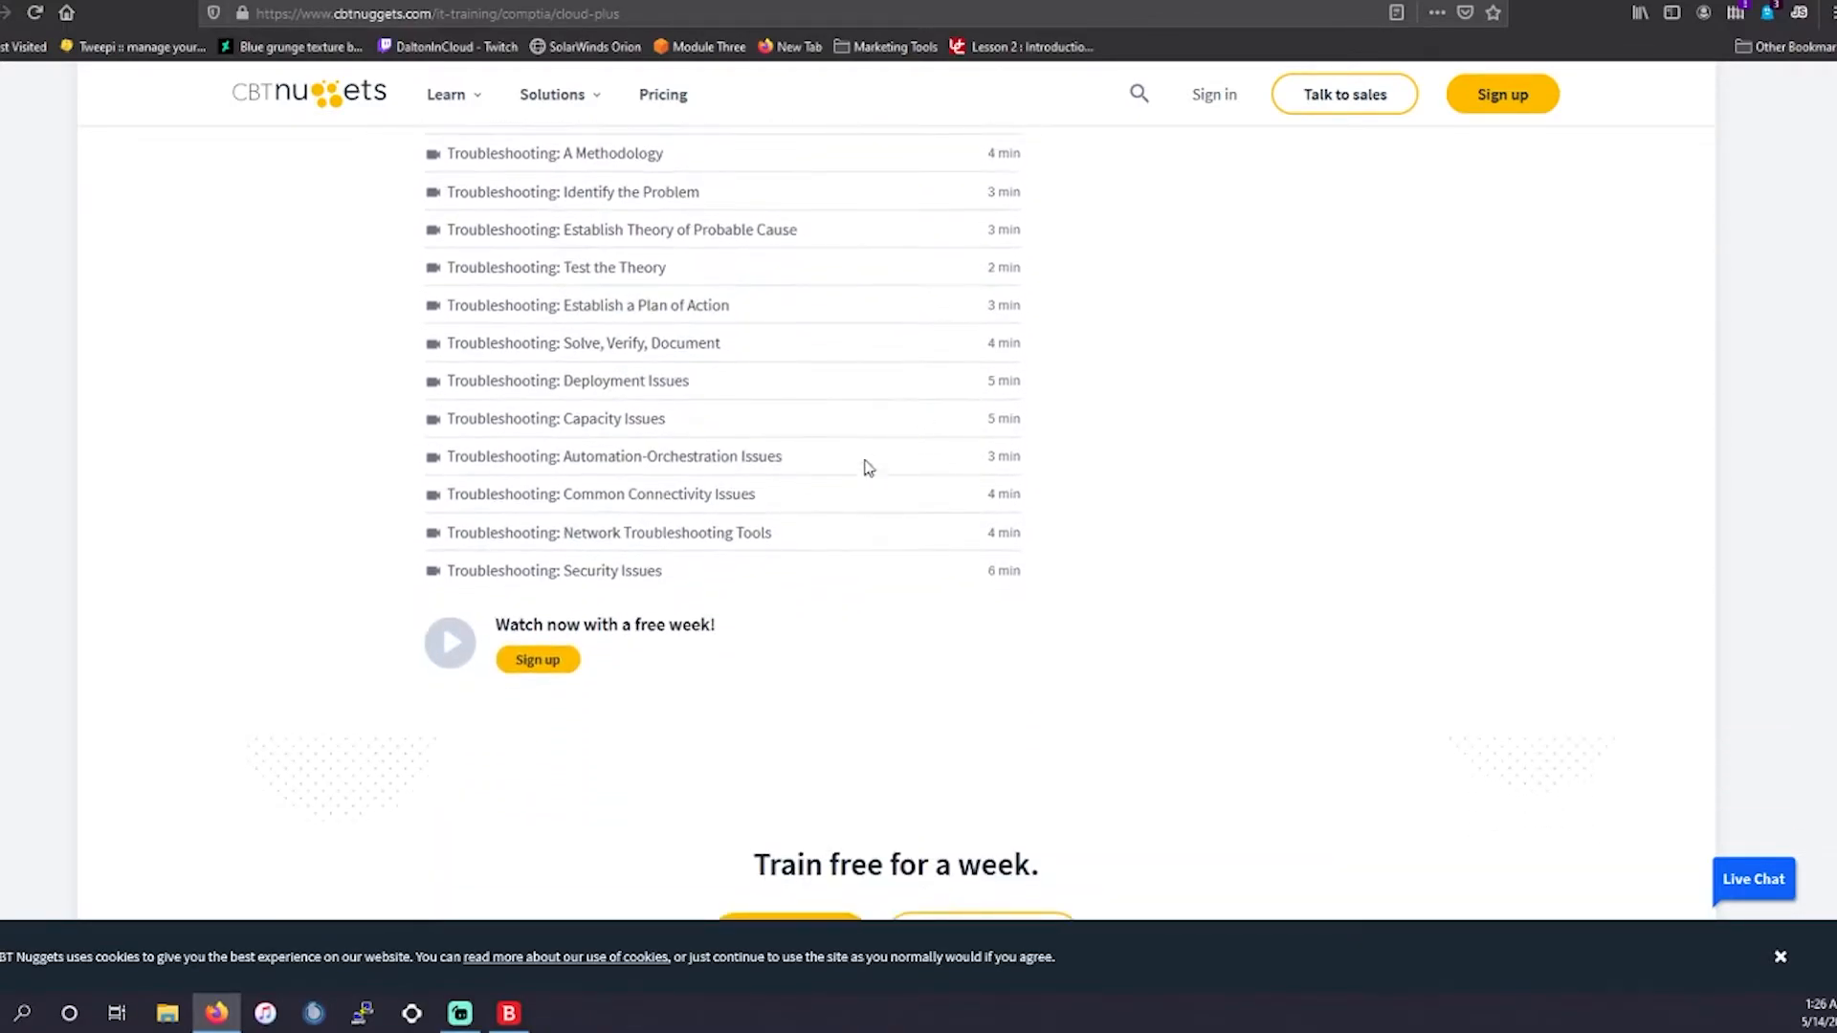
{"action": "scroll", "scroll_direction": "up", "scroll_amount": 3}
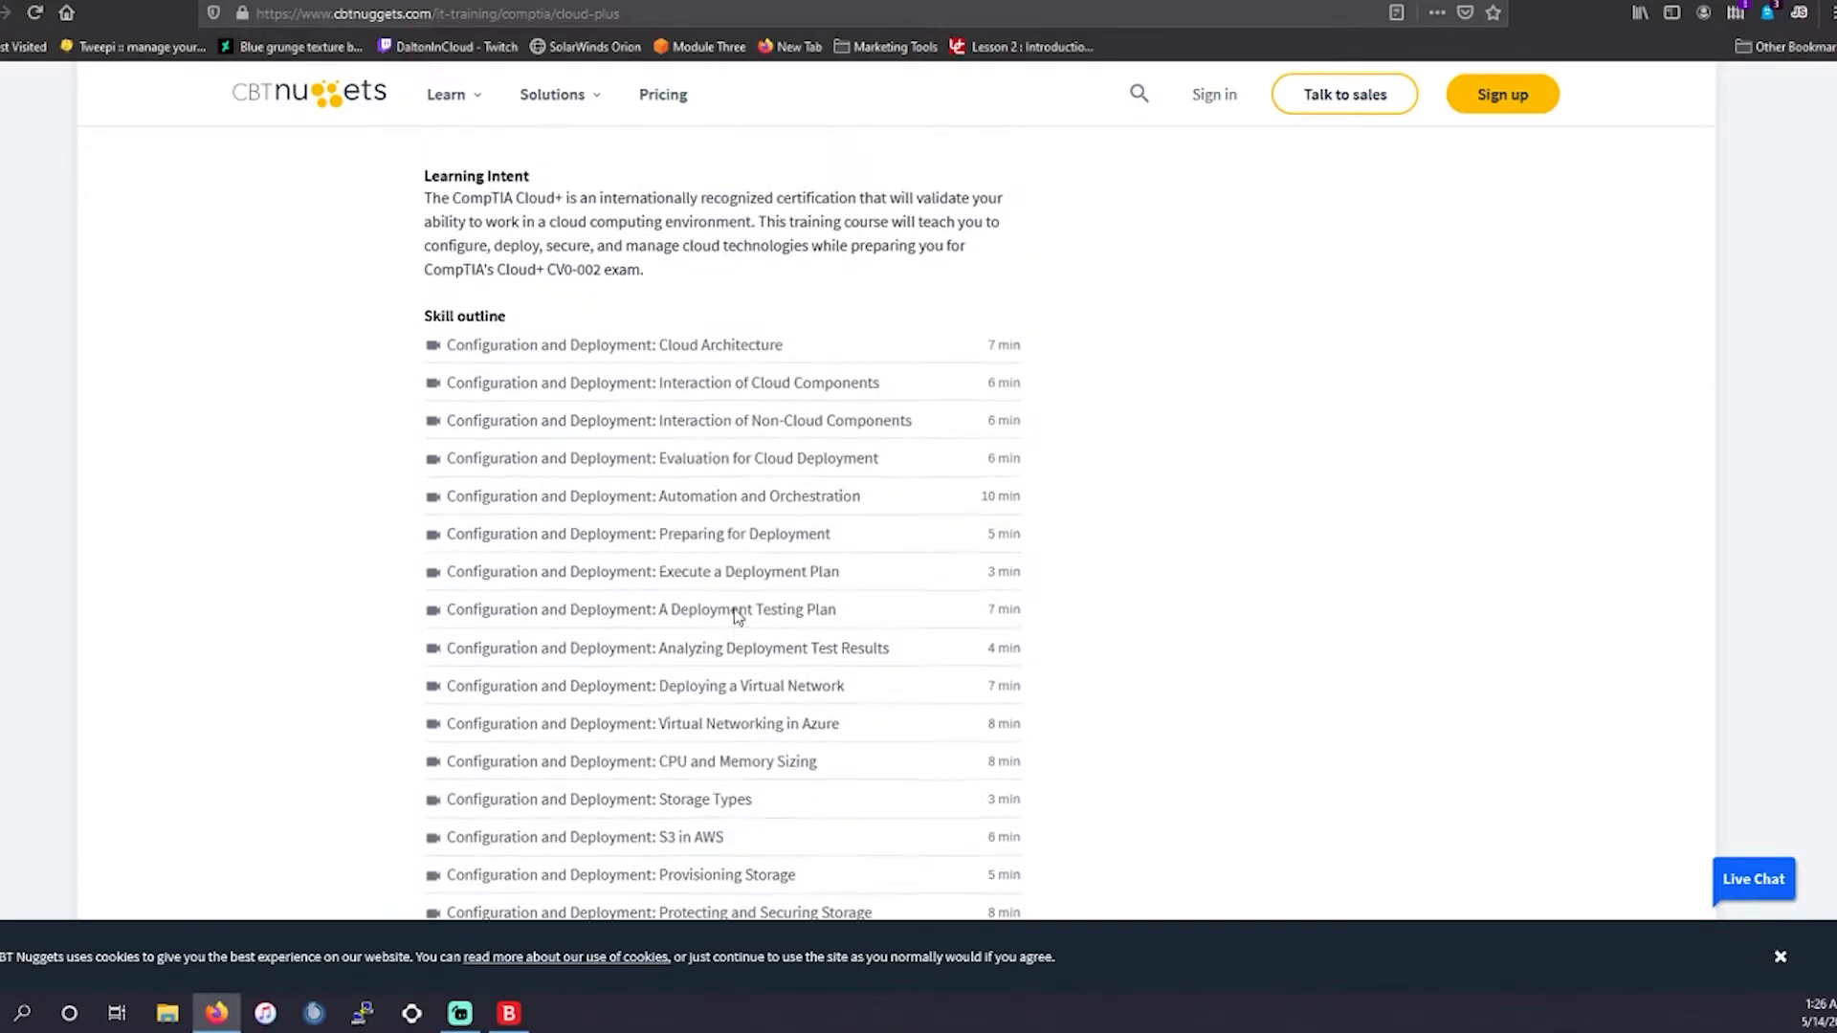
{"action": "scroll", "scroll_direction": "up", "scroll_amount": 3}
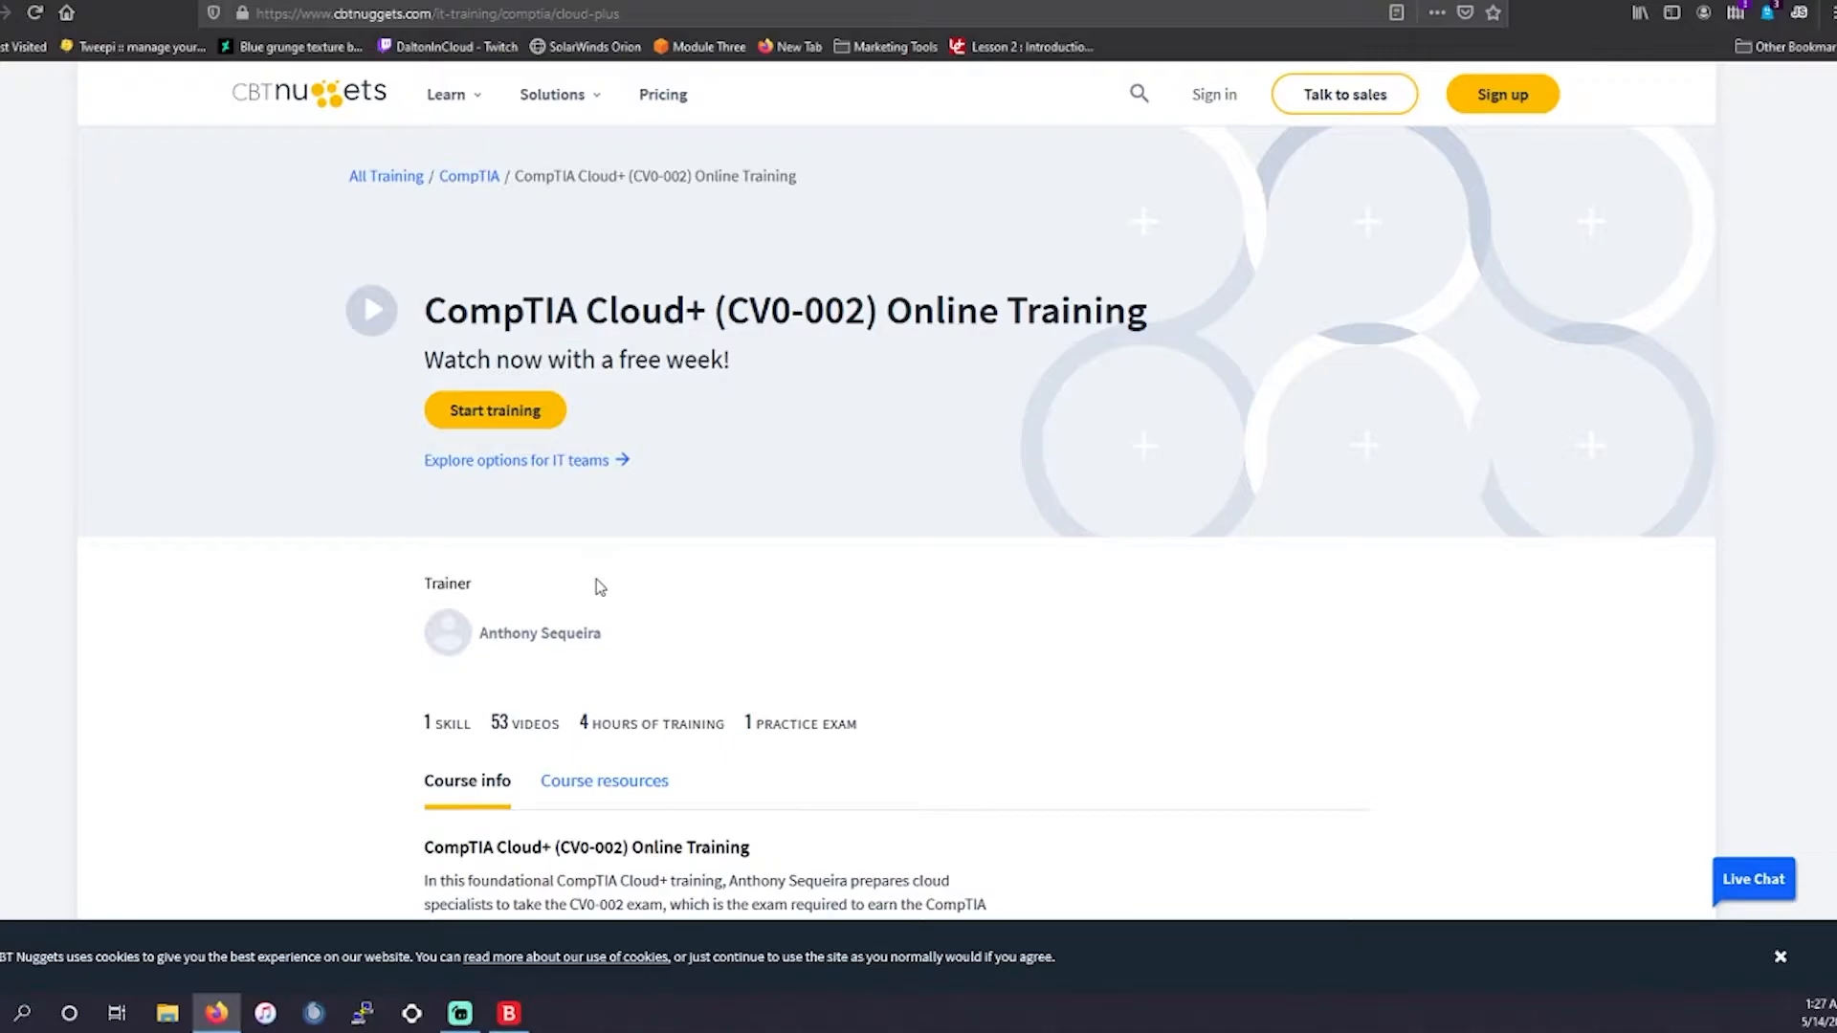
{"action": "mouse_move", "coordinate": [522, 348]}
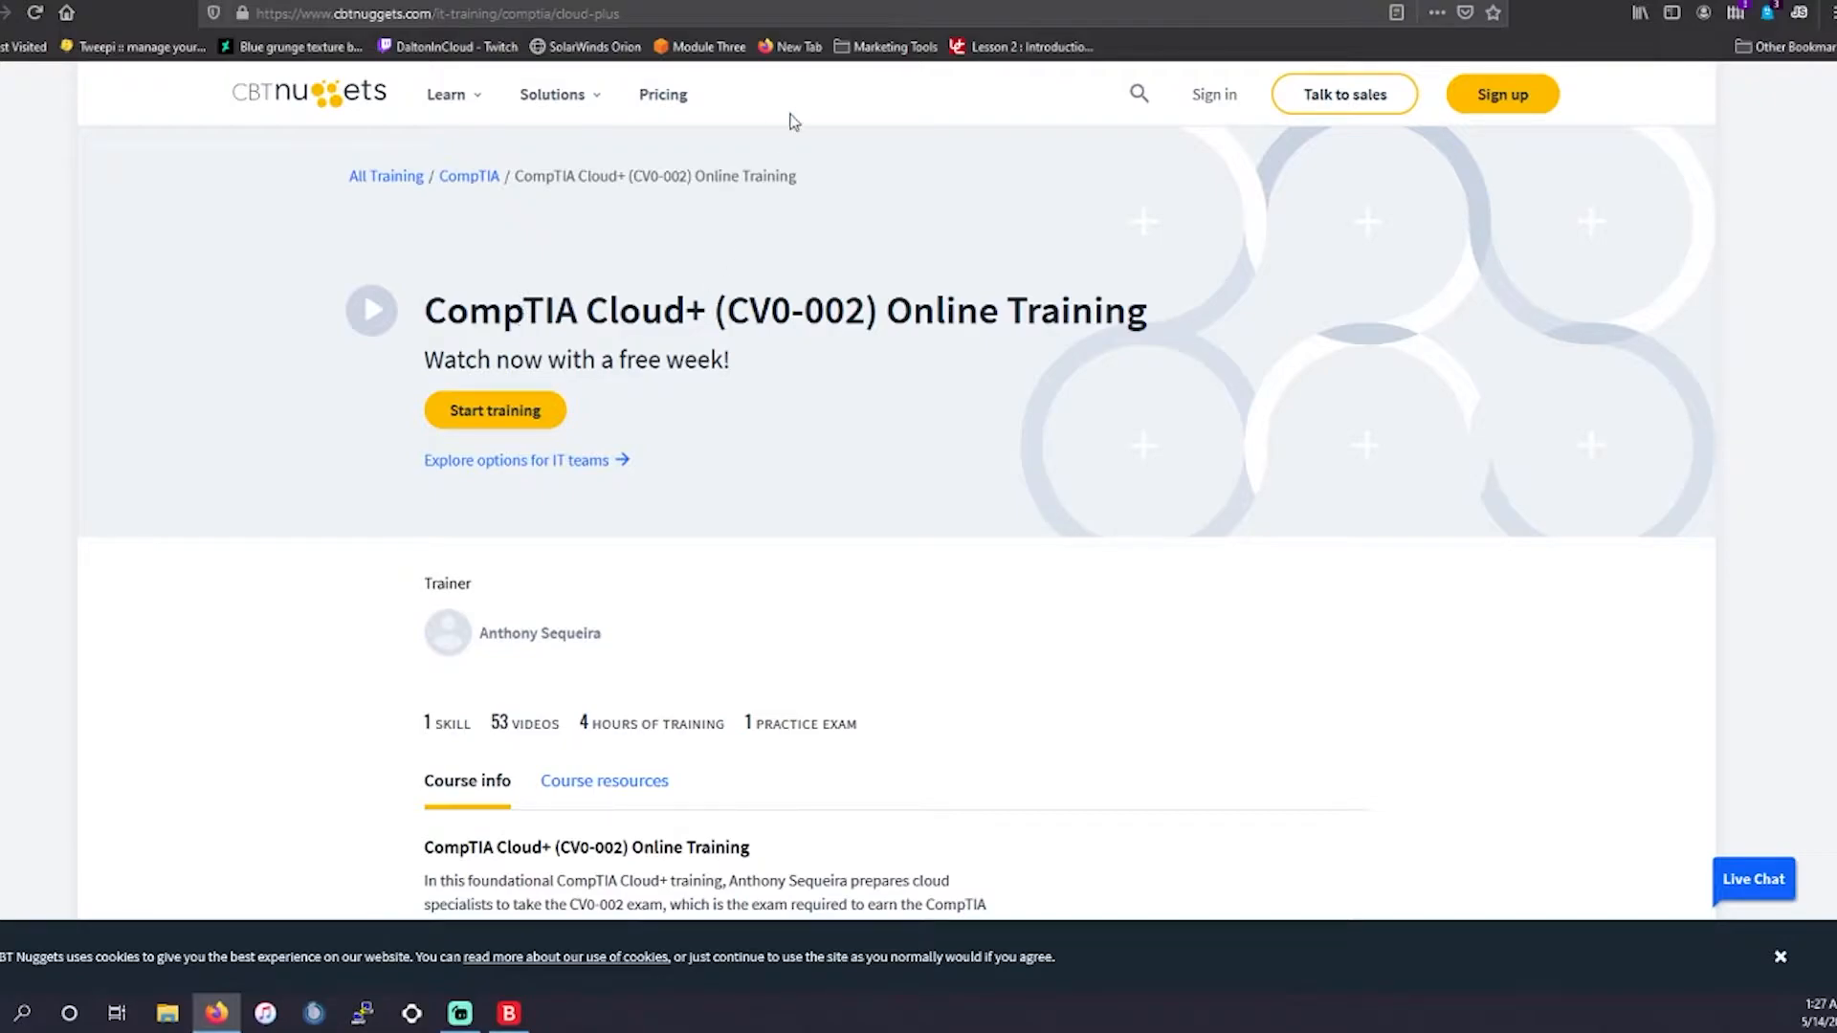
{"action": "mouse_move", "coordinate": [662, 94]}
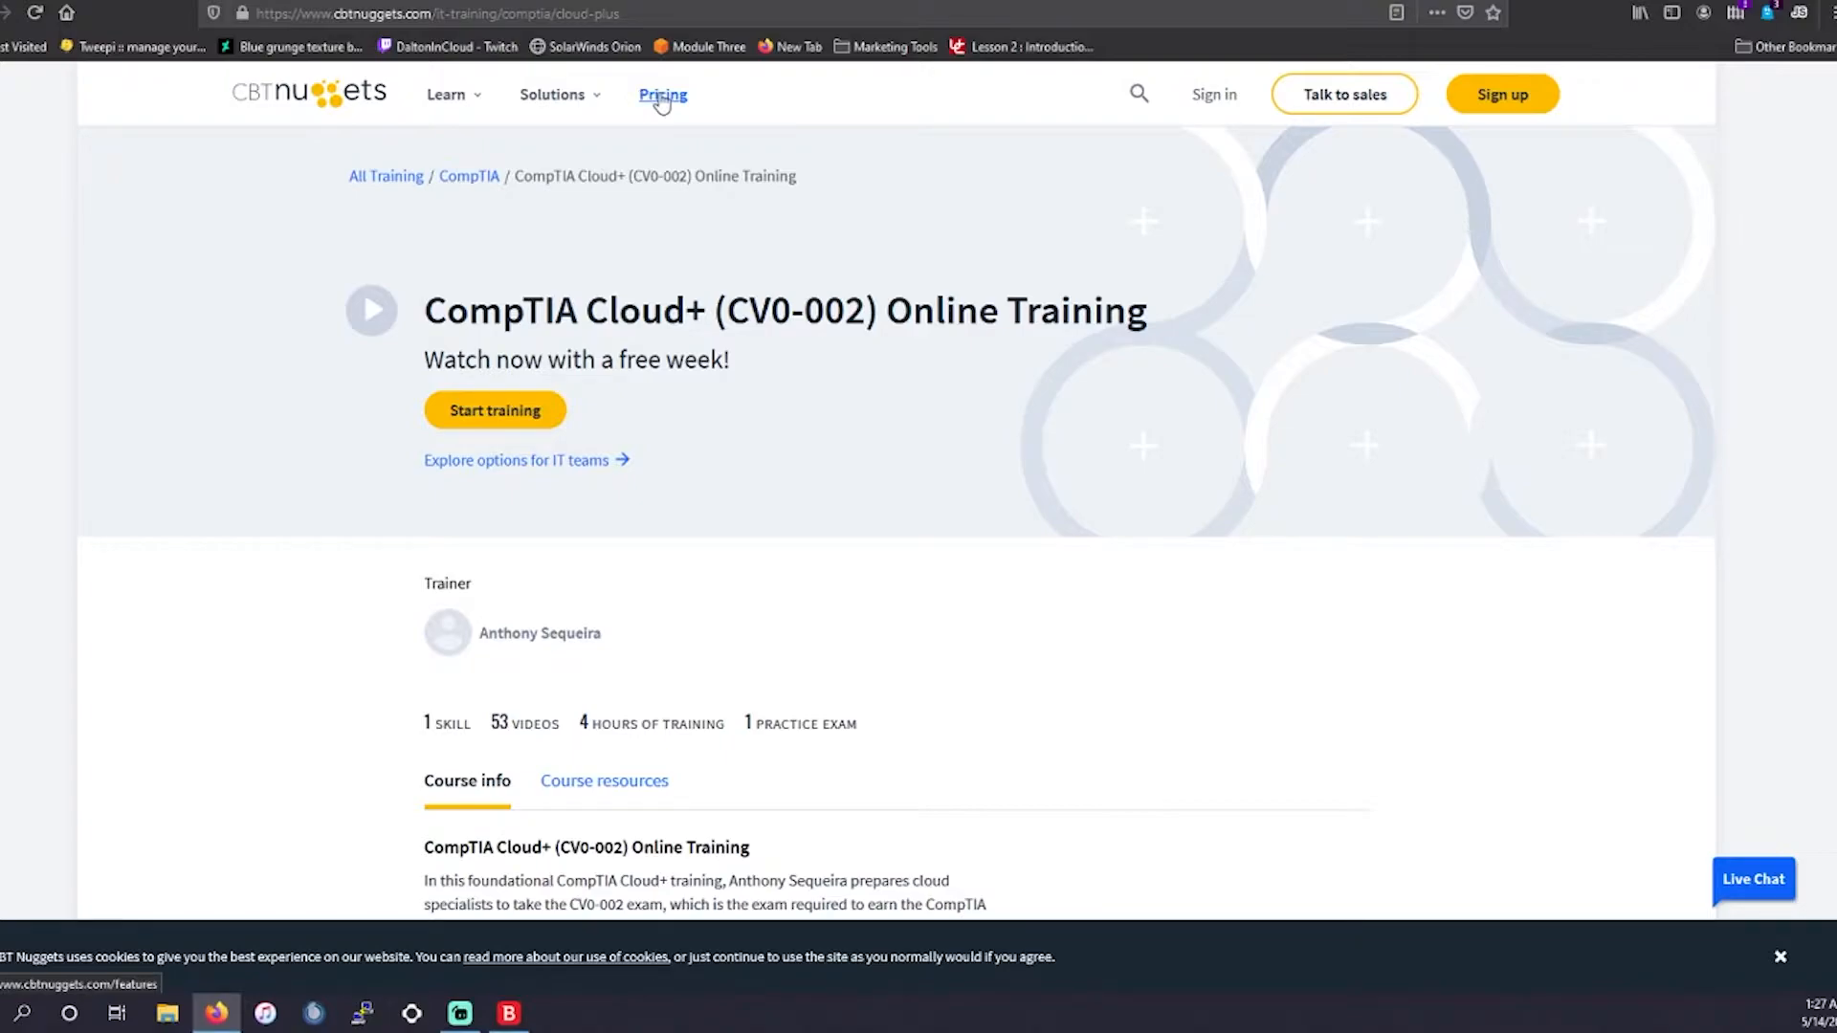
Open the subscription pricing page and scroll through the platform features.
{"action": "left_click", "coordinate": [662, 94]}
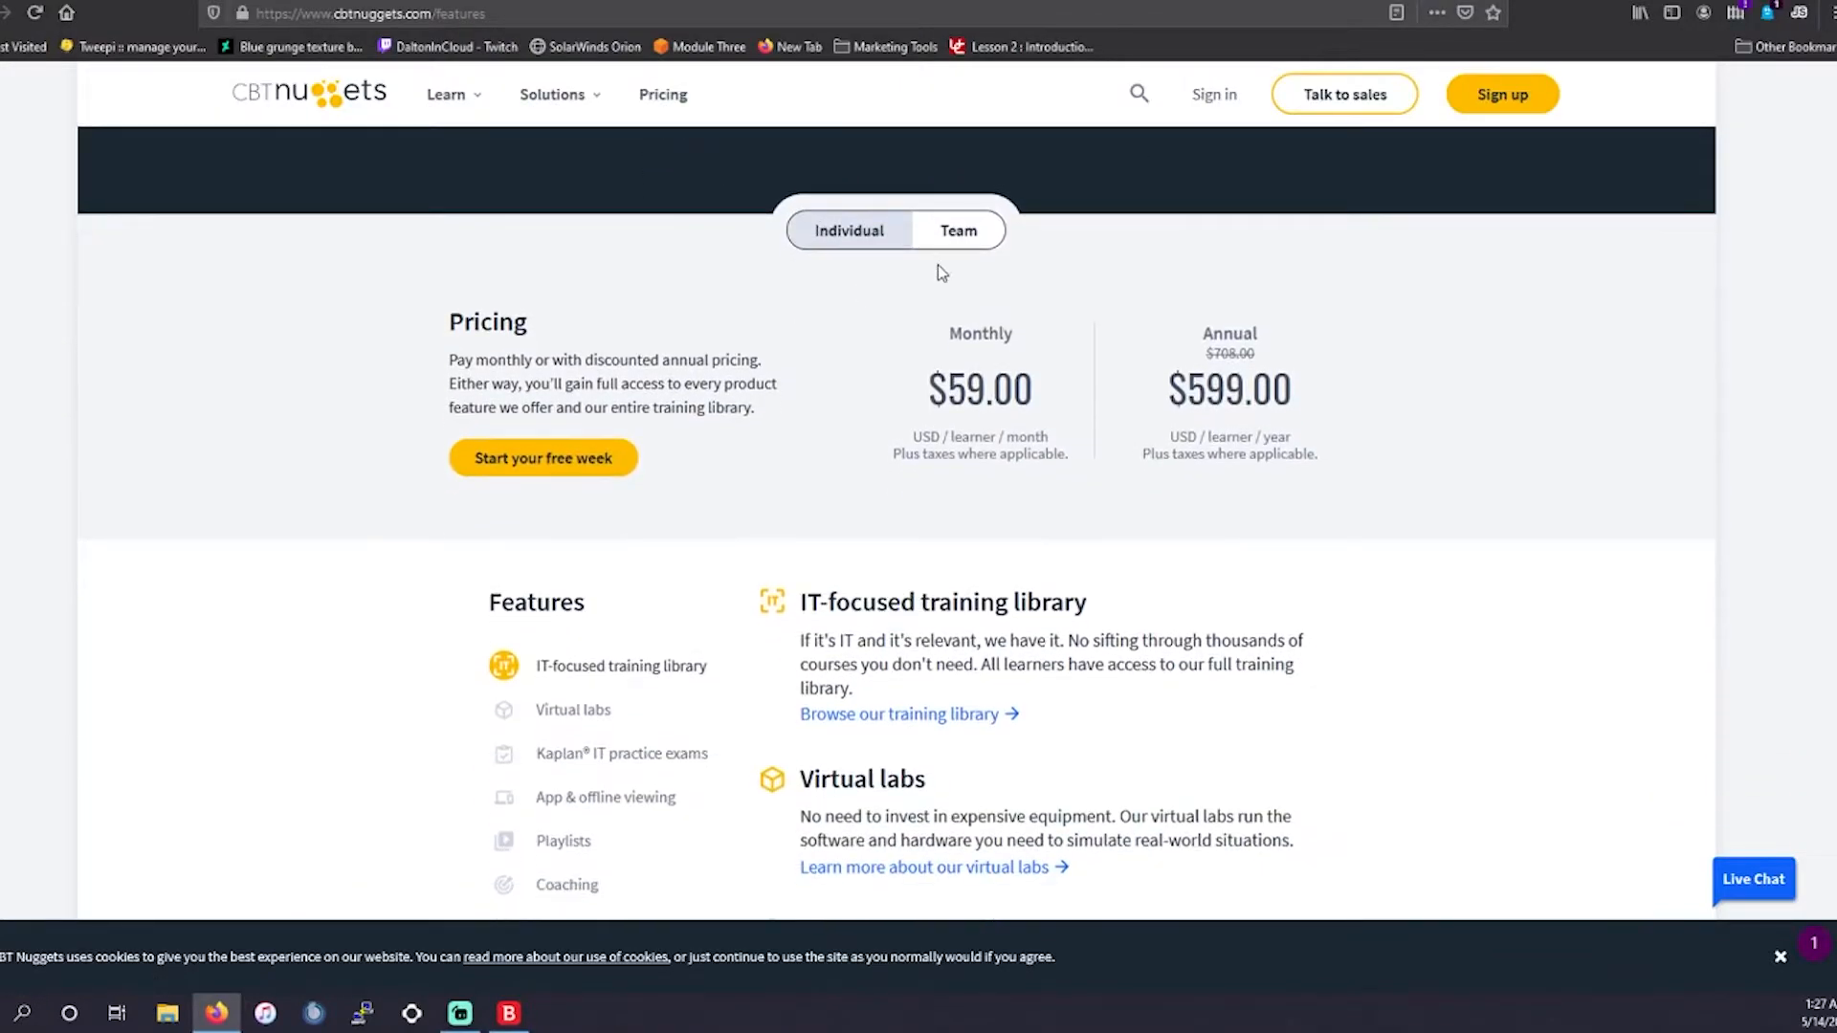
{"action": "scroll", "scroll_direction": "down", "scroll_amount": 3}
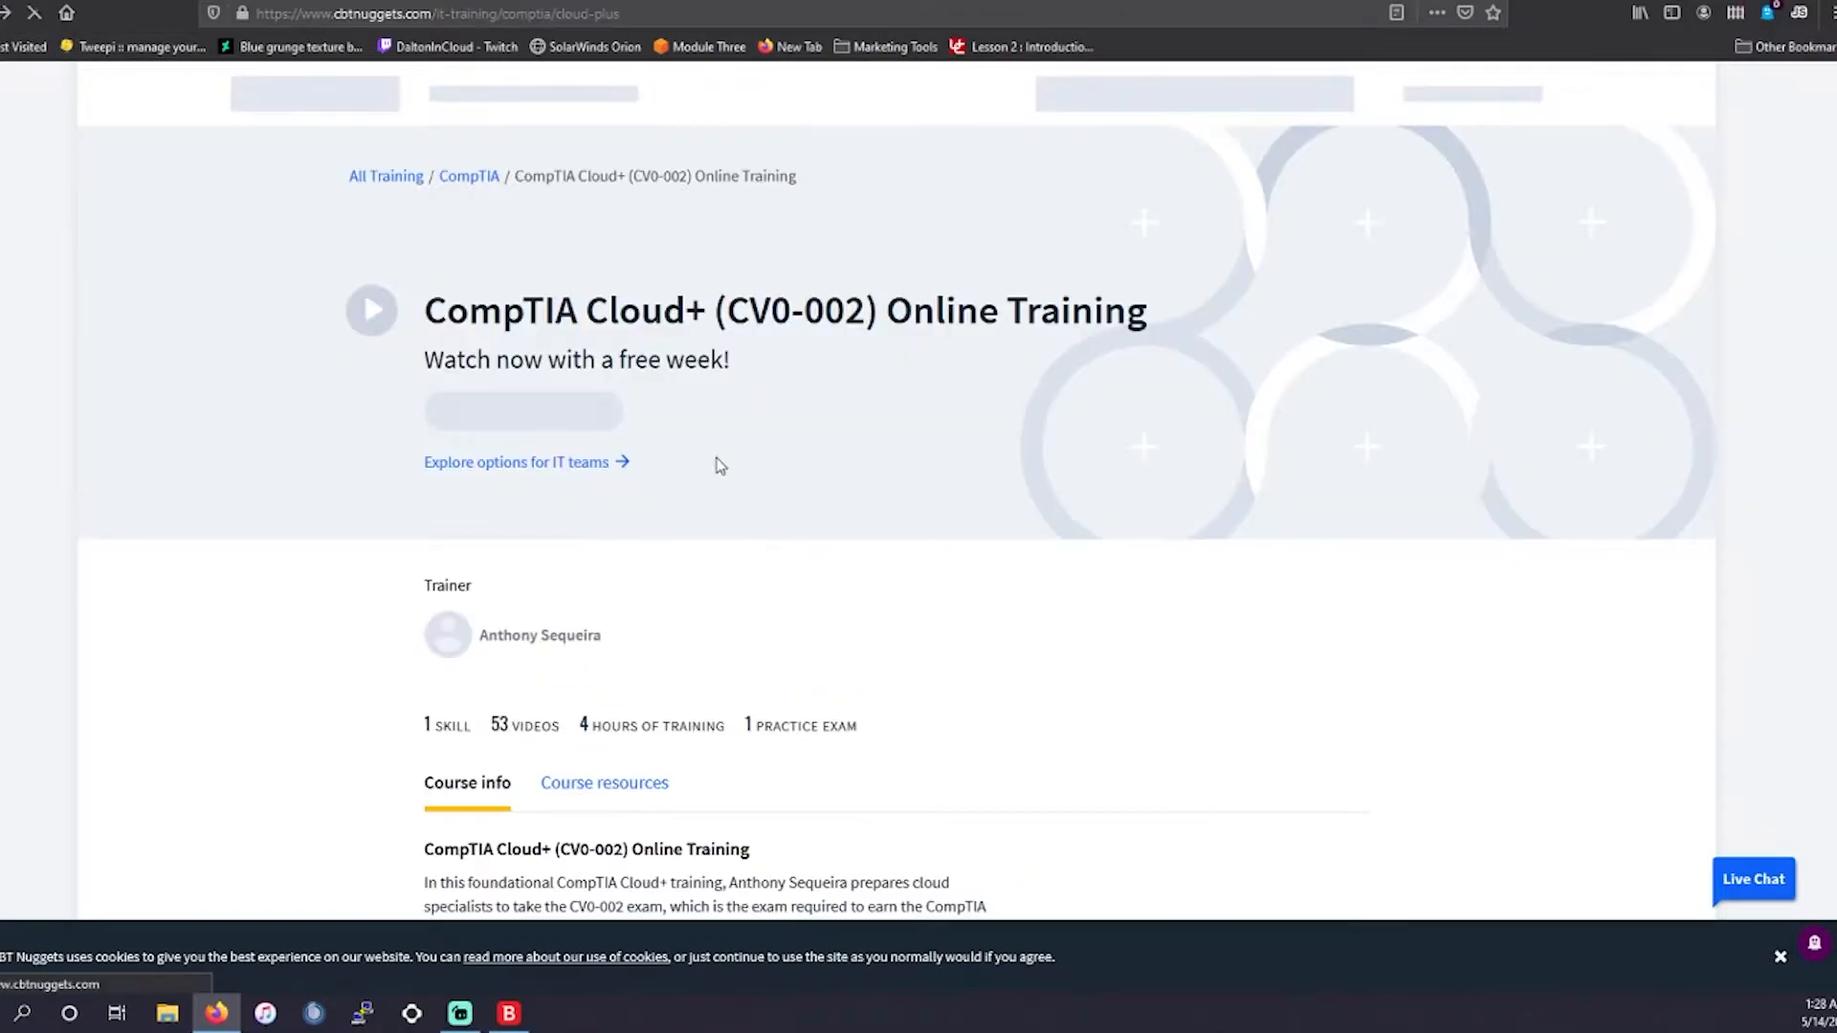
{"action": "scroll", "scroll_direction": "down", "scroll_amount": 3}
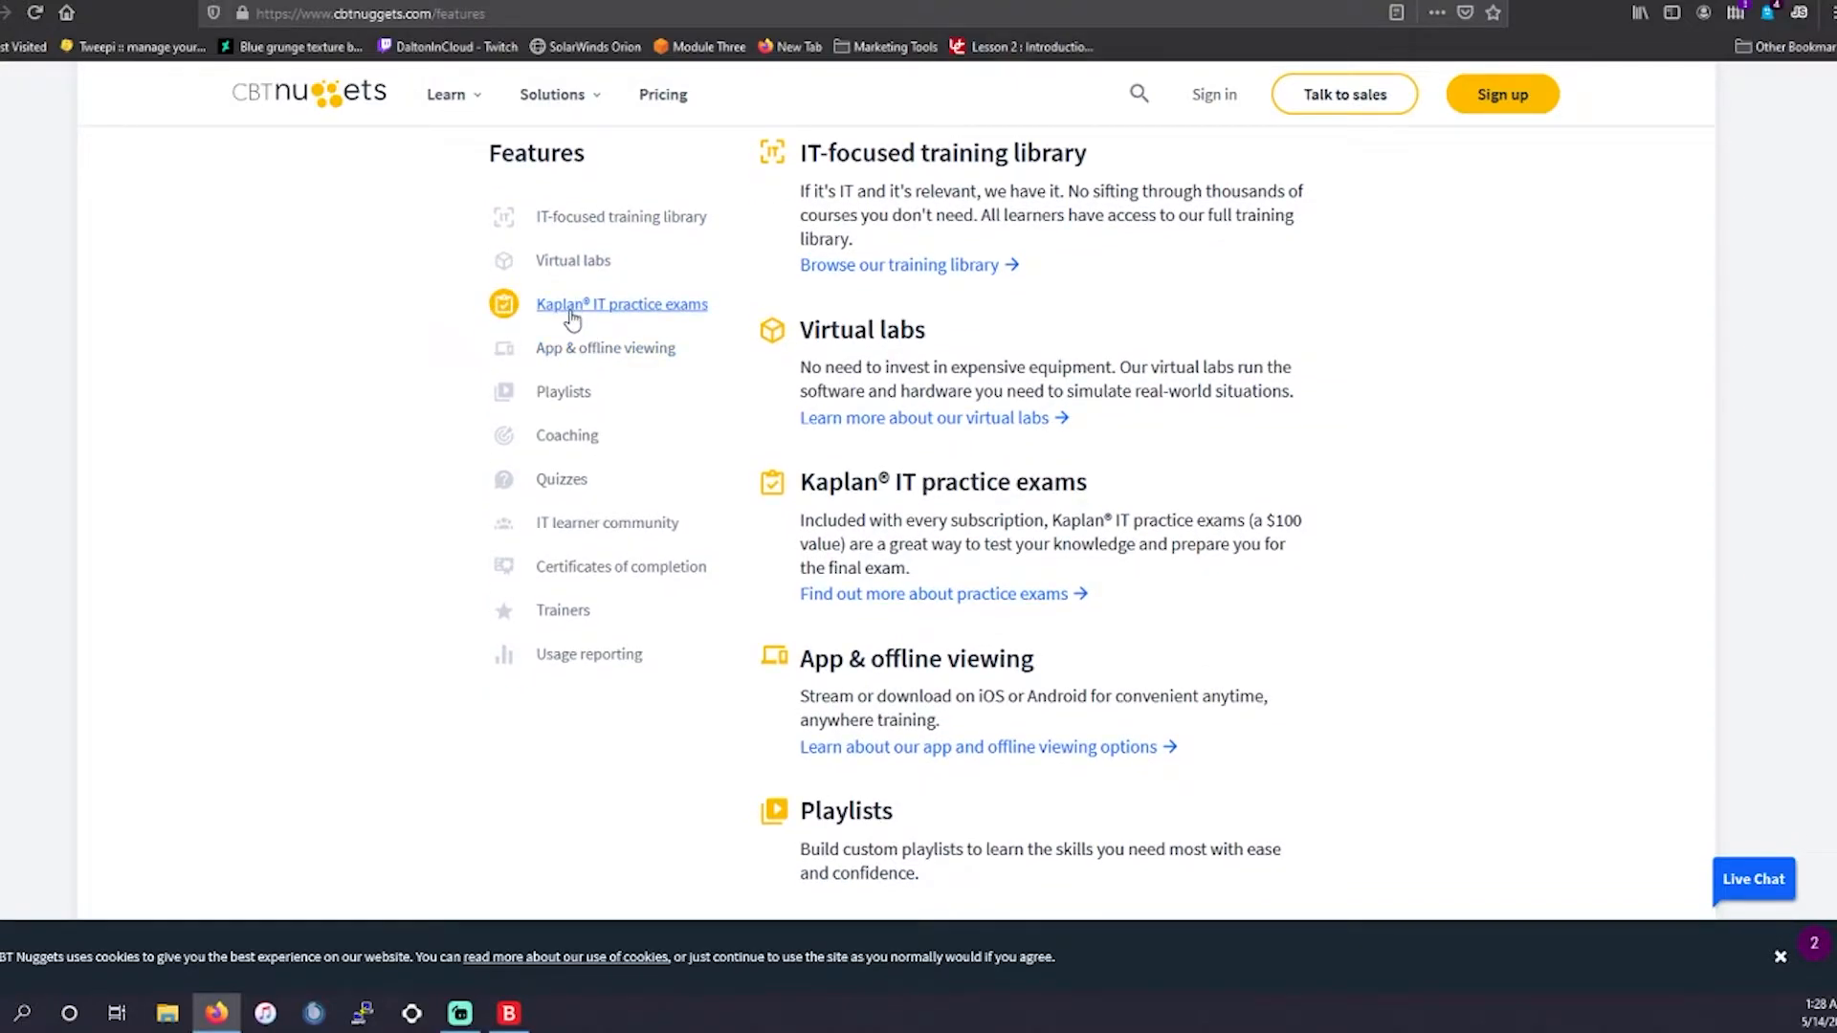
{"action": "mouse_move", "coordinate": [605, 348]}
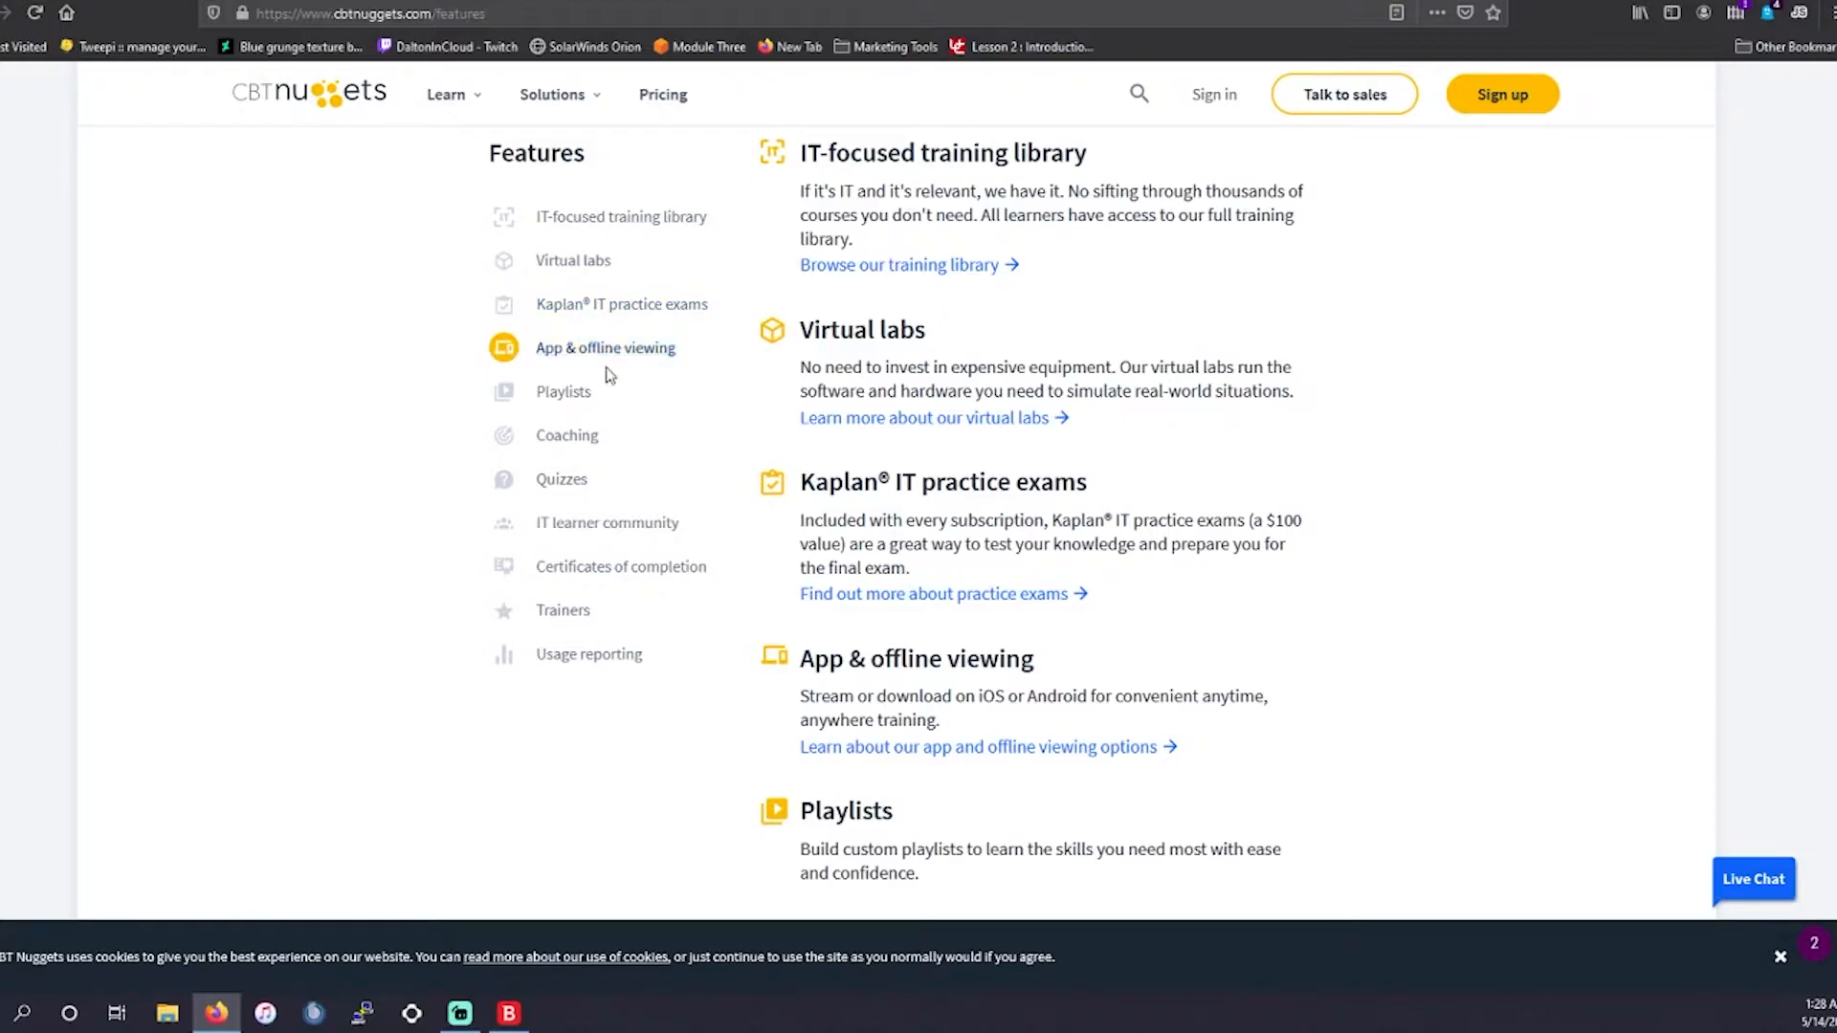
{"action": "scroll", "scroll_direction": "down", "scroll_amount": 3}
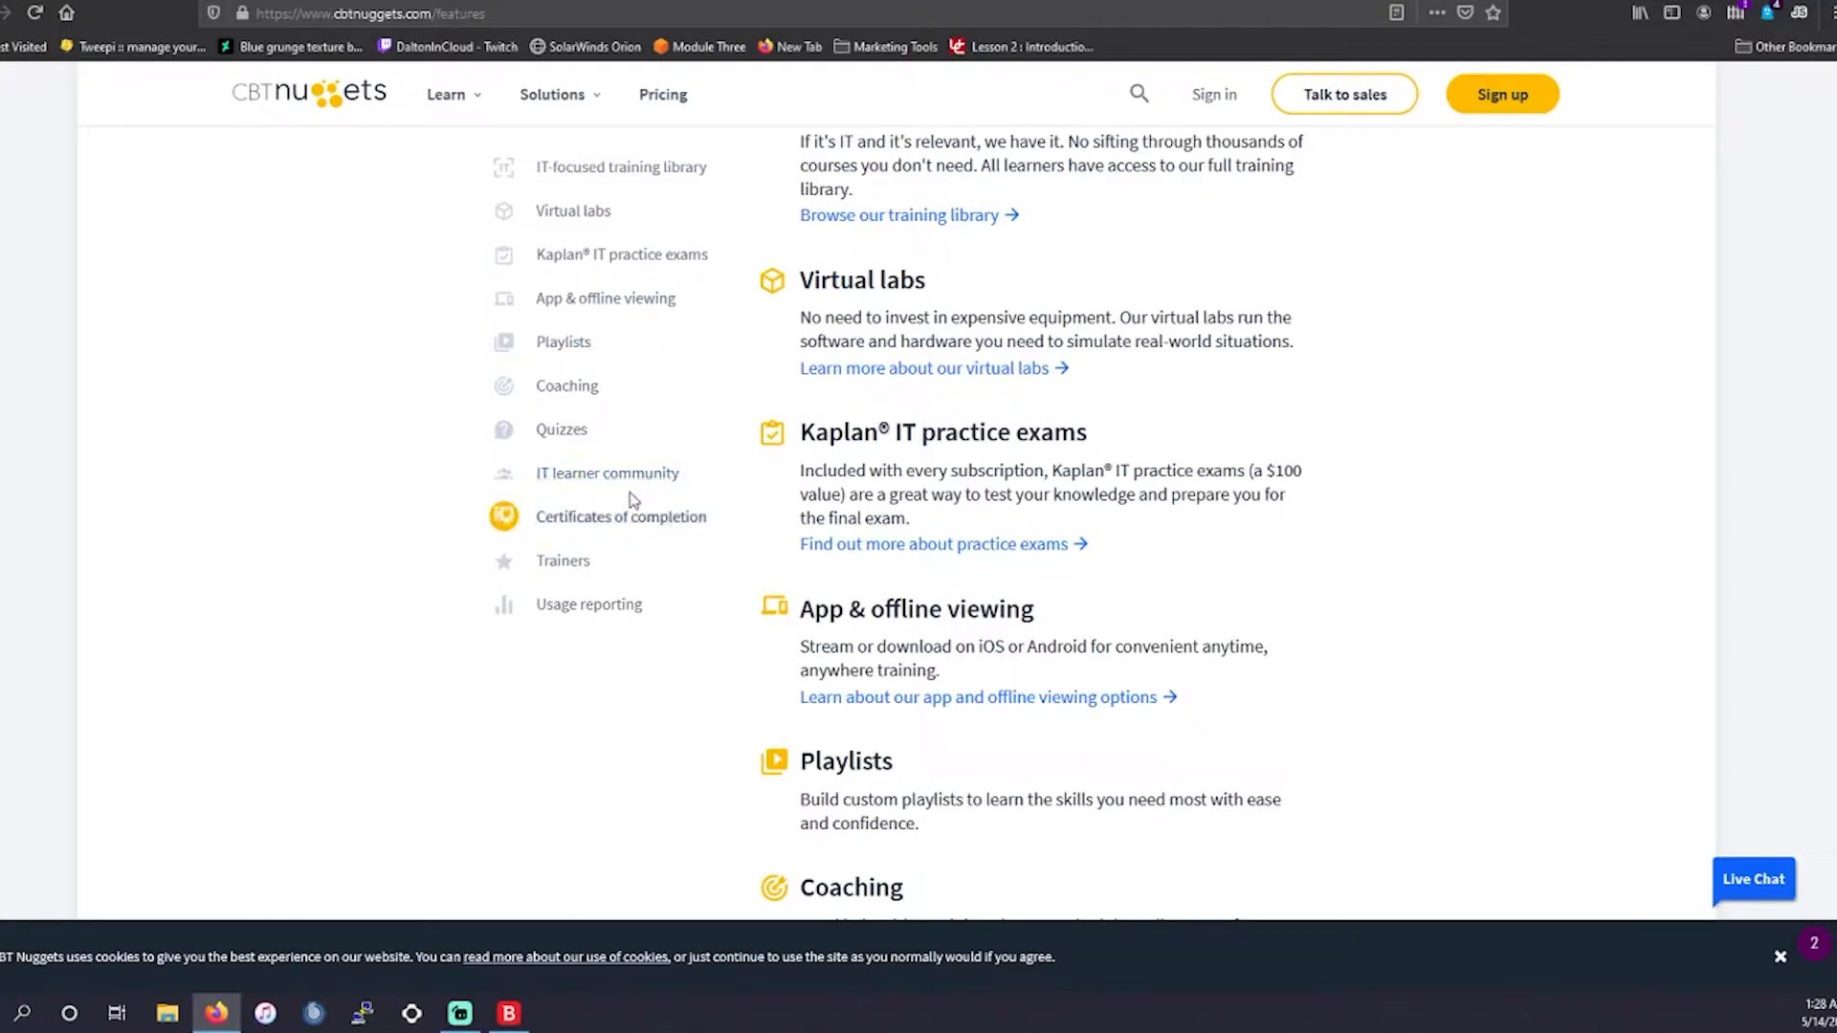
{"action": "scroll", "scroll_direction": "down", "scroll_amount": 3}
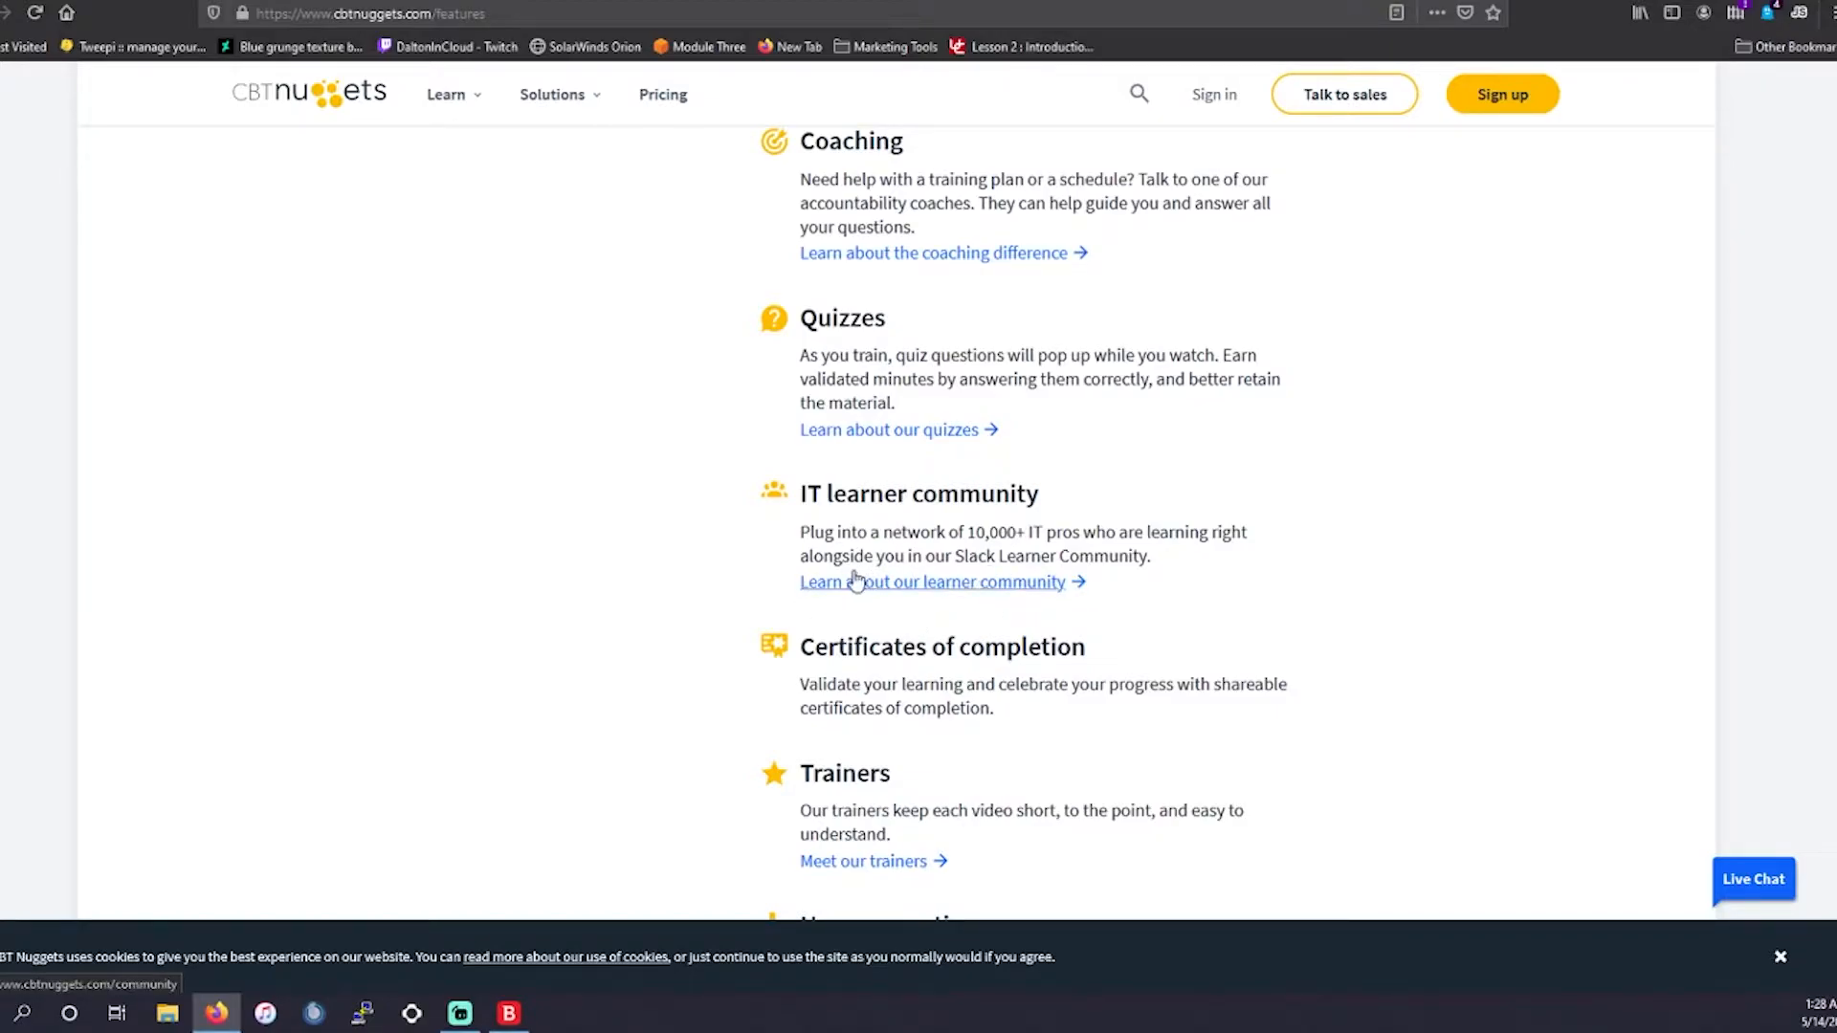
{"action": "scroll", "scroll_direction": "down", "scroll_amount": 3}
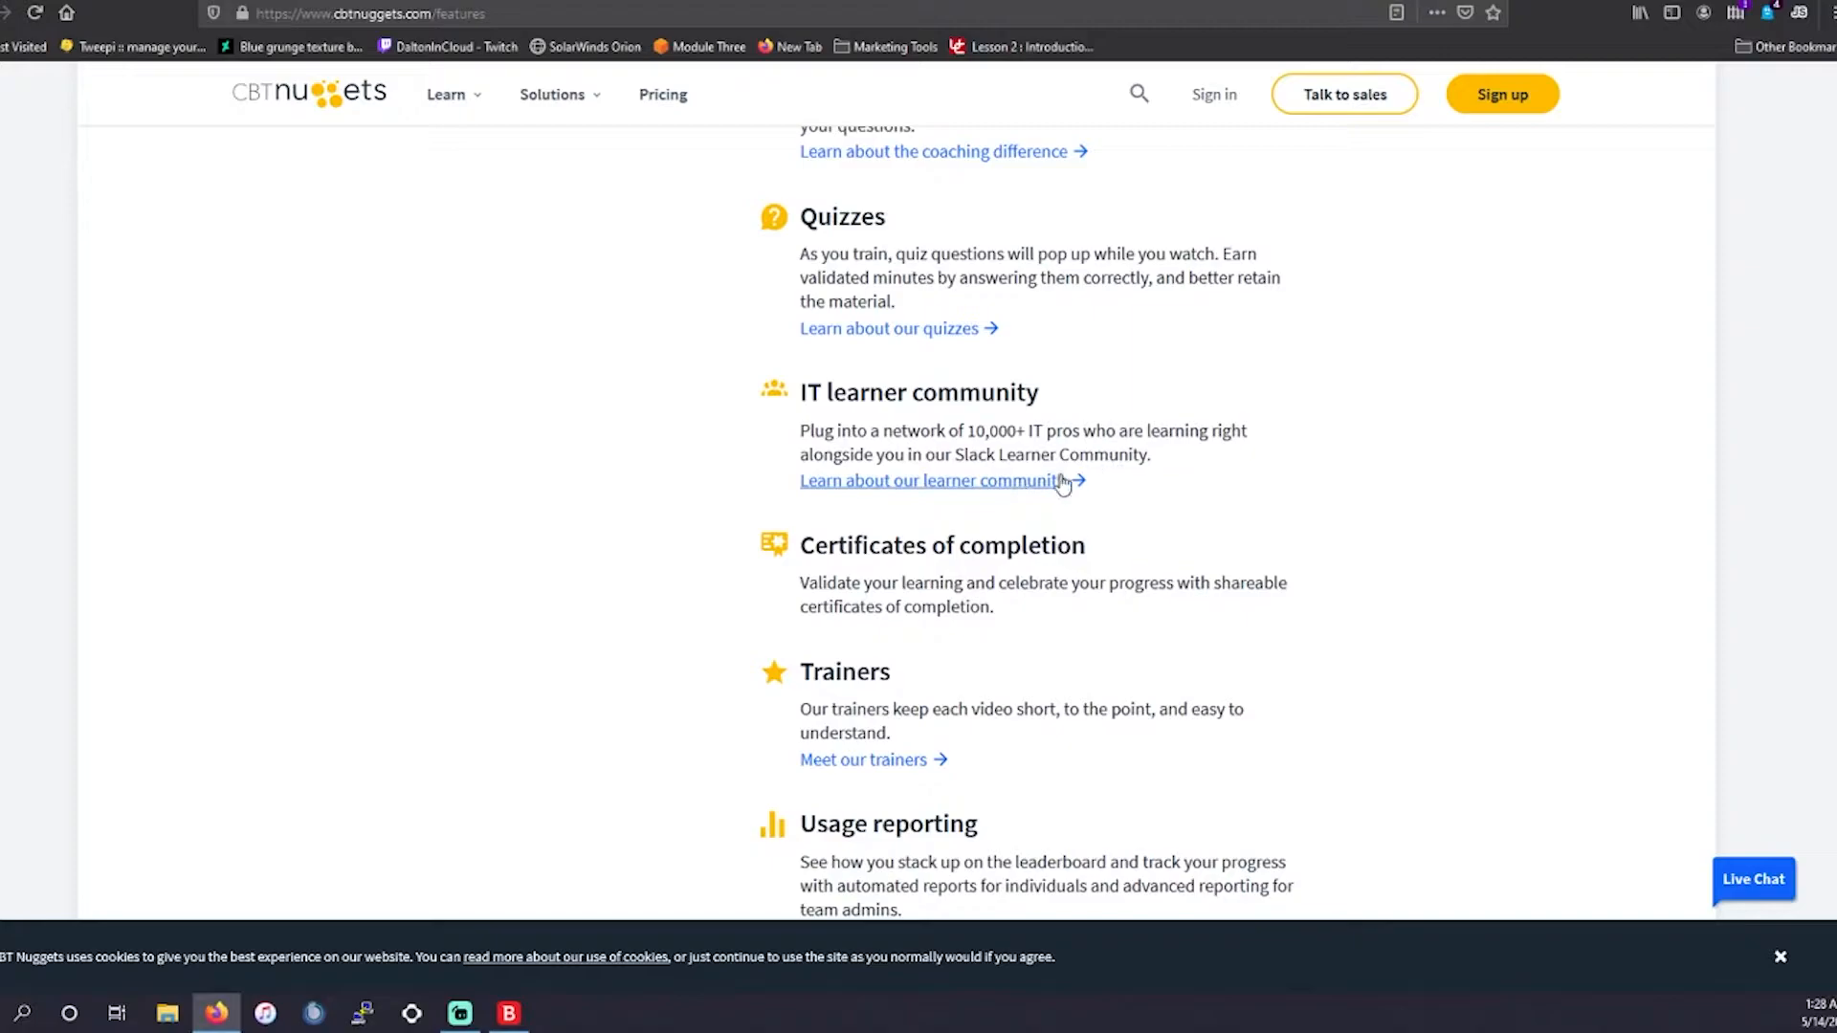
{"action": "mouse_move", "coordinate": [792, 575]}
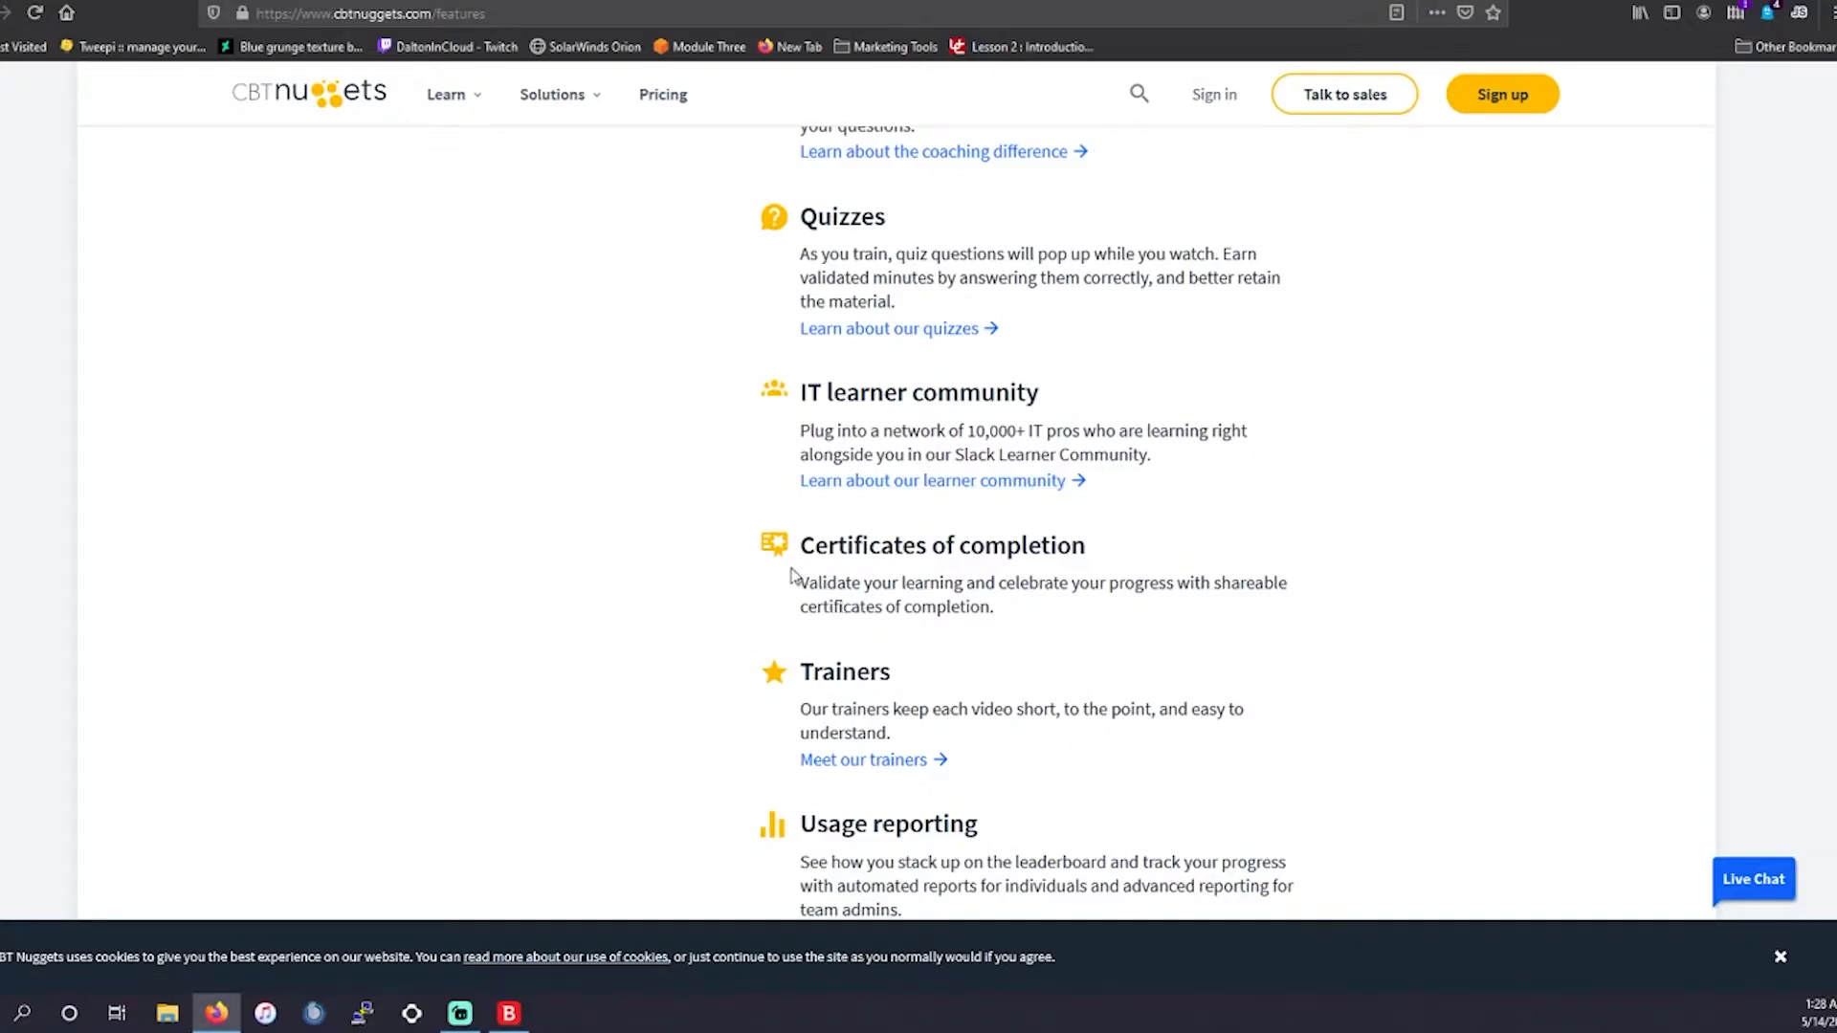
Highlight the Certificates of completion text and expand 'Who Should Take CV0-002 Training?'.
{"action": "left_click_drag", "start_coordinate": [799, 544], "coordinate": [993, 607]}
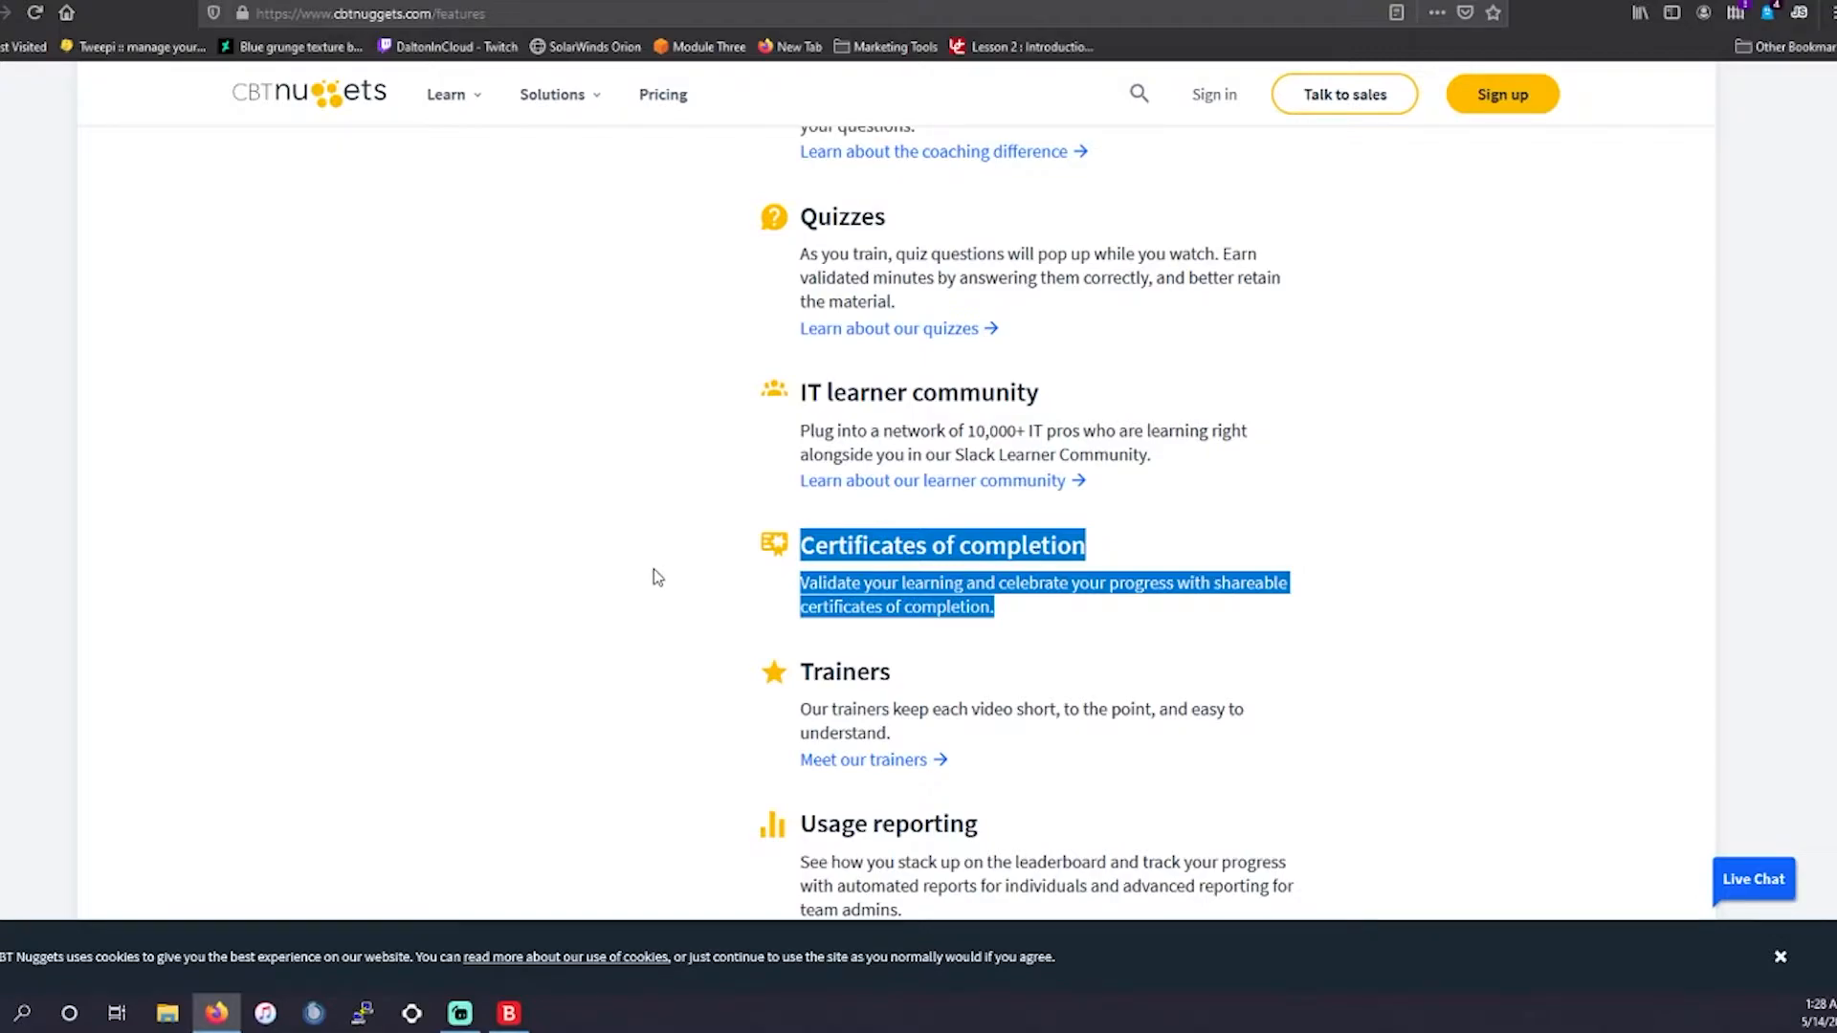
{"action": "scroll", "scroll_direction": "down", "scroll_amount": 3}
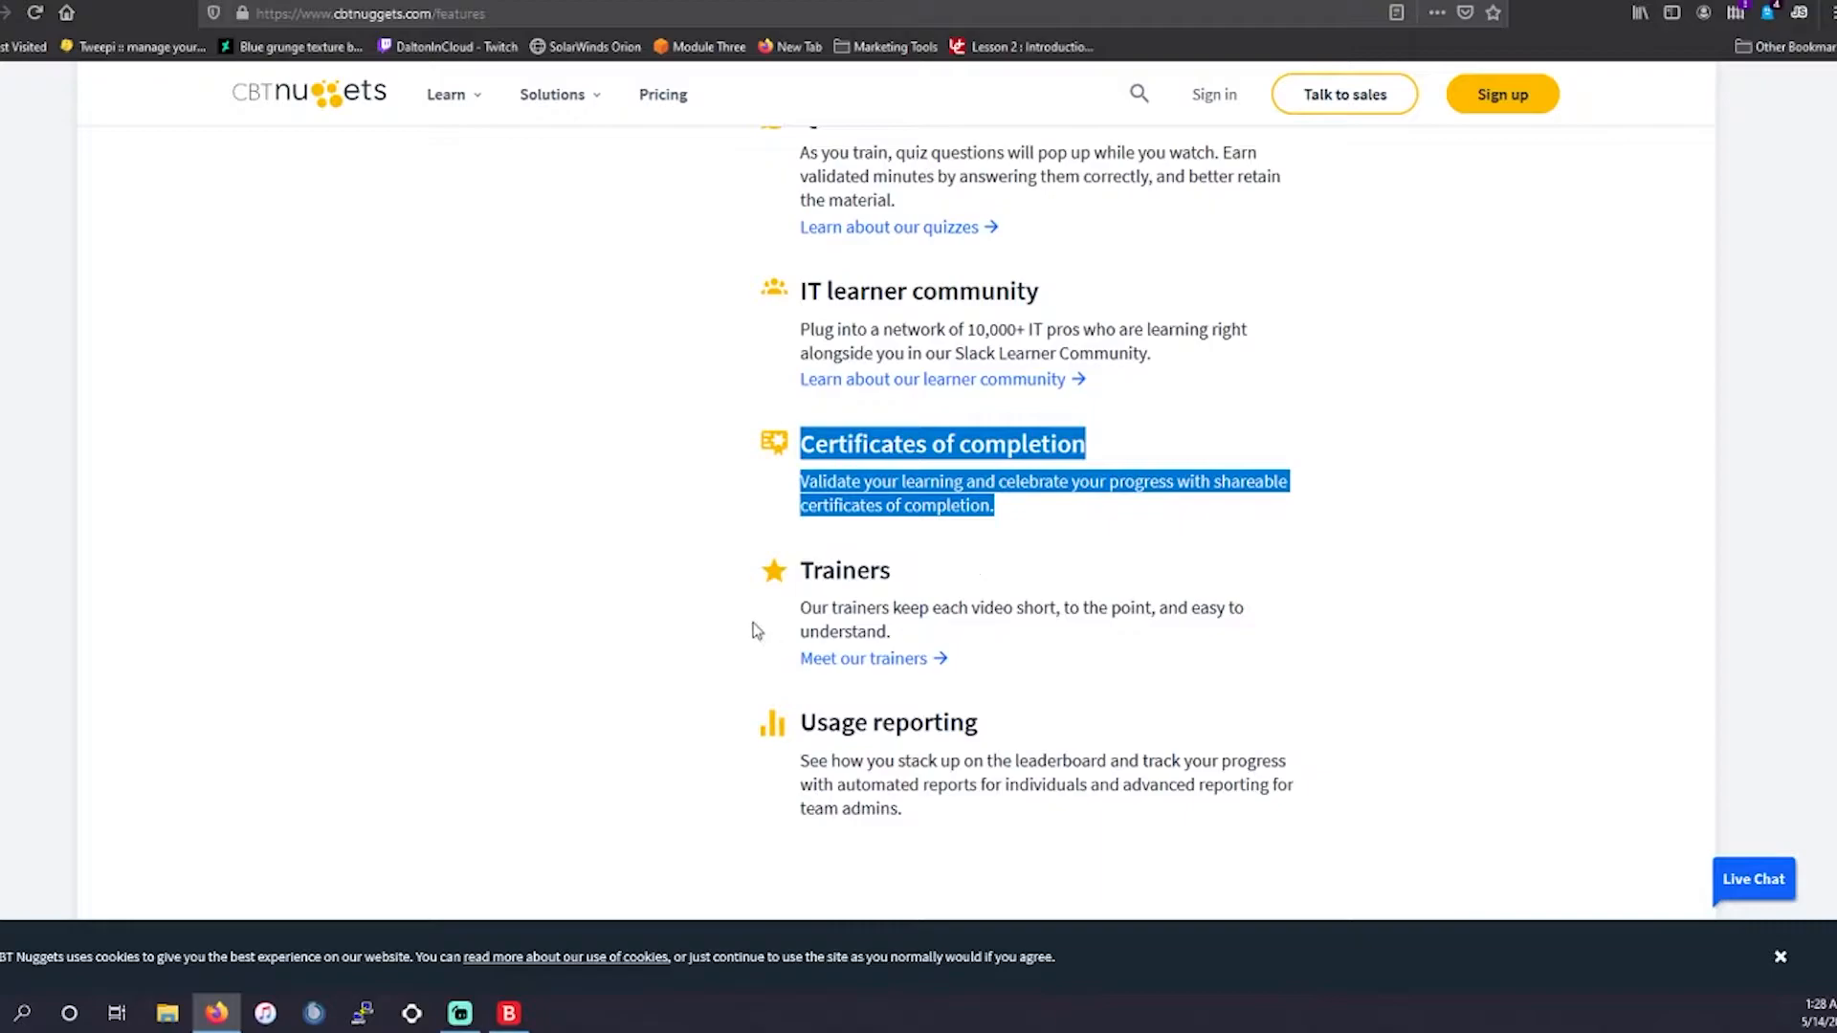
{"action": "left_click_drag", "start_coordinate": [799, 606], "coordinate": [891, 632]}
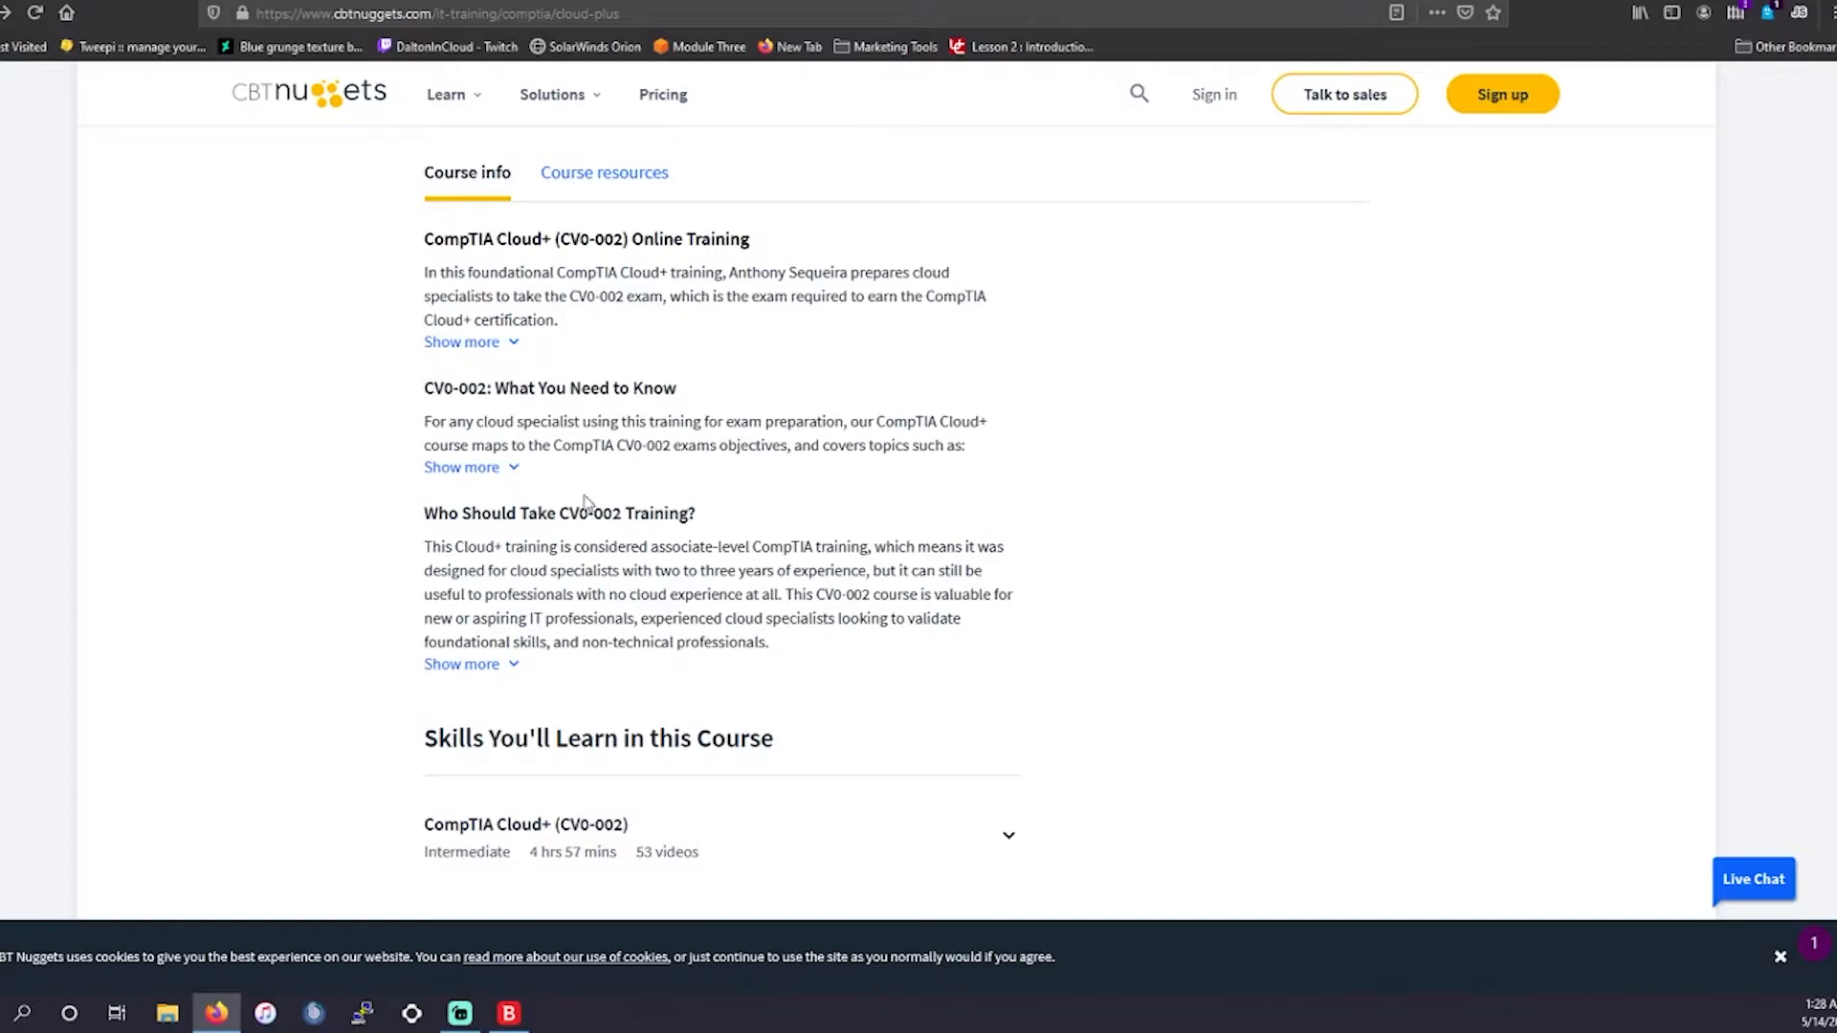
{"action": "left_click", "coordinate": [461, 664]}
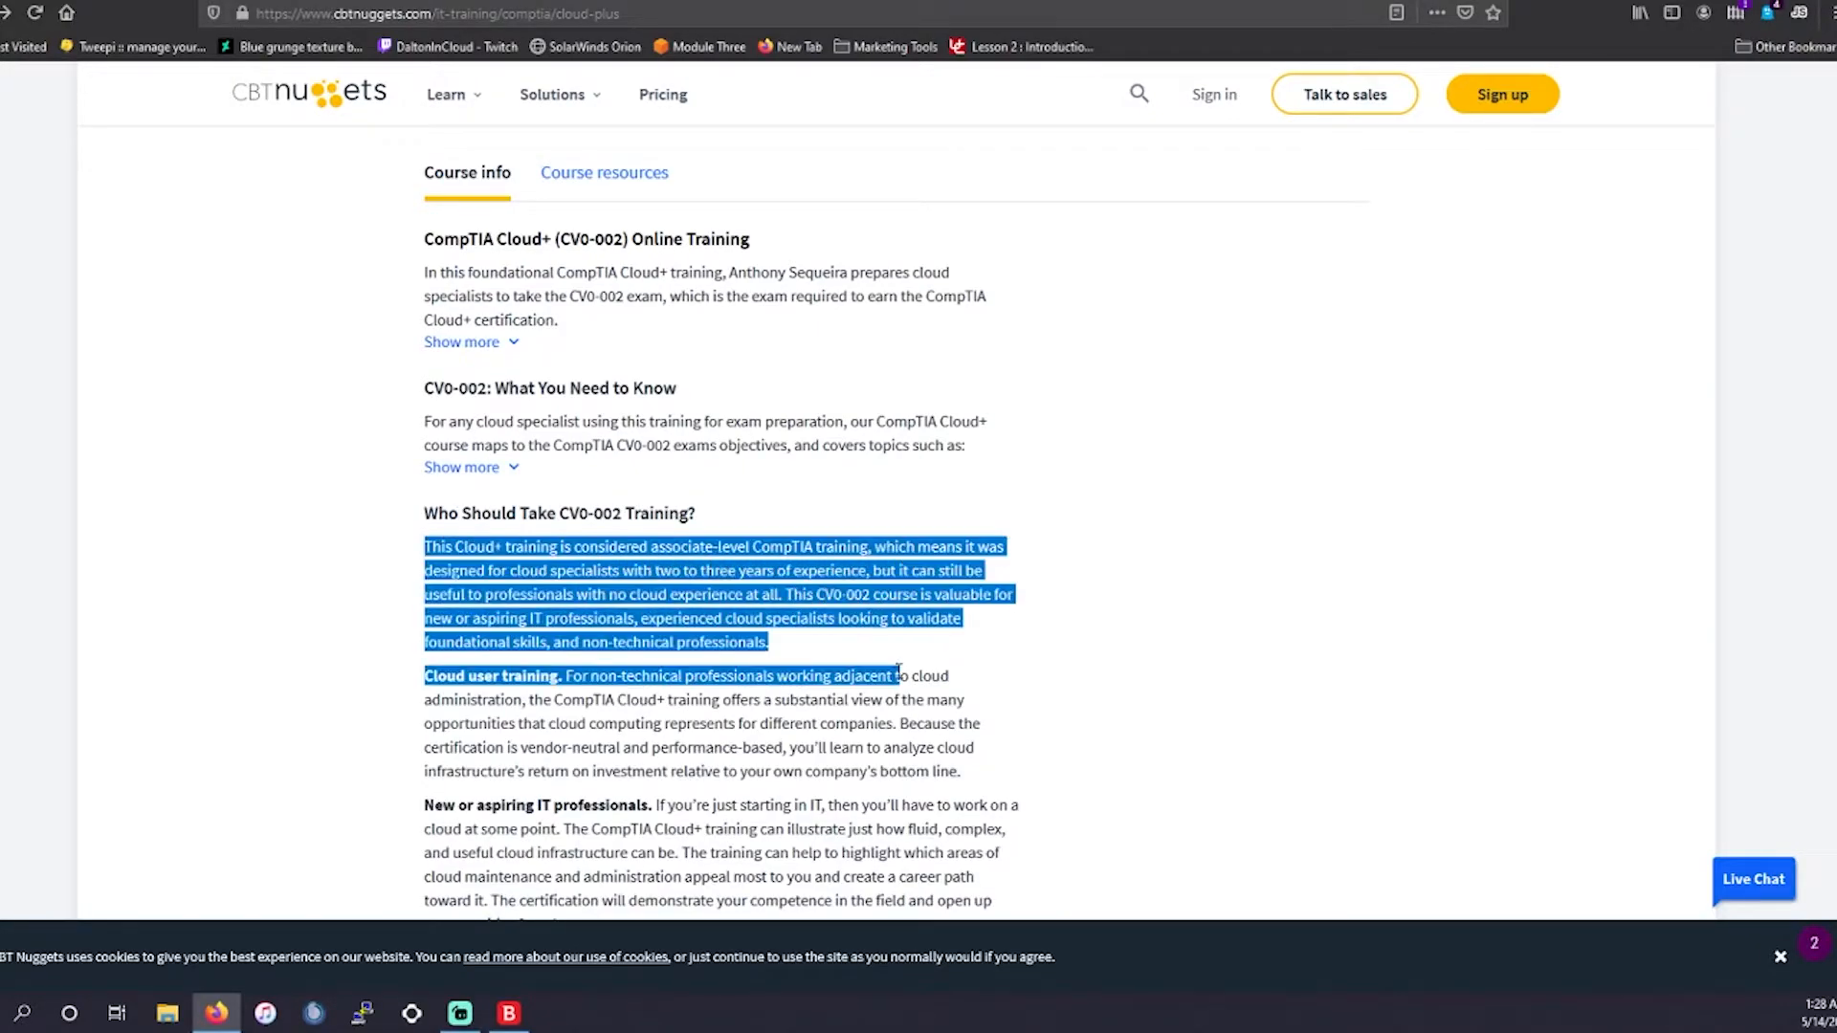
{"action": "scroll", "scroll_direction": "down", "scroll_amount": 3}
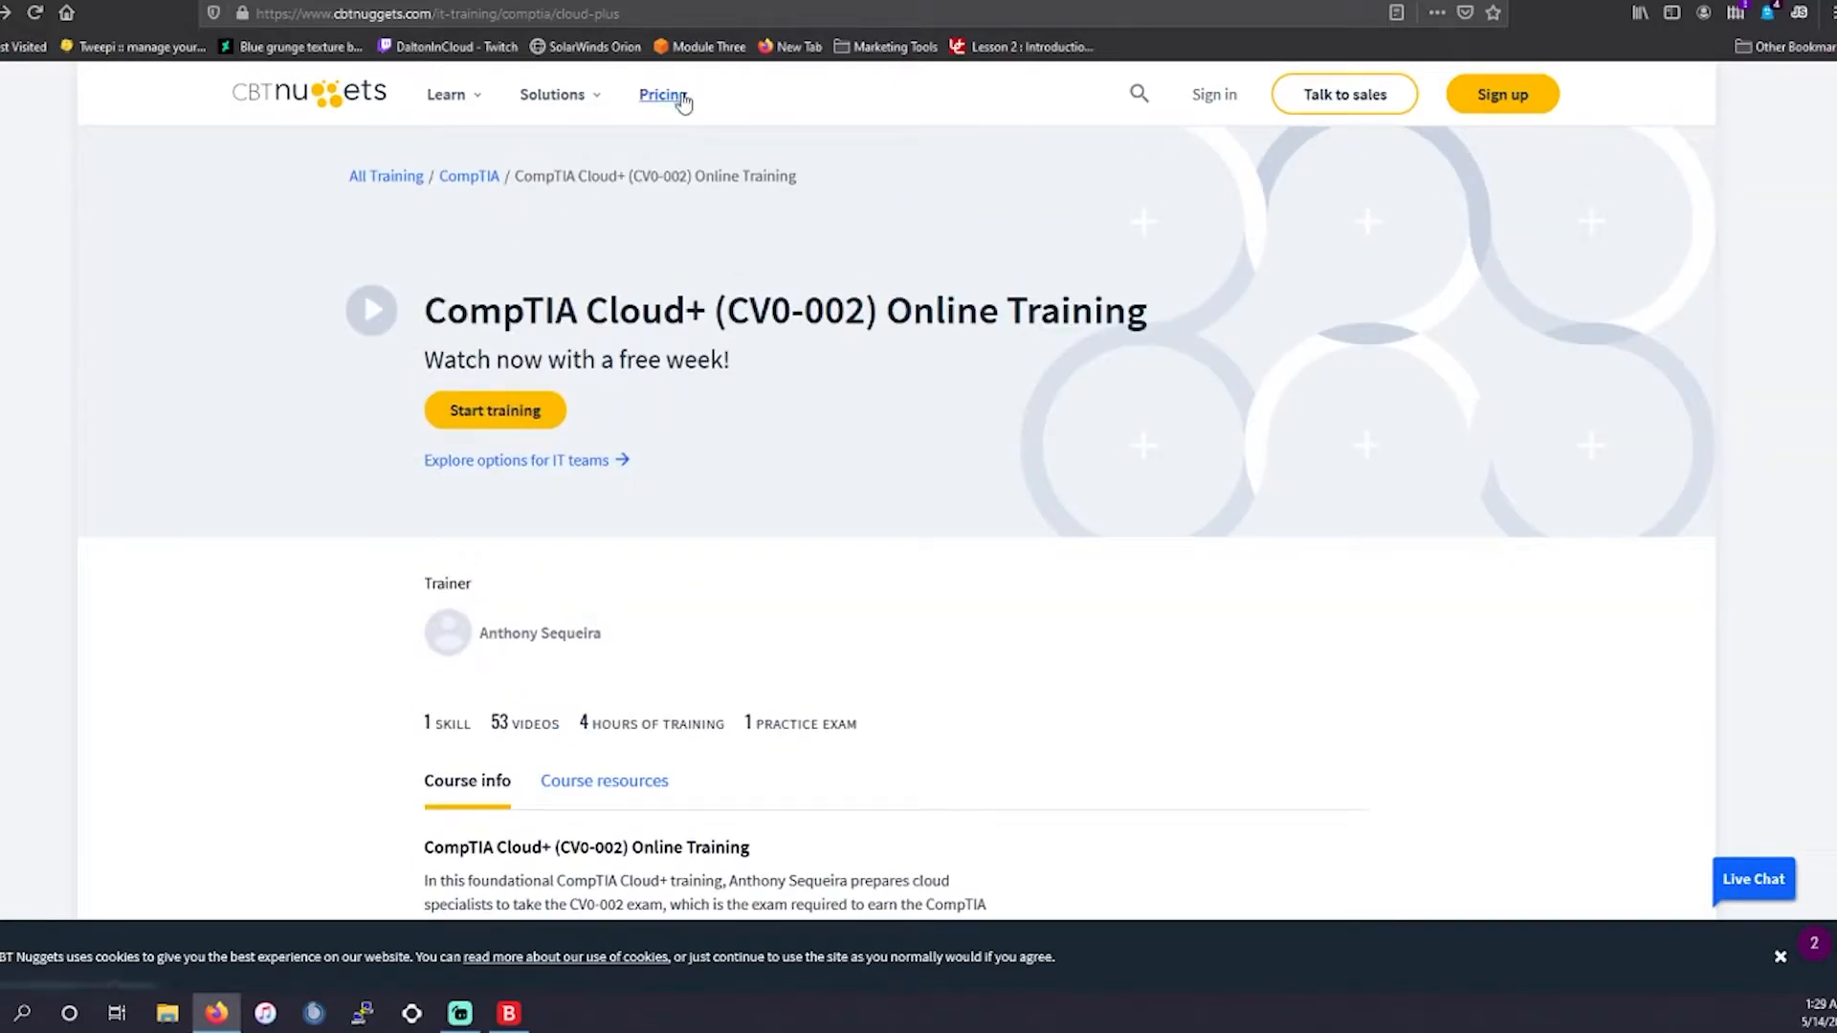
Open ITProTV's CompTIA Cloud+ (CV0-002) course and highlight its 22 hours 5 minutes length.
{"action": "left_click", "coordinate": [662, 94]}
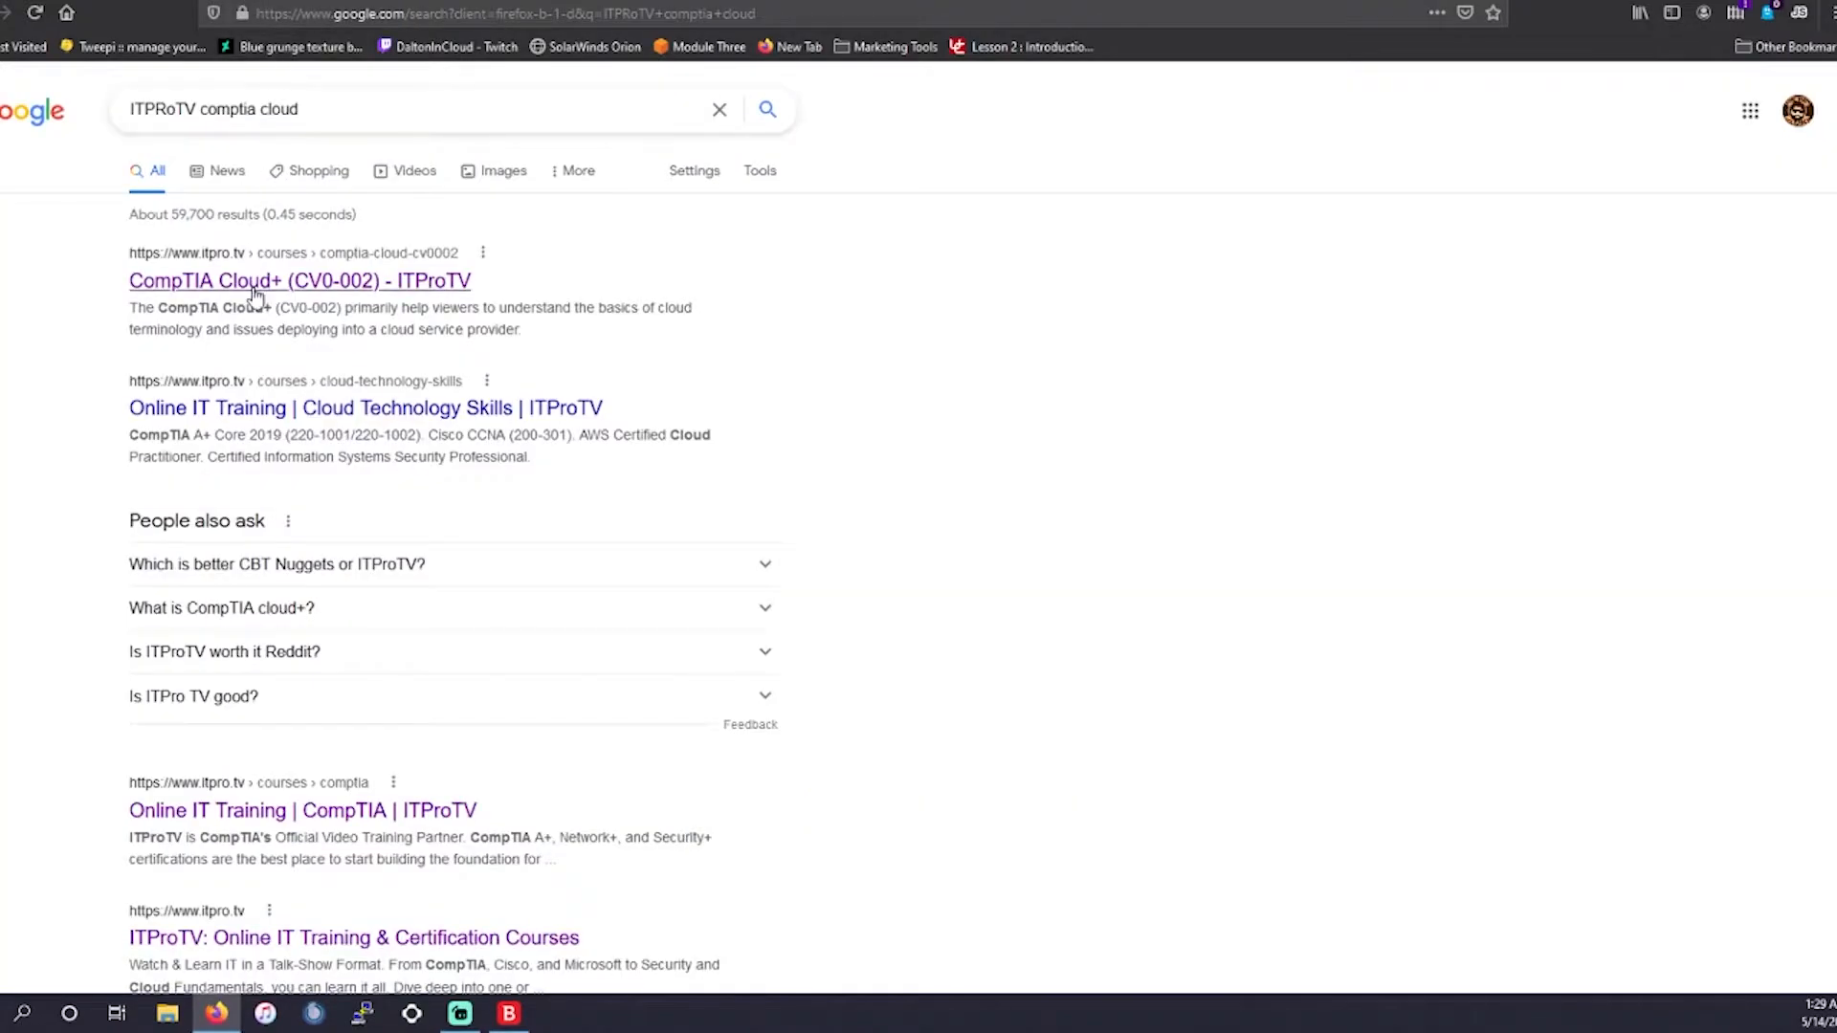
{"action": "left_click", "coordinate": [299, 281]}
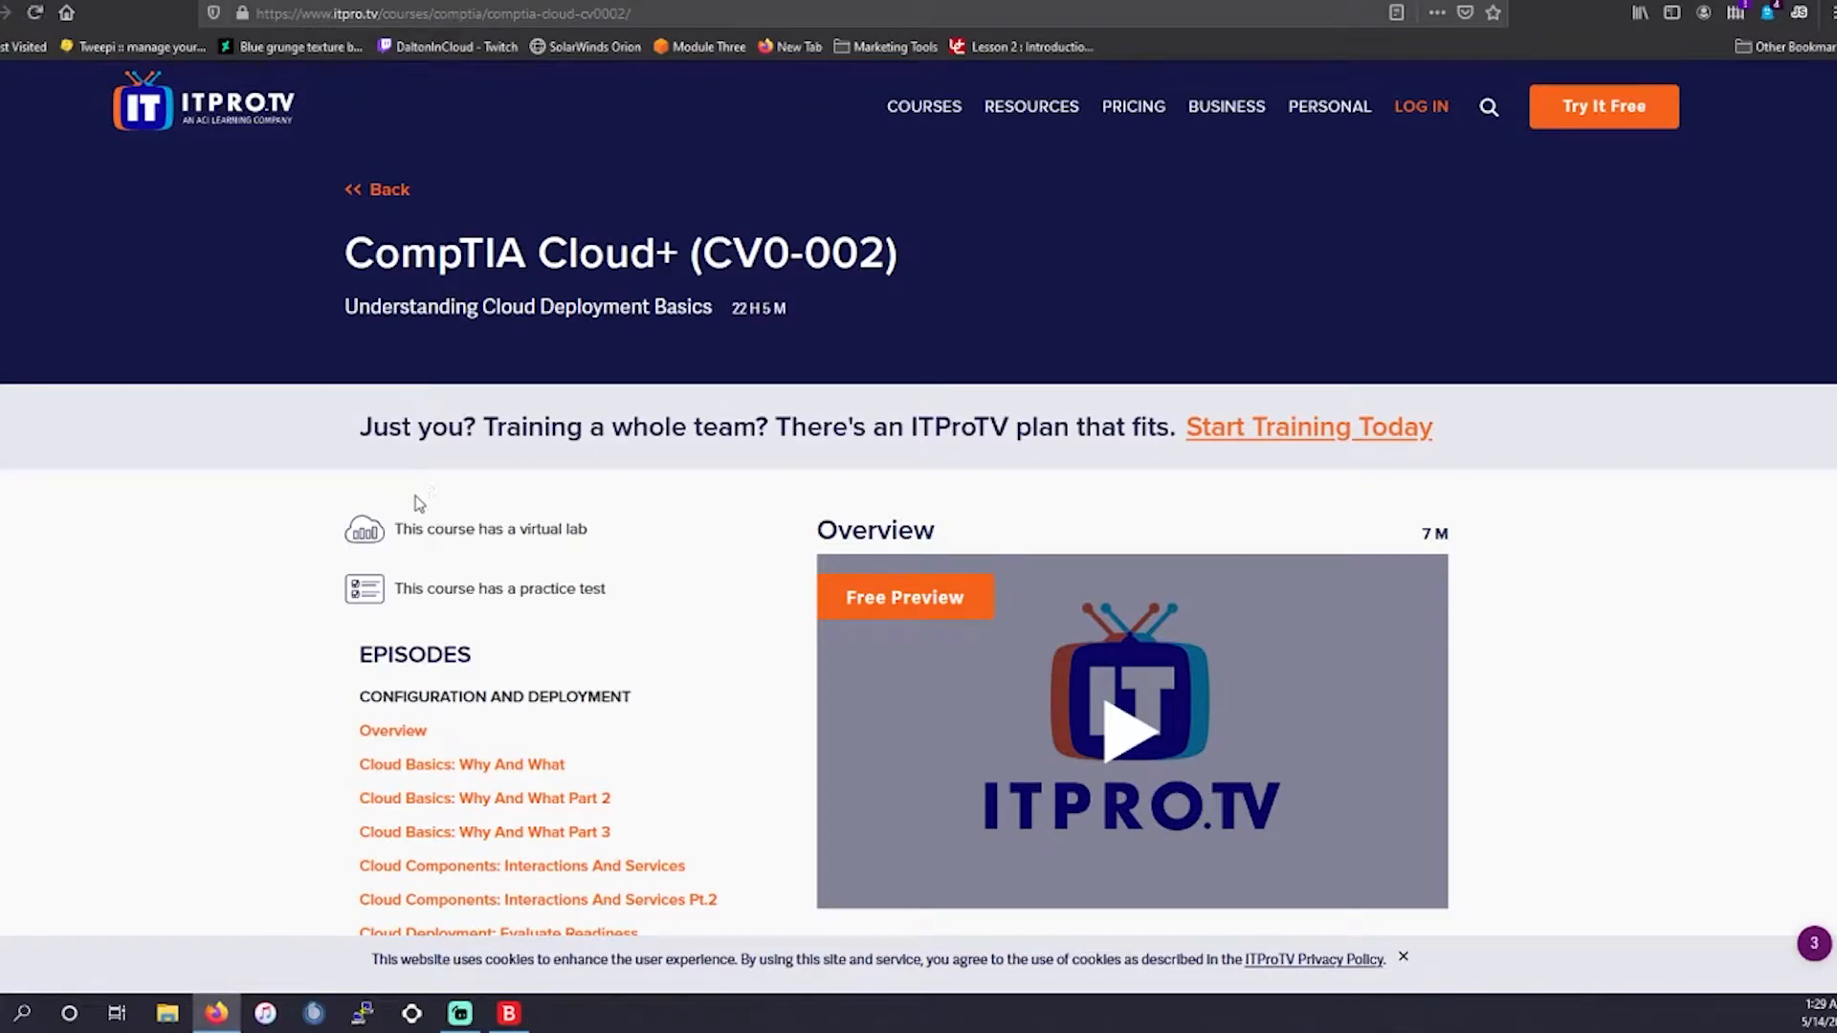
{"action": "mouse_move", "coordinate": [281, 218]}
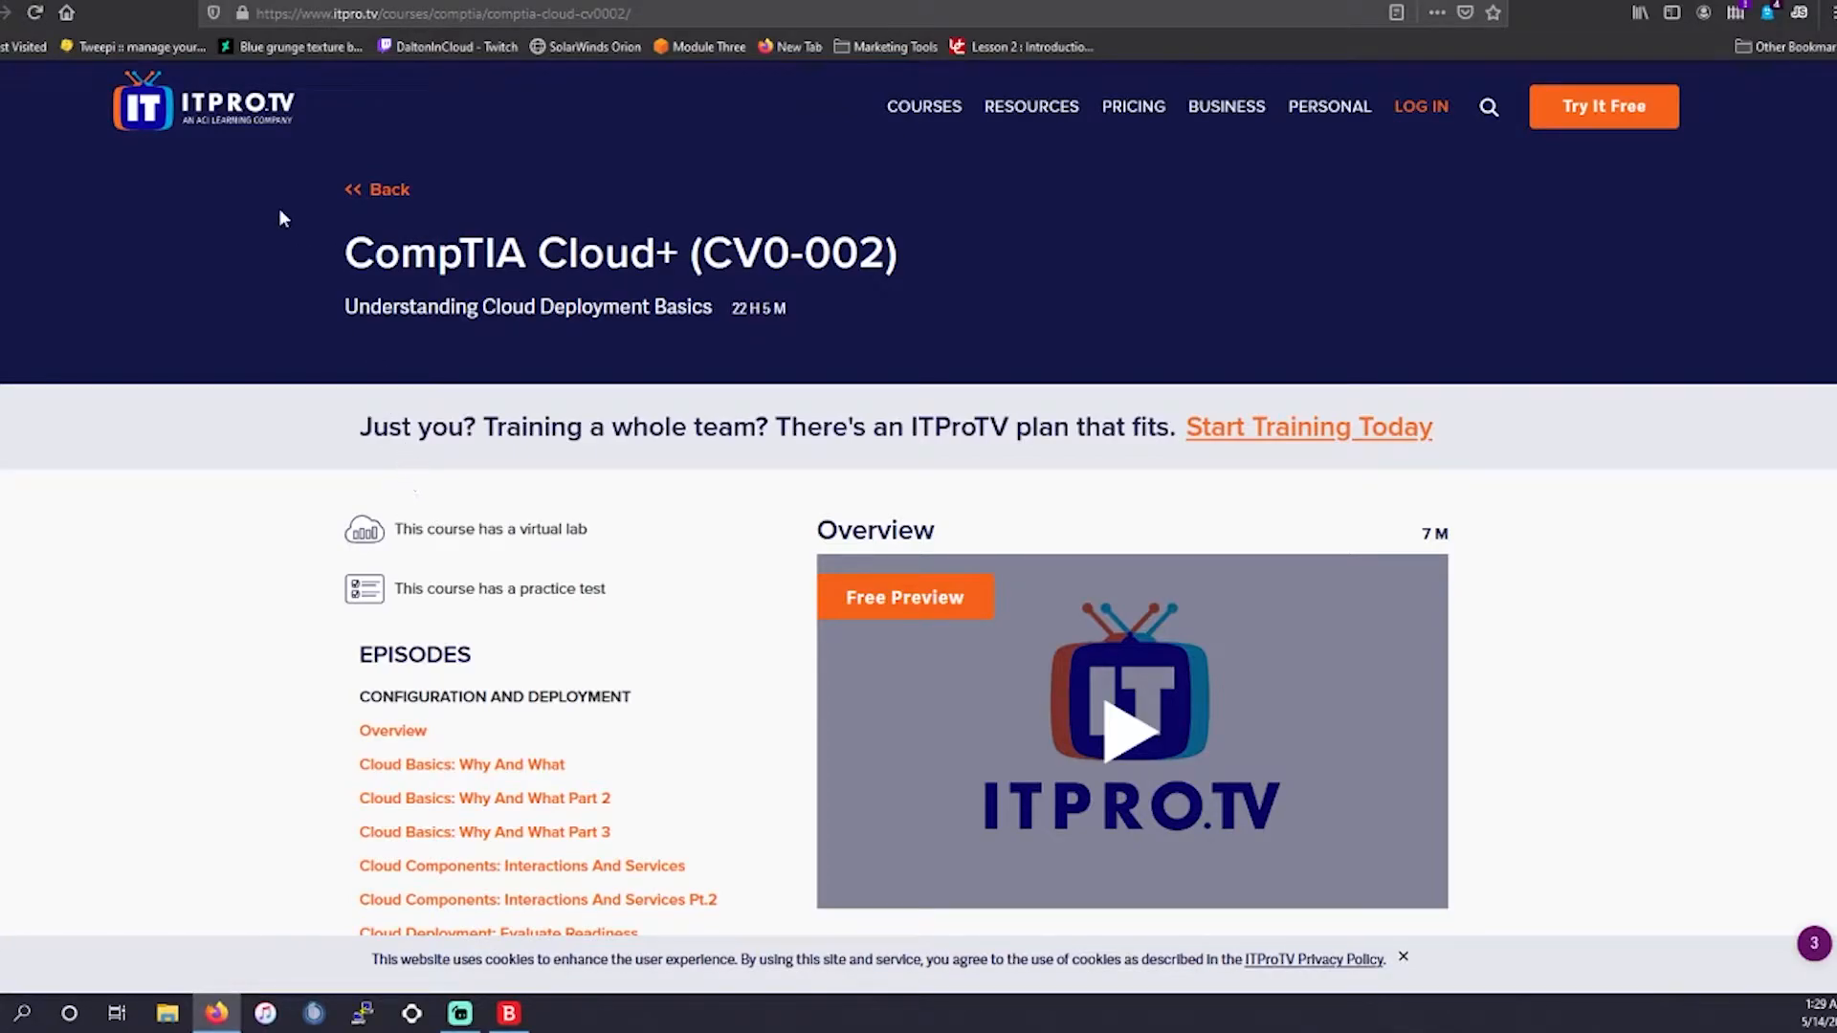
{"action": "mouse_move", "coordinate": [227, 135]}
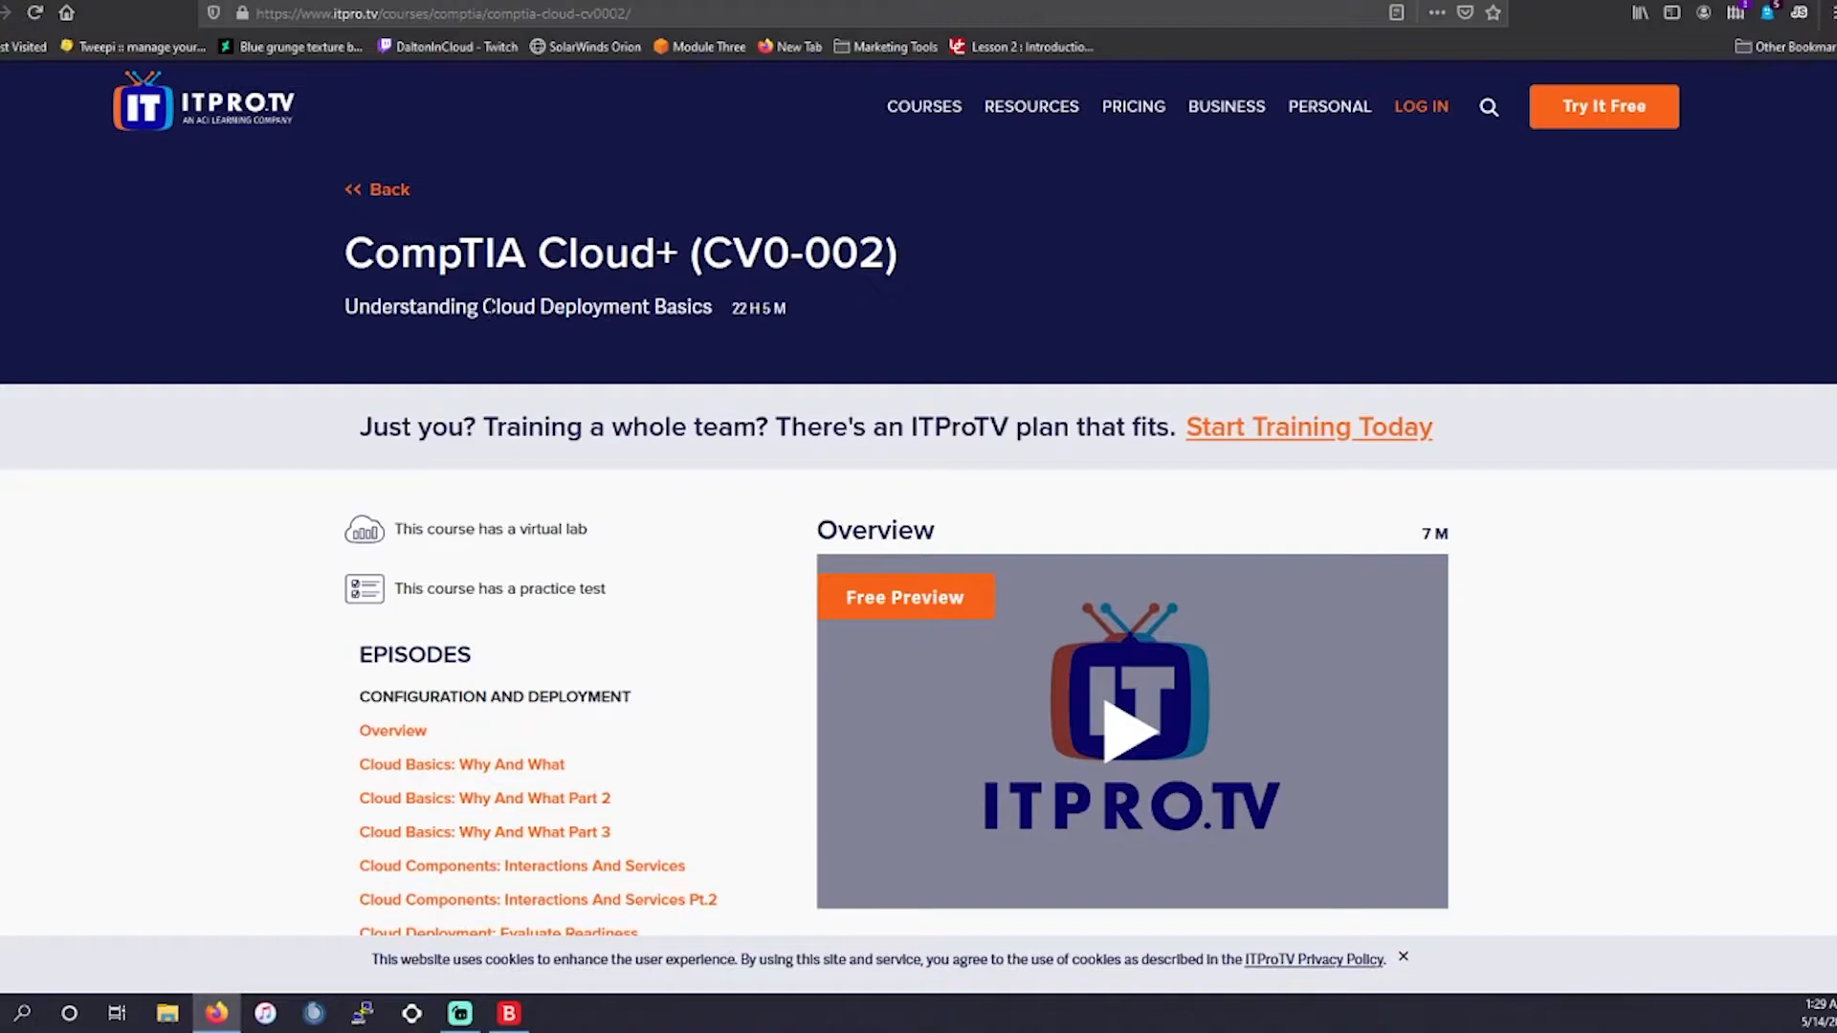
{"action": "mouse_move", "coordinate": [762, 393]}
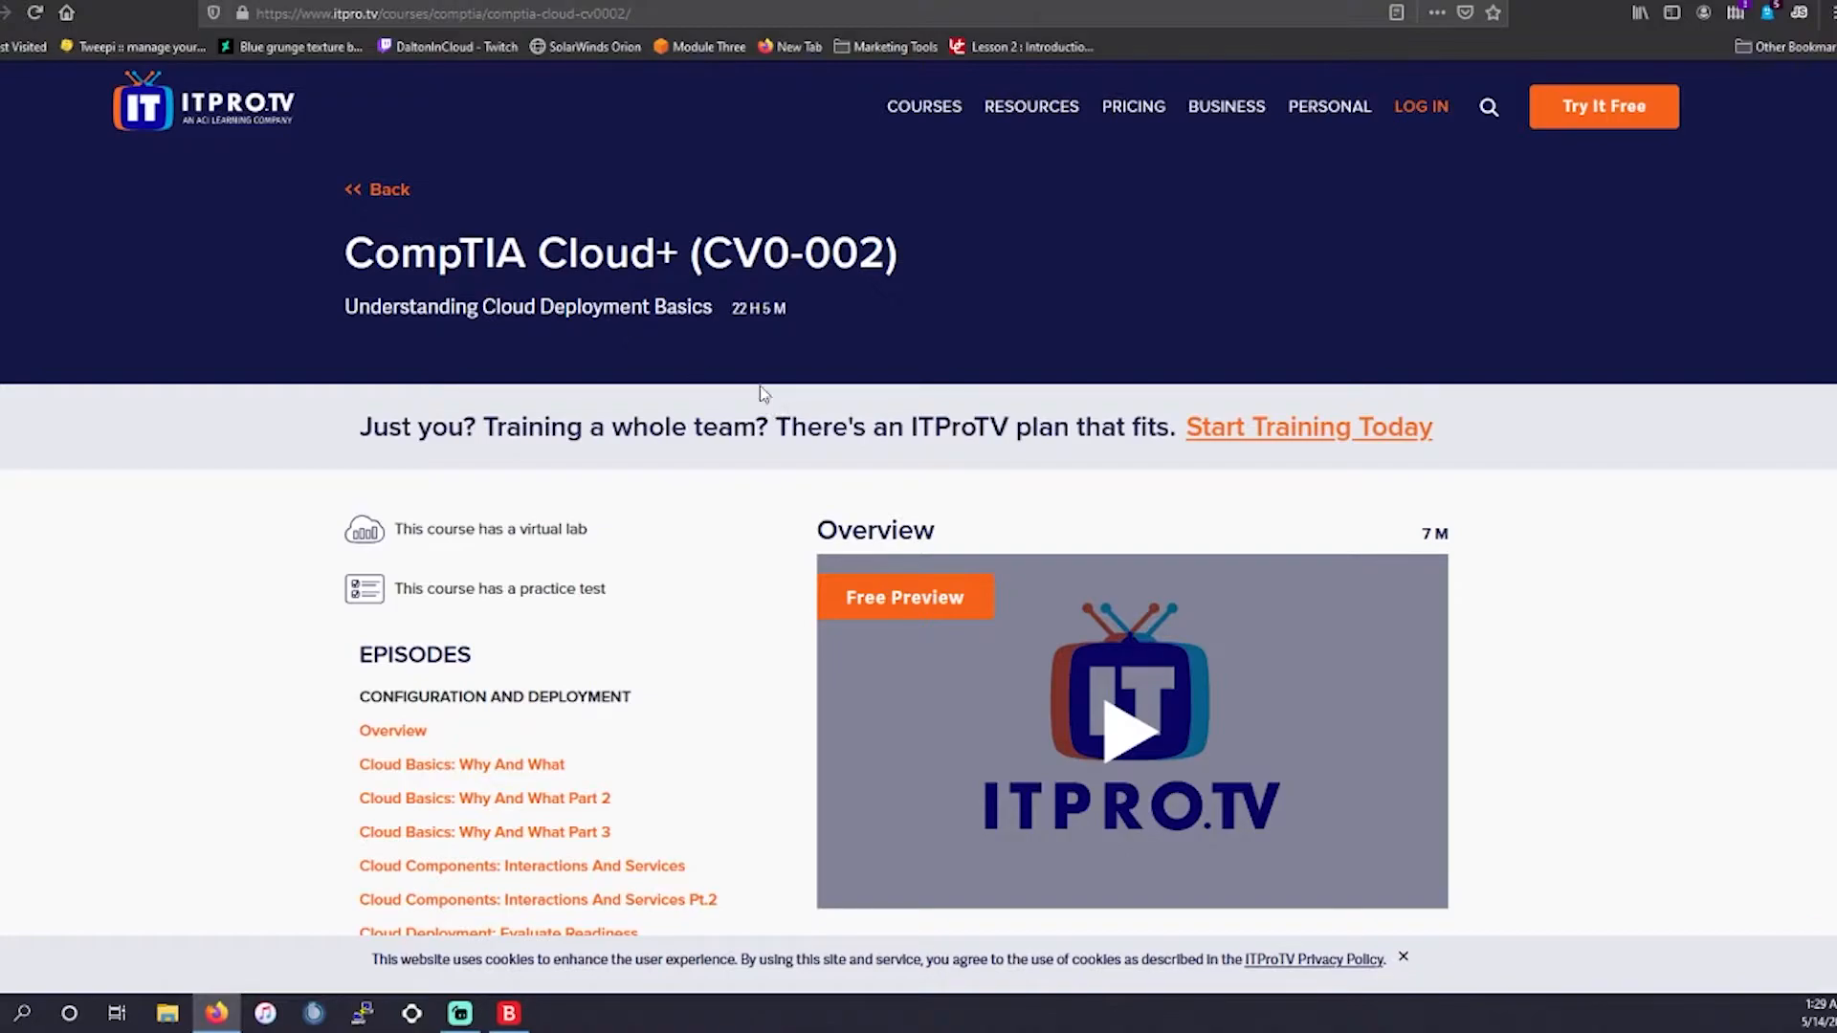
{"action": "double_click", "coordinate": [755, 308]}
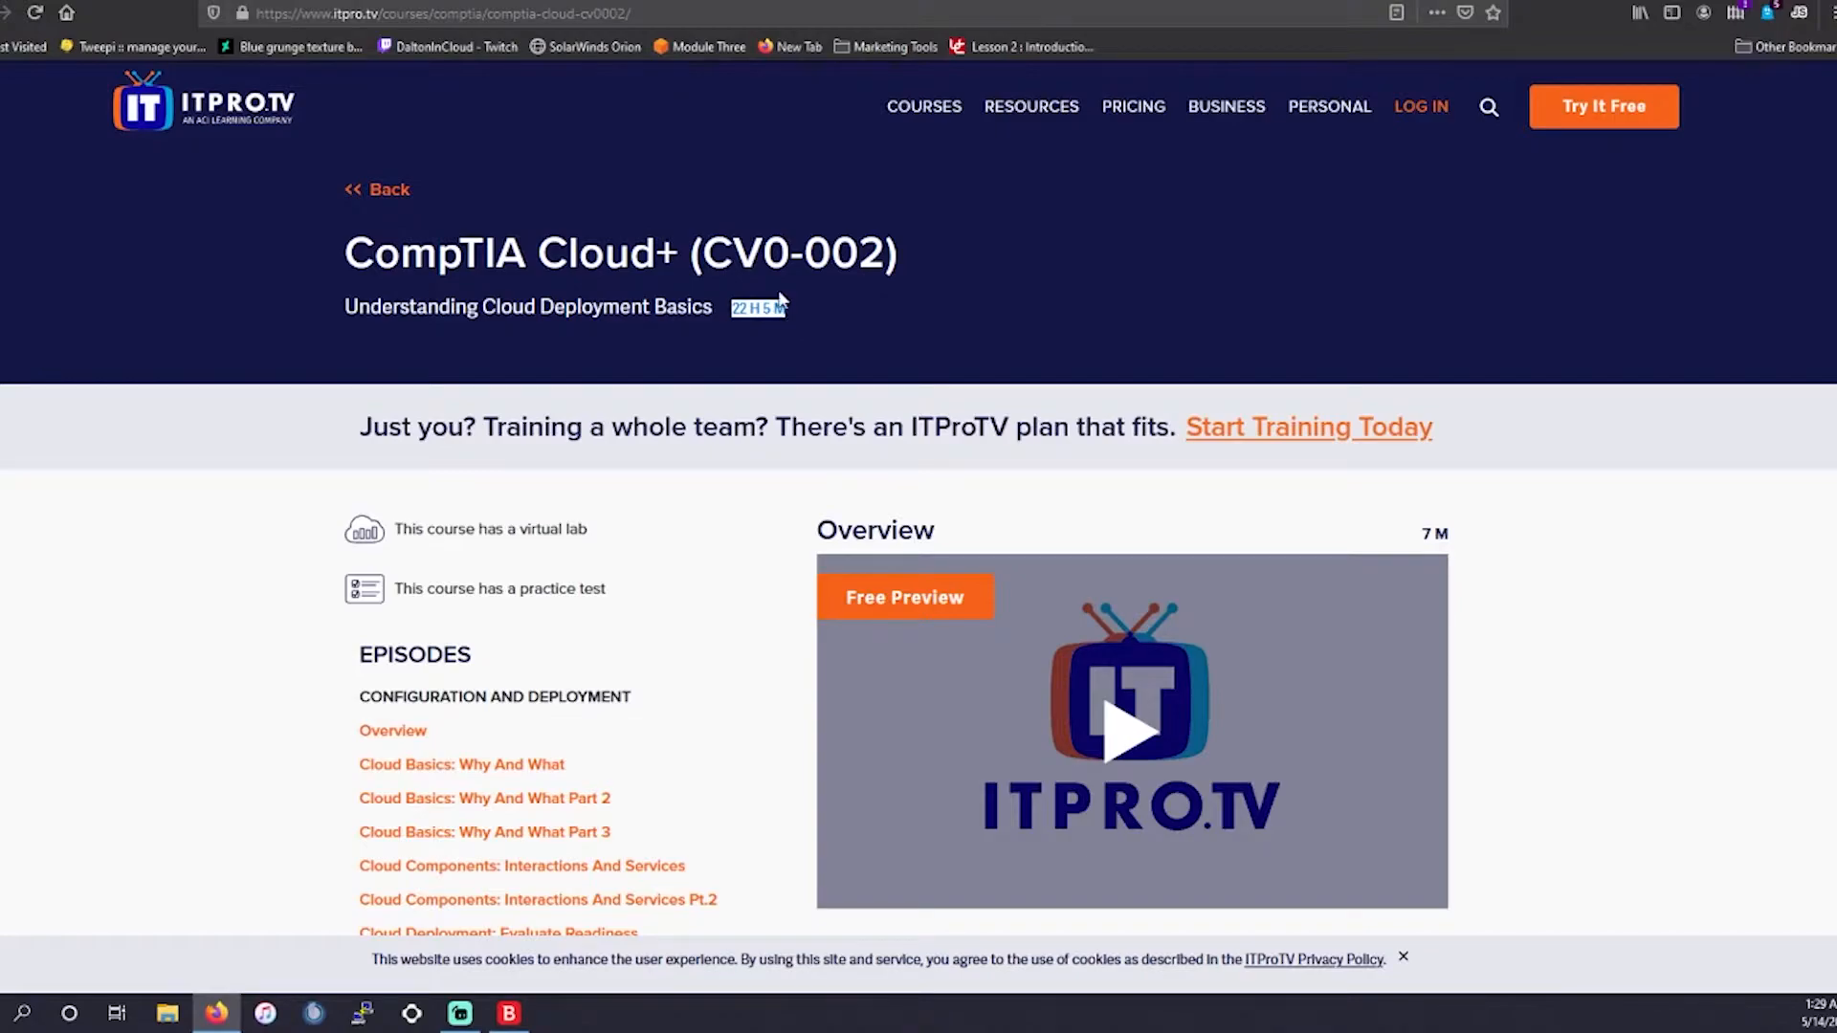
{"action": "mouse_move", "coordinate": [771, 332]}
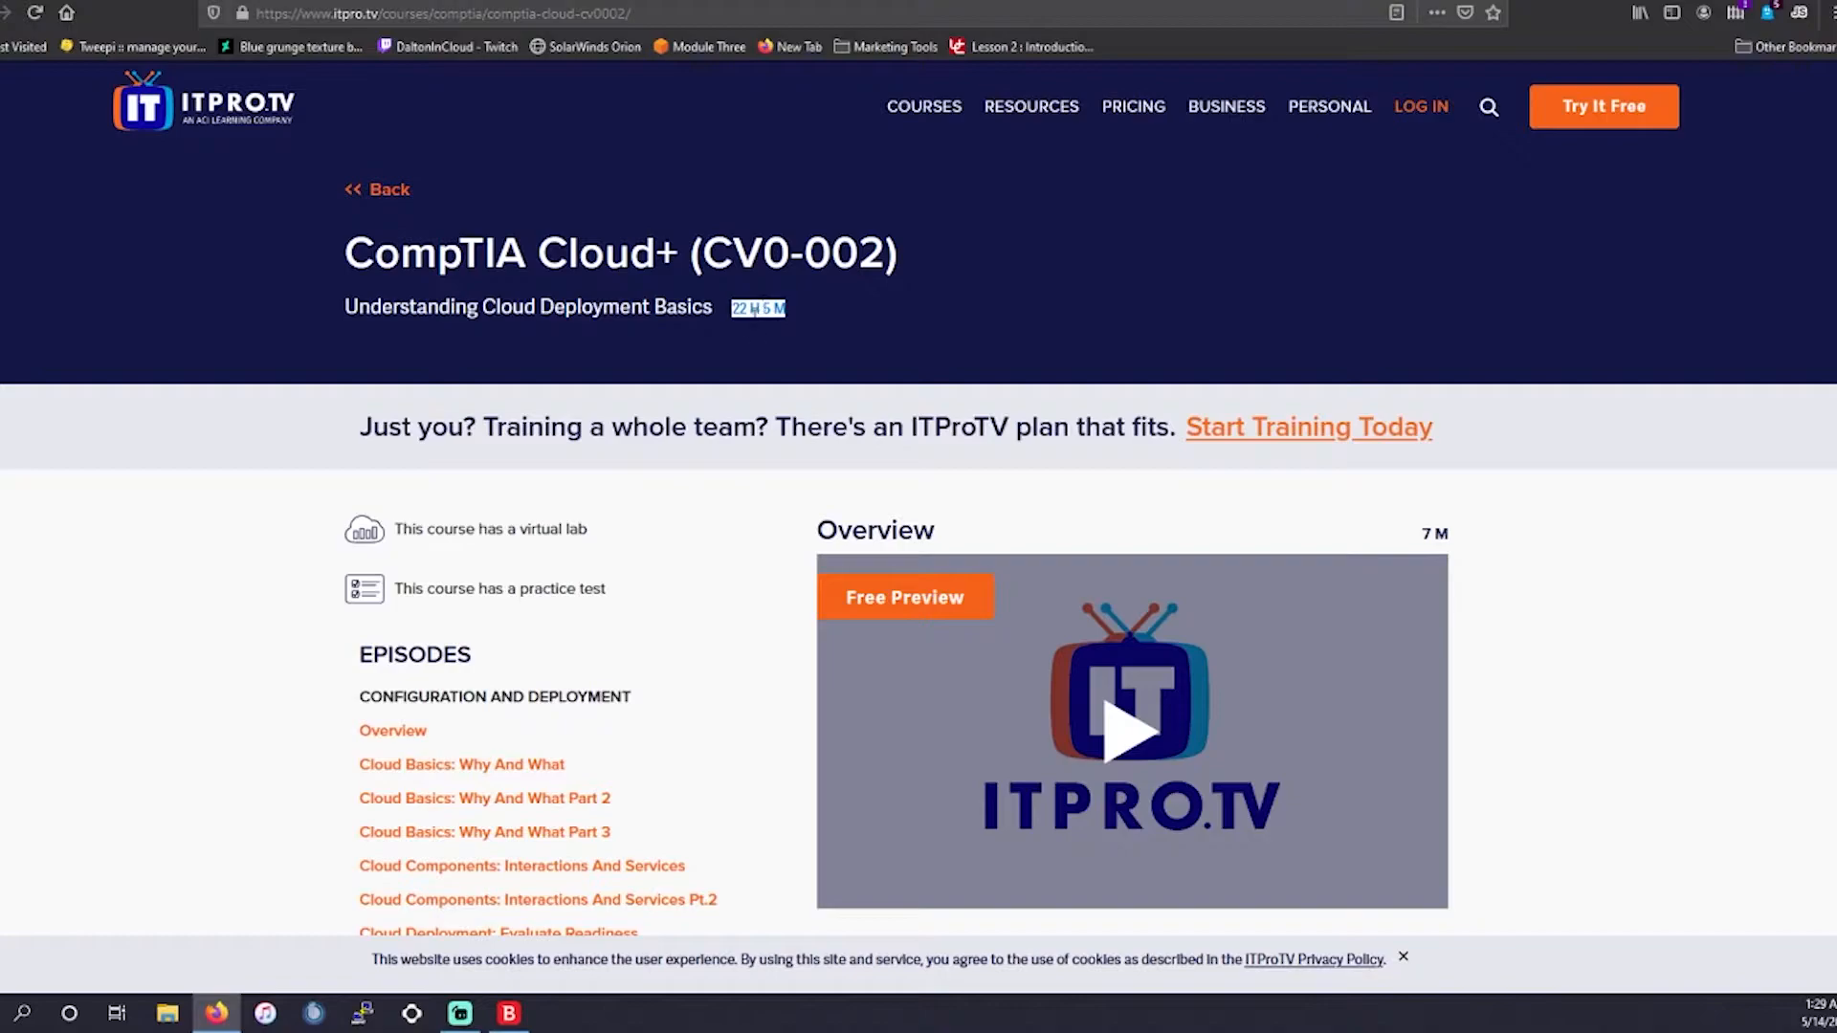
{"action": "scroll", "scroll_direction": "down", "scroll_amount": 3}
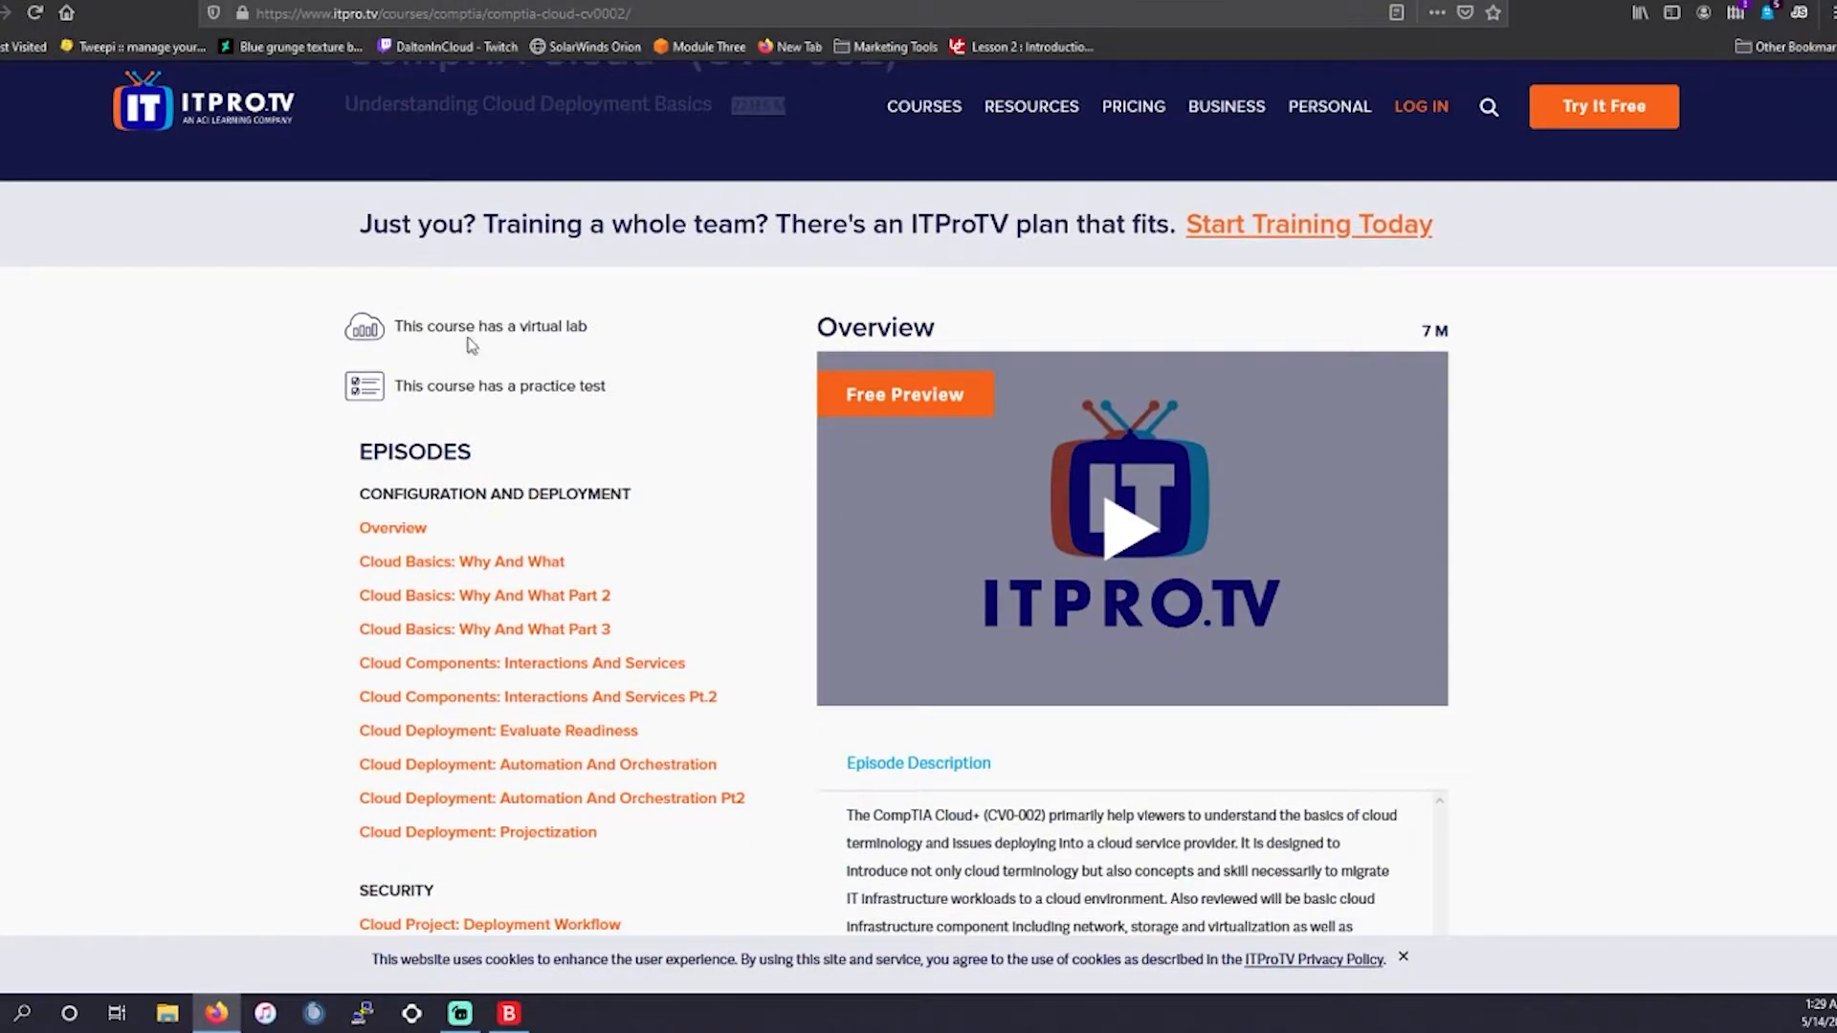
{"action": "mouse_move", "coordinate": [469, 339]}
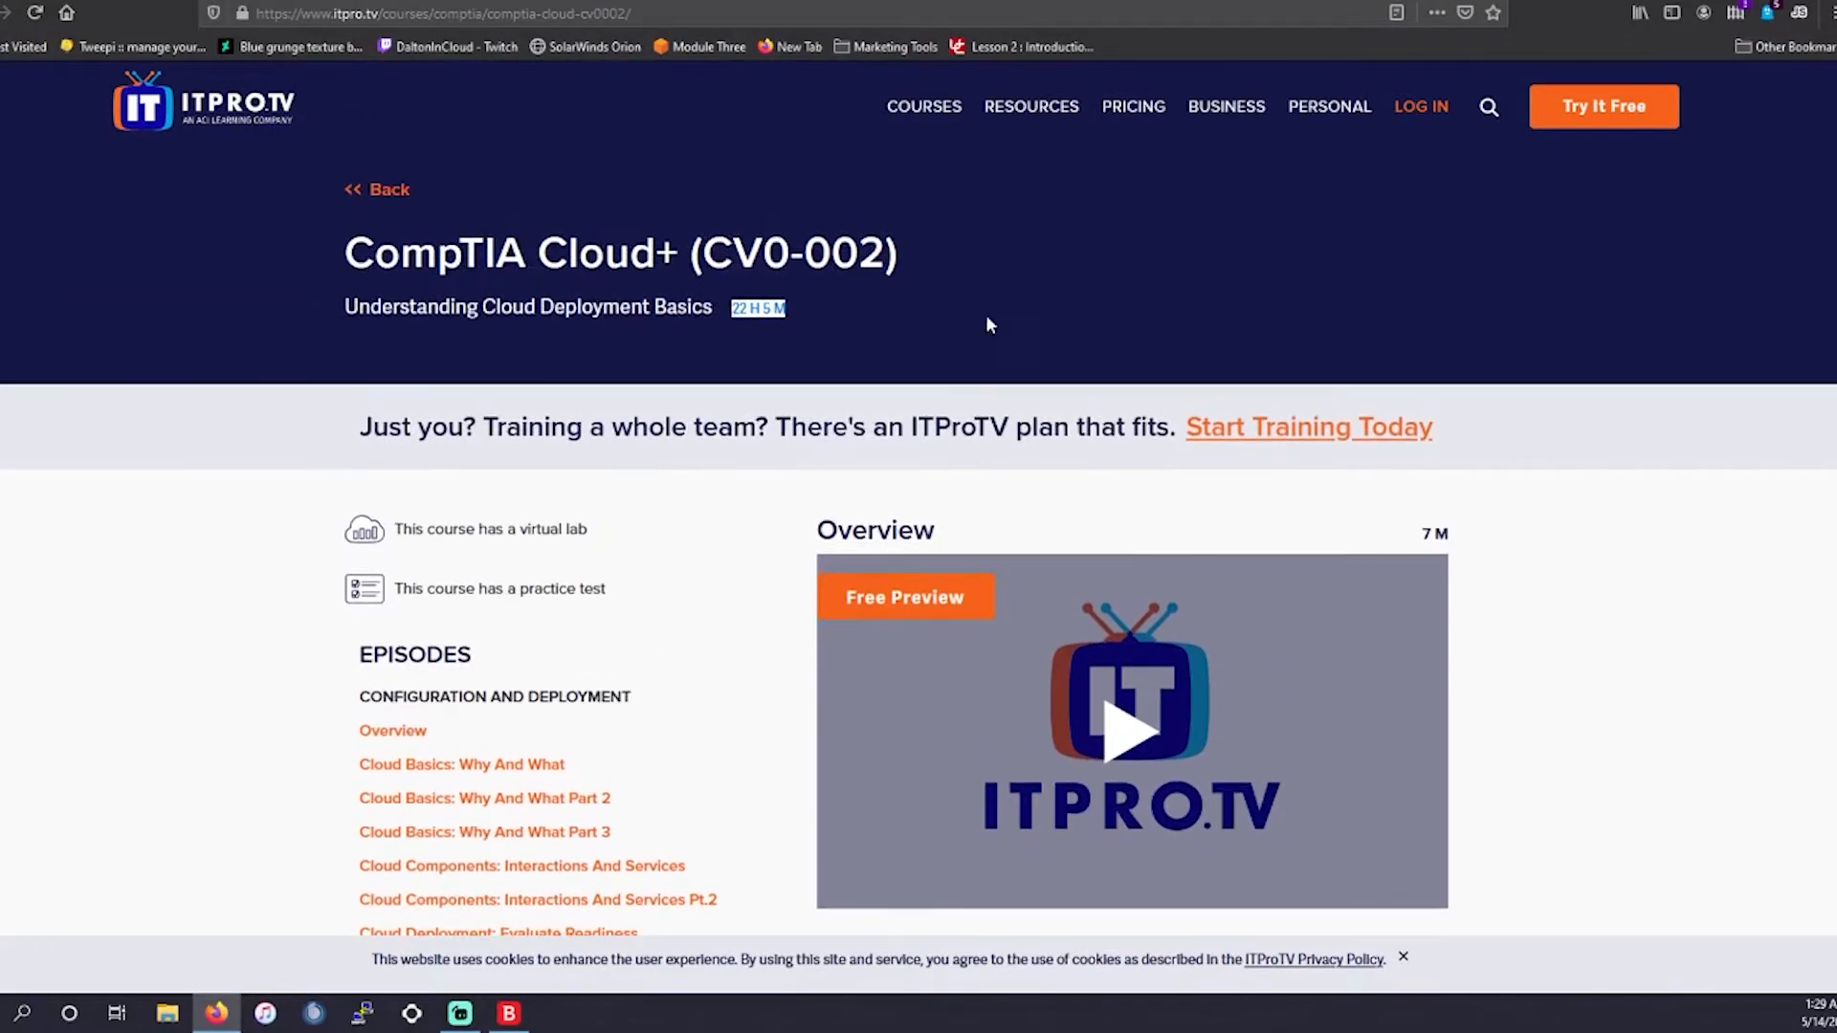
{"action": "left_click", "coordinate": [1132, 106]}
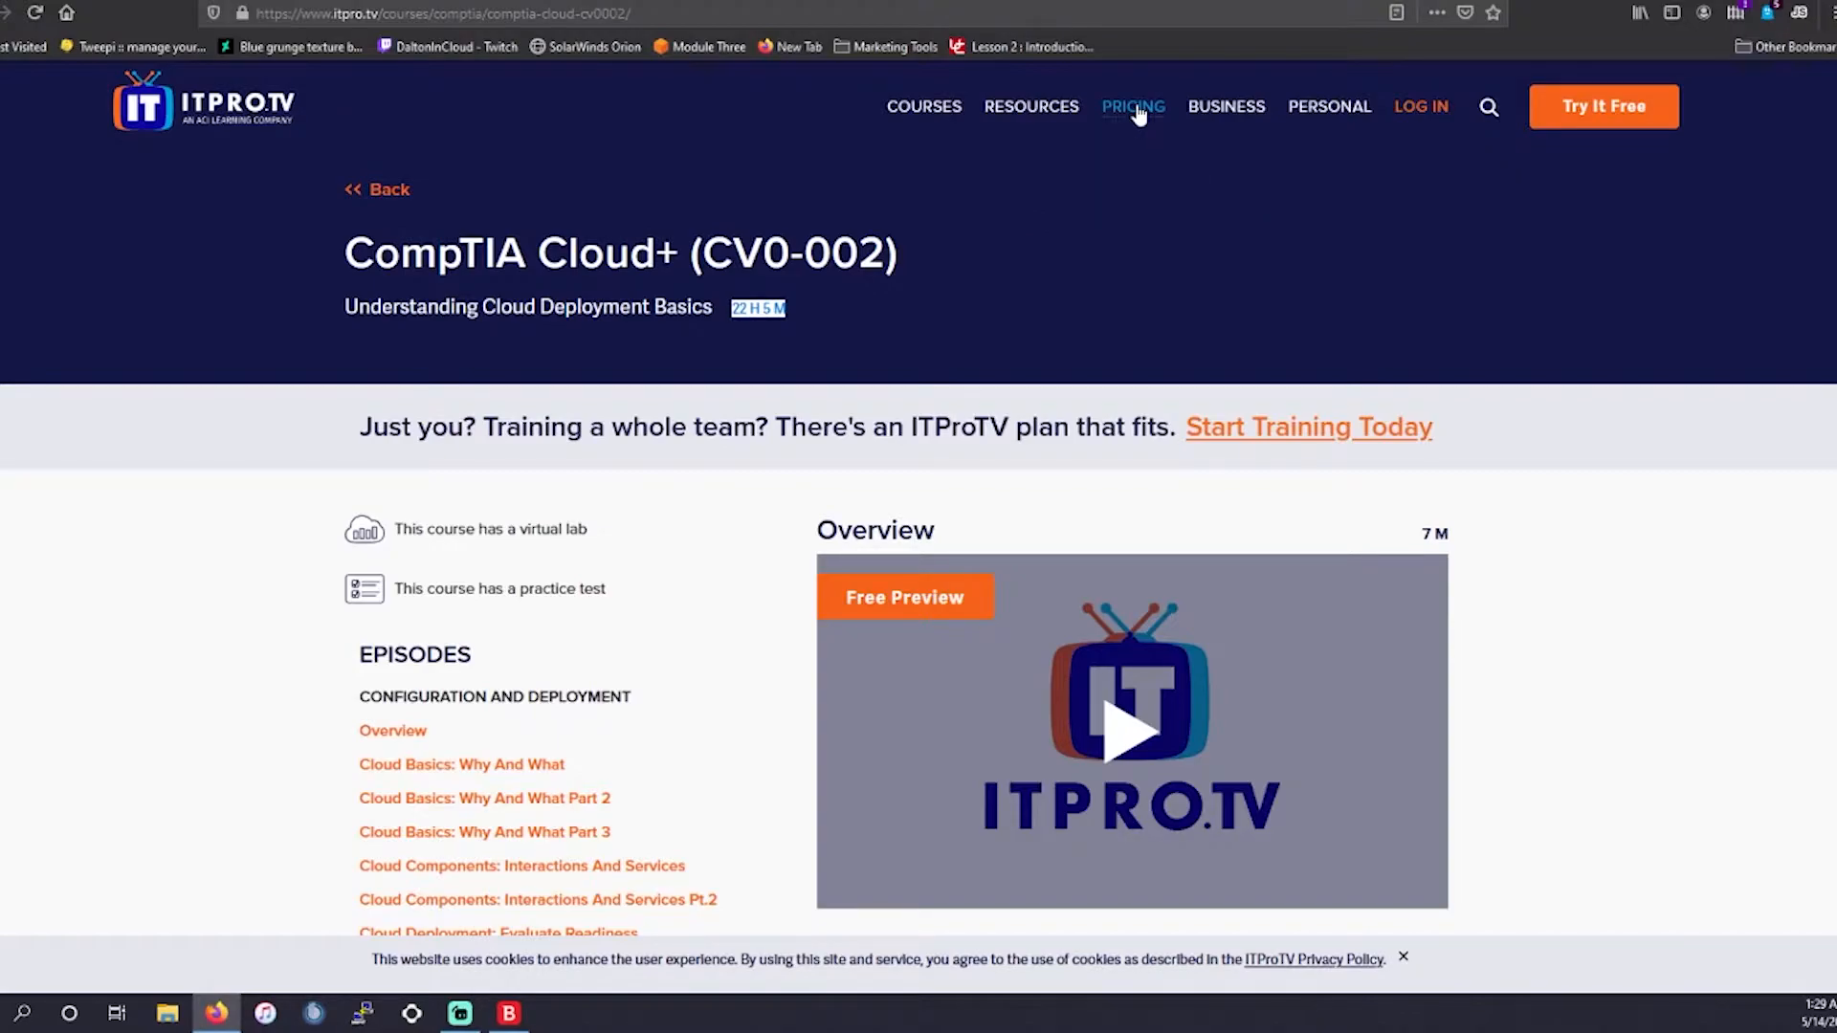
{"action": "left_click", "coordinate": [1132, 106]}
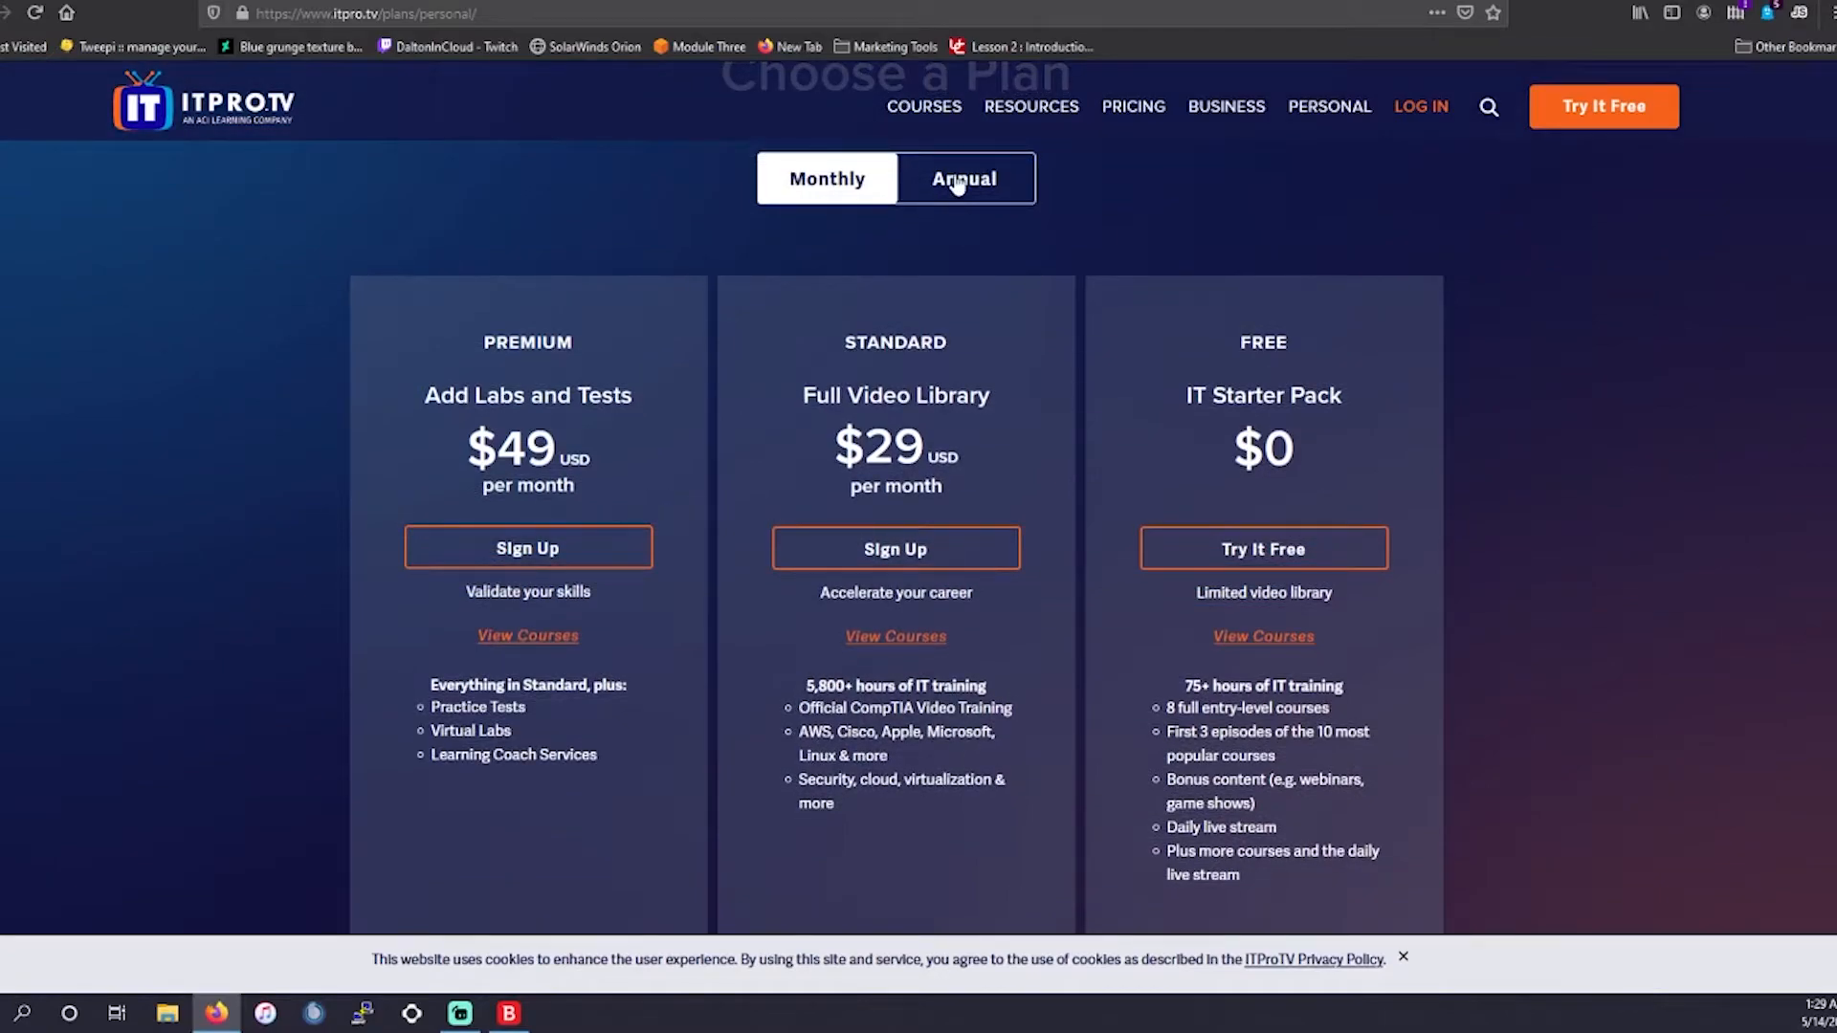
{"action": "left_click", "coordinate": [826, 178]}
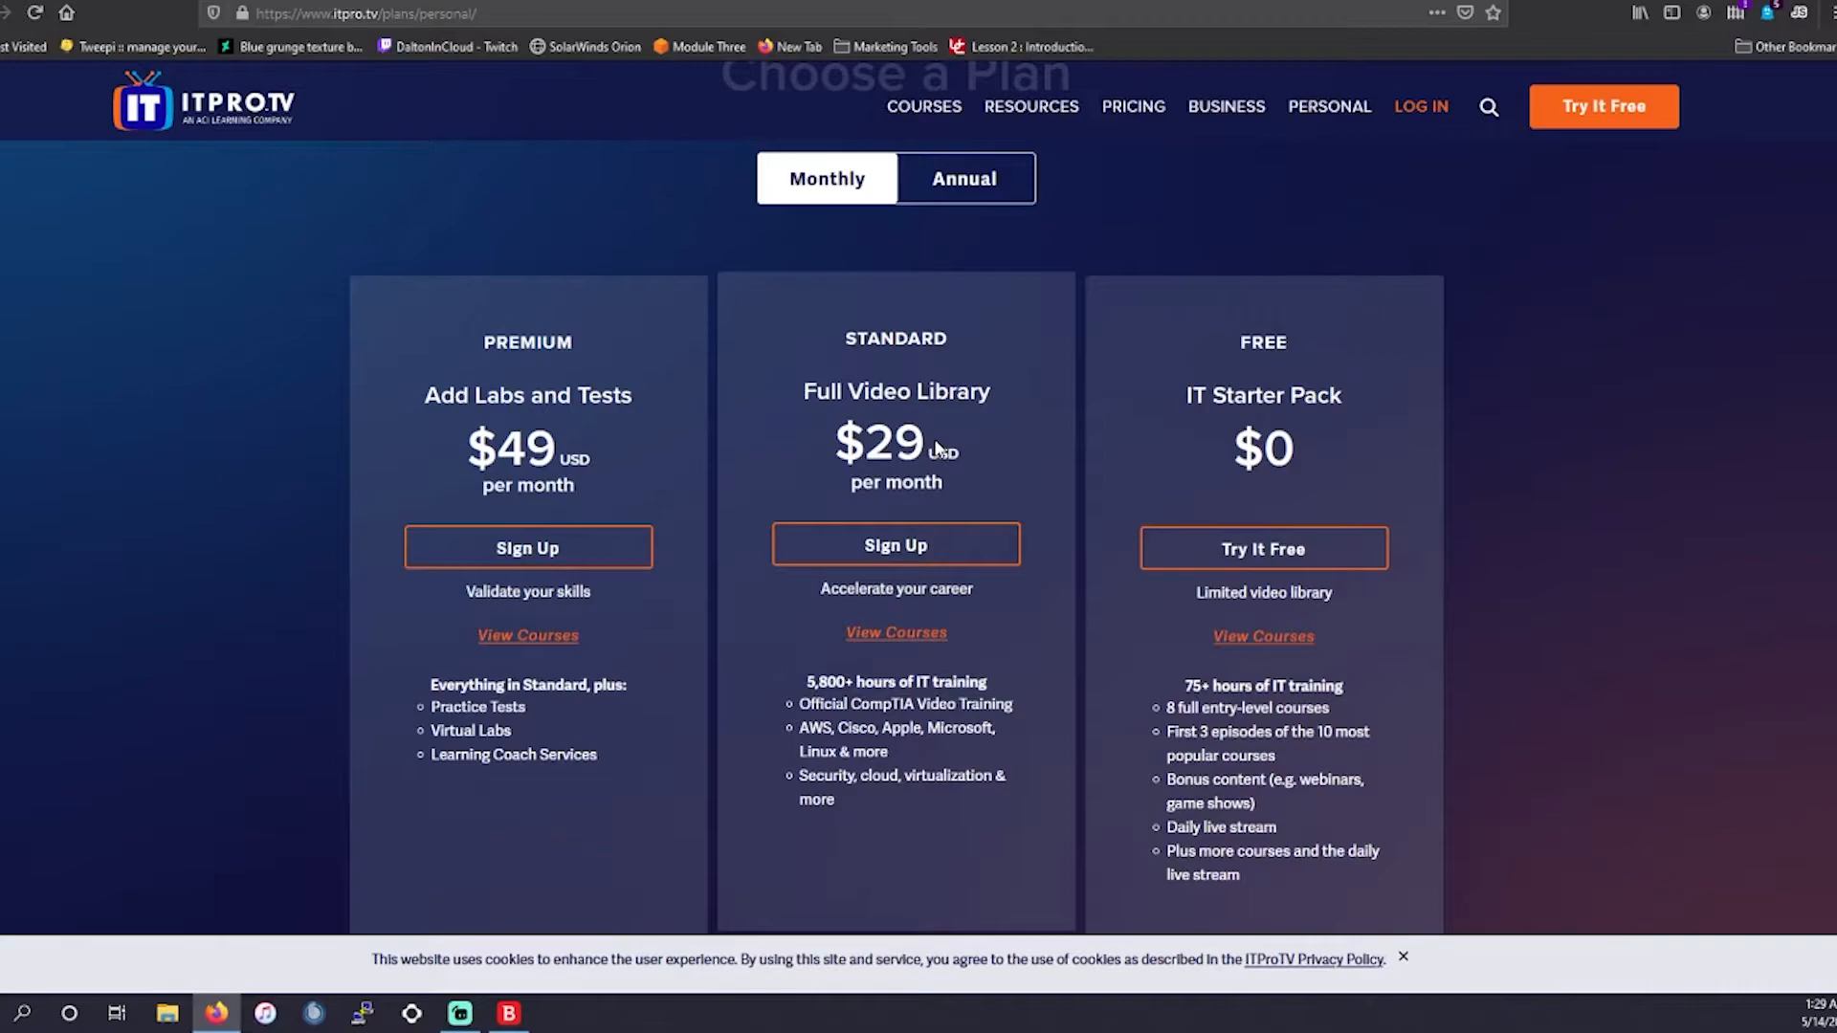
{"action": "left_click", "coordinate": [963, 178]}
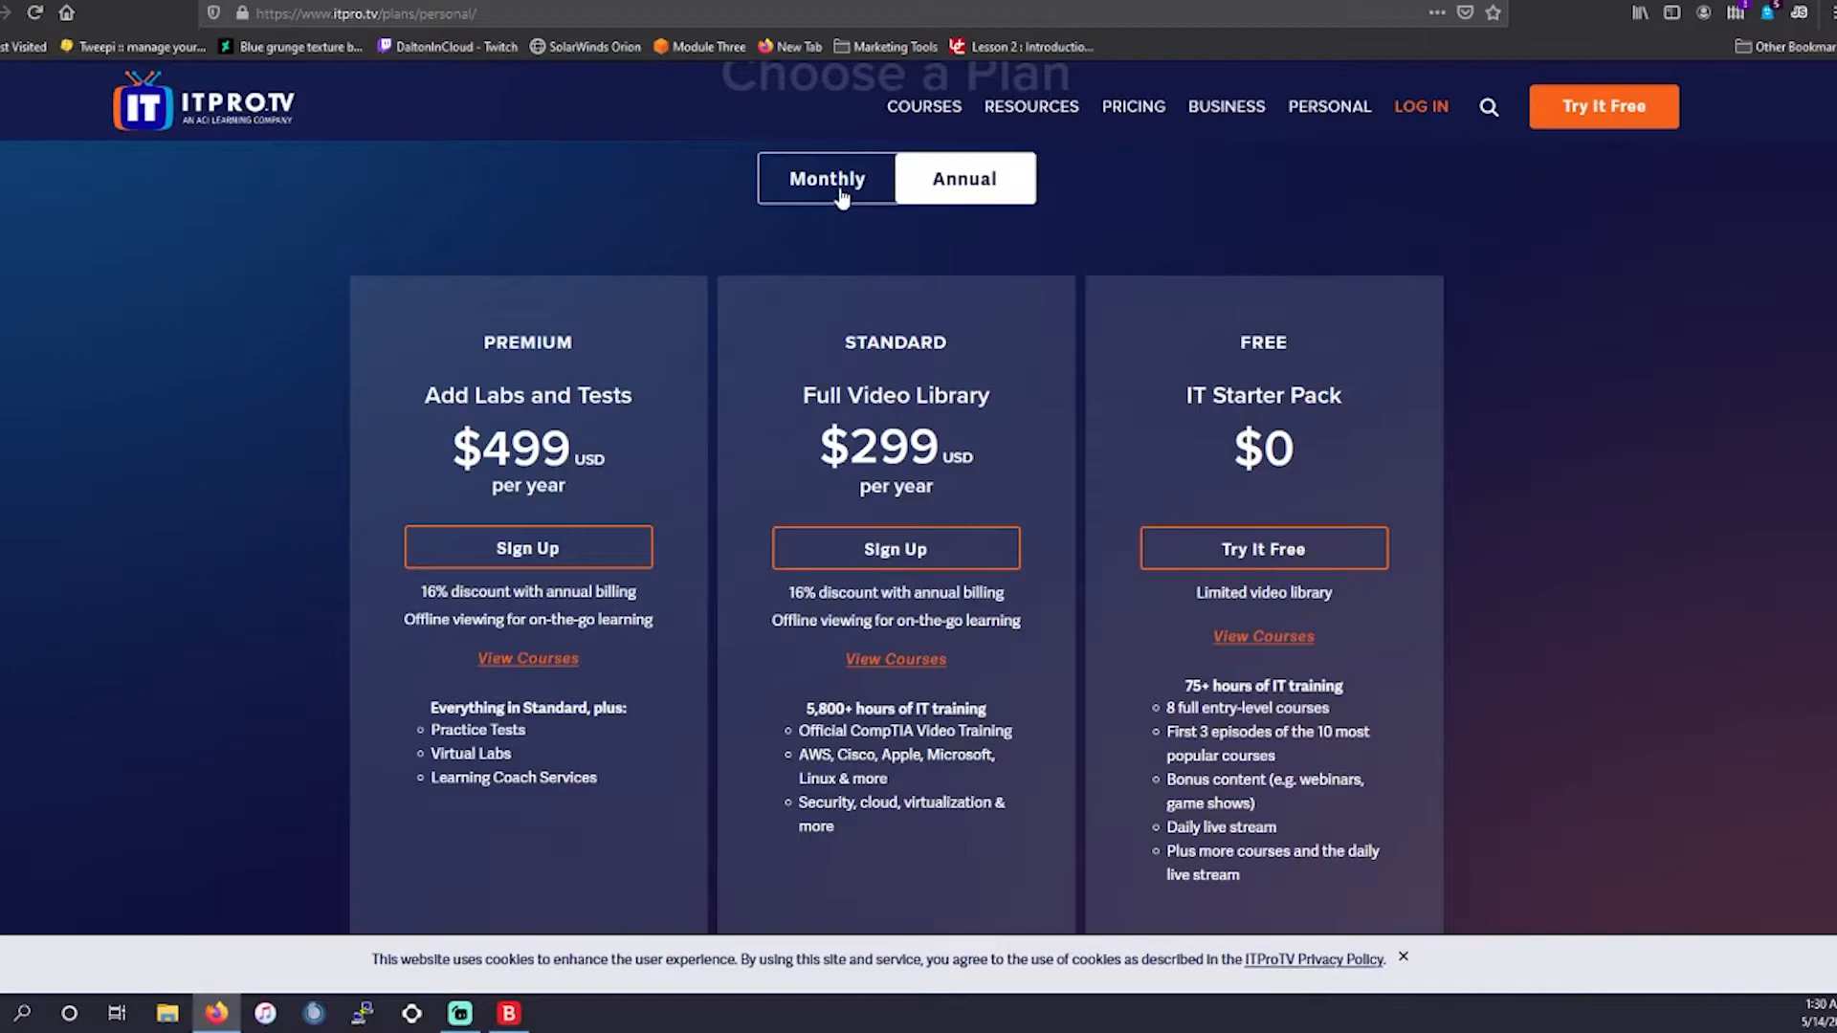
{"action": "left_click", "coordinate": [825, 178]}
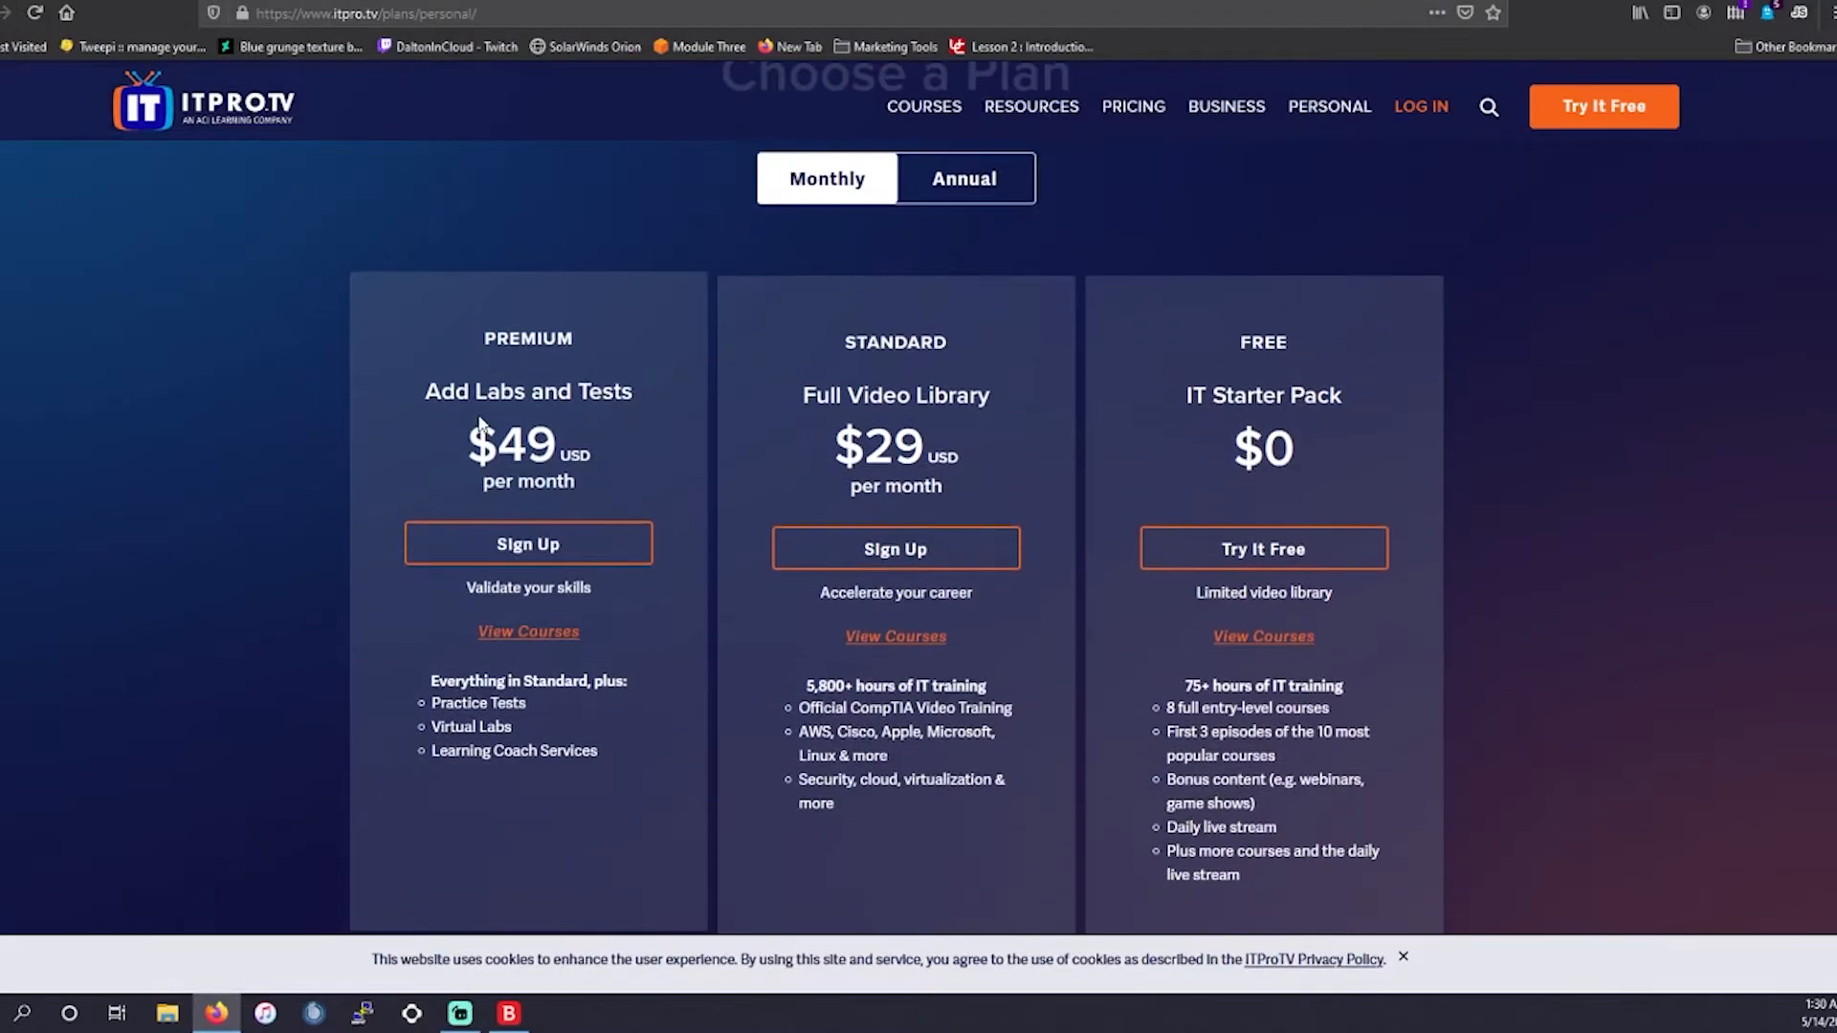
{"action": "left_click_drag", "start_coordinate": [527, 338], "coordinate": [574, 480]}
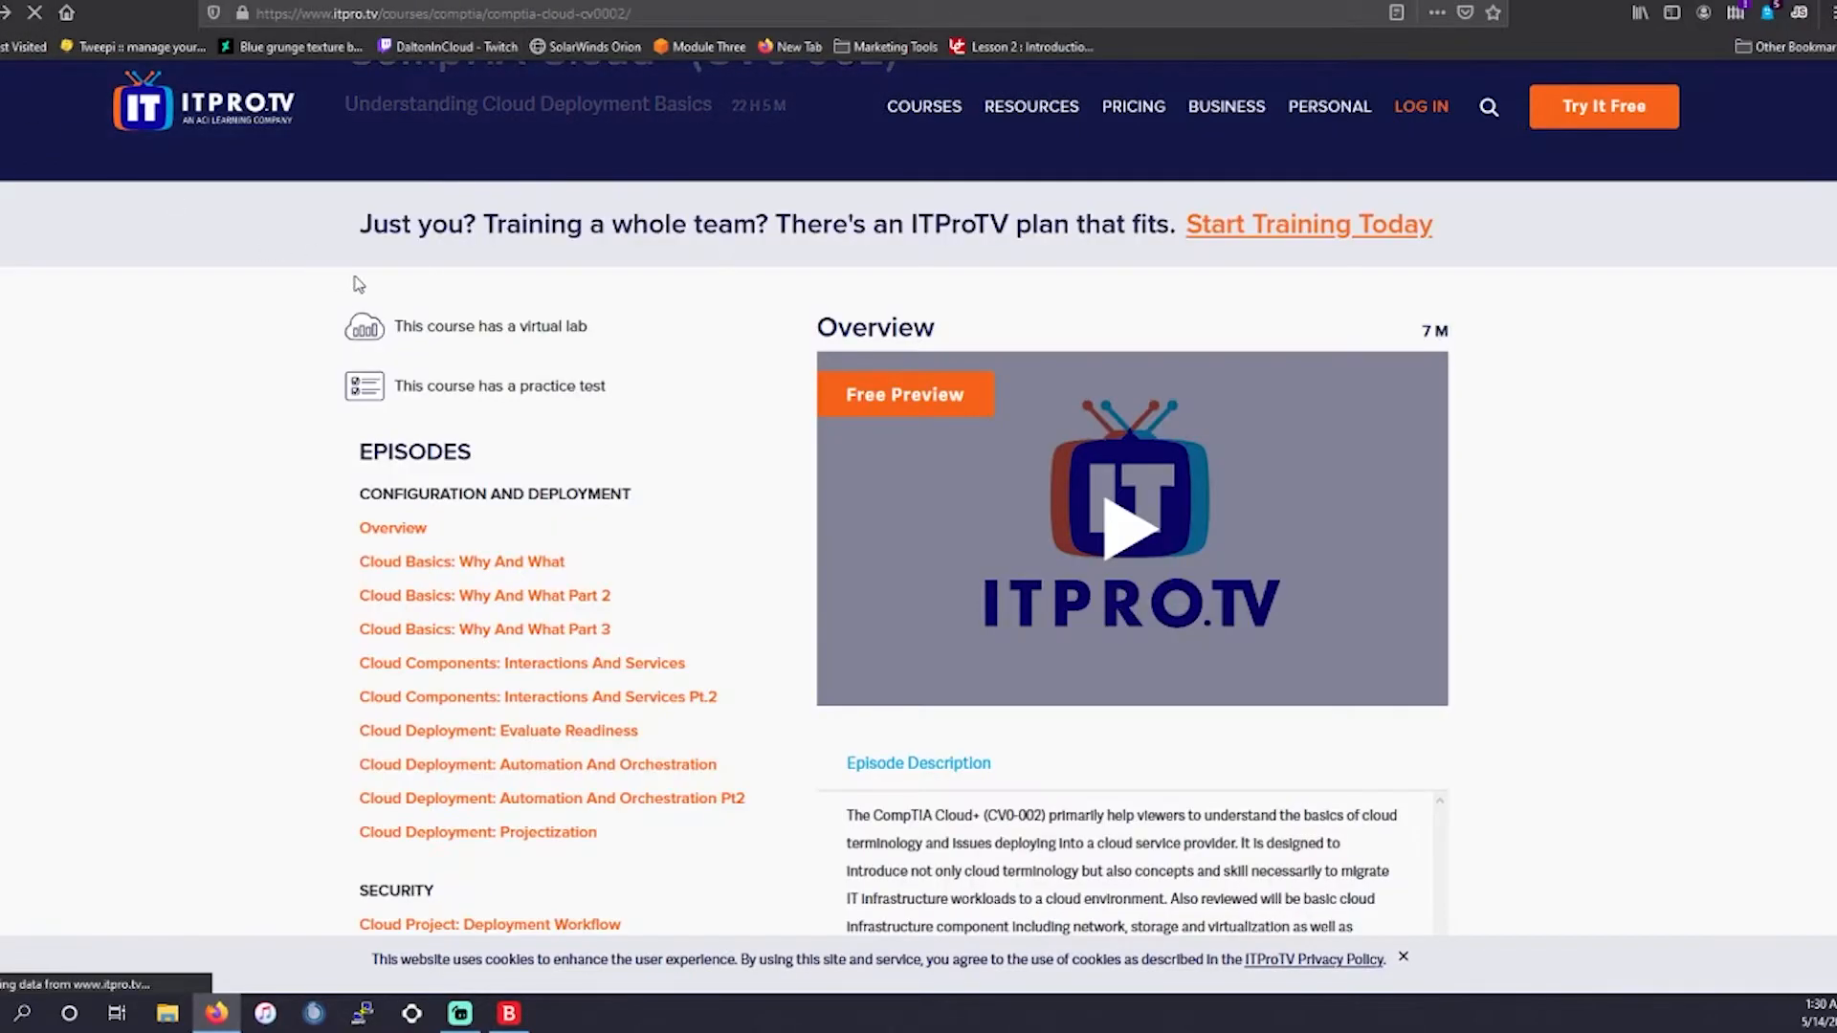
Load the 29-minute 'Cloud Basics: Why And What' episode, which prompts to join.
{"action": "scroll", "scroll_direction": "down", "scroll_amount": 3}
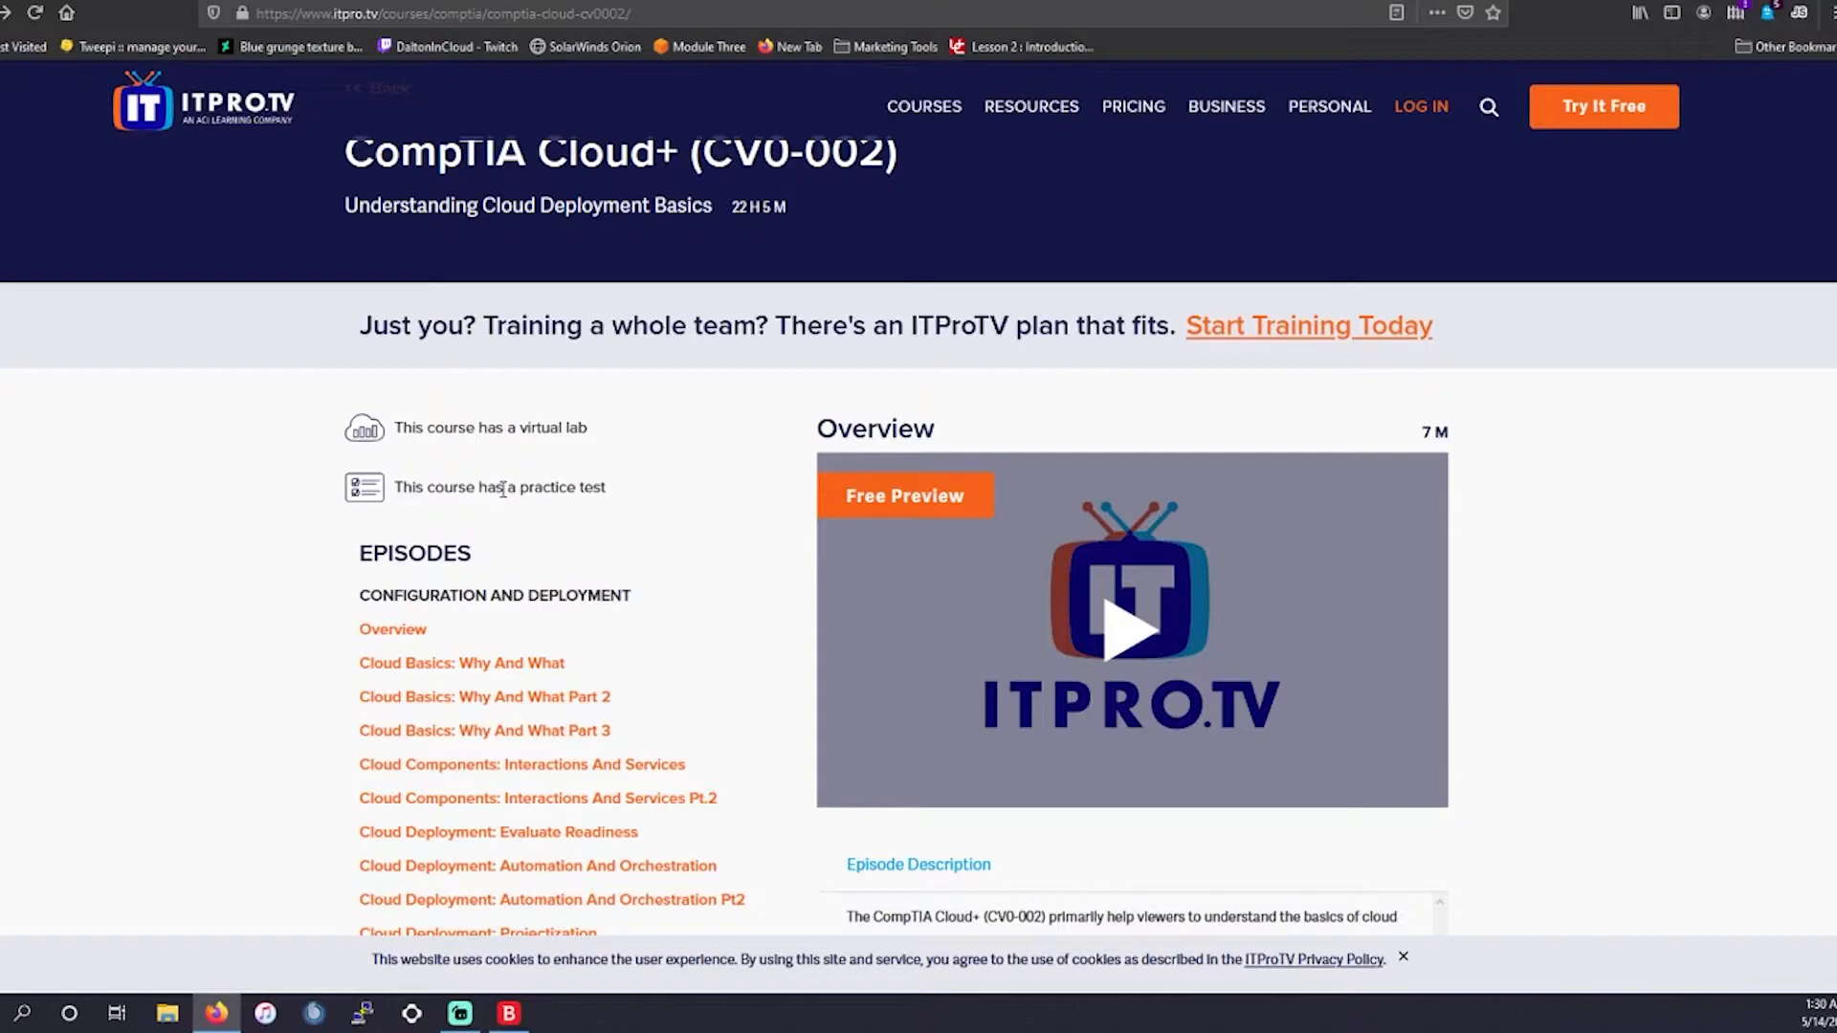
{"action": "mouse_move", "coordinate": [607, 552]}
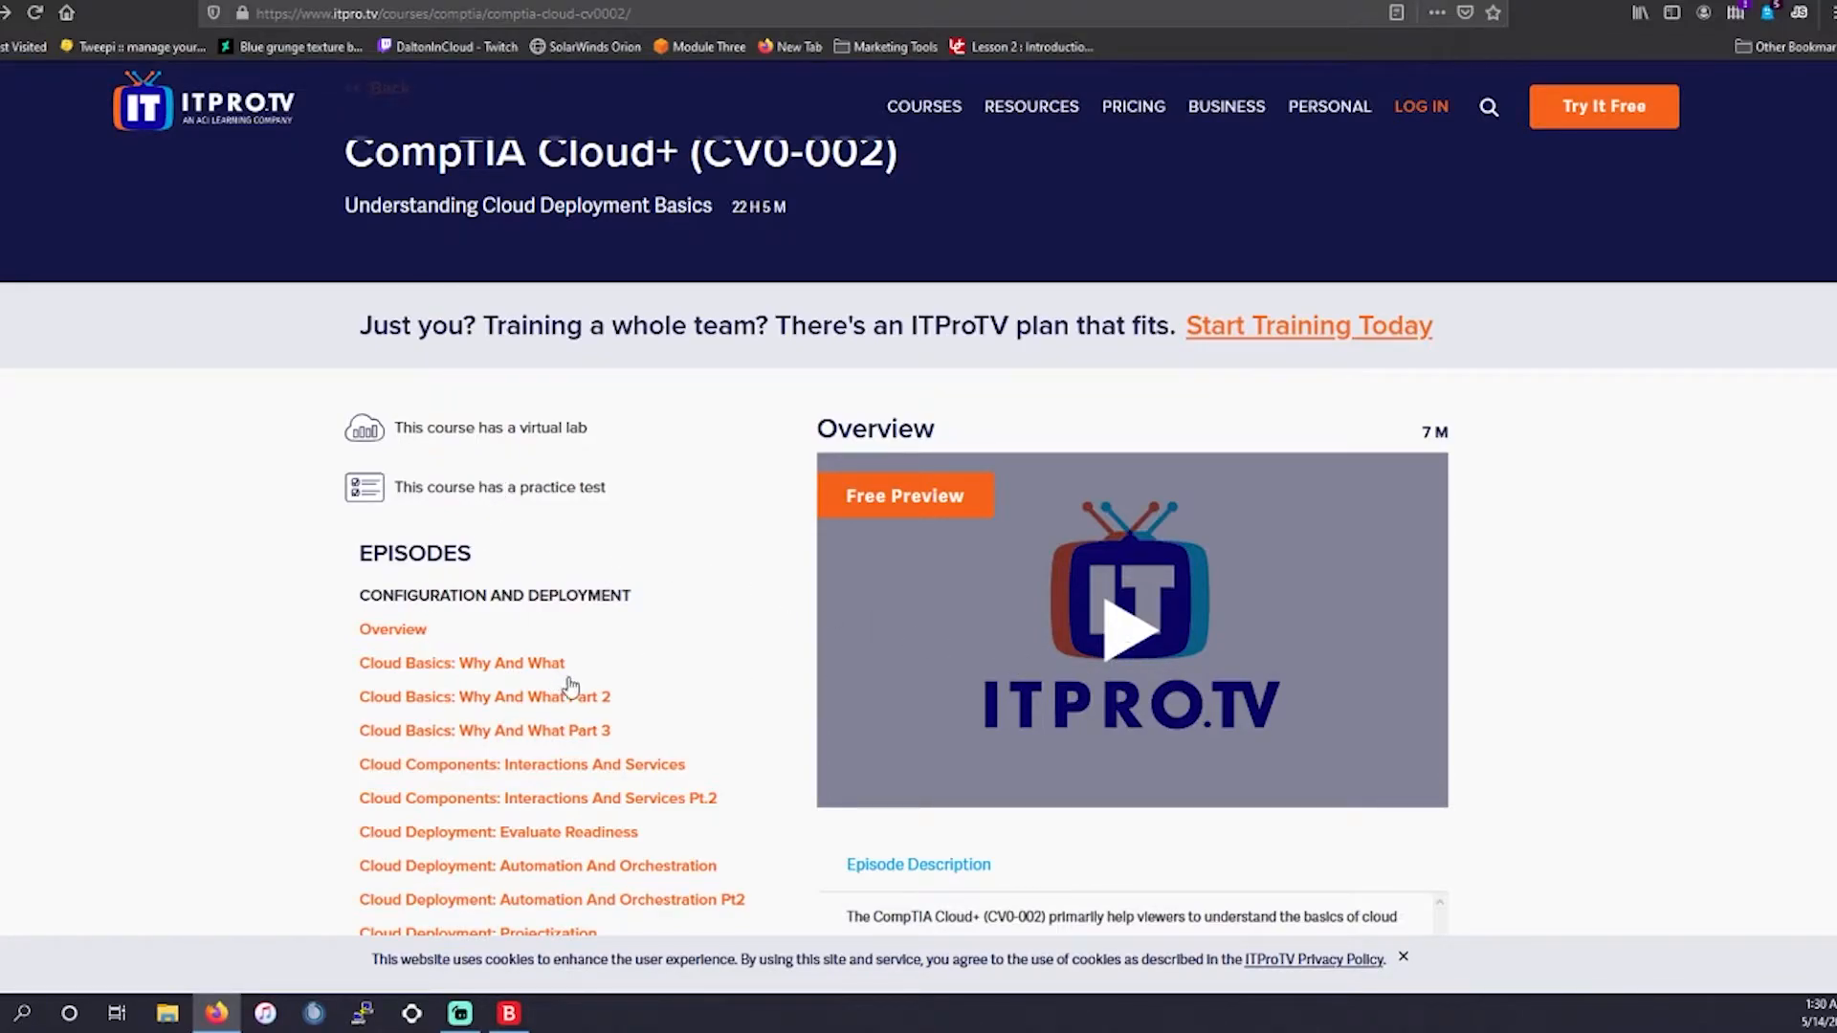
{"action": "left_click", "coordinate": [460, 663]}
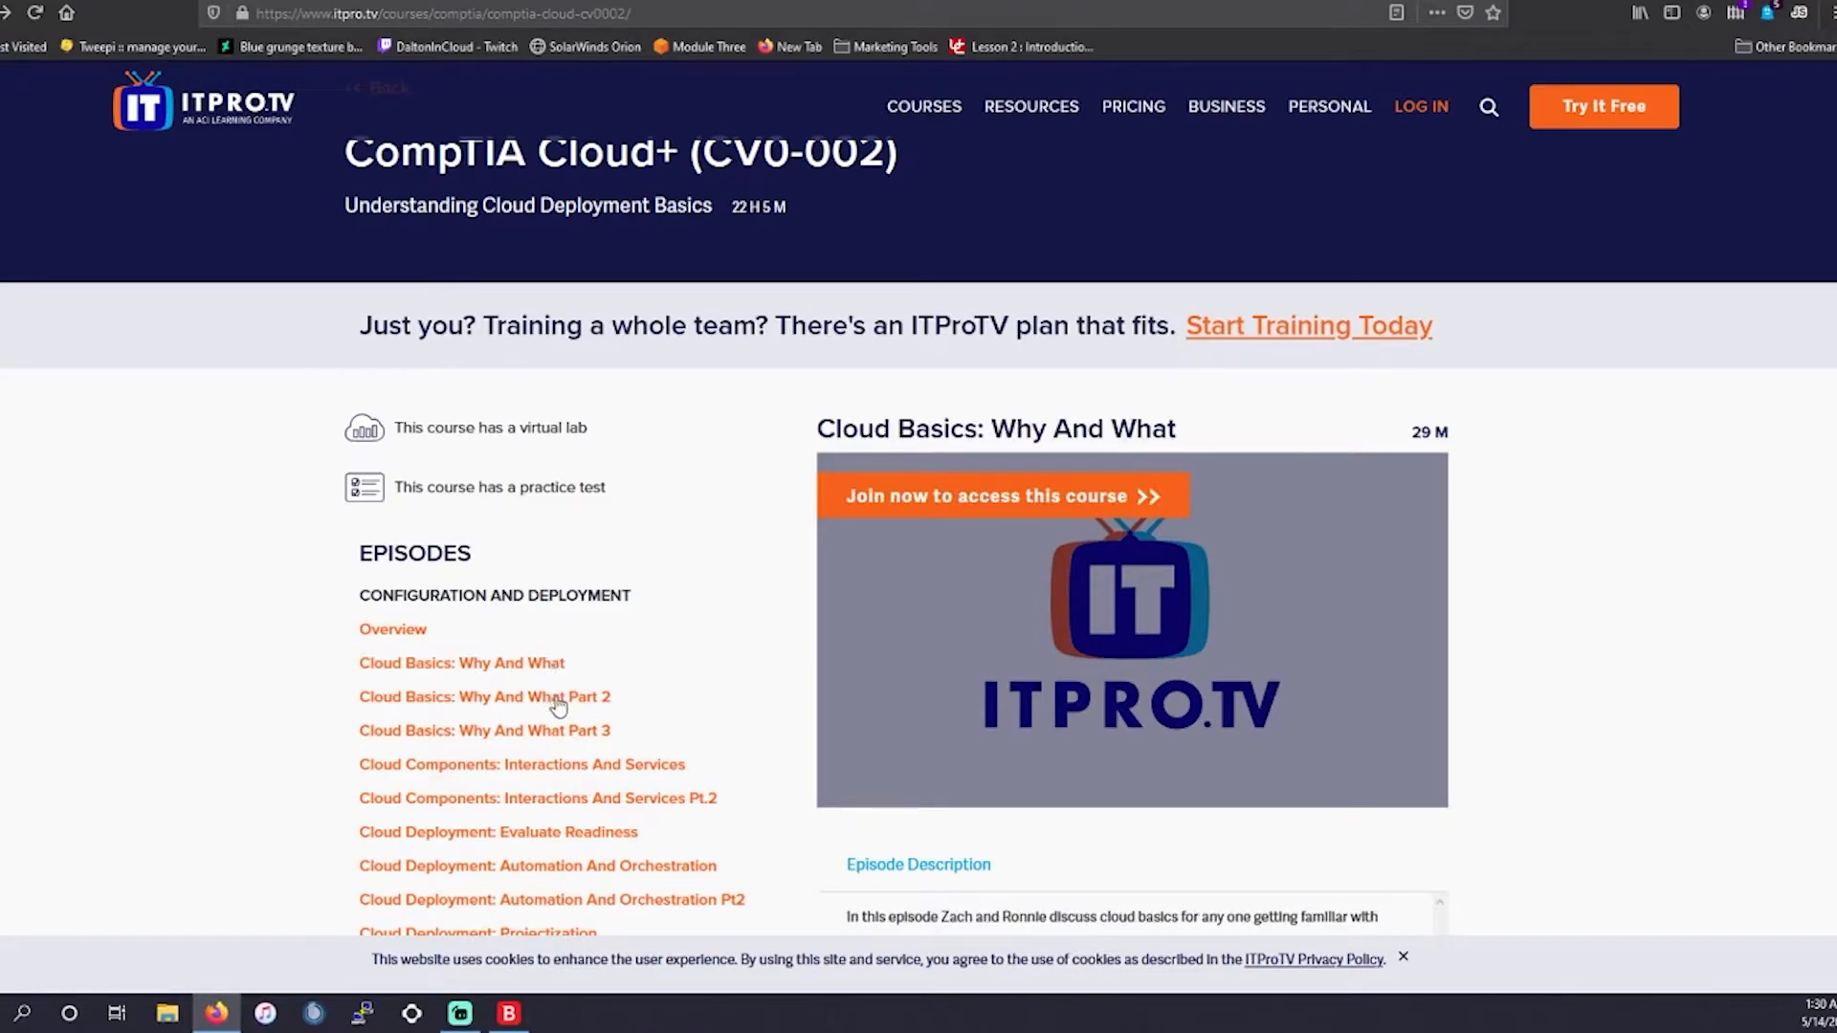
{"action": "left_click", "coordinate": [392, 630]}
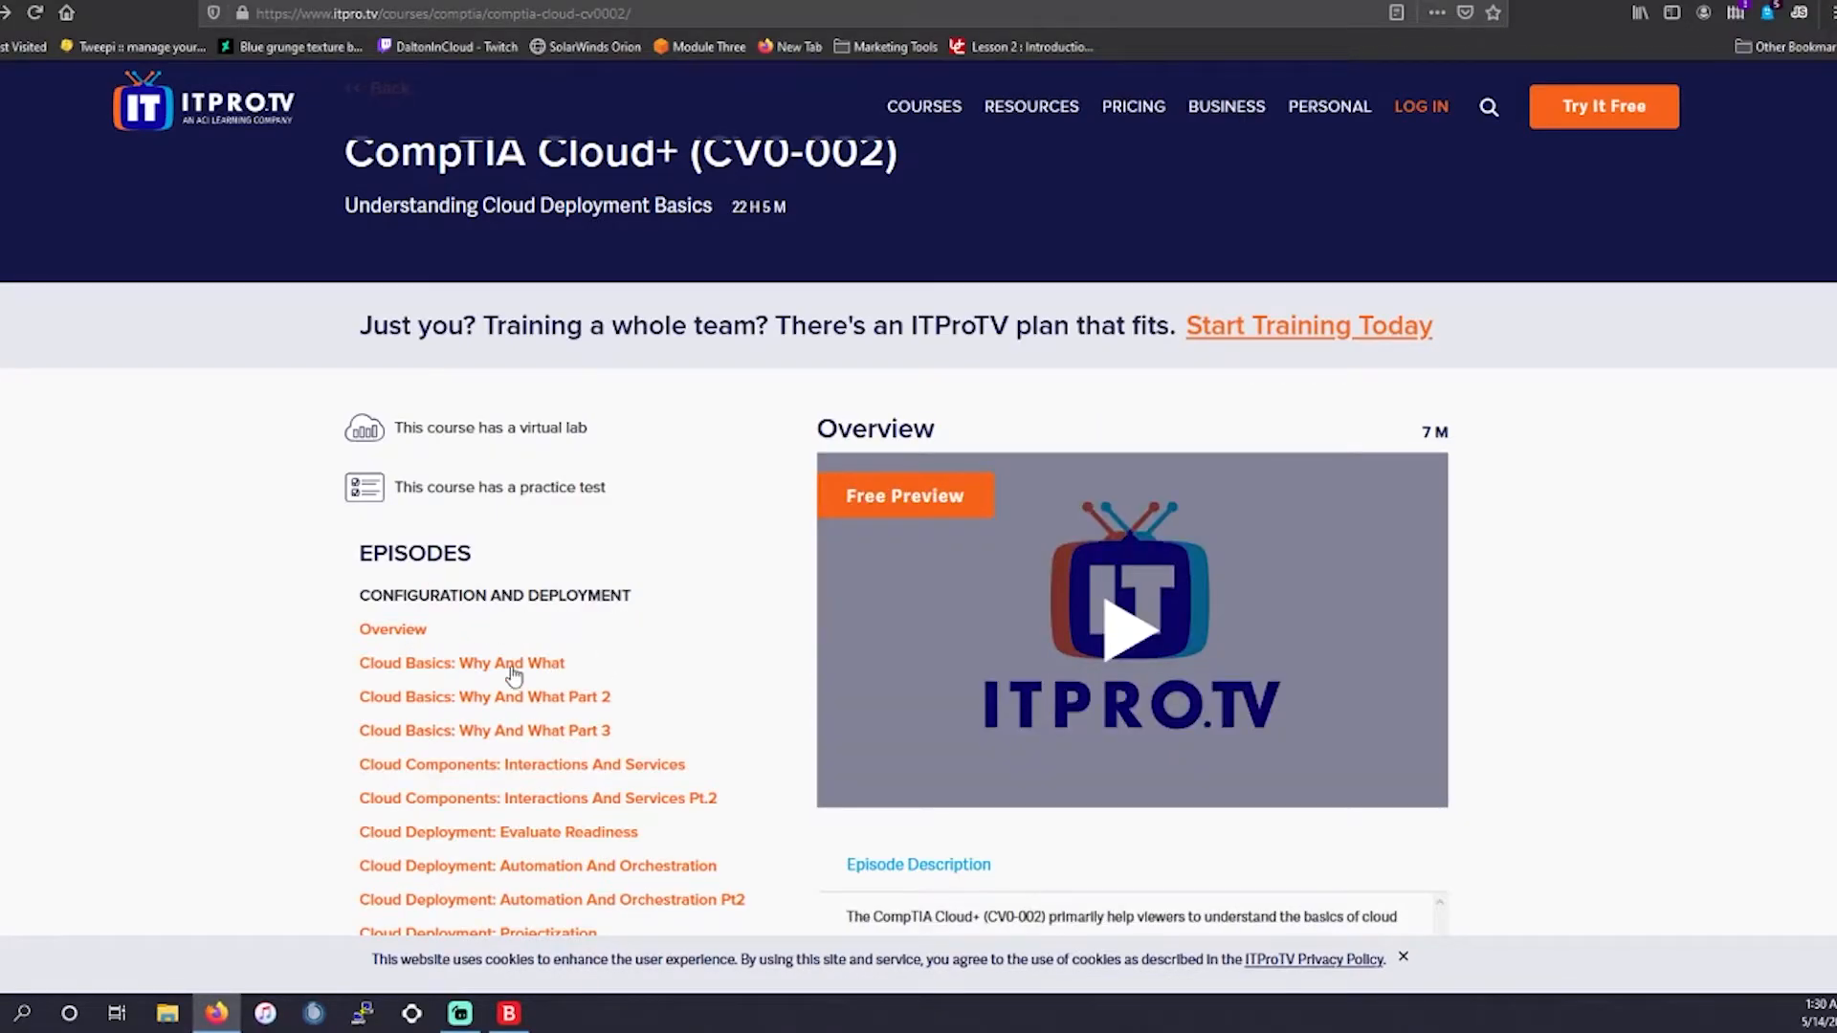
{"action": "left_click", "coordinate": [460, 662]}
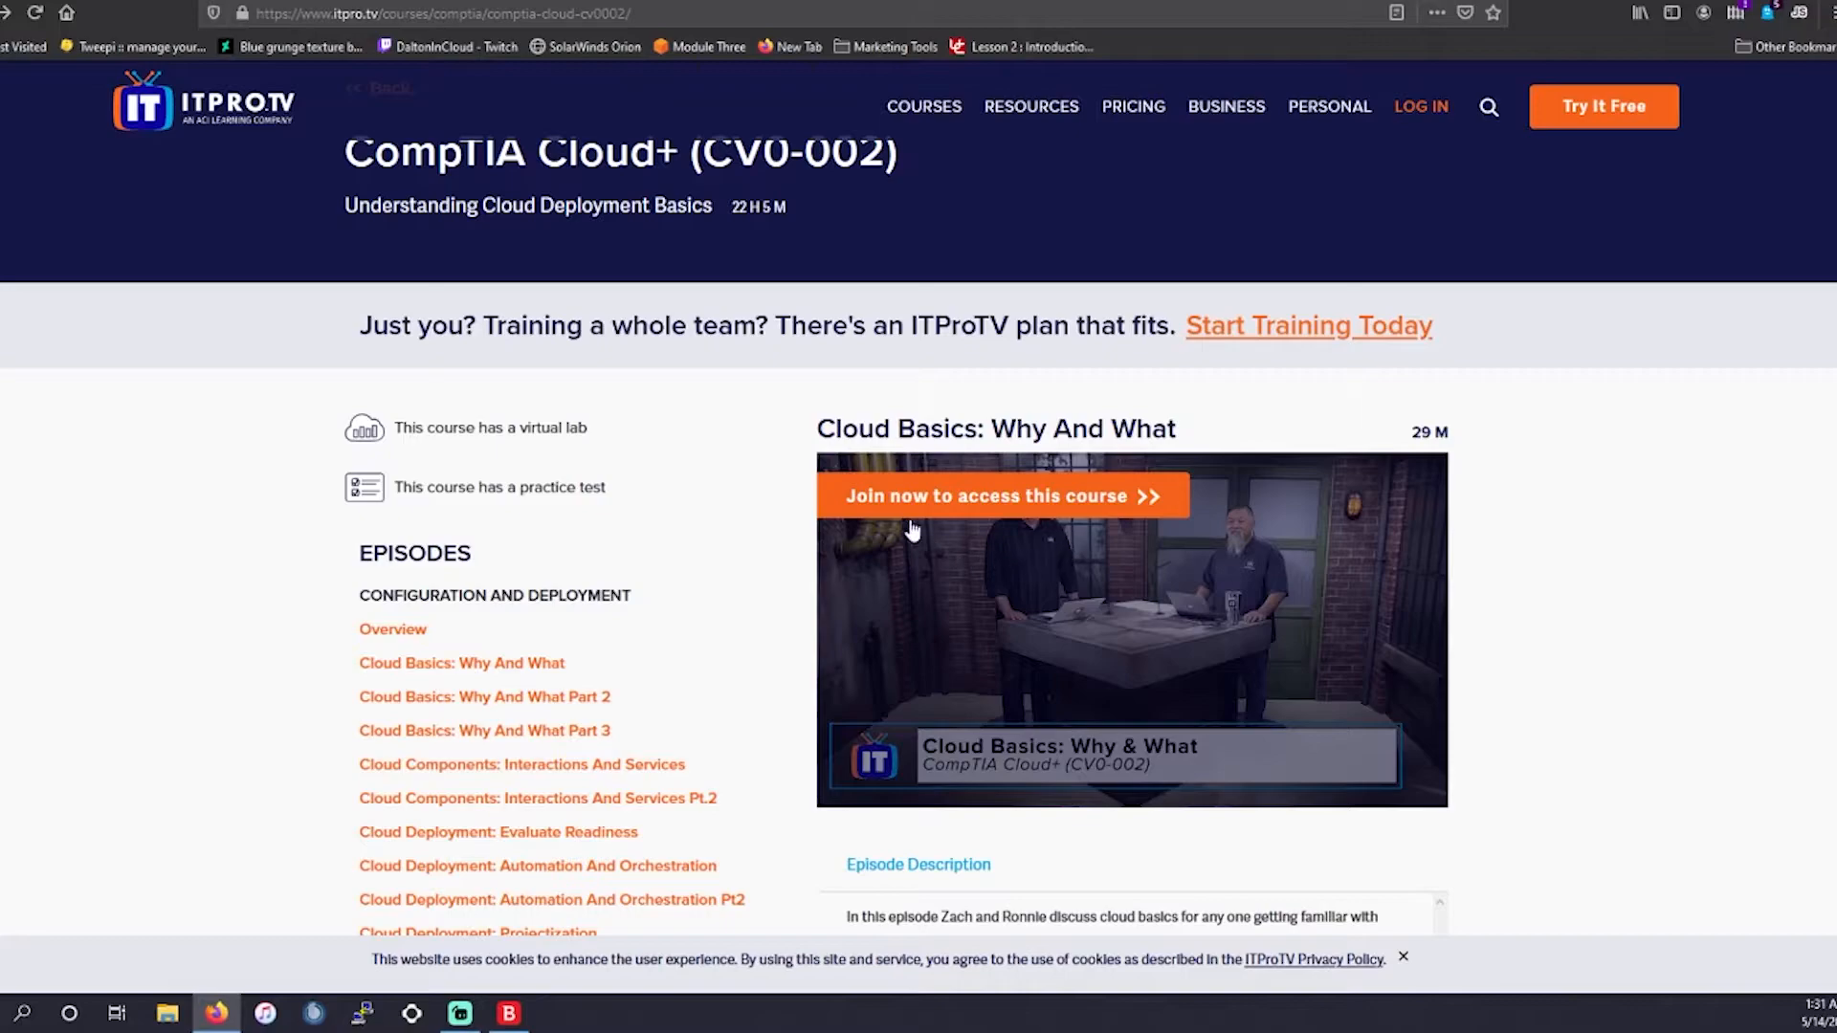
{"action": "mouse_move", "coordinate": [684, 687]}
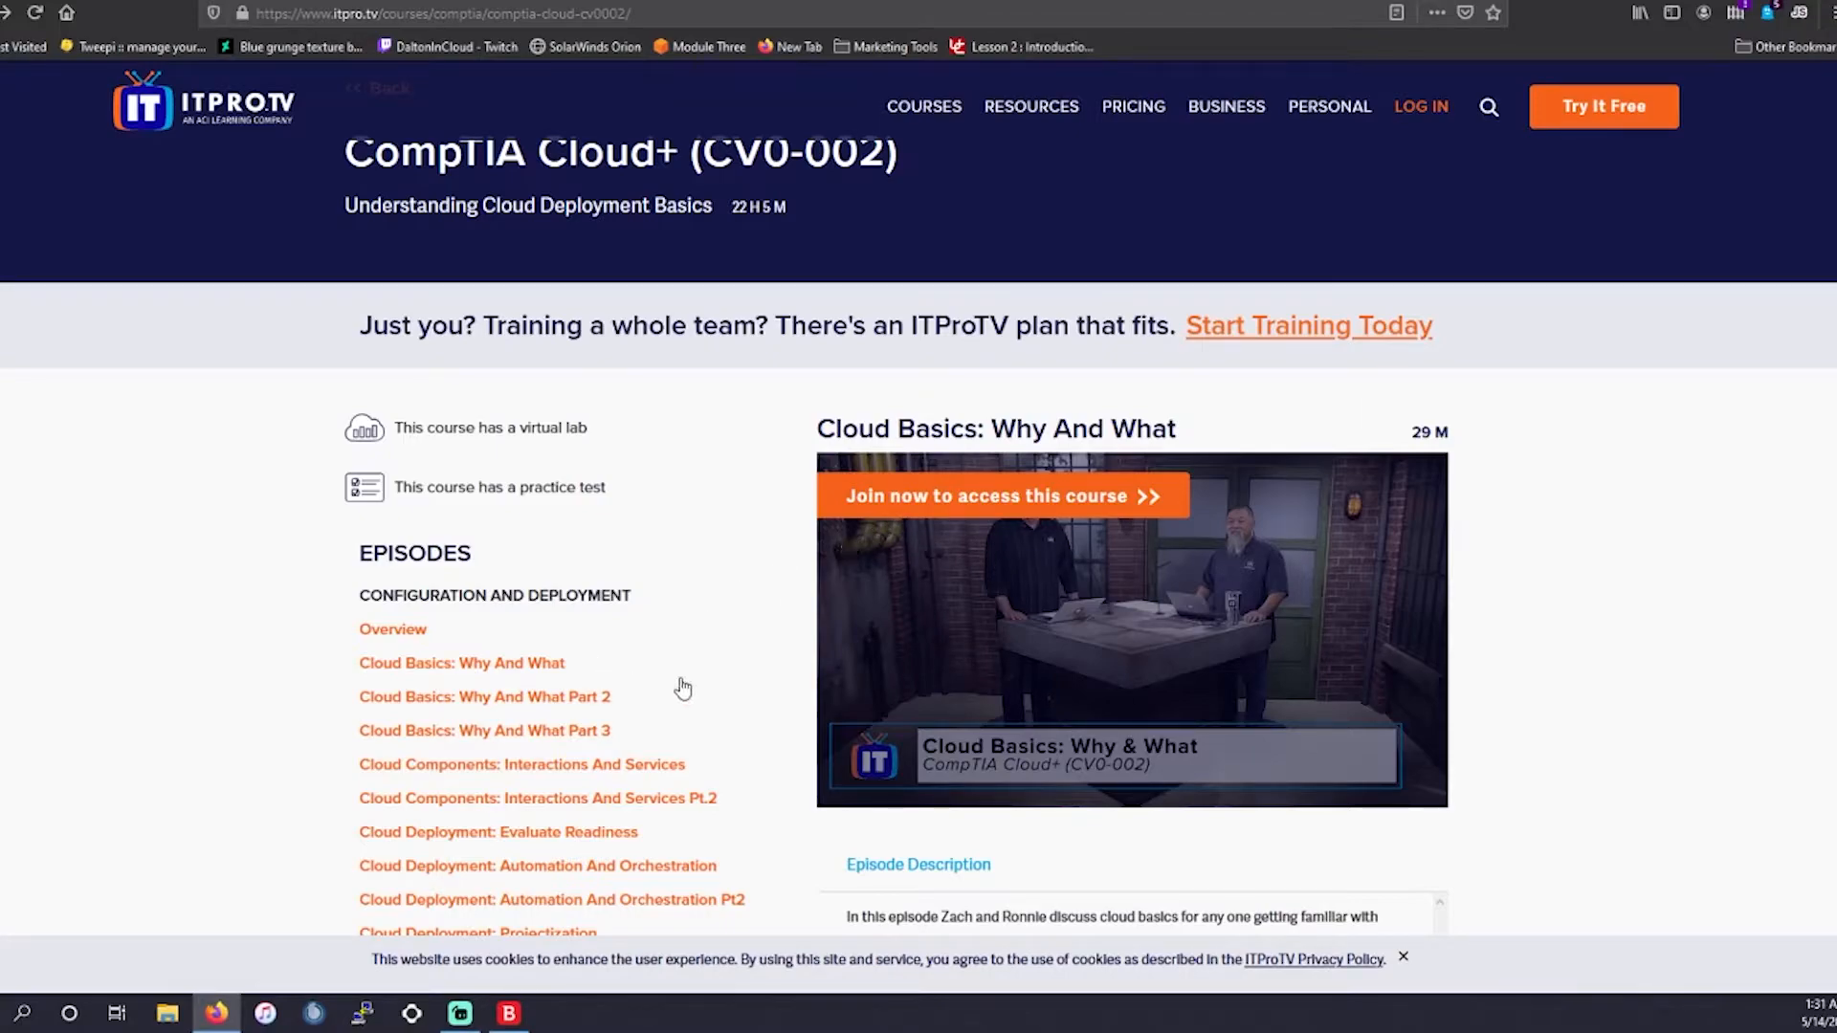
{"action": "mouse_move", "coordinate": [1263, 580]}
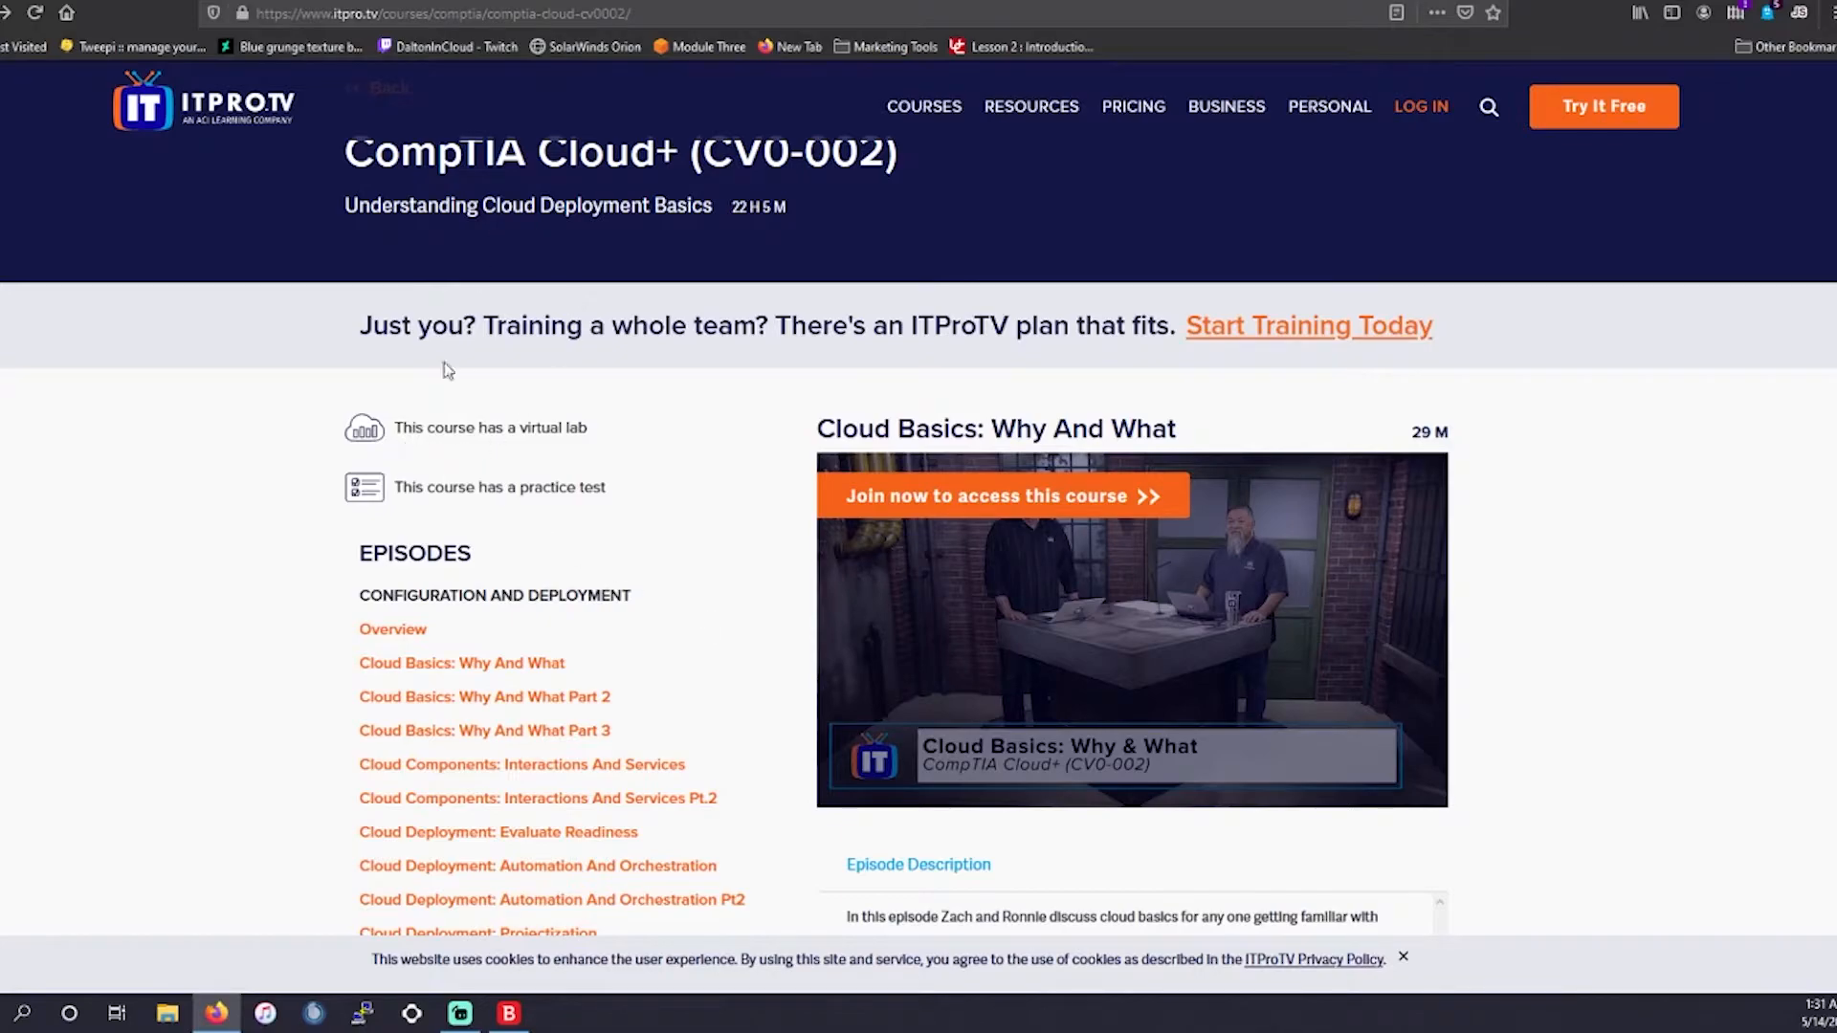
{"action": "mouse_move", "coordinate": [434, 632]}
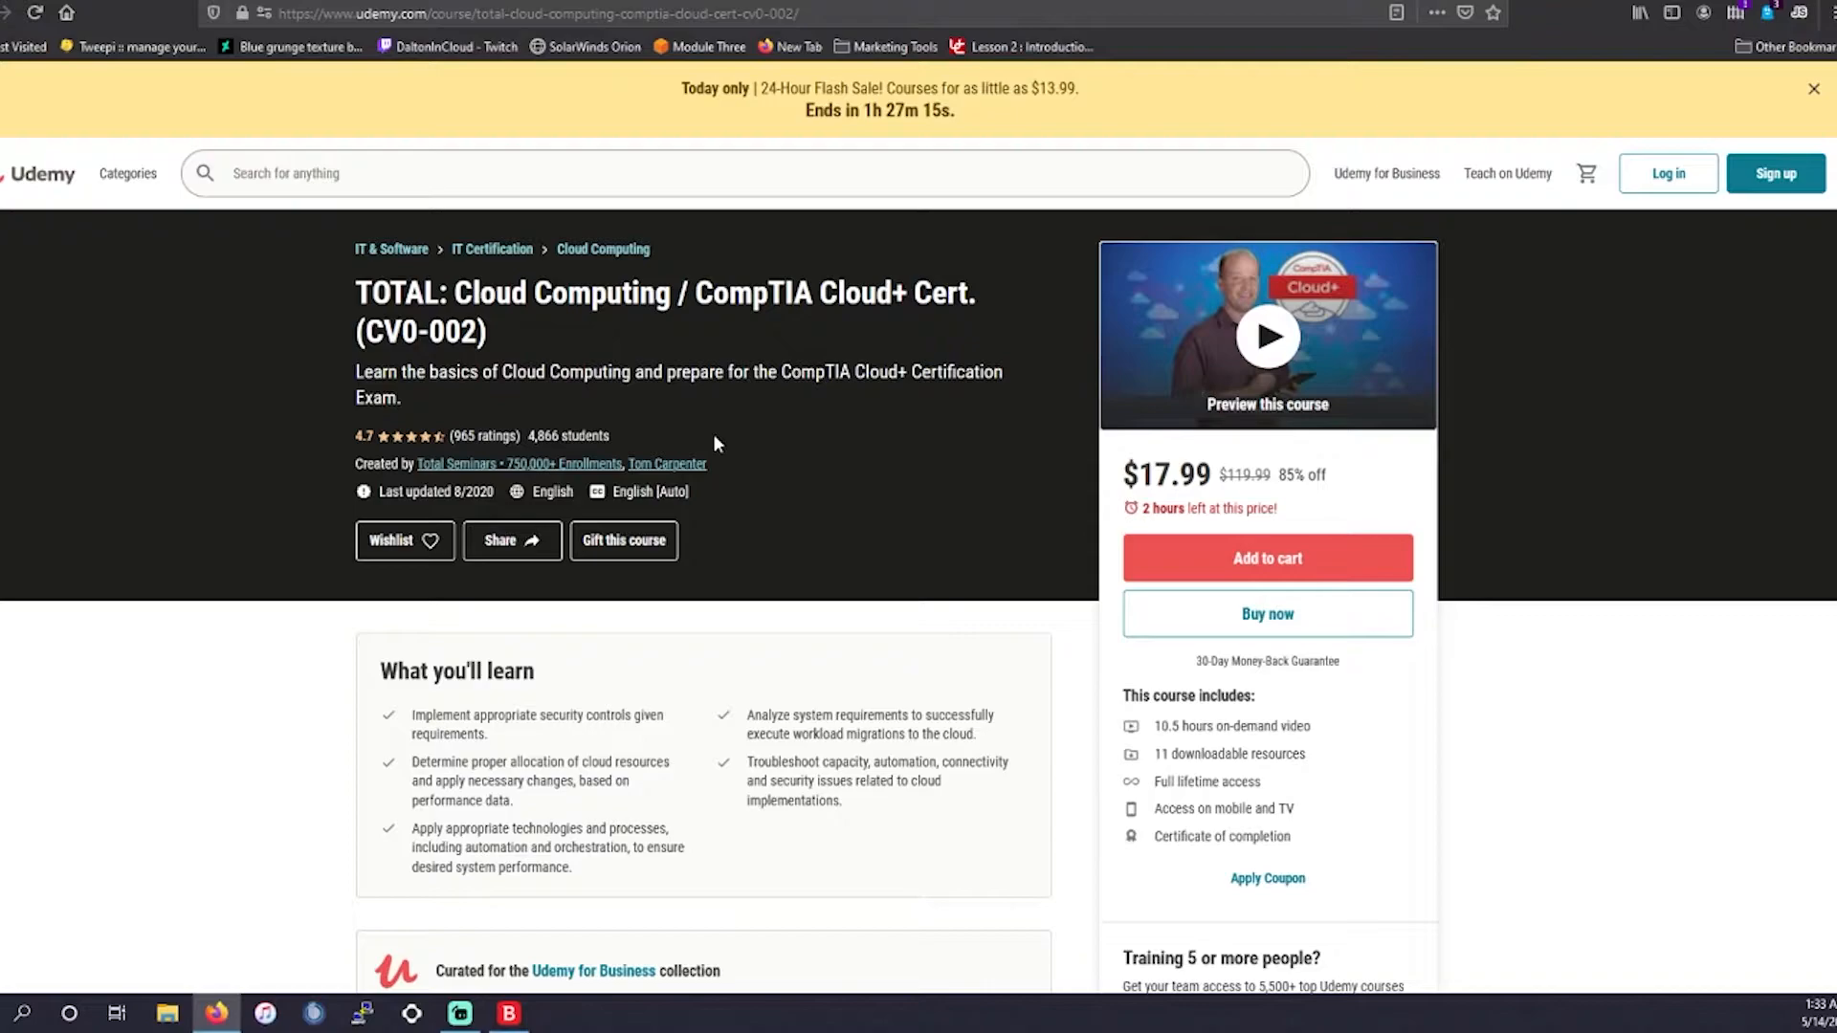
{"action": "mouse_move", "coordinate": [1282, 536]}
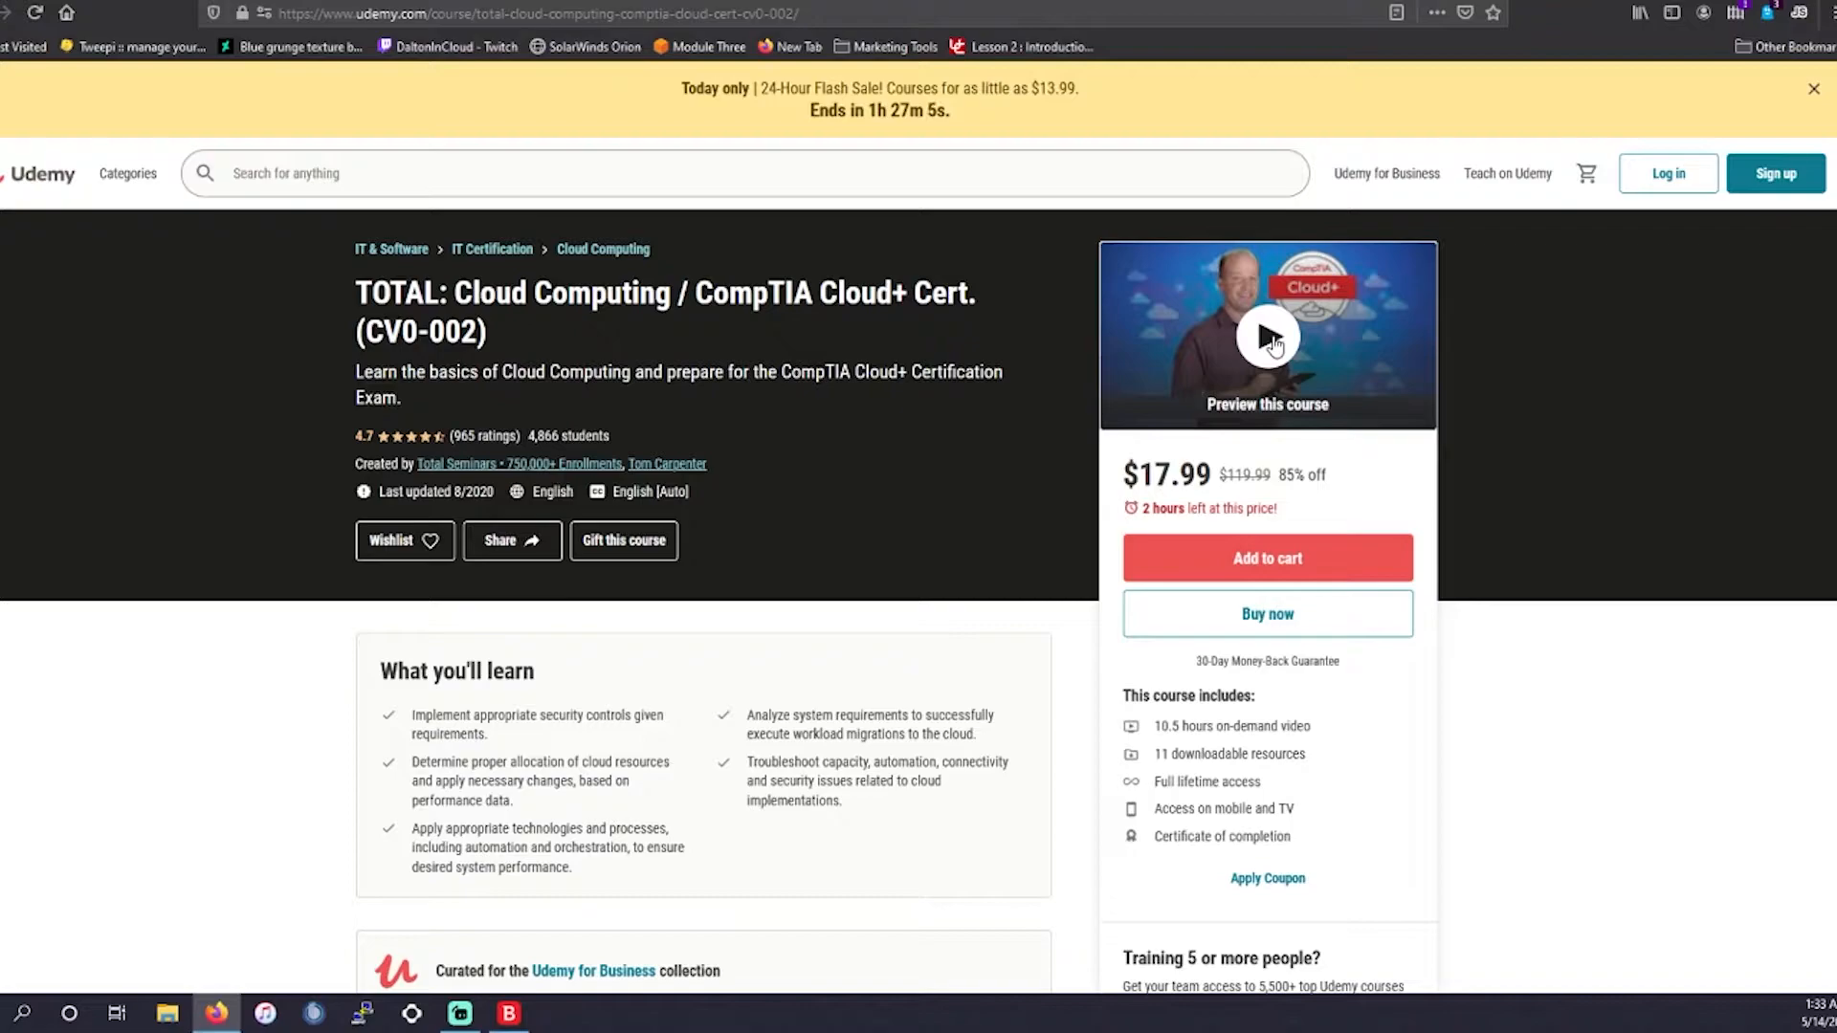
Scroll to Course content (10 sections, 99 lectures, 10h 35m) and collapse Chapter 0.
{"action": "scroll", "scroll_direction": "down", "scroll_amount": 3}
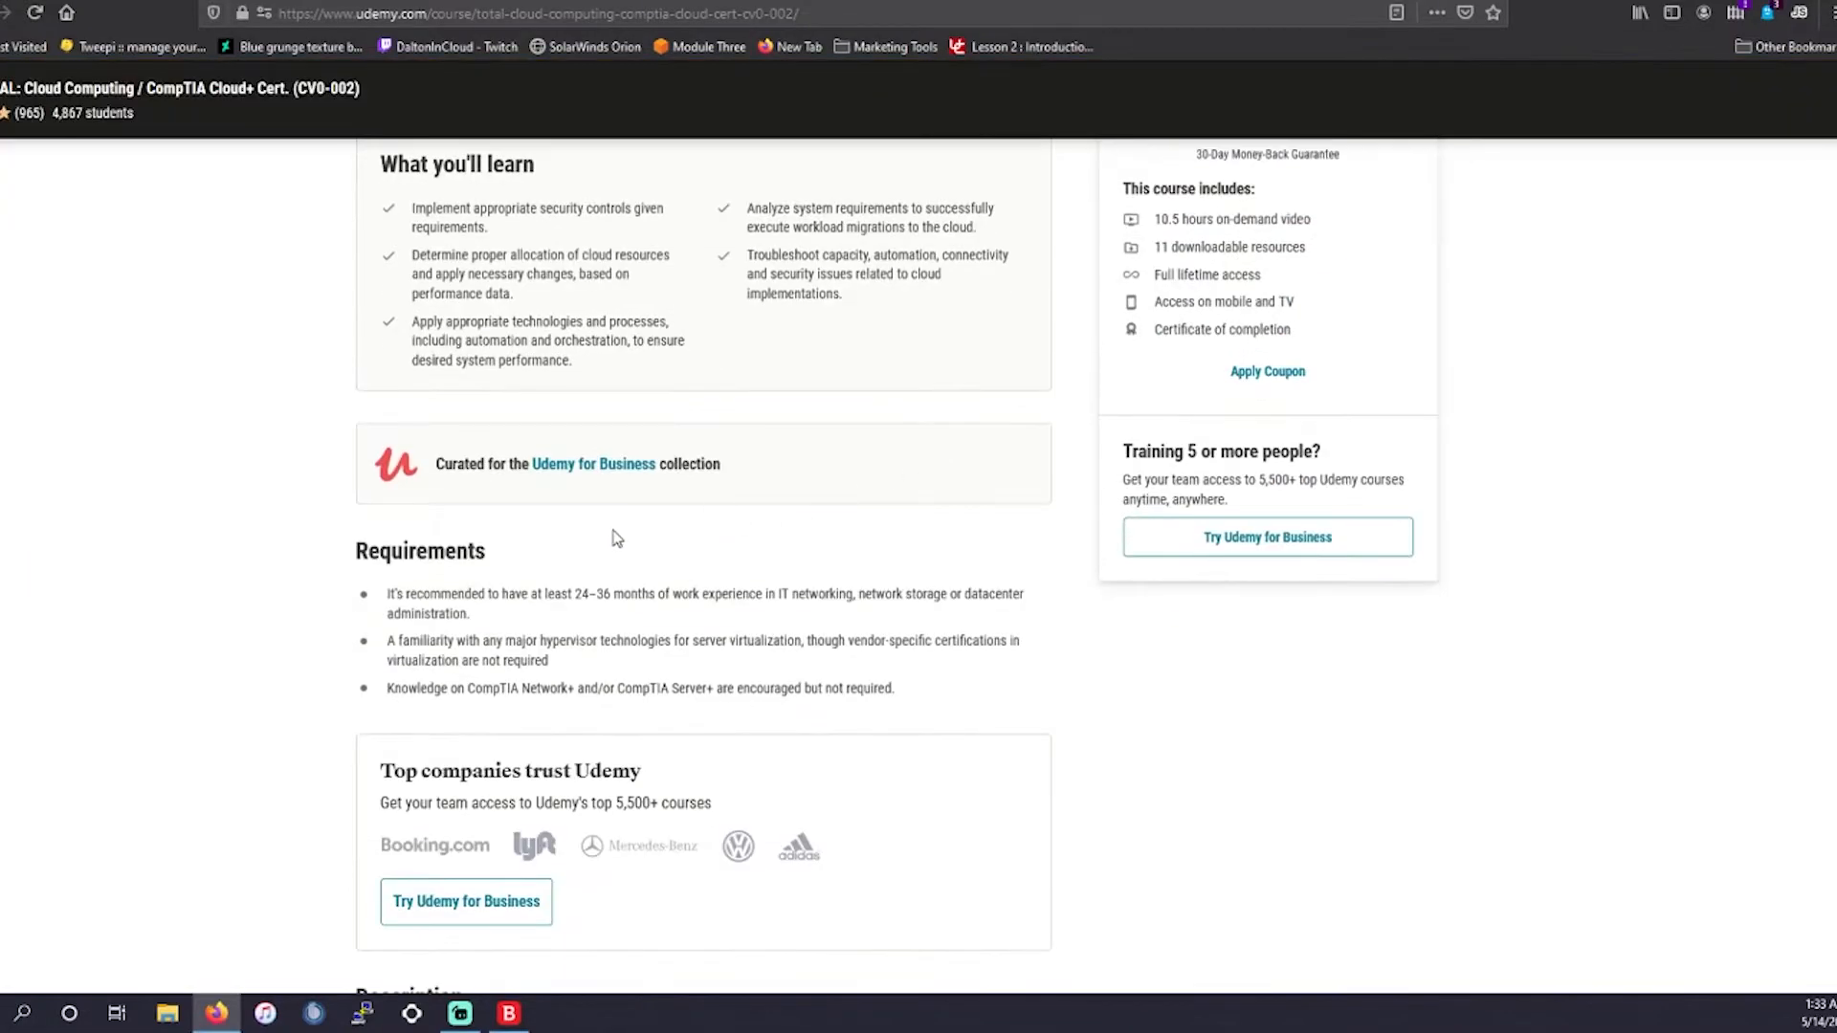
{"action": "scroll", "scroll_direction": "down", "scroll_amount": 3}
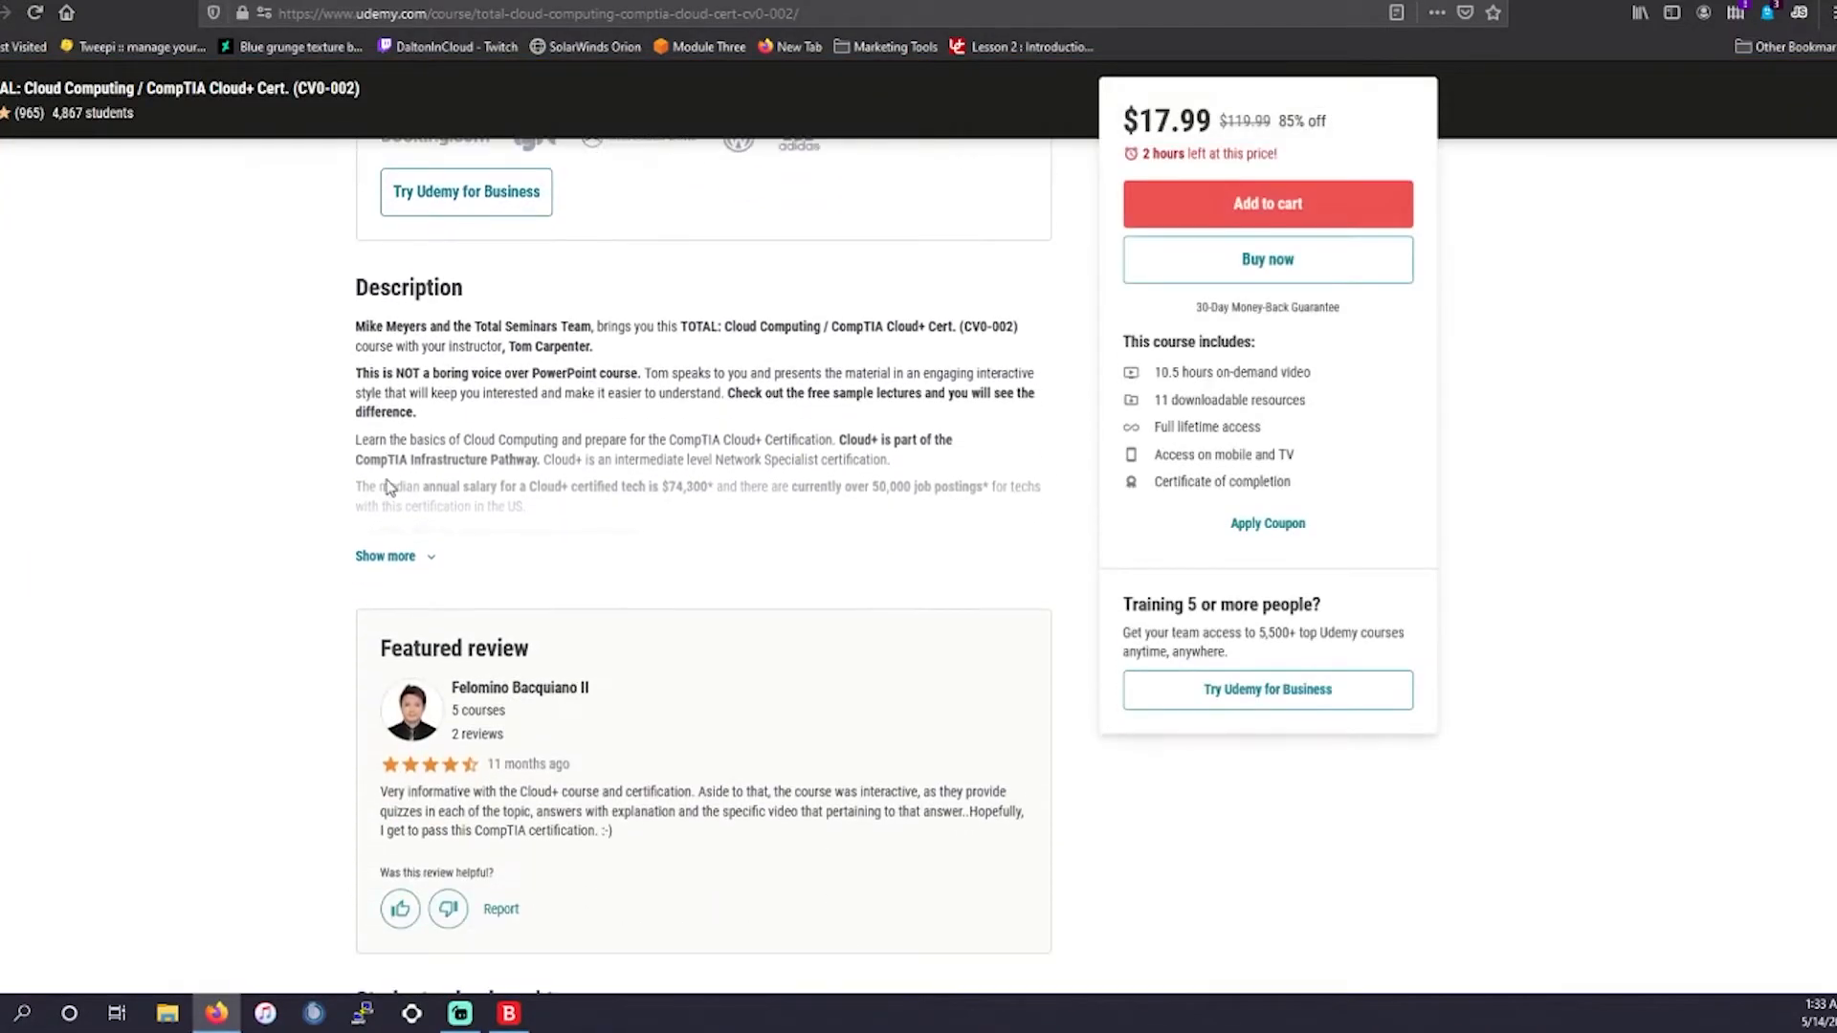
{"action": "scroll", "scroll_direction": "down", "scroll_amount": 3}
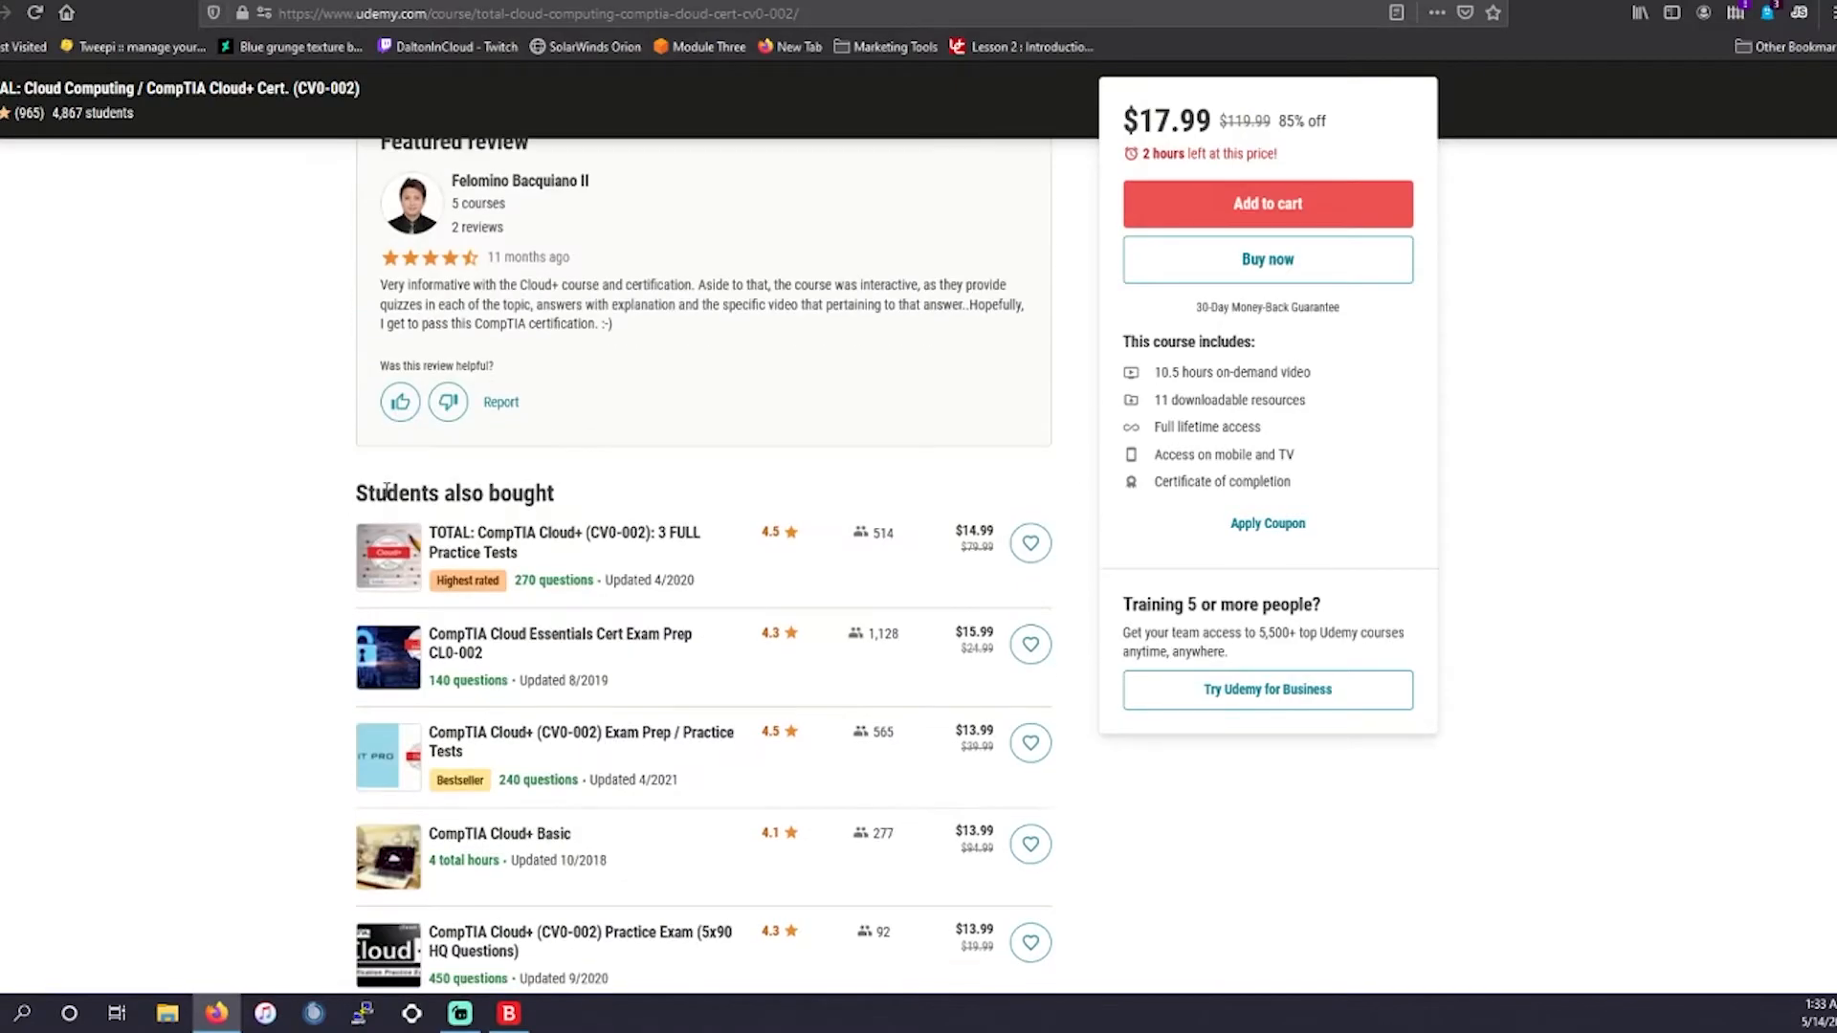
{"action": "scroll", "scroll_direction": "down", "scroll_amount": 3}
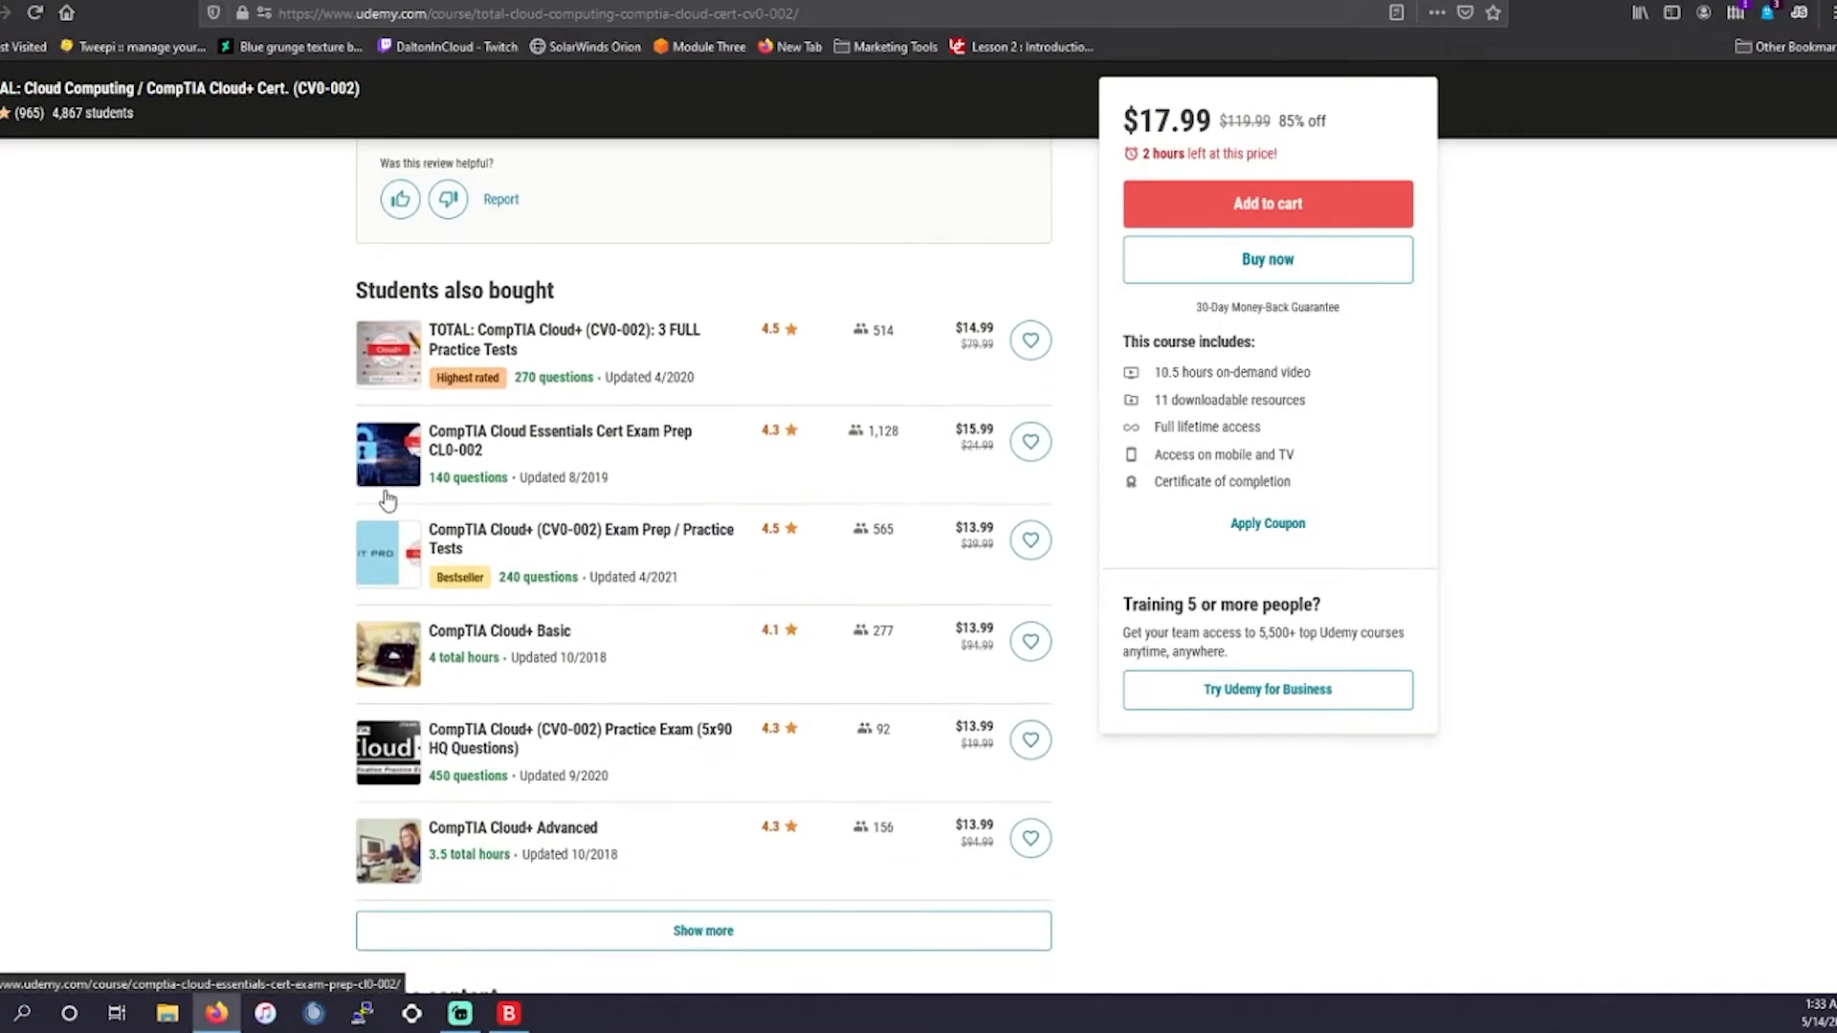
{"action": "scroll", "scroll_direction": "down", "scroll_amount": 3}
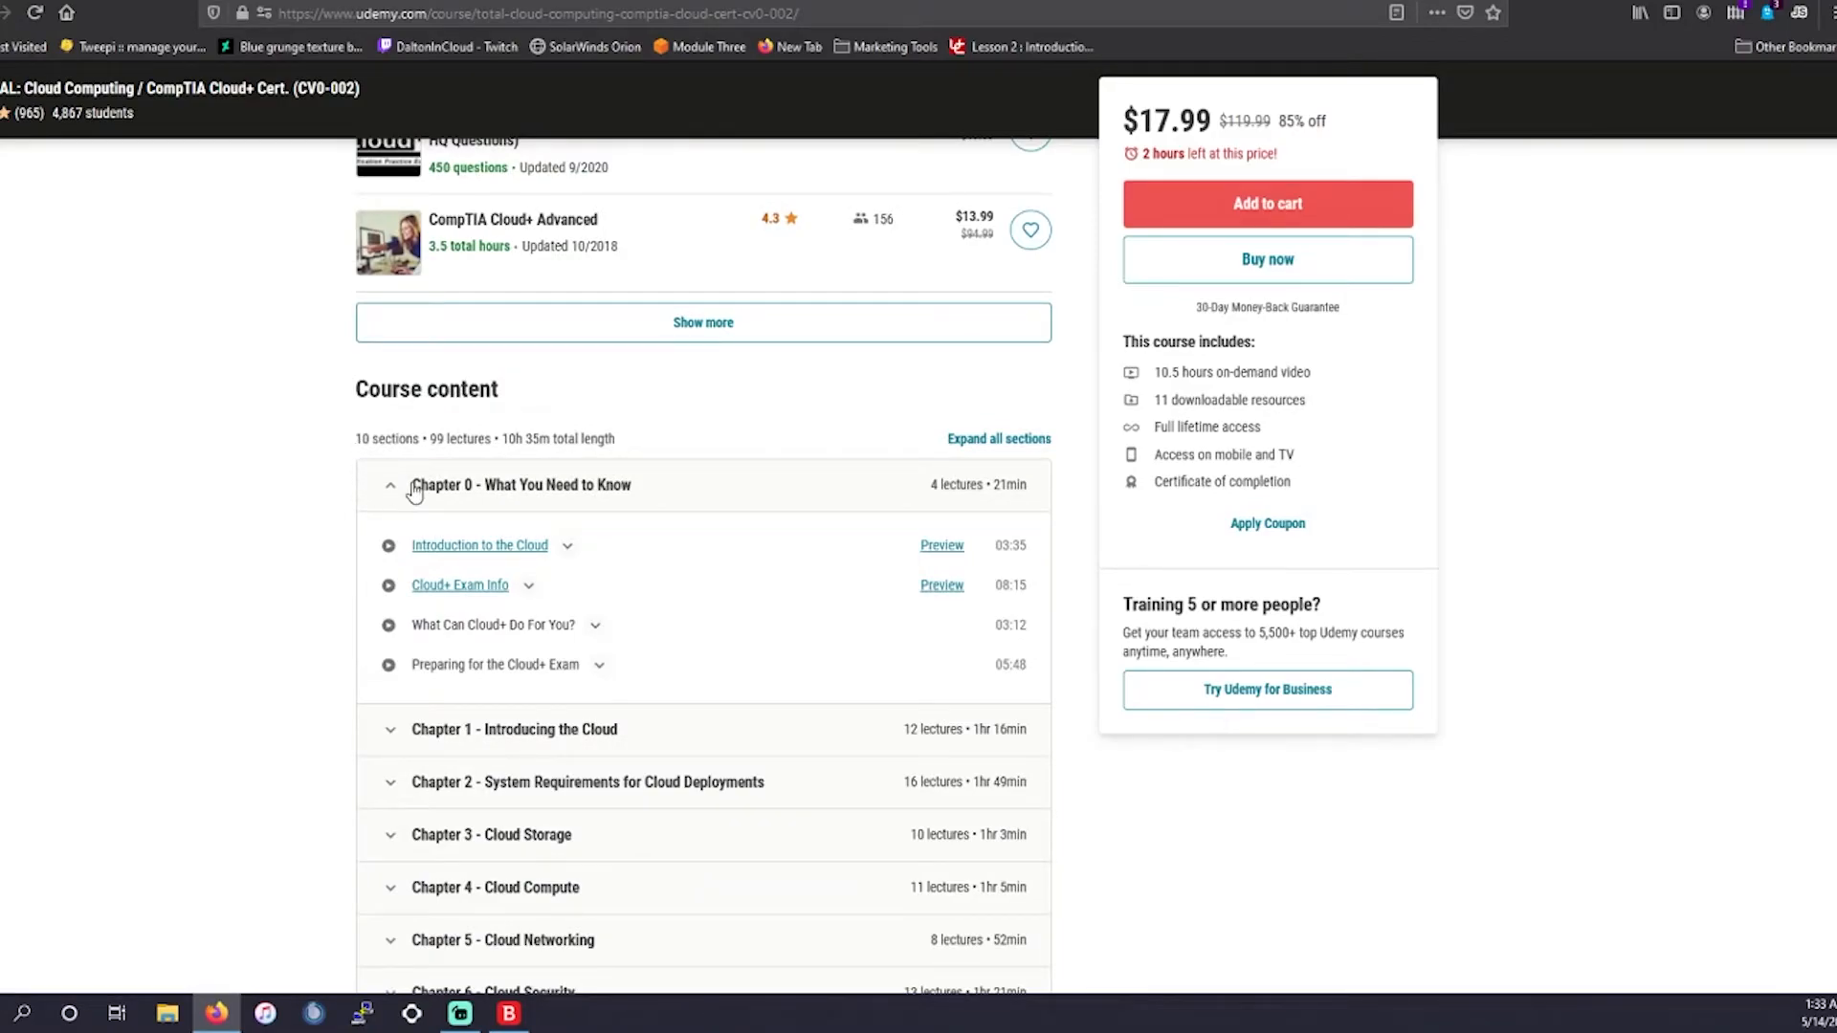
{"action": "left_click", "coordinate": [389, 484]}
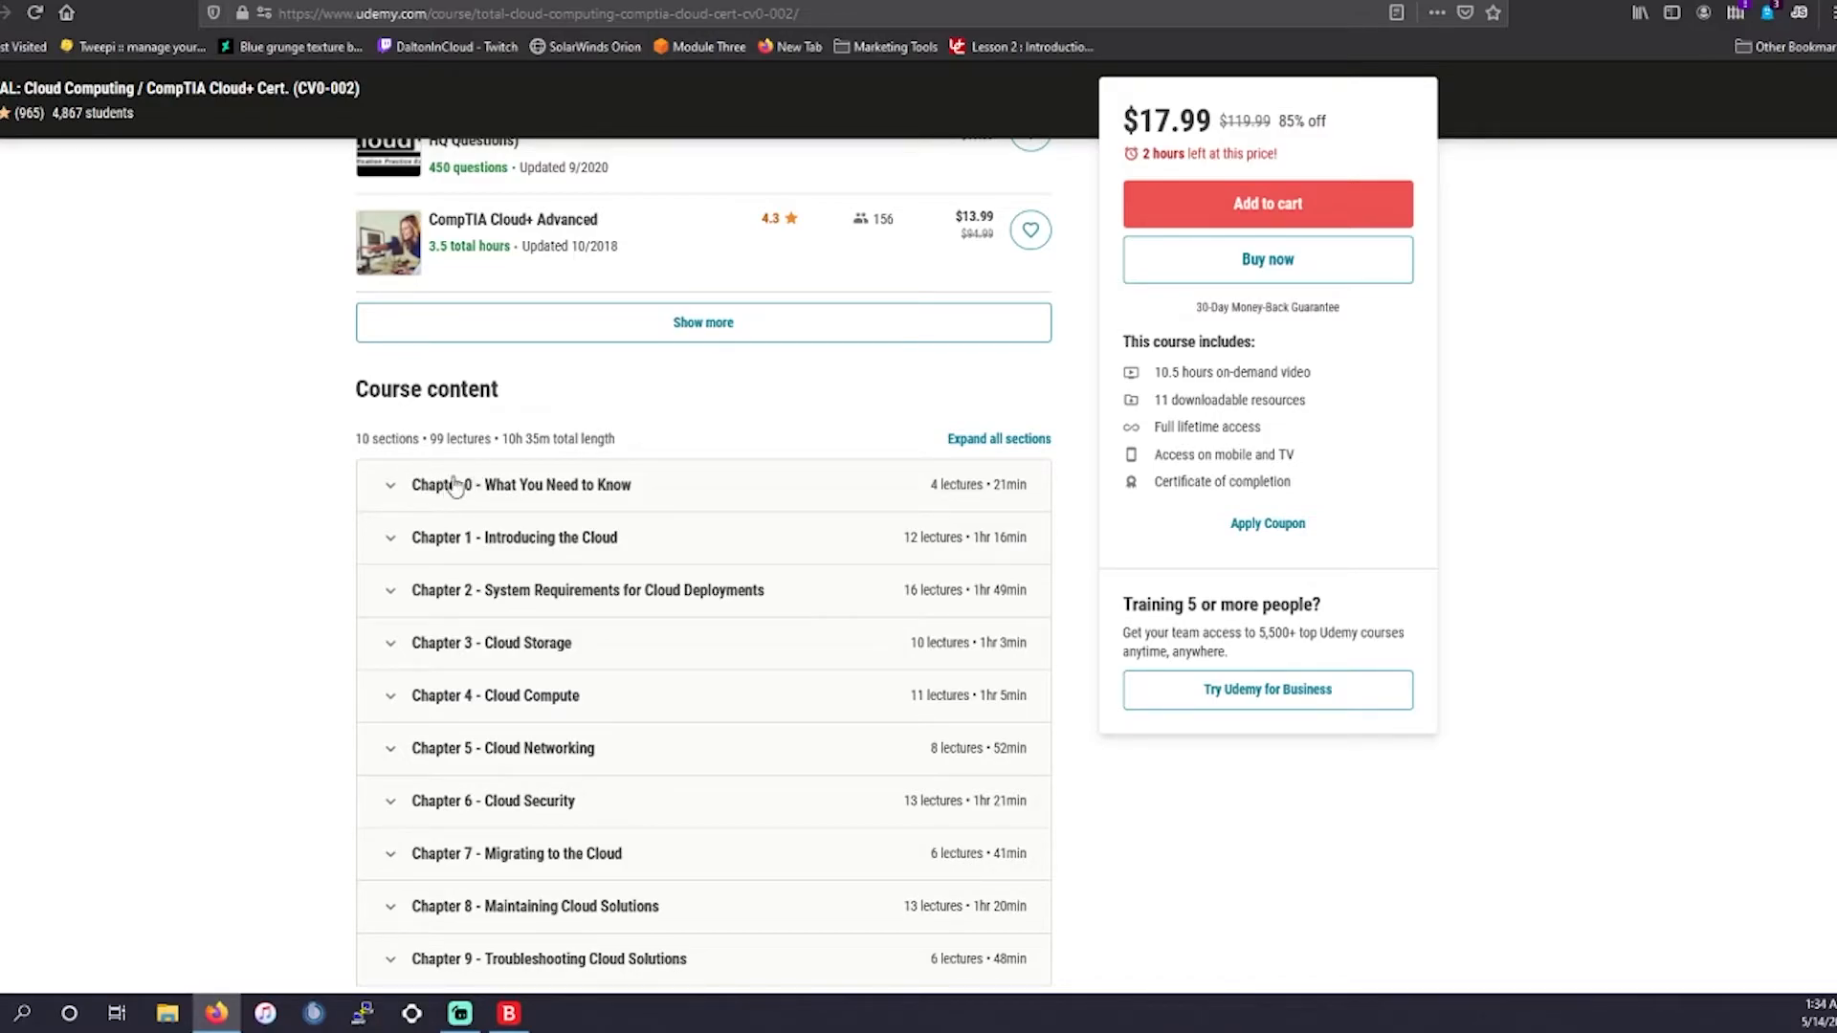
{"action": "scroll", "scroll_direction": "down", "scroll_amount": 3}
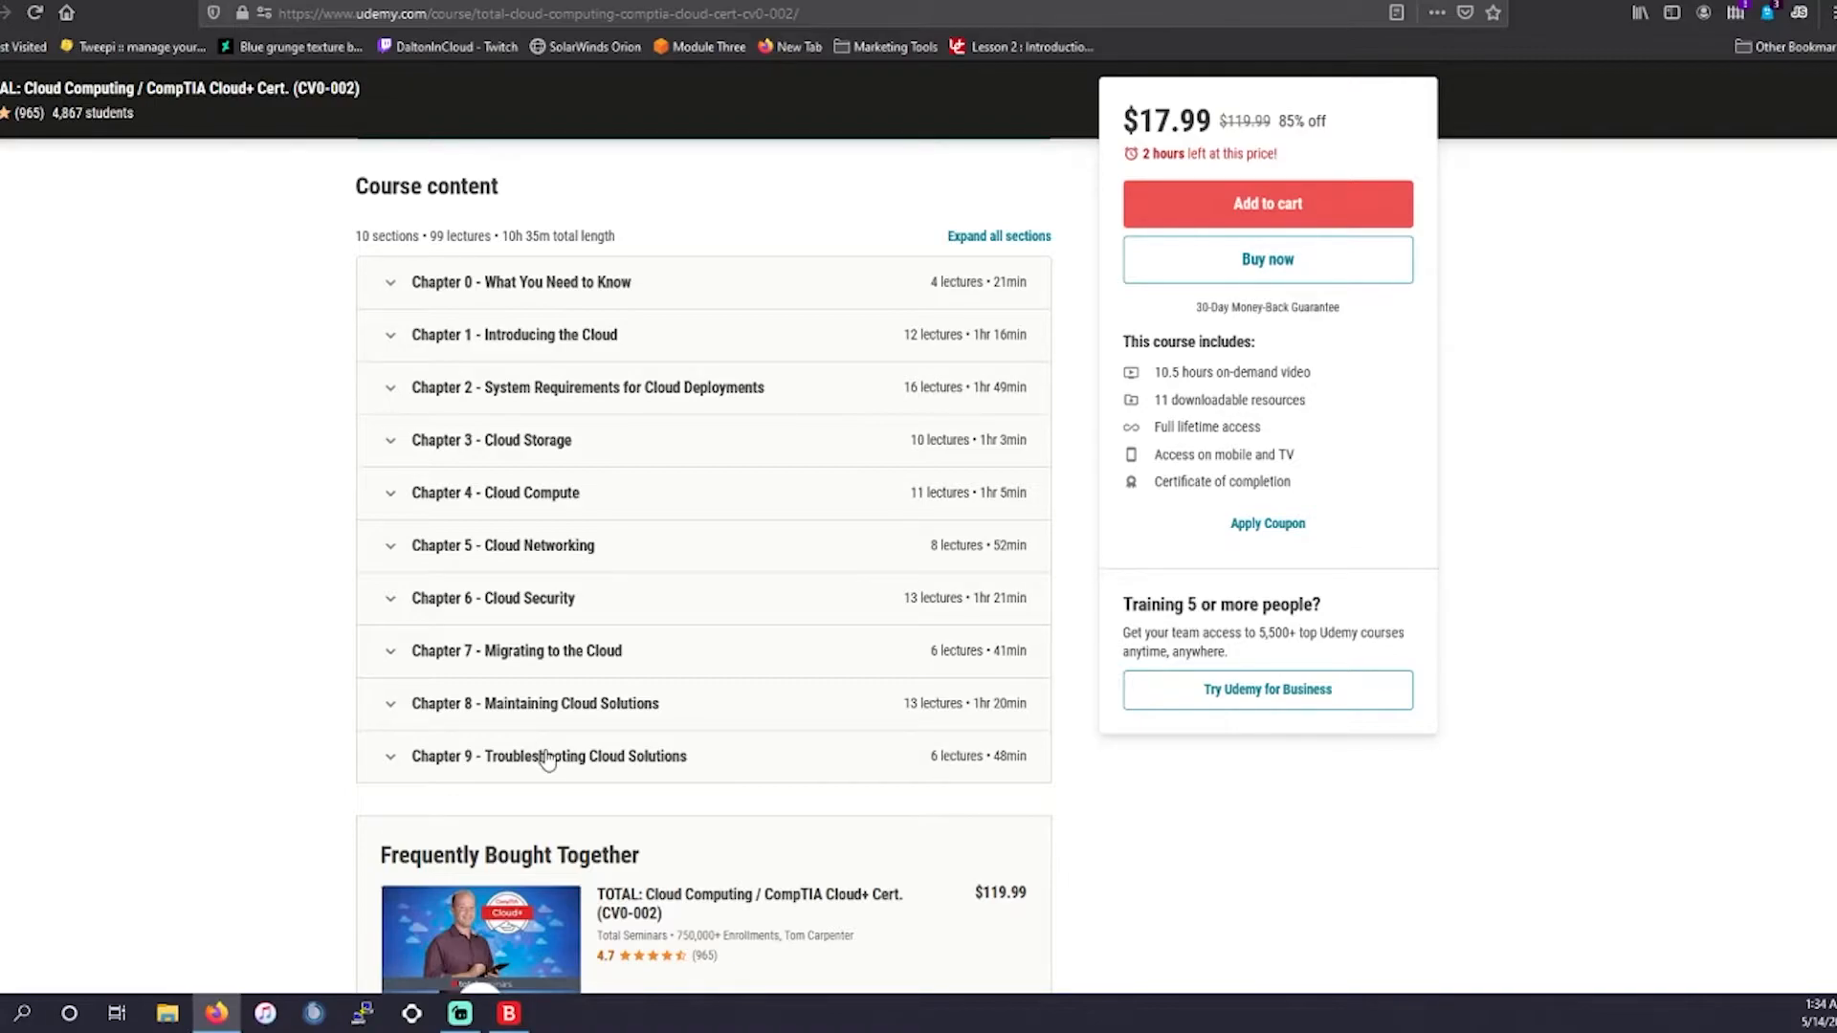
{"action": "mouse_move", "coordinate": [663, 575]}
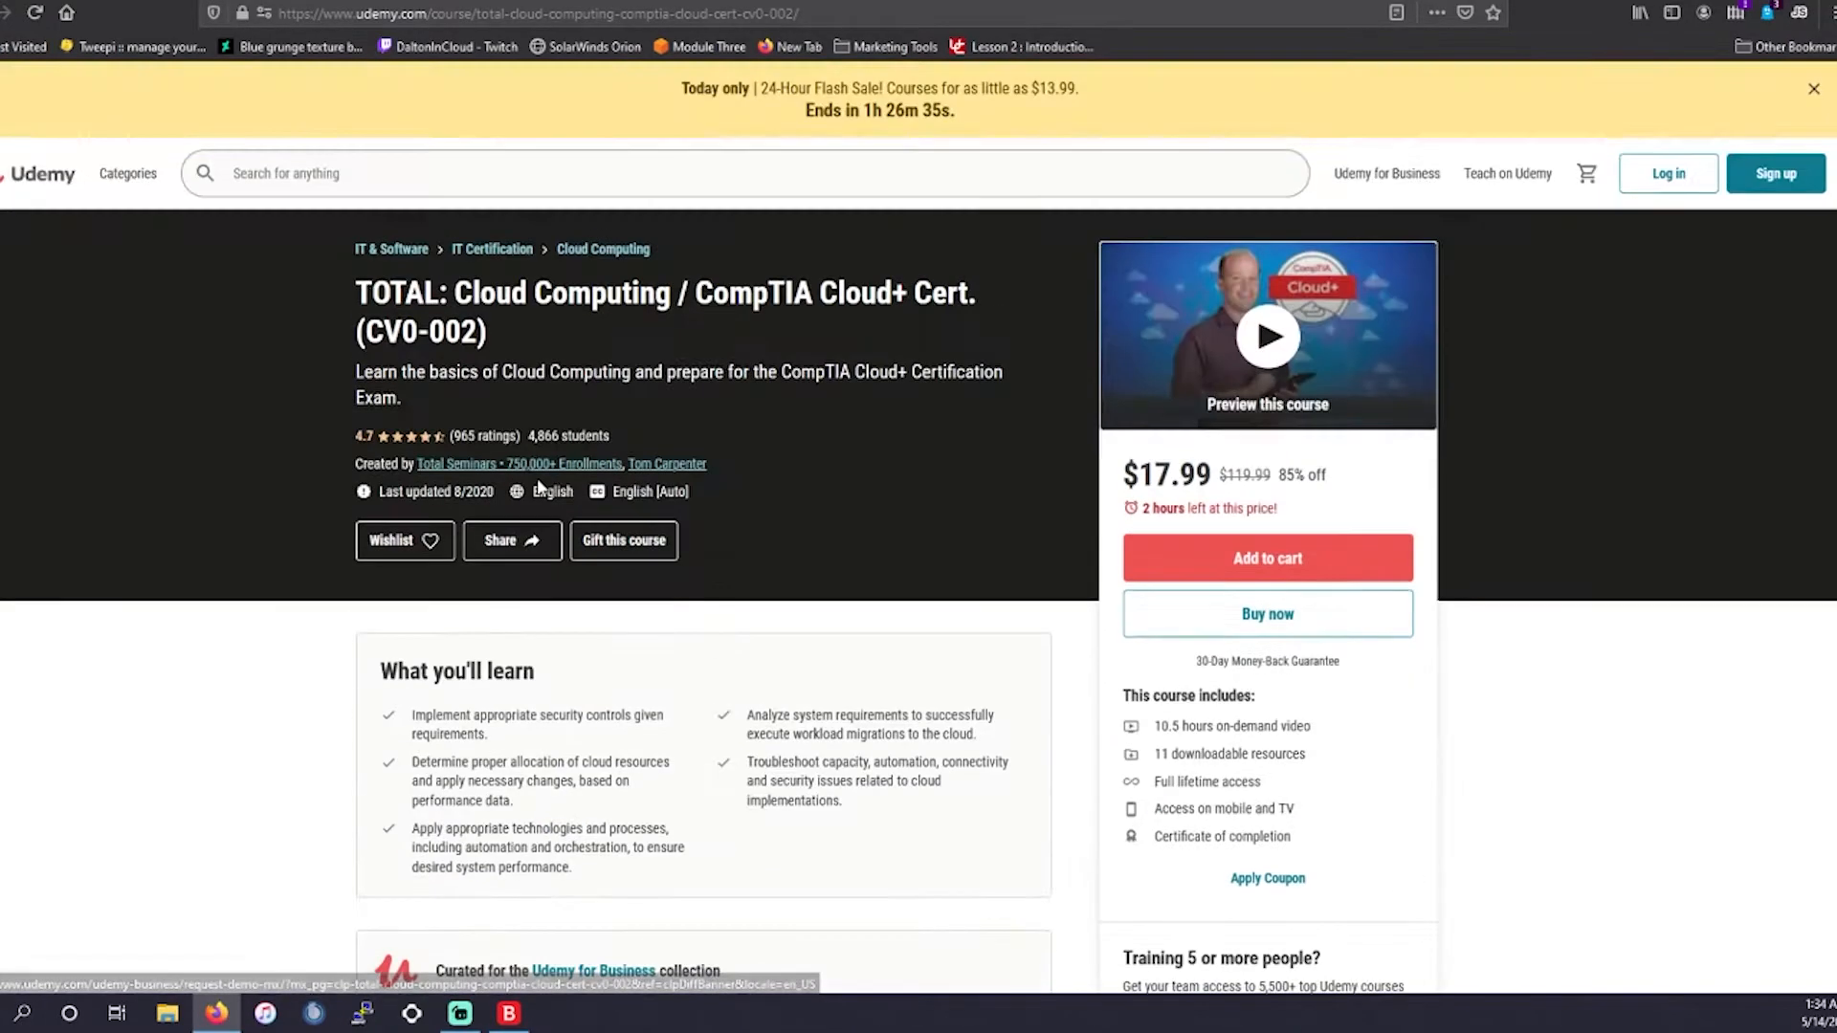
{"action": "mouse_move", "coordinate": [1117, 360]}
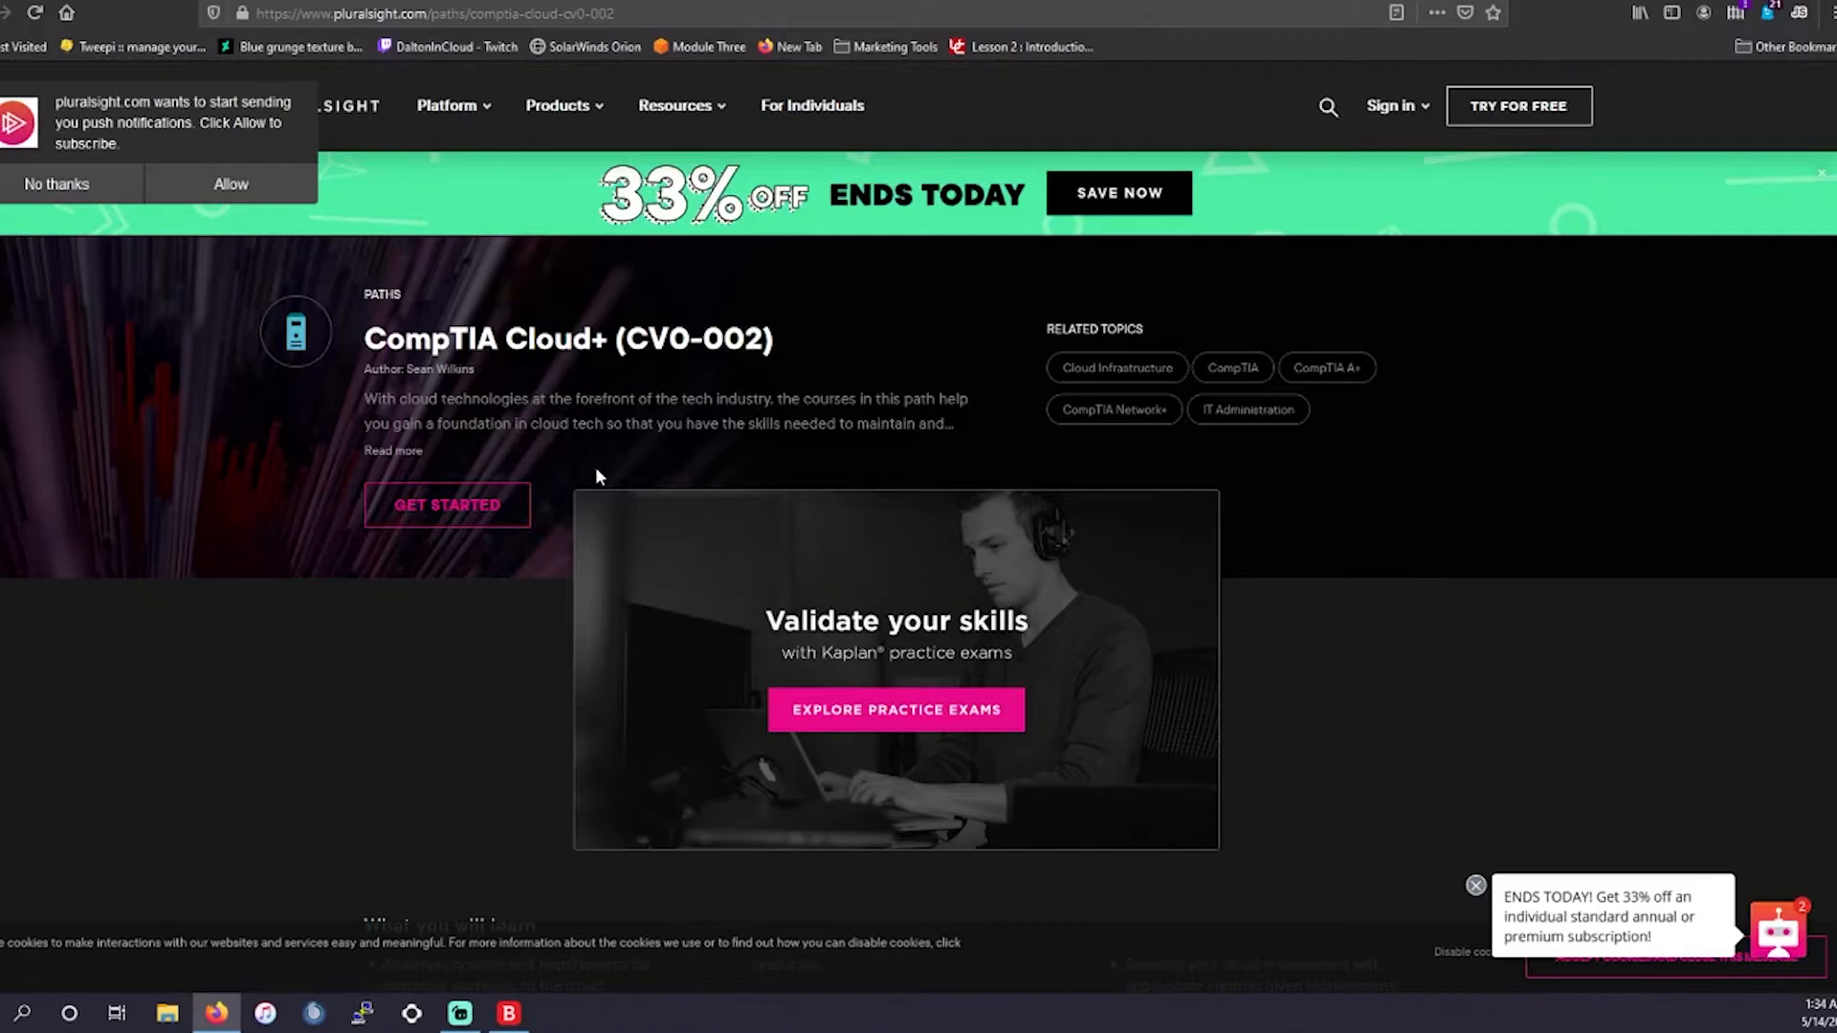
{"action": "mouse_move", "coordinate": [407, 551]}
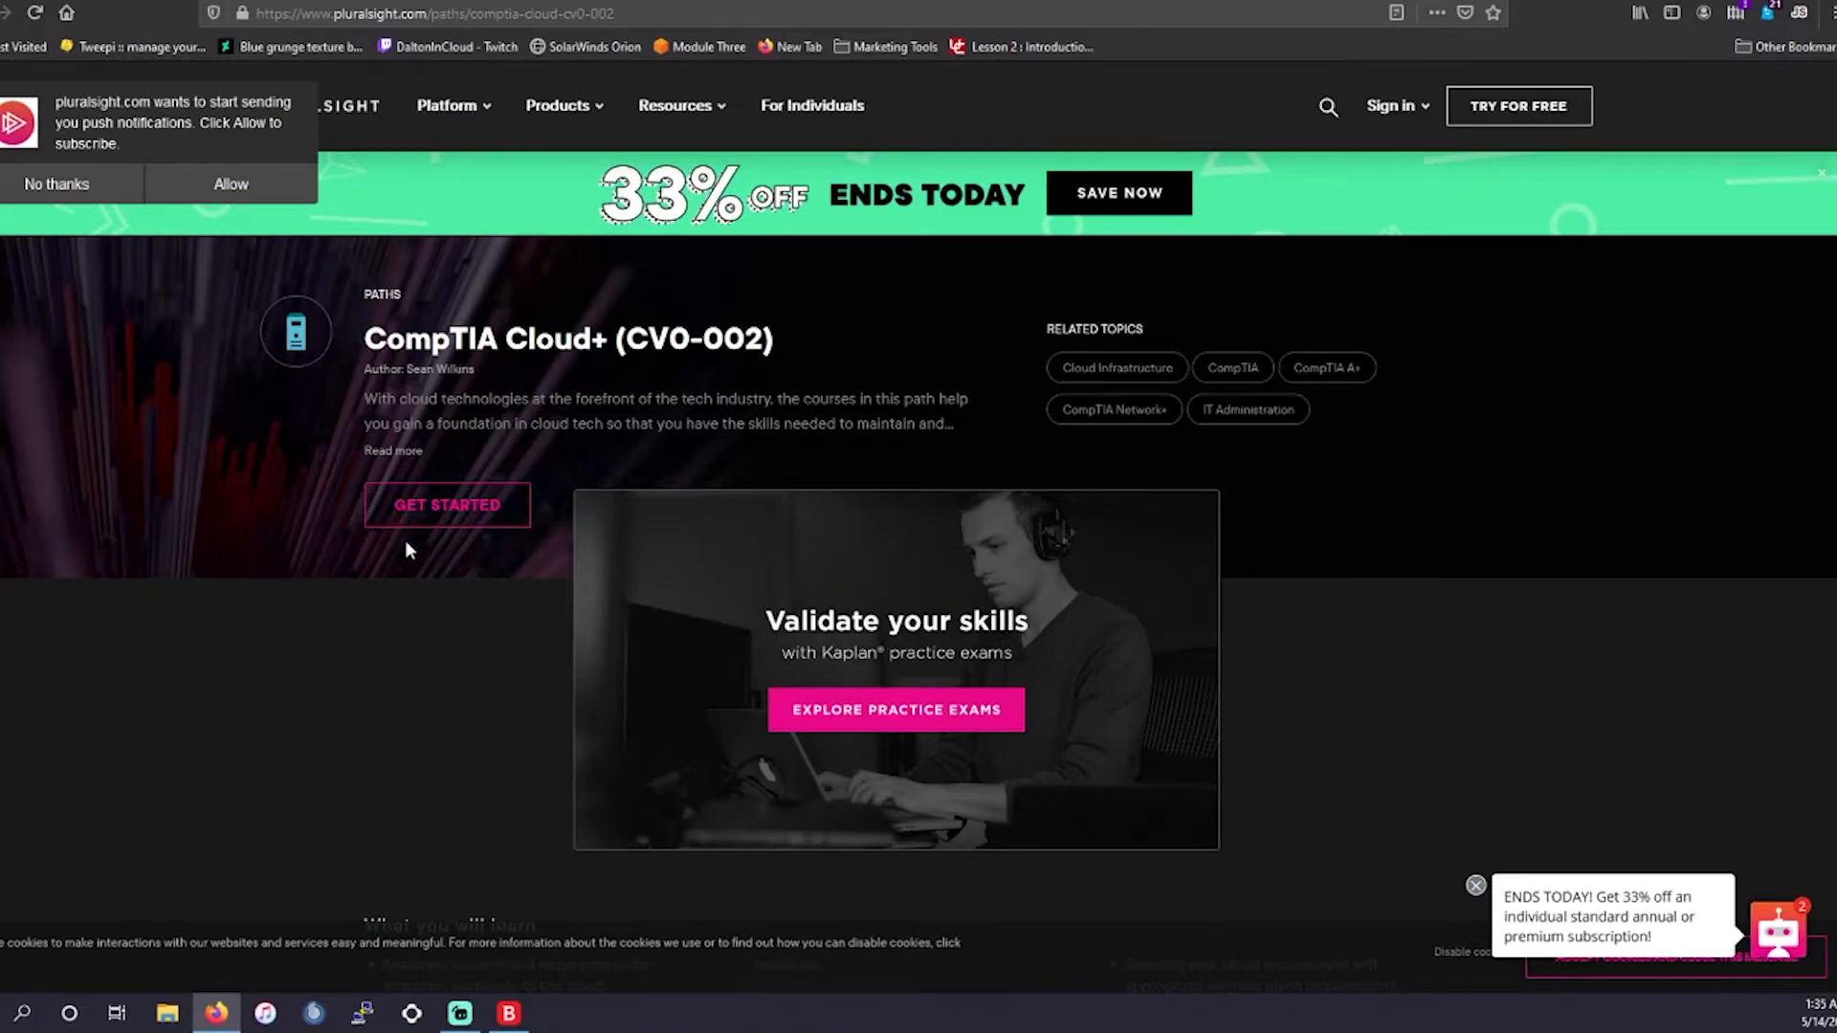
{"action": "mouse_move", "coordinate": [638, 205]}
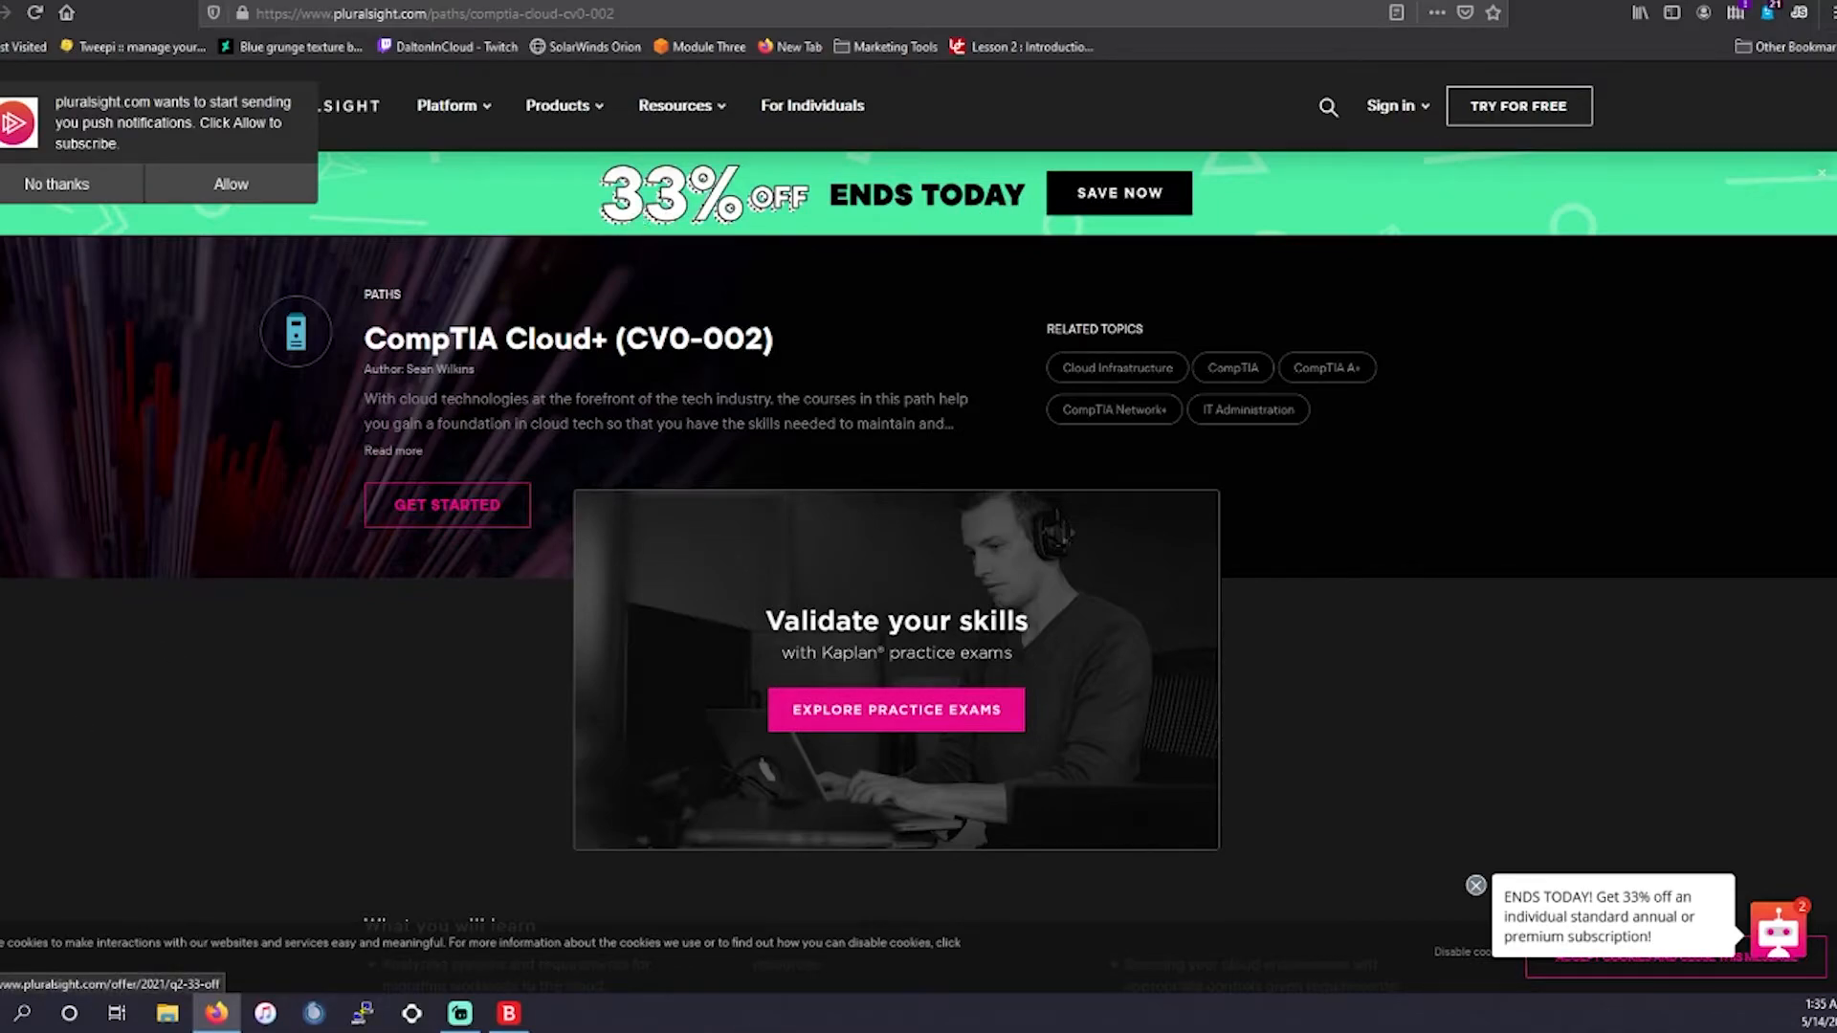
{"action": "scroll", "scroll_direction": "down", "scroll_amount": 3}
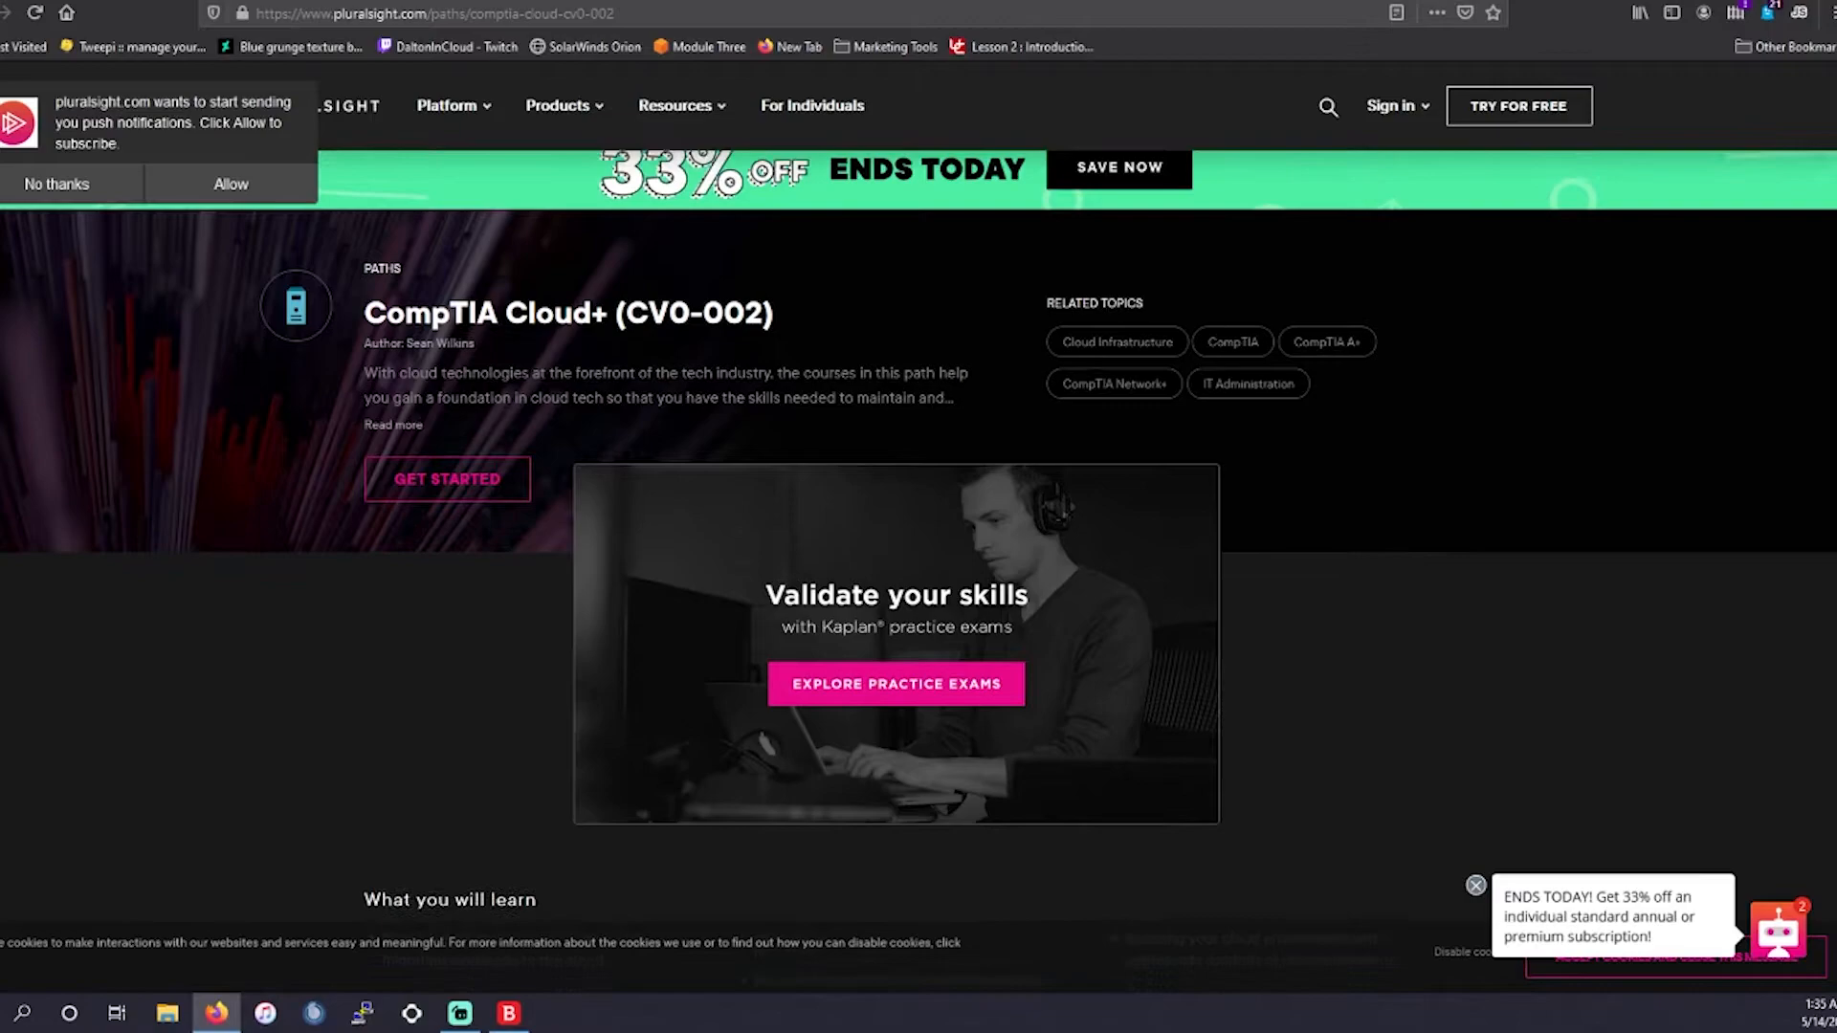
{"action": "scroll", "scroll_direction": "down", "scroll_amount": 3}
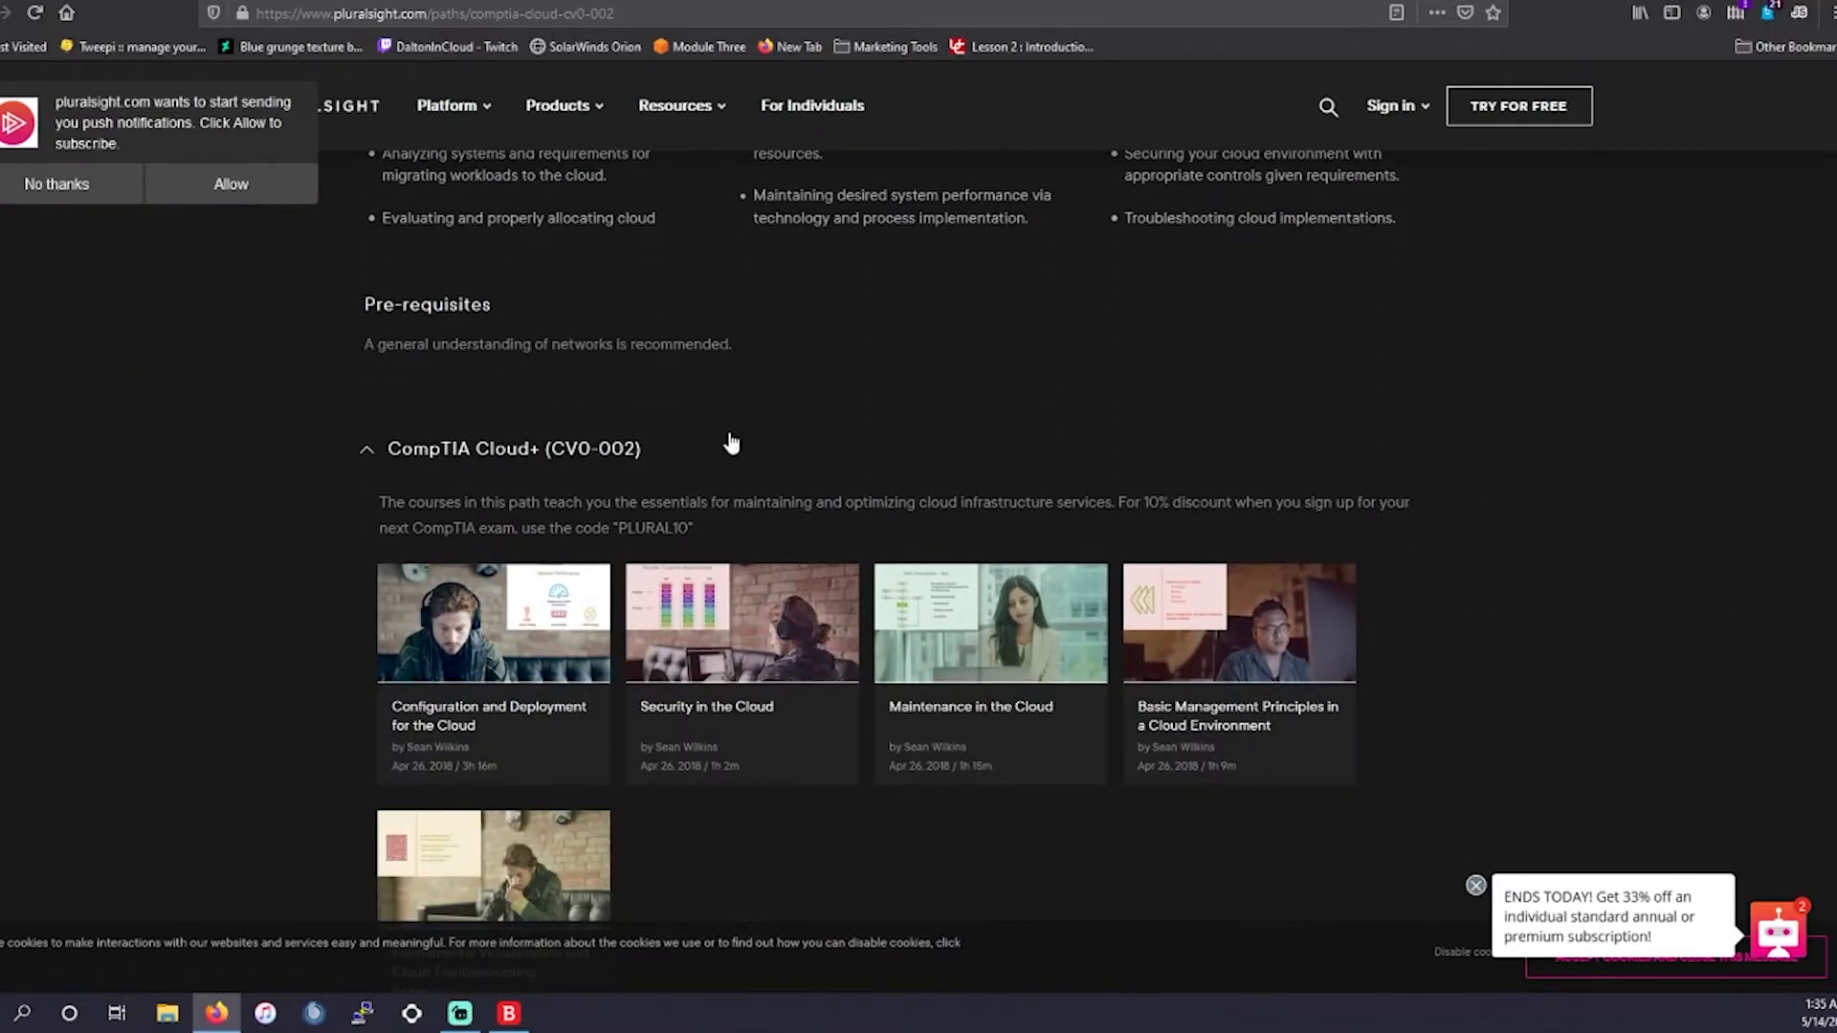
{"action": "scroll", "scroll_direction": "up", "scroll_amount": 3}
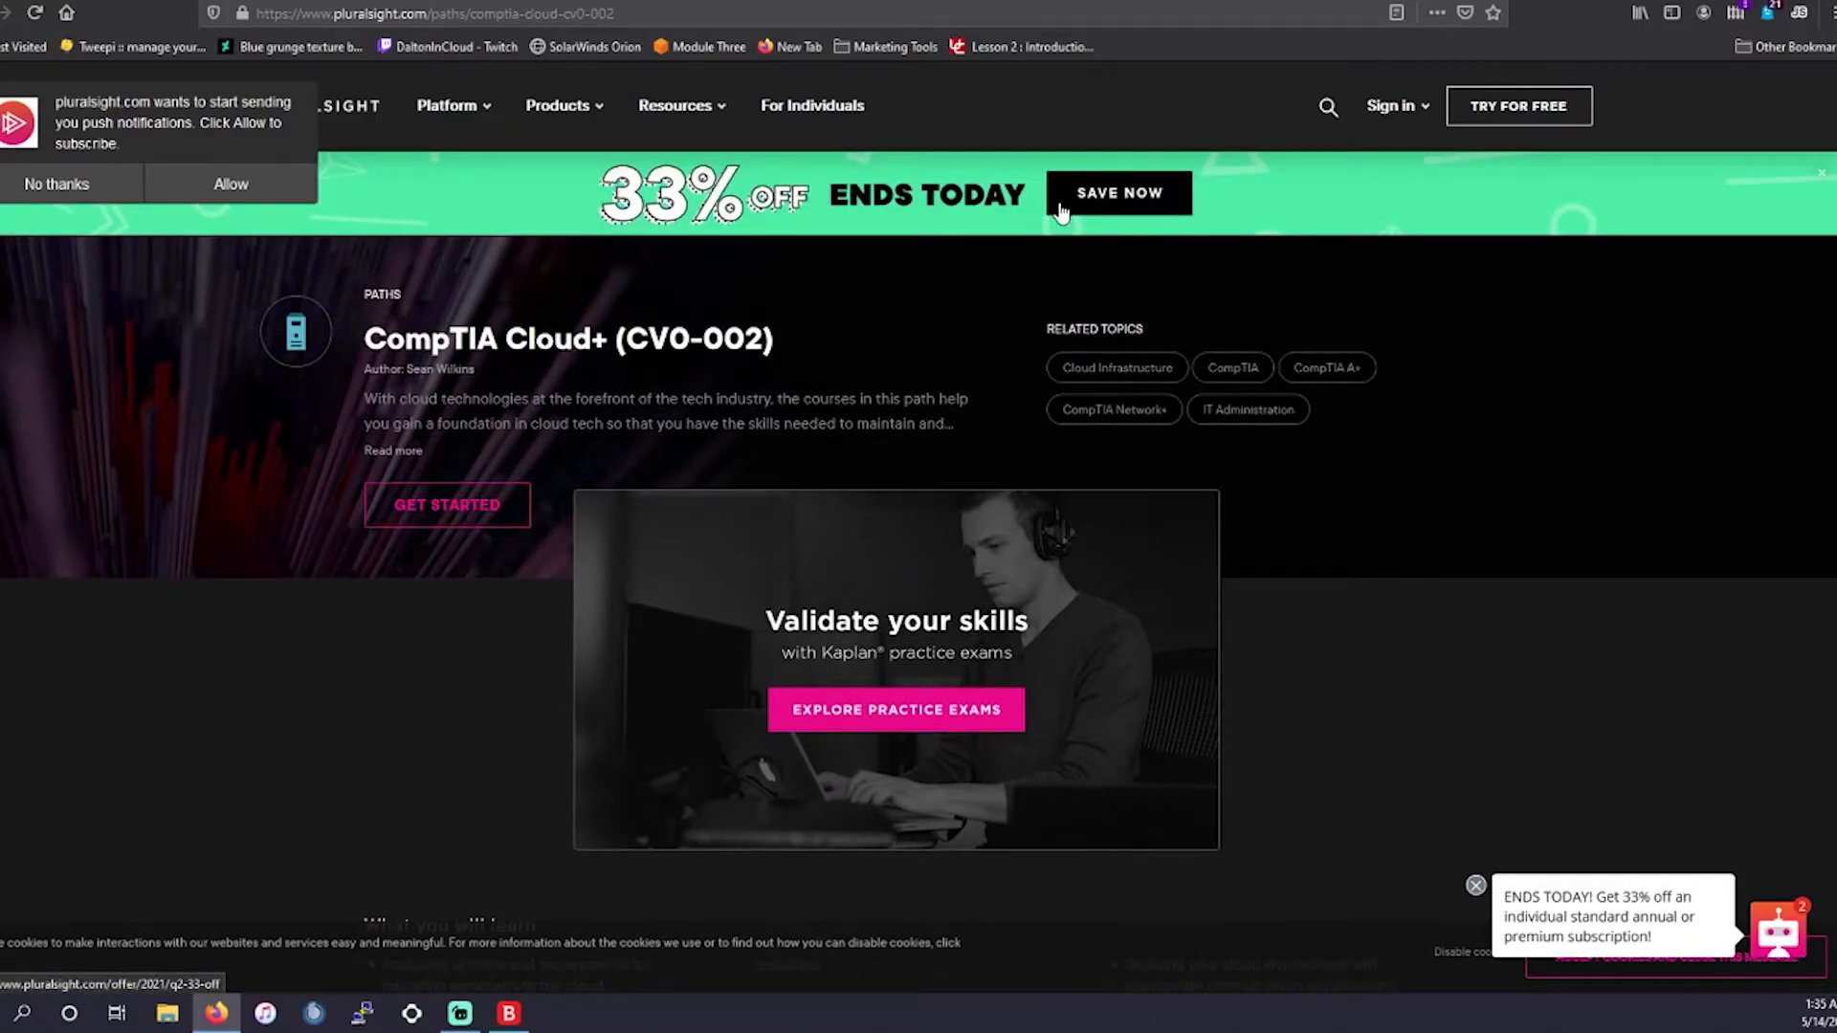
{"action": "mouse_move", "coordinate": [1061, 218]}
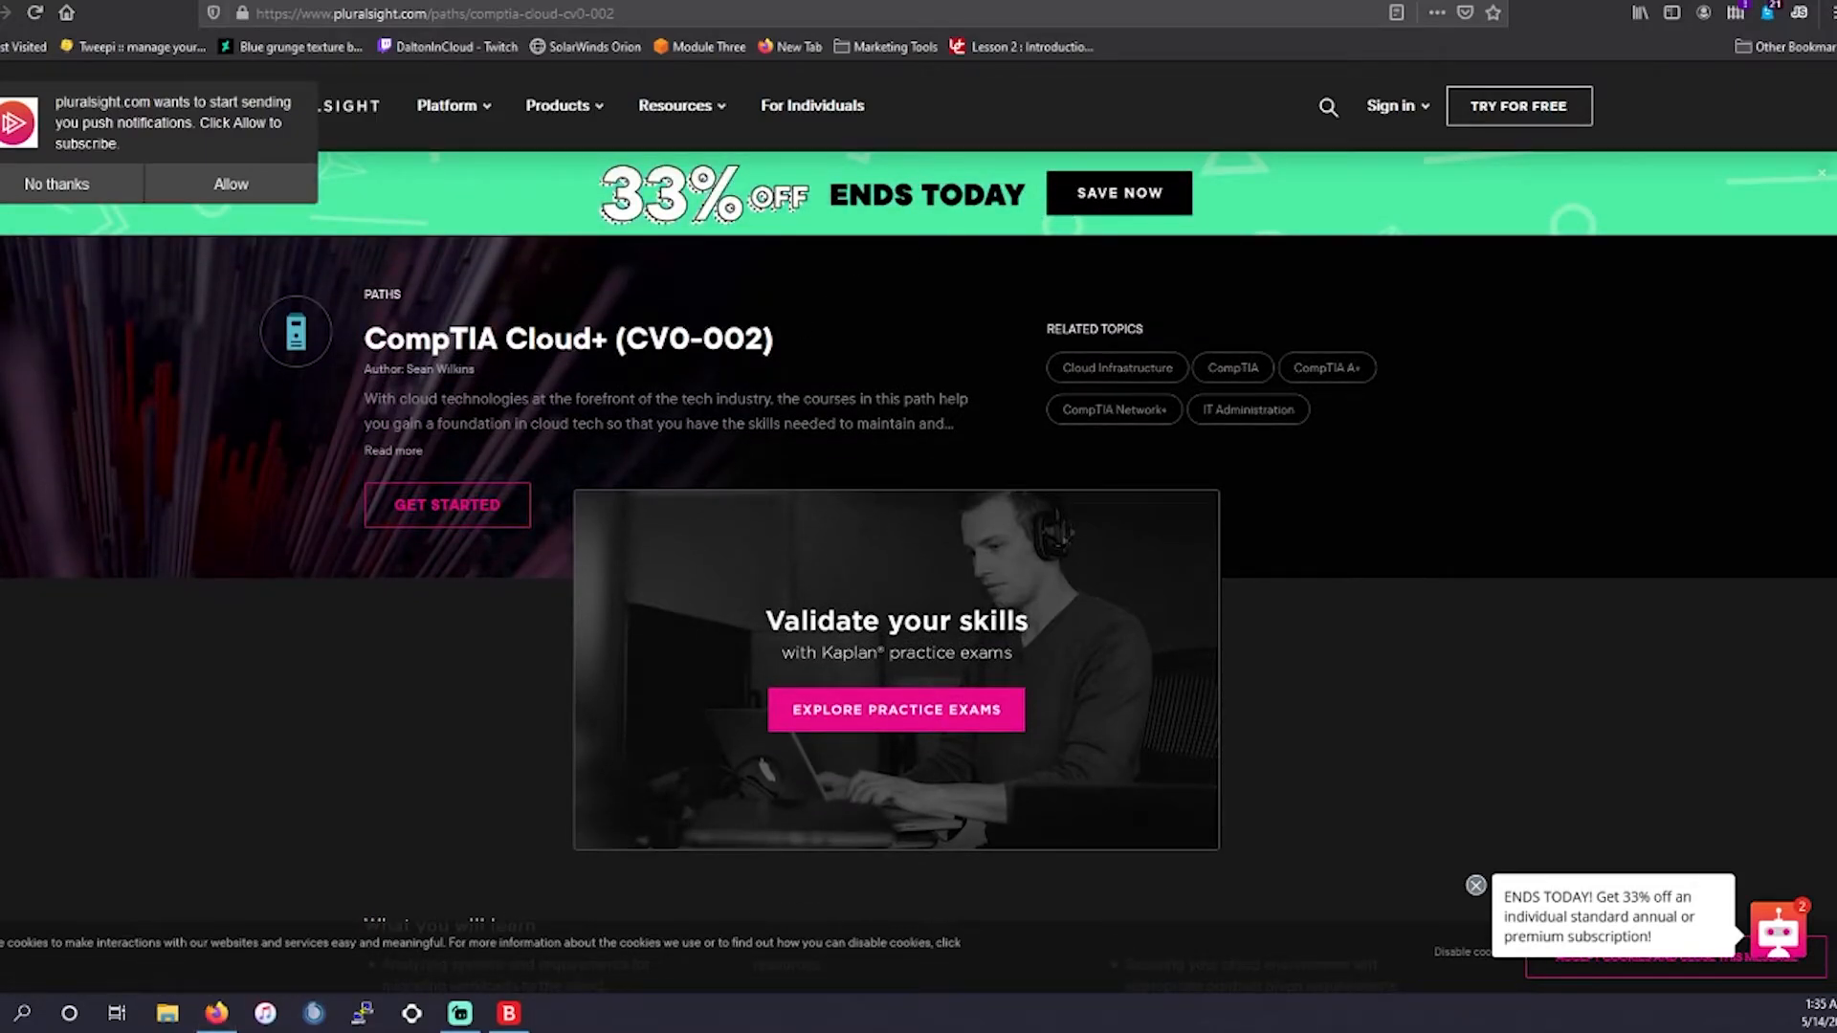
{"action": "left_click", "coordinate": [1117, 193]}
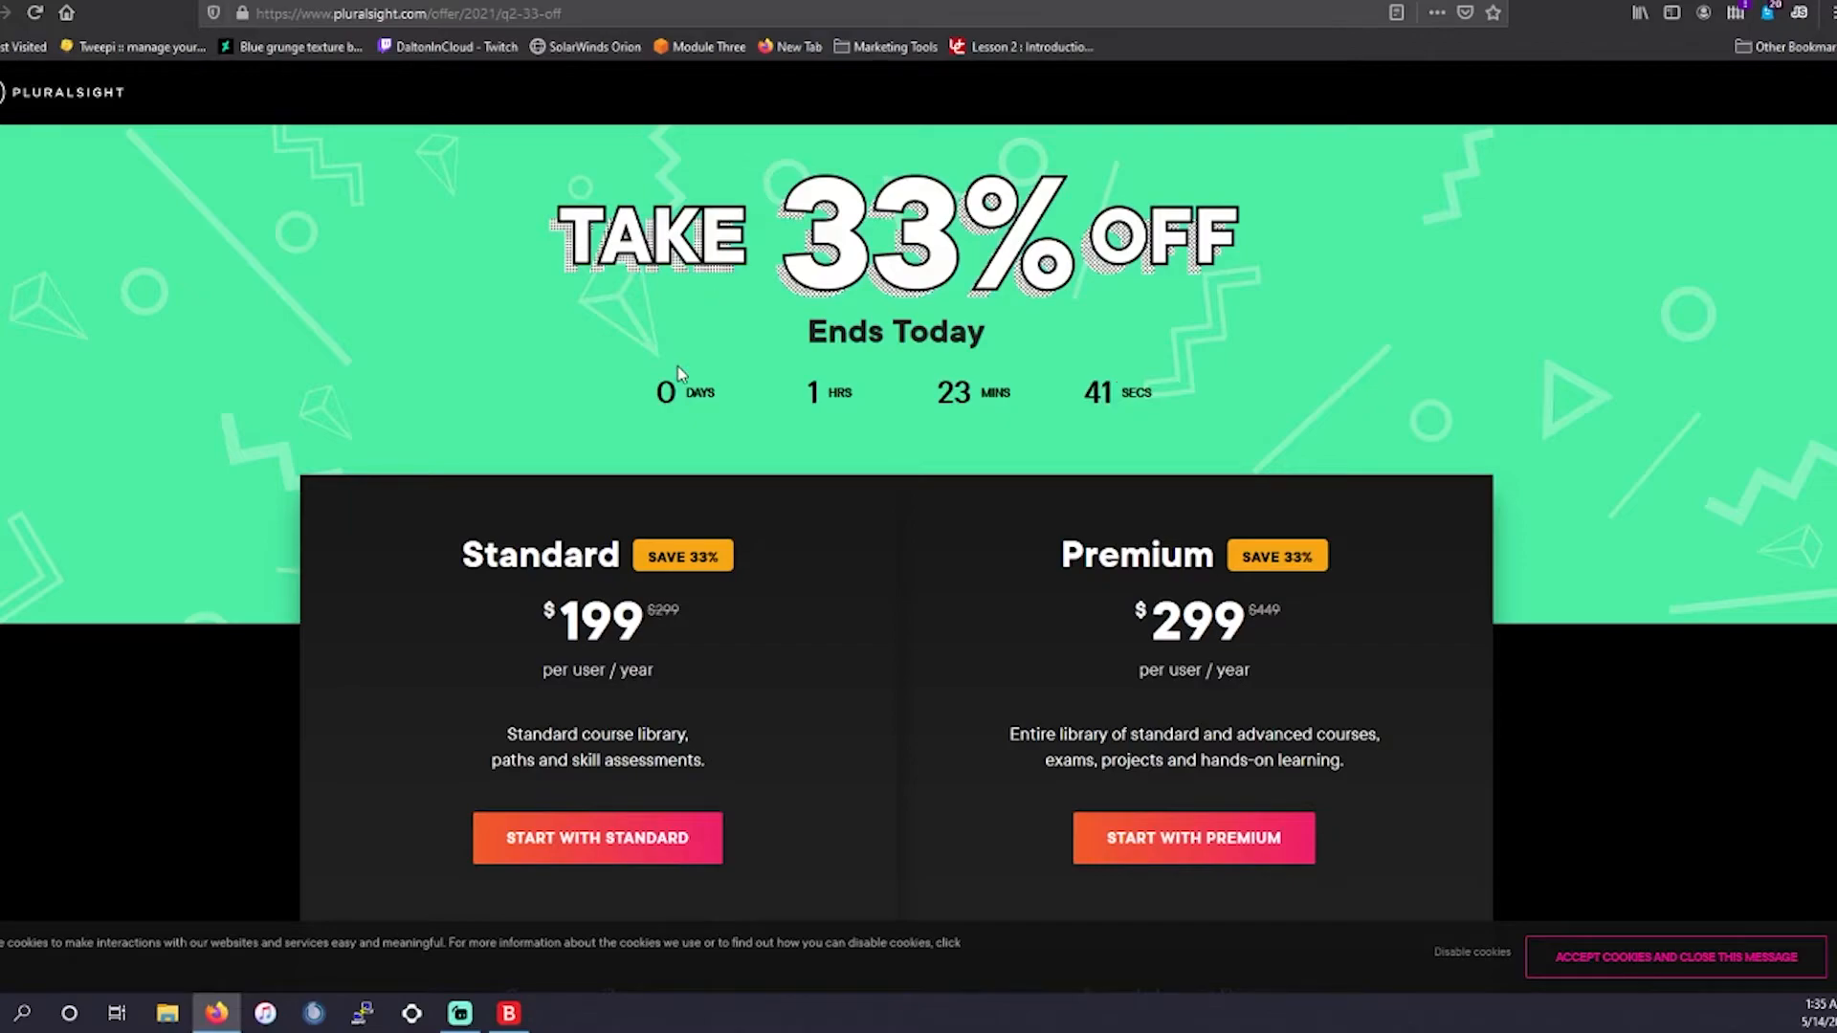
{"action": "scroll", "scroll_direction": "down", "scroll_amount": 3}
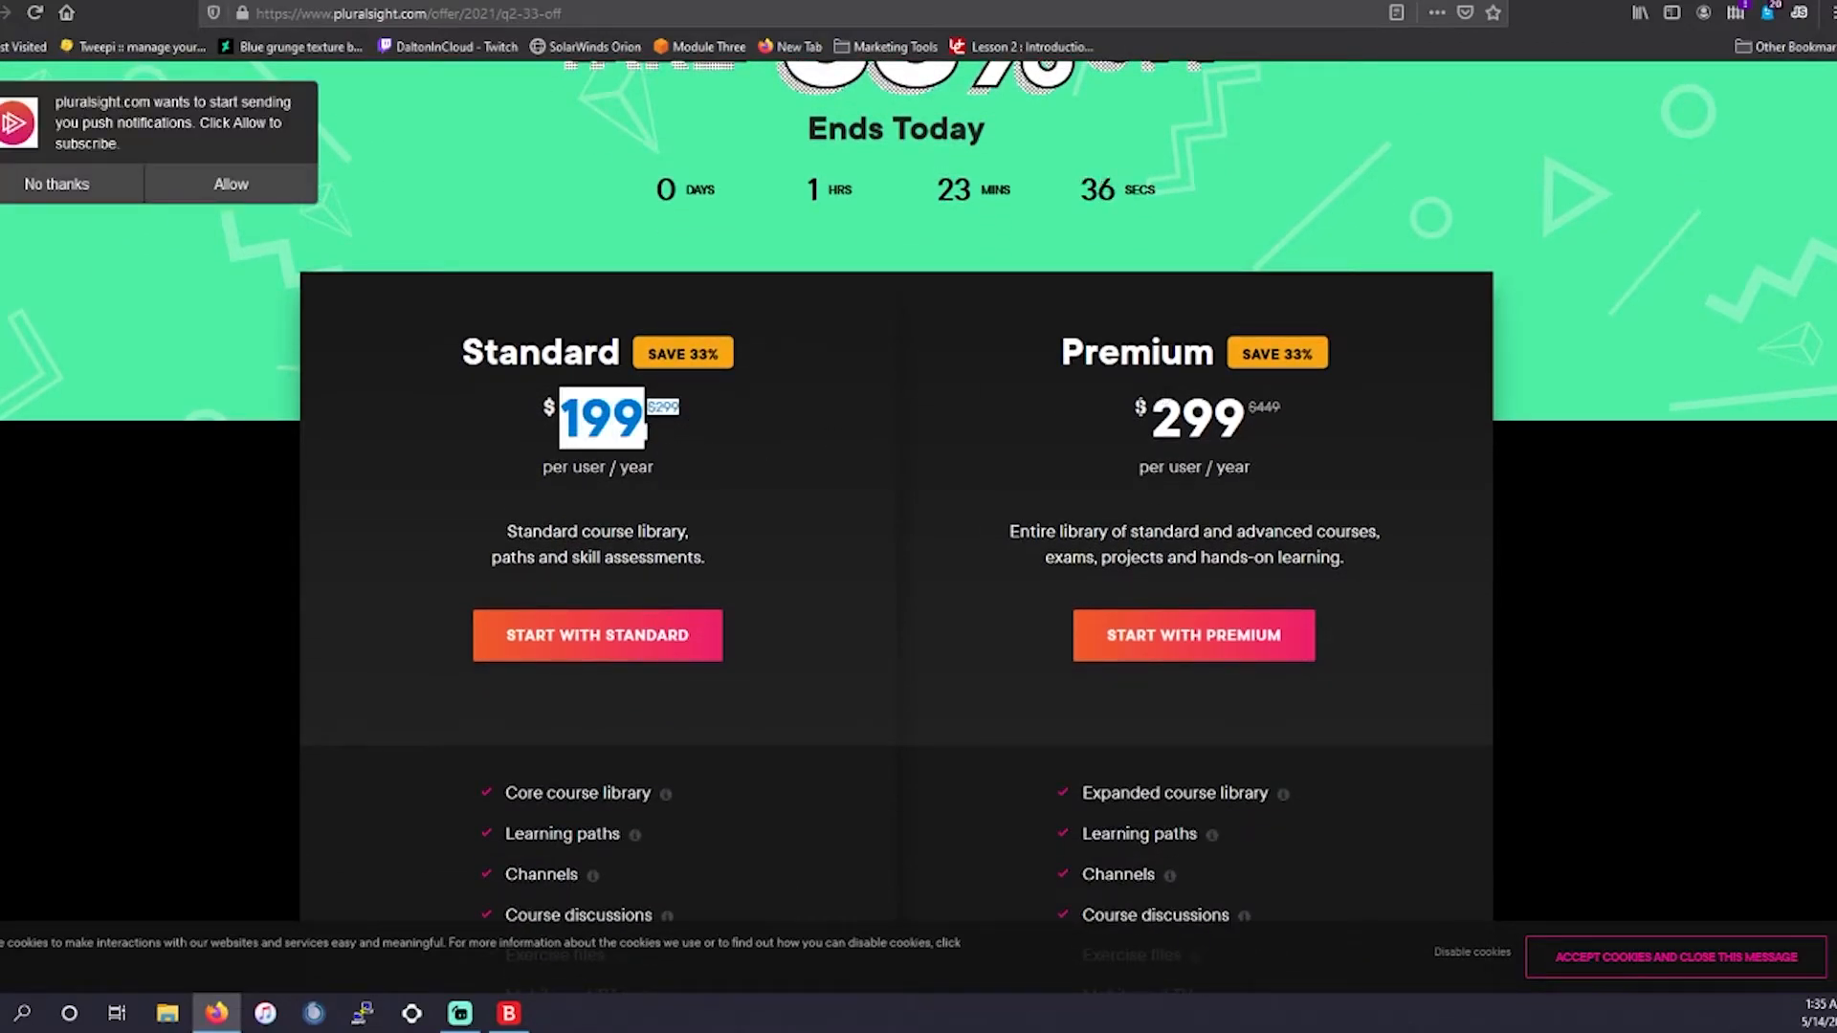
{"action": "scroll", "scroll_direction": "down", "scroll_amount": 3}
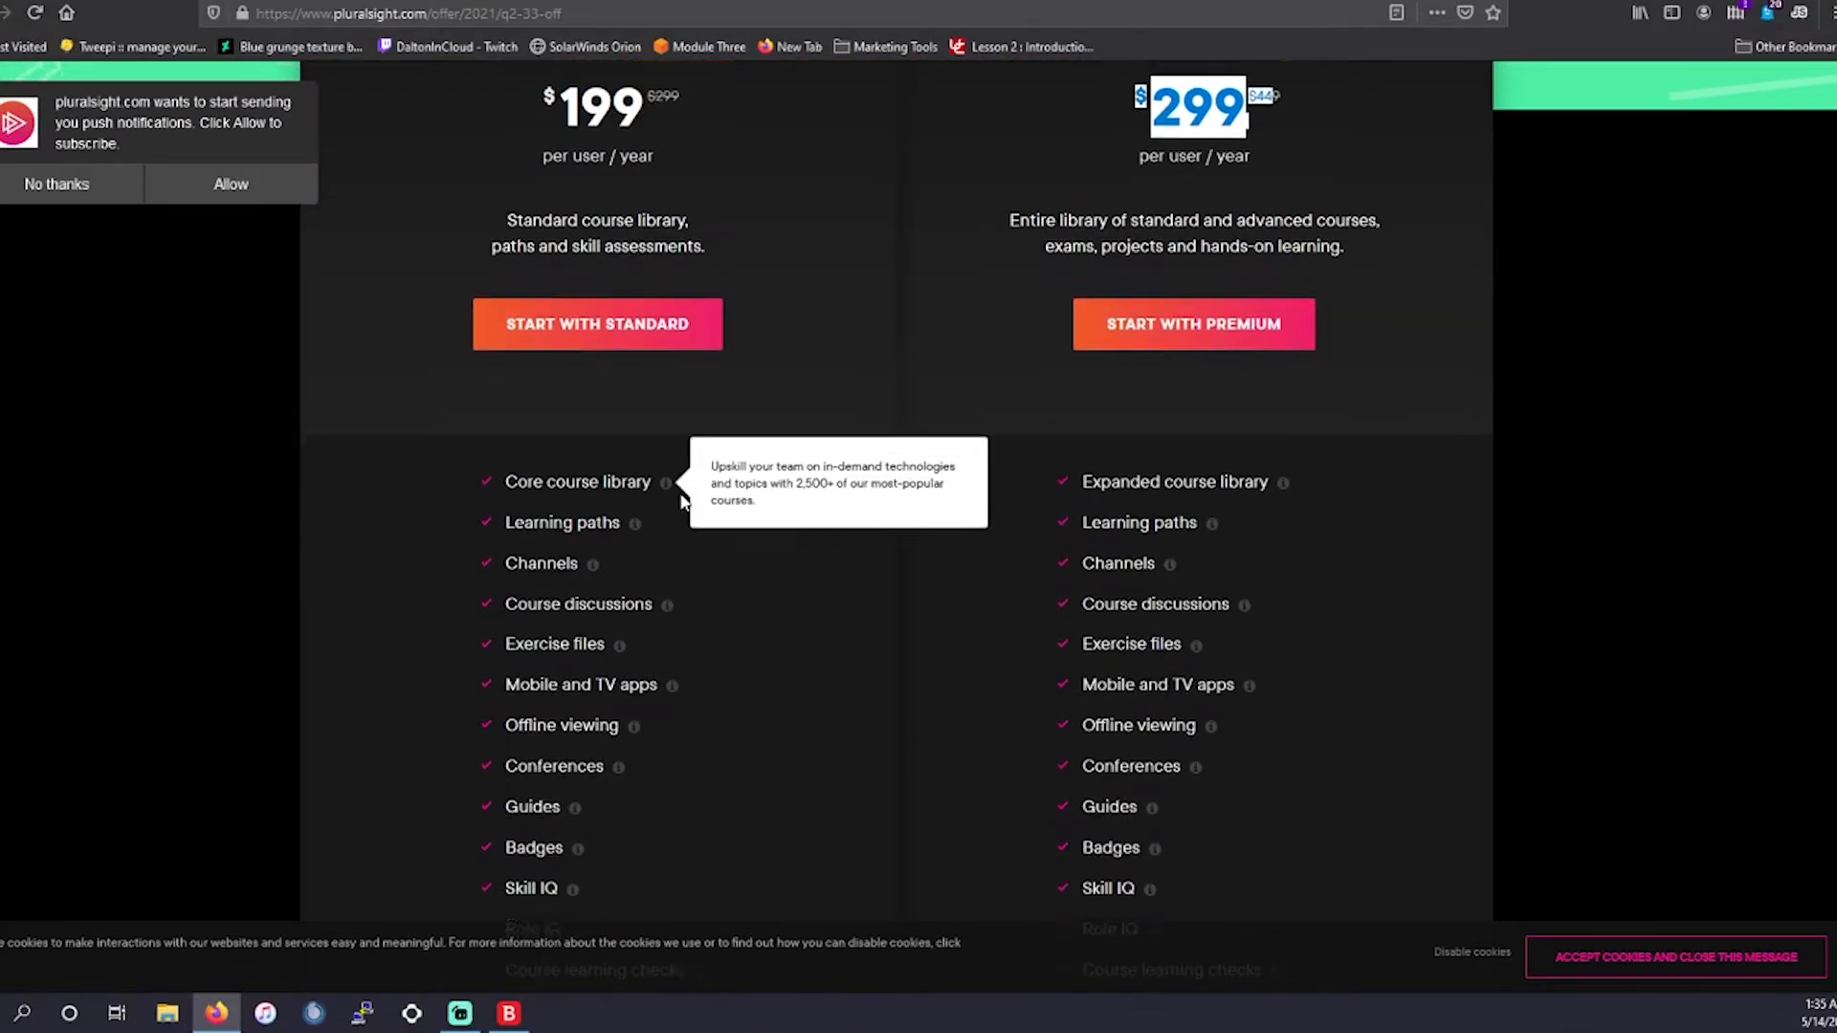
{"action": "scroll", "scroll_direction": "down", "scroll_amount": 3}
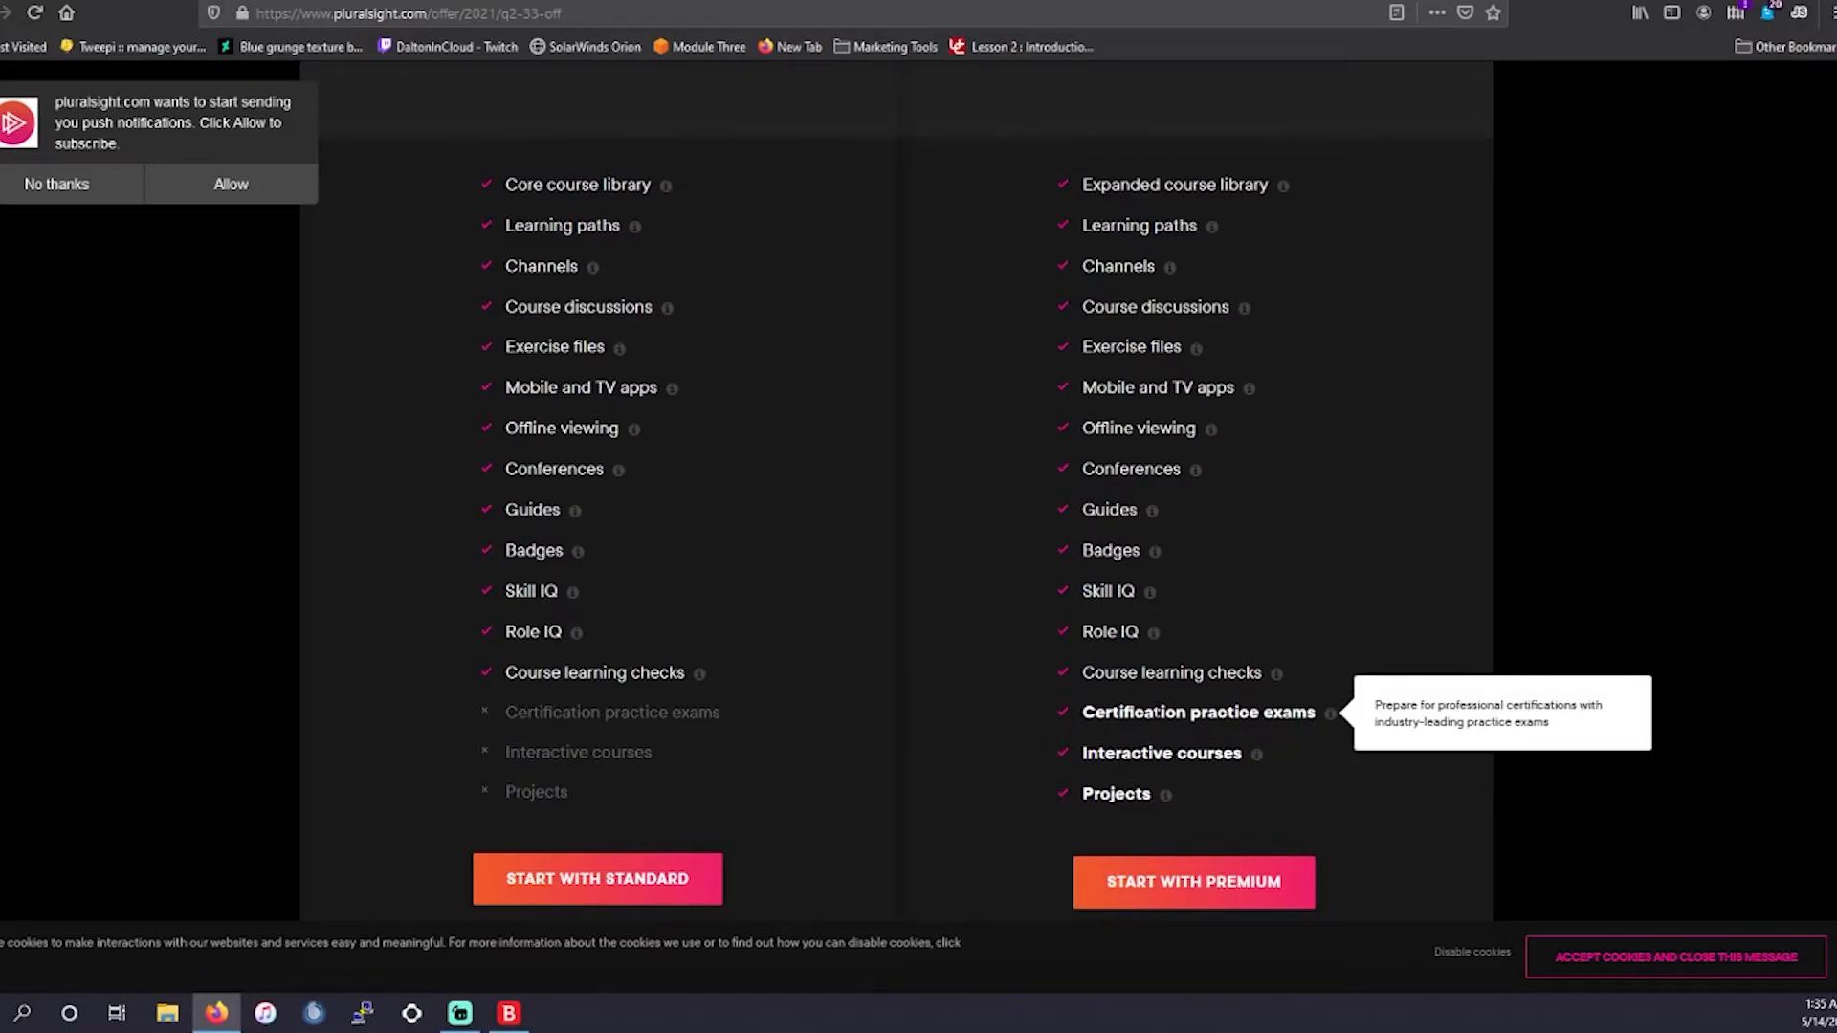
{"action": "mouse_move", "coordinate": [1164, 793]}
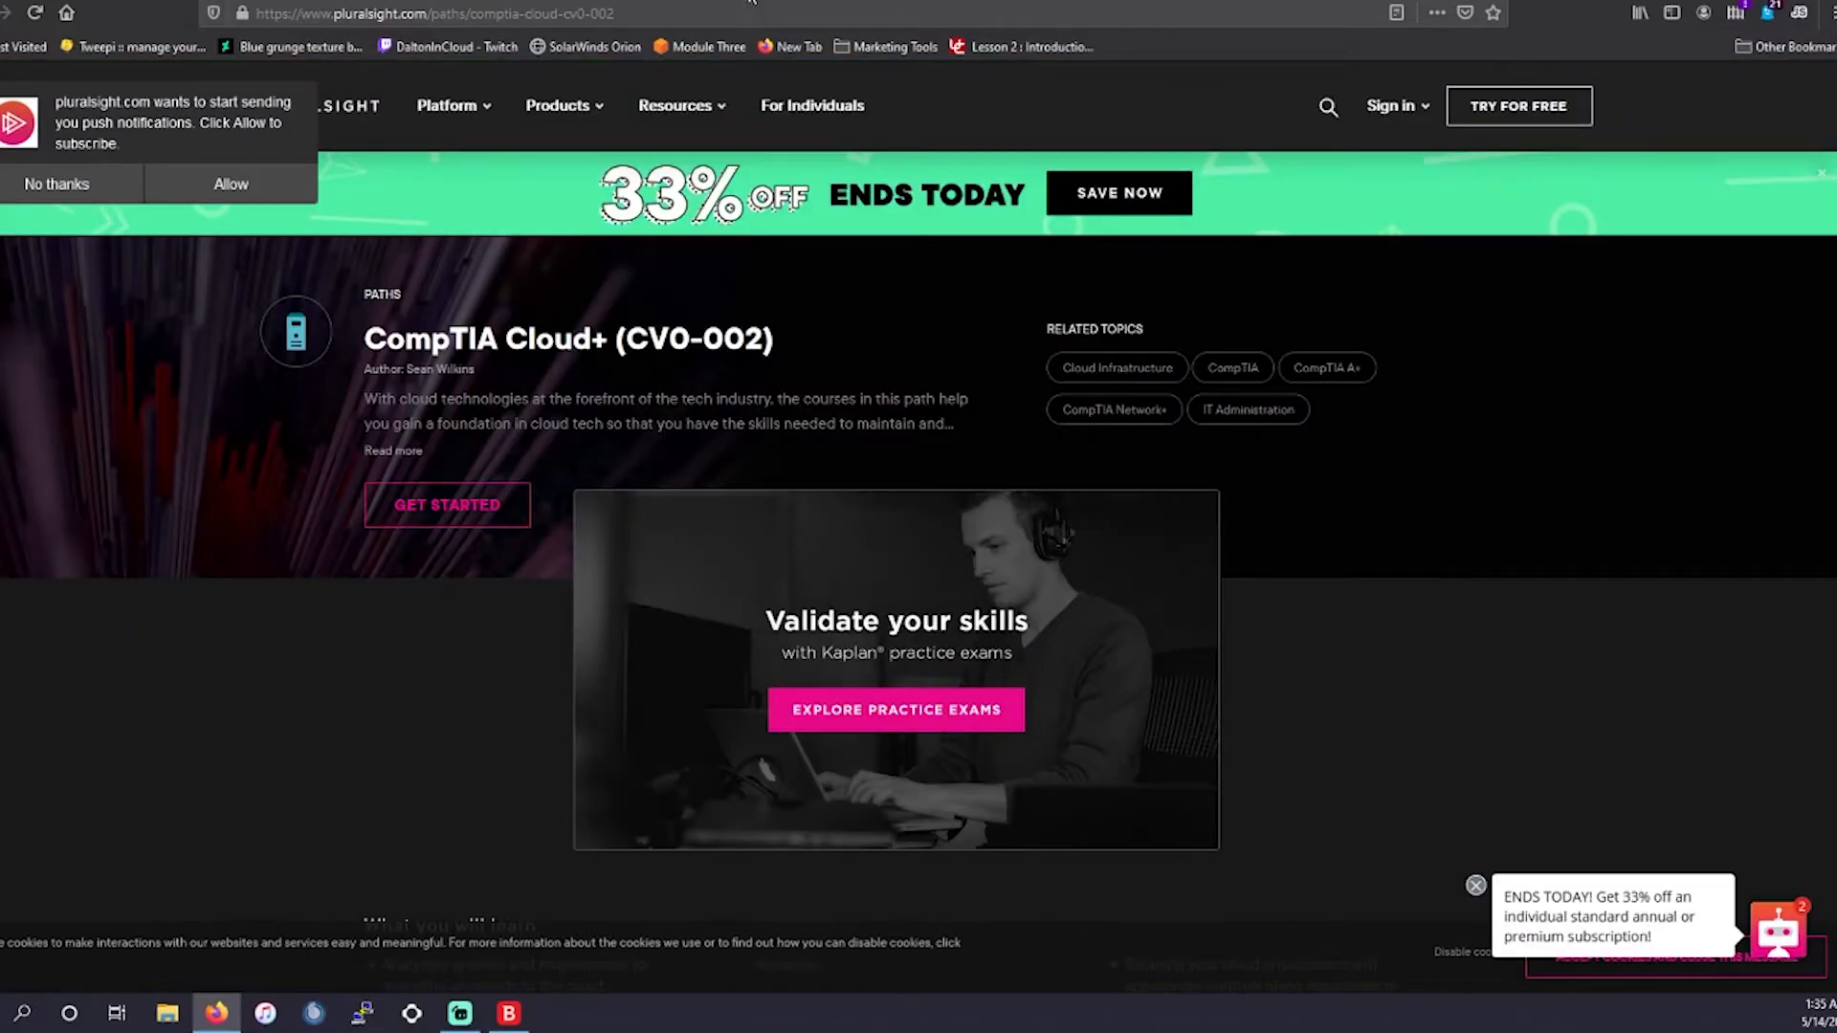
Scroll the CompTIA Cloud+ (CV0-002) path page to the Configuration and Deployment course card.
{"action": "scroll", "scroll_direction": "down", "scroll_amount": 3}
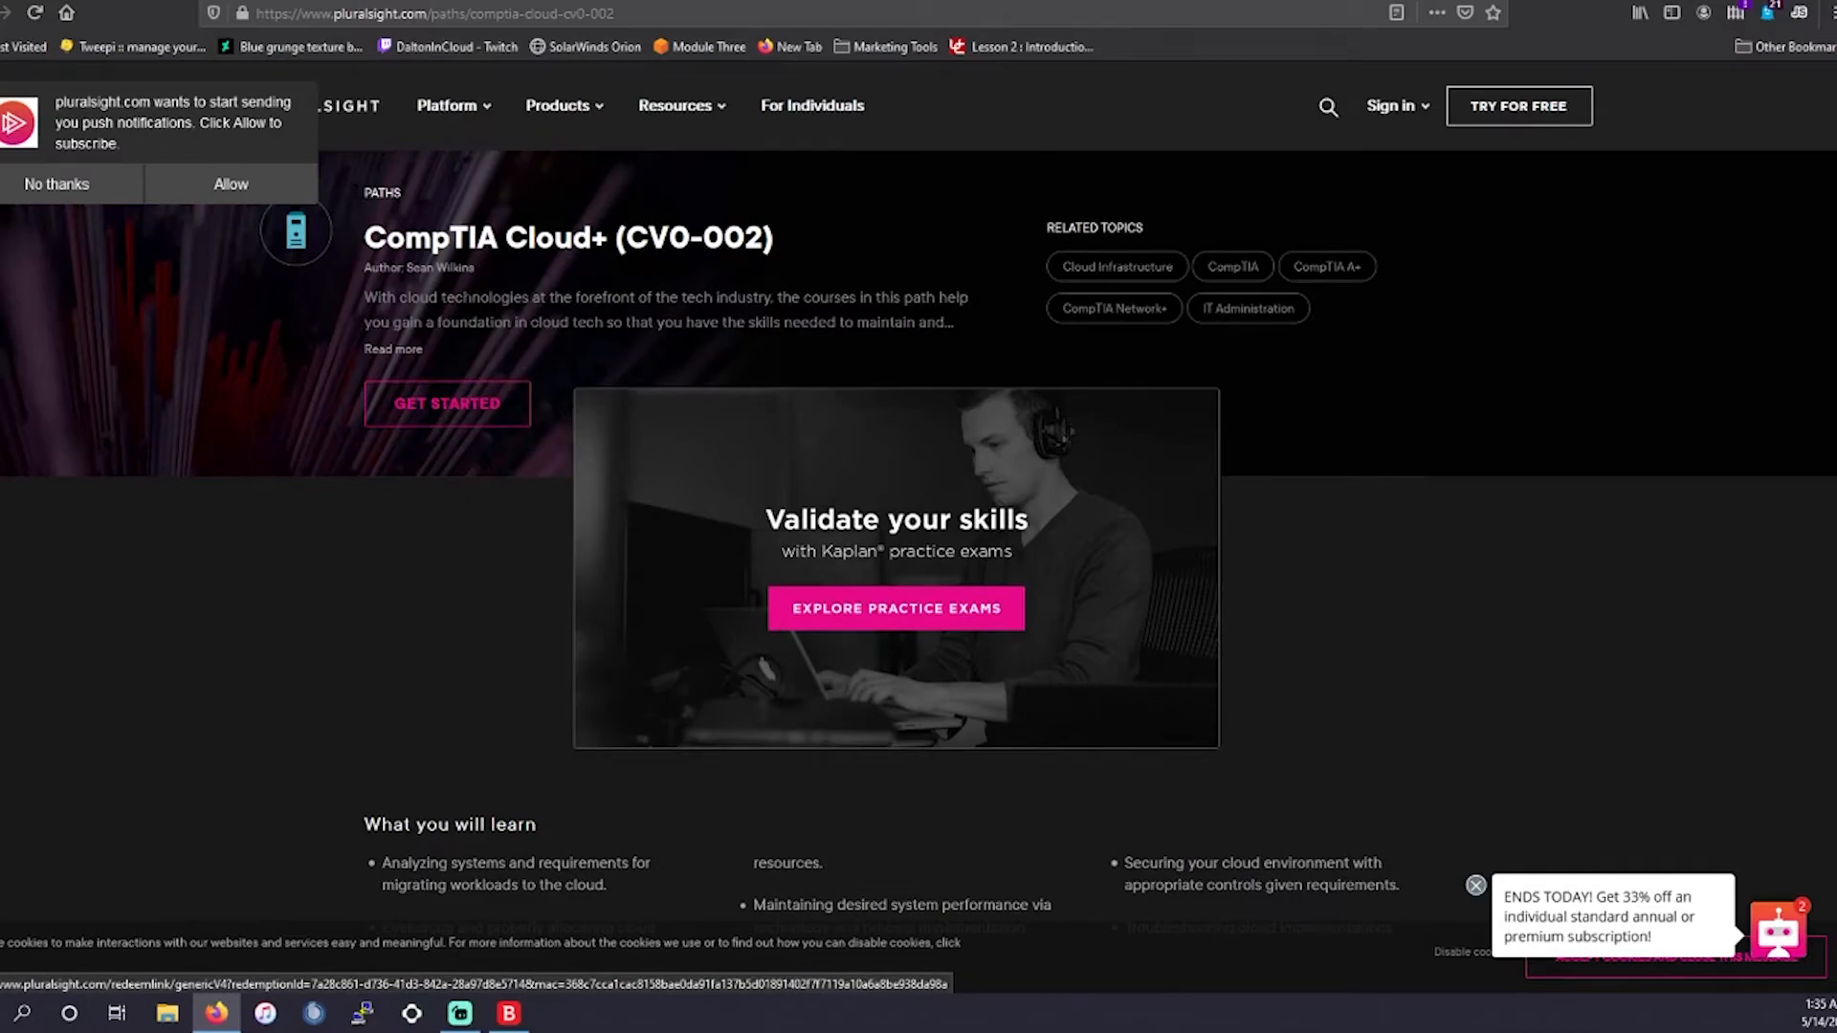
{"action": "mouse_move", "coordinate": [465, 389]}
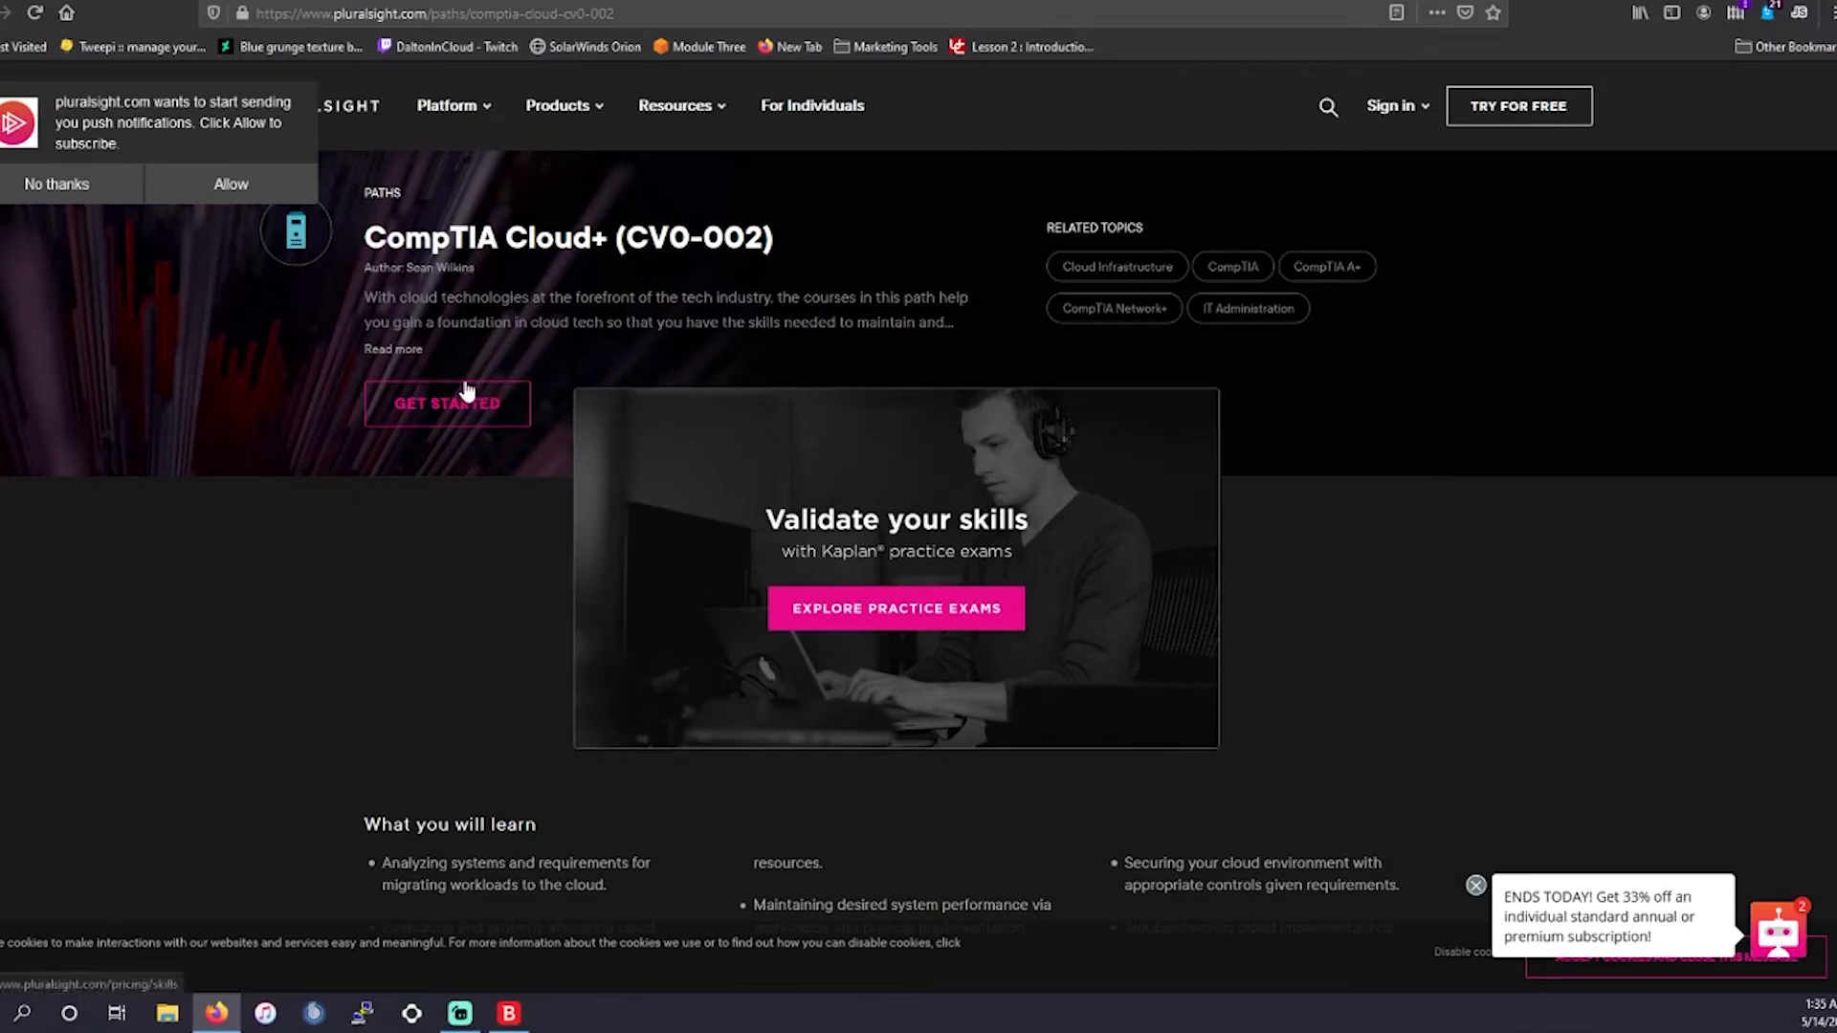
{"action": "scroll", "scroll_direction": "down", "scroll_amount": 3}
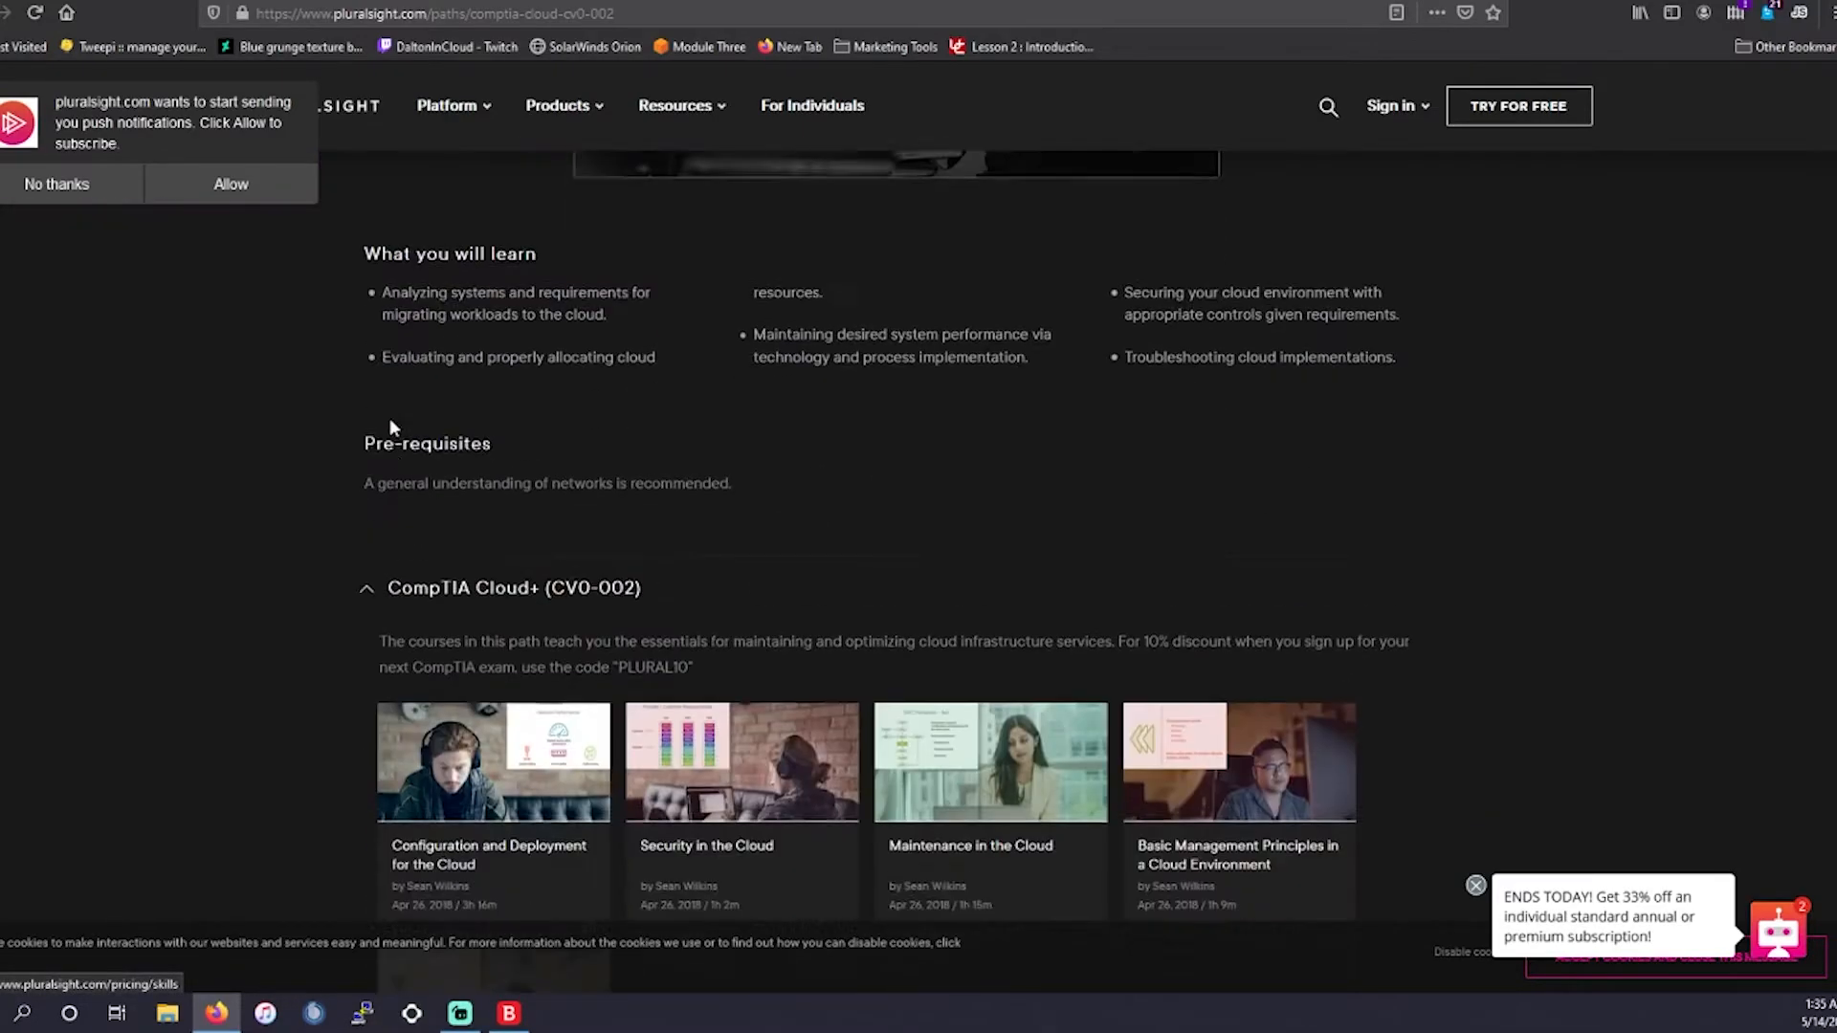
{"action": "scroll", "scroll_direction": "down", "scroll_amount": 3}
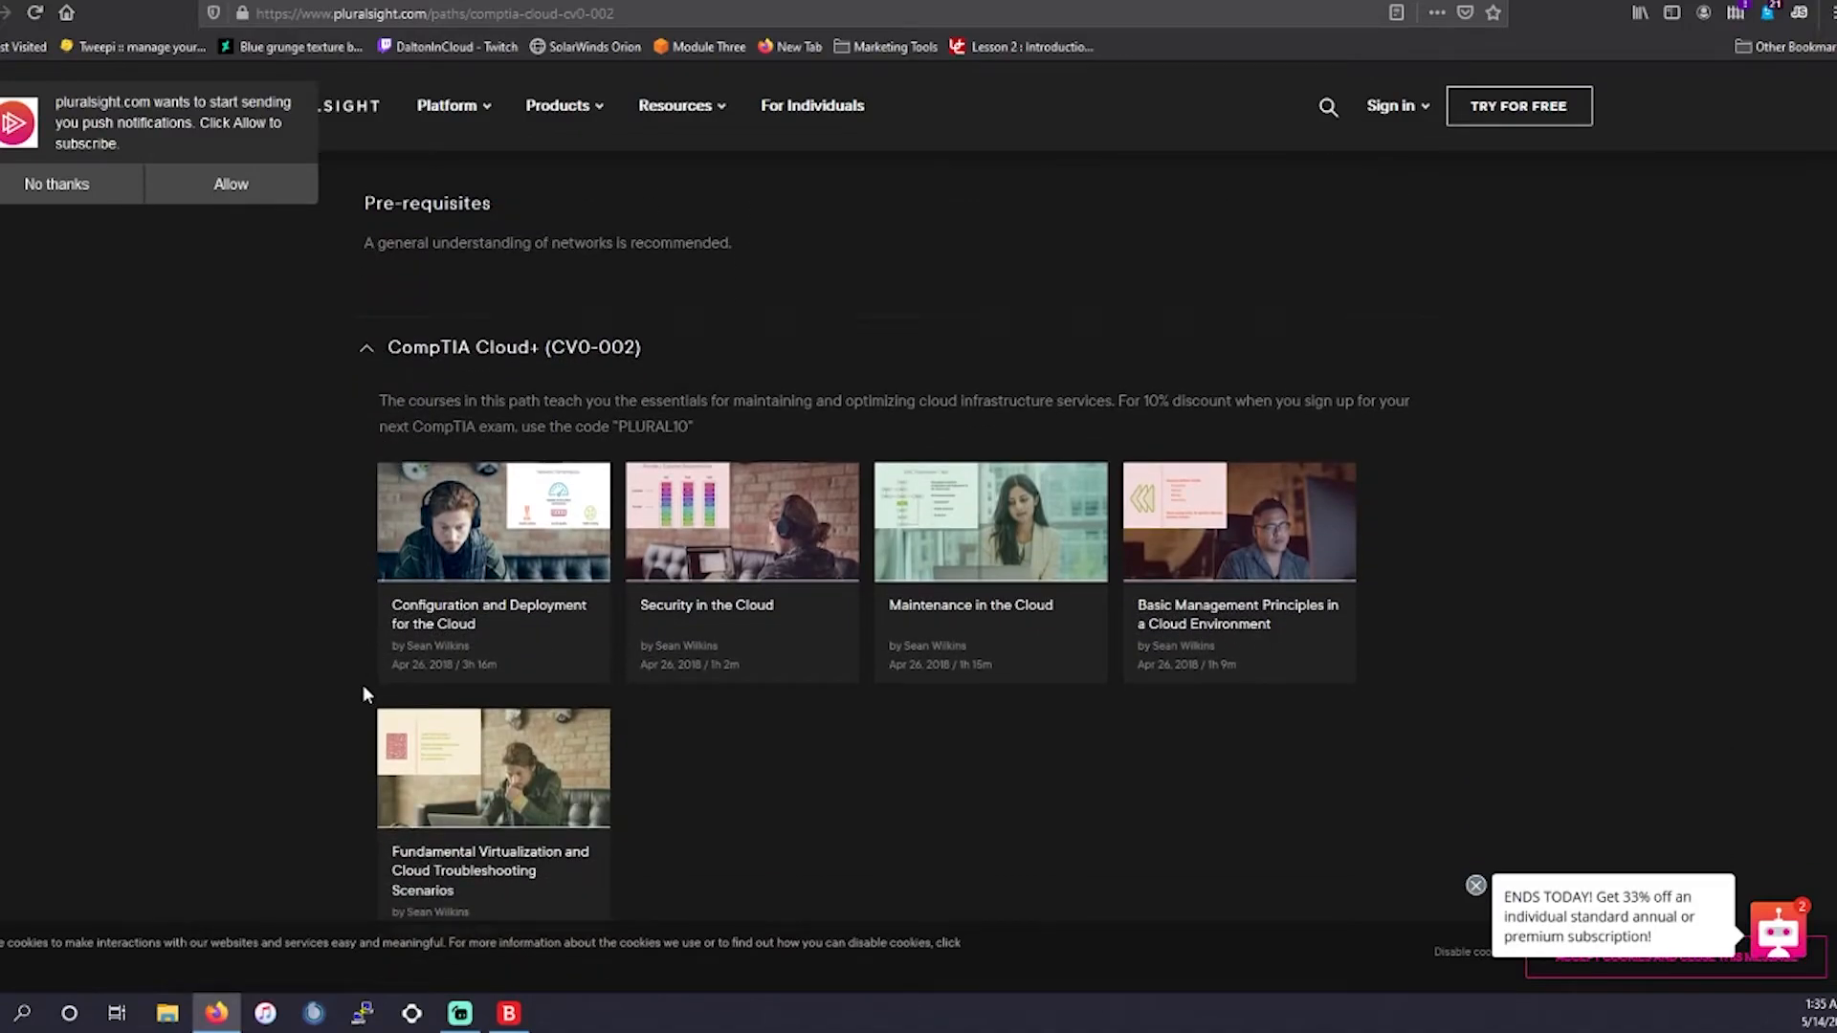
{"action": "mouse_move", "coordinate": [480, 732]}
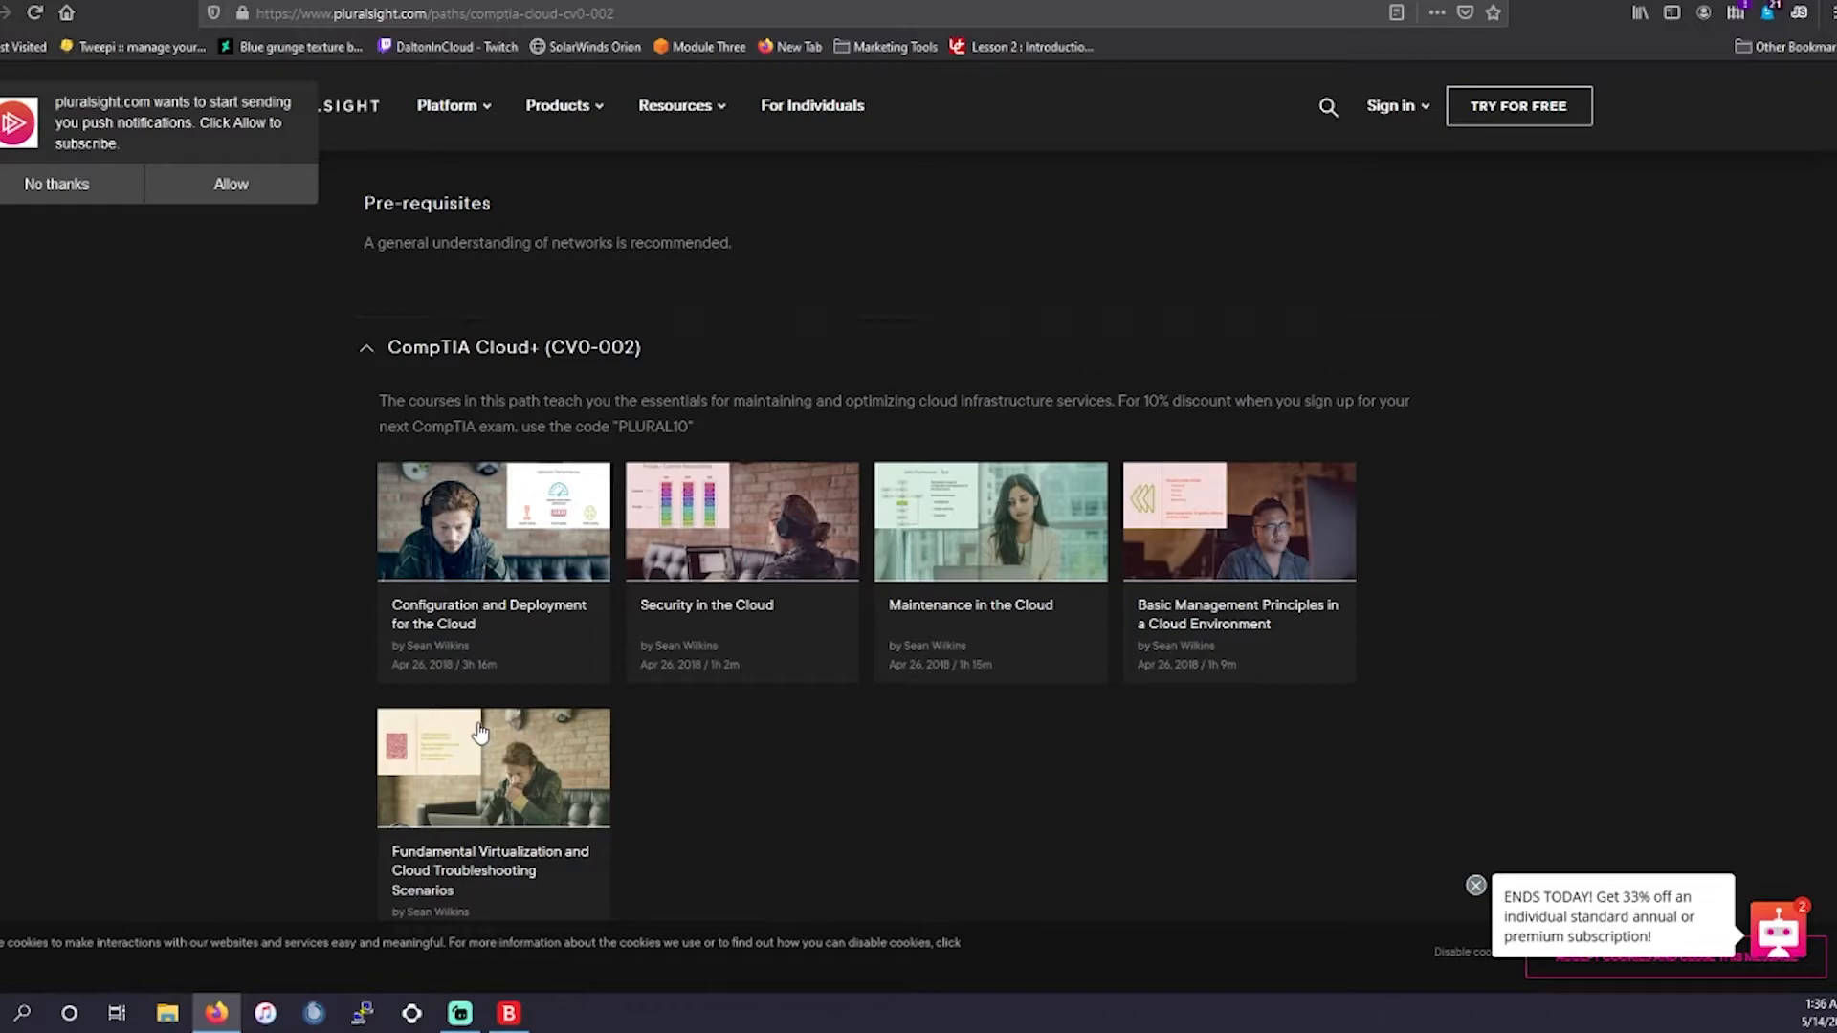
{"action": "mouse_move", "coordinate": [563, 537]}
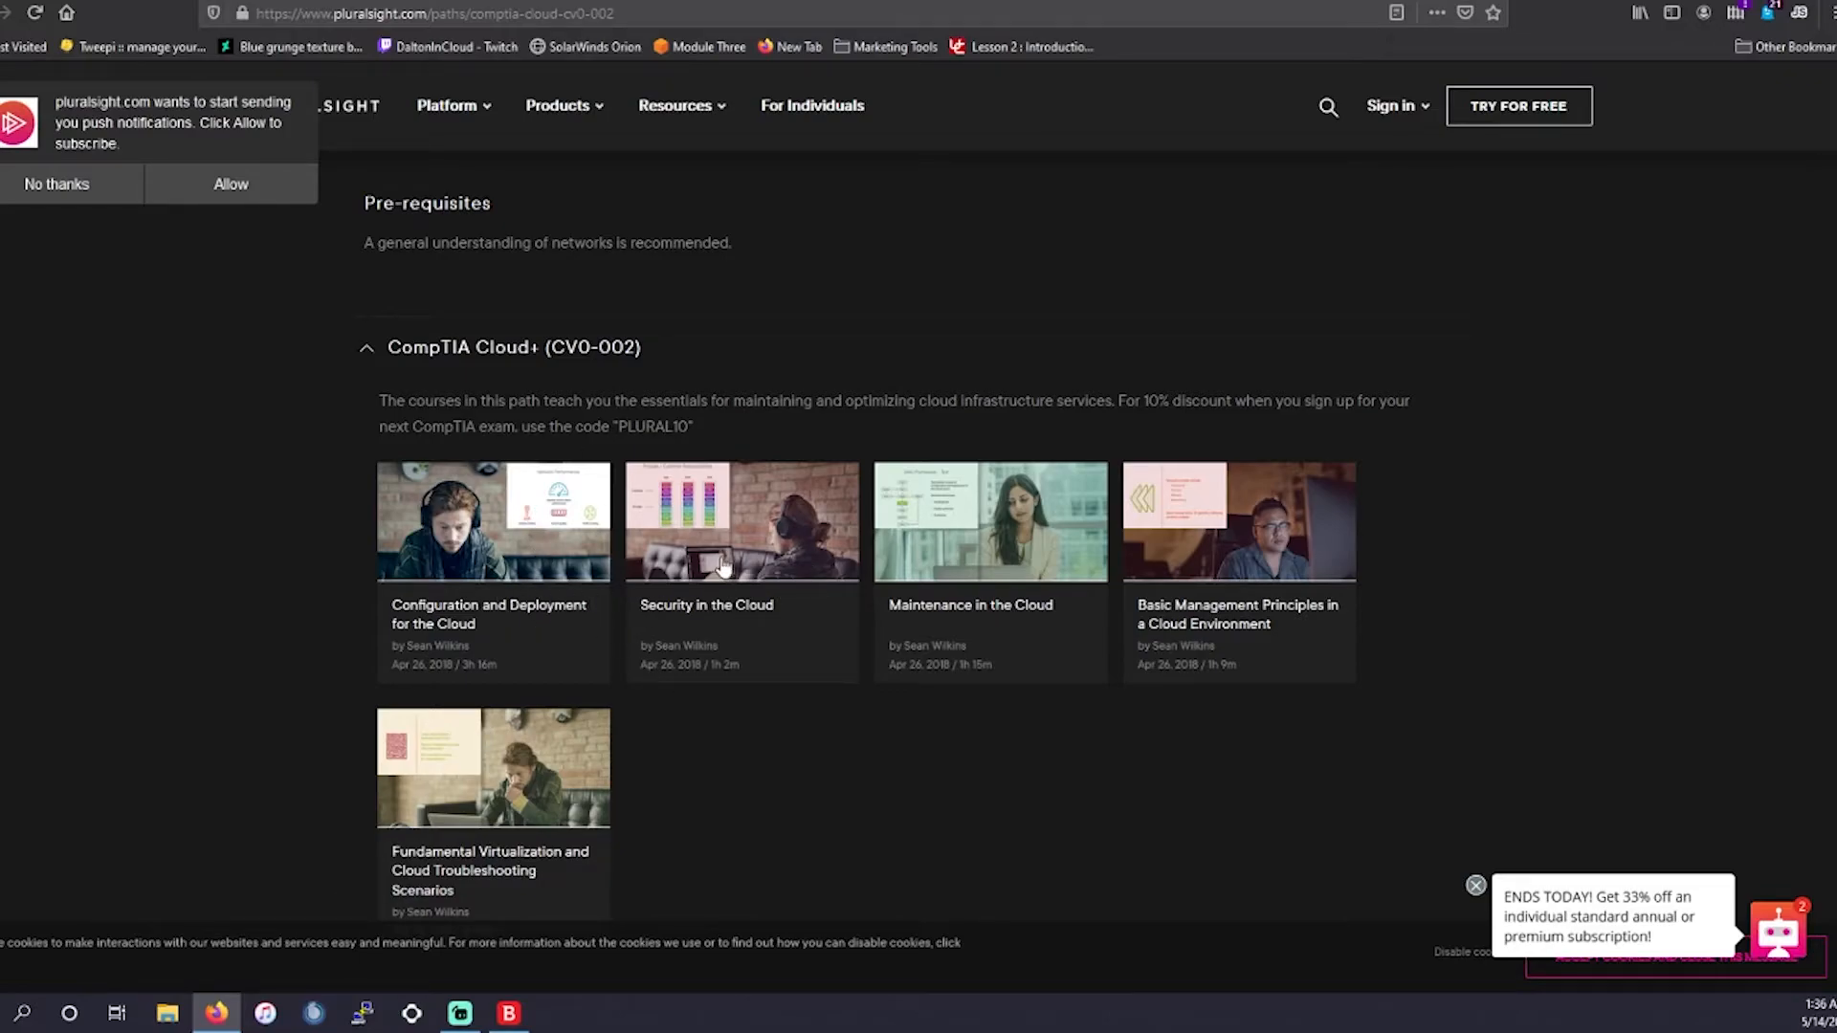
{"action": "scroll", "scroll_direction": "up", "scroll_amount": 3}
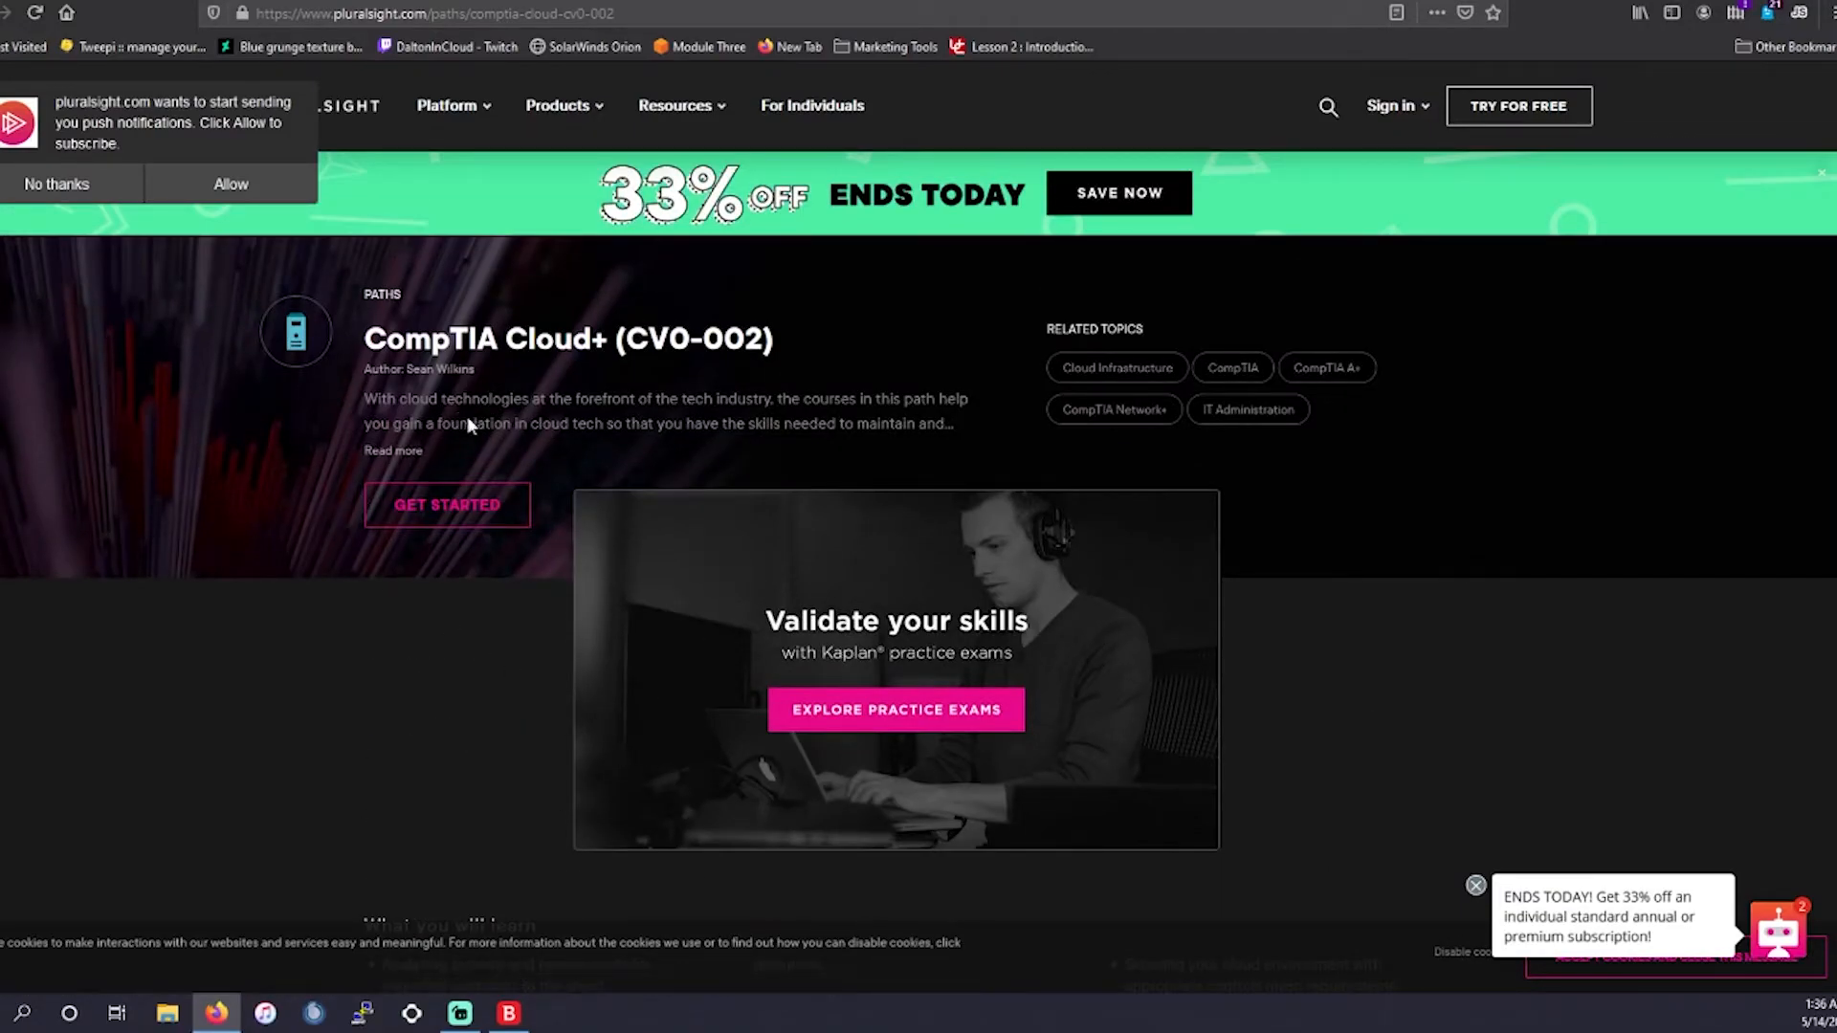
{"action": "scroll", "scroll_direction": "down", "scroll_amount": 3}
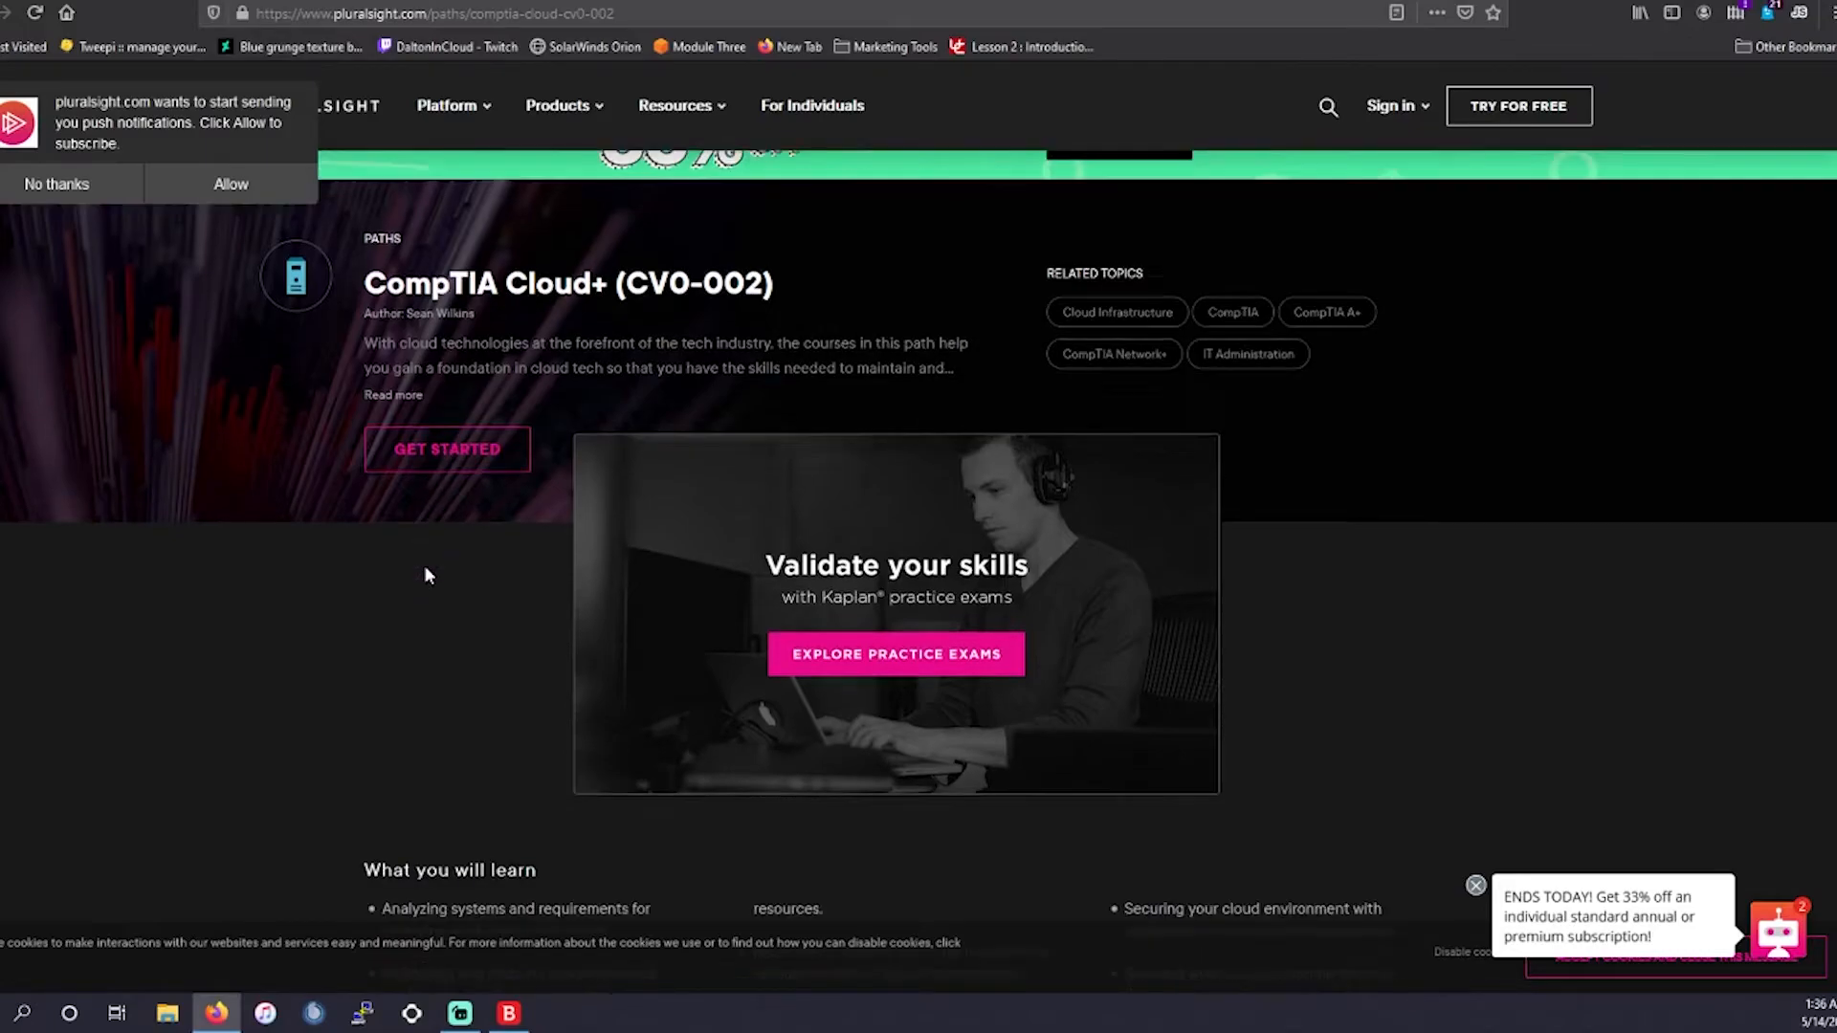
{"action": "scroll", "scroll_direction": "down", "scroll_amount": 3}
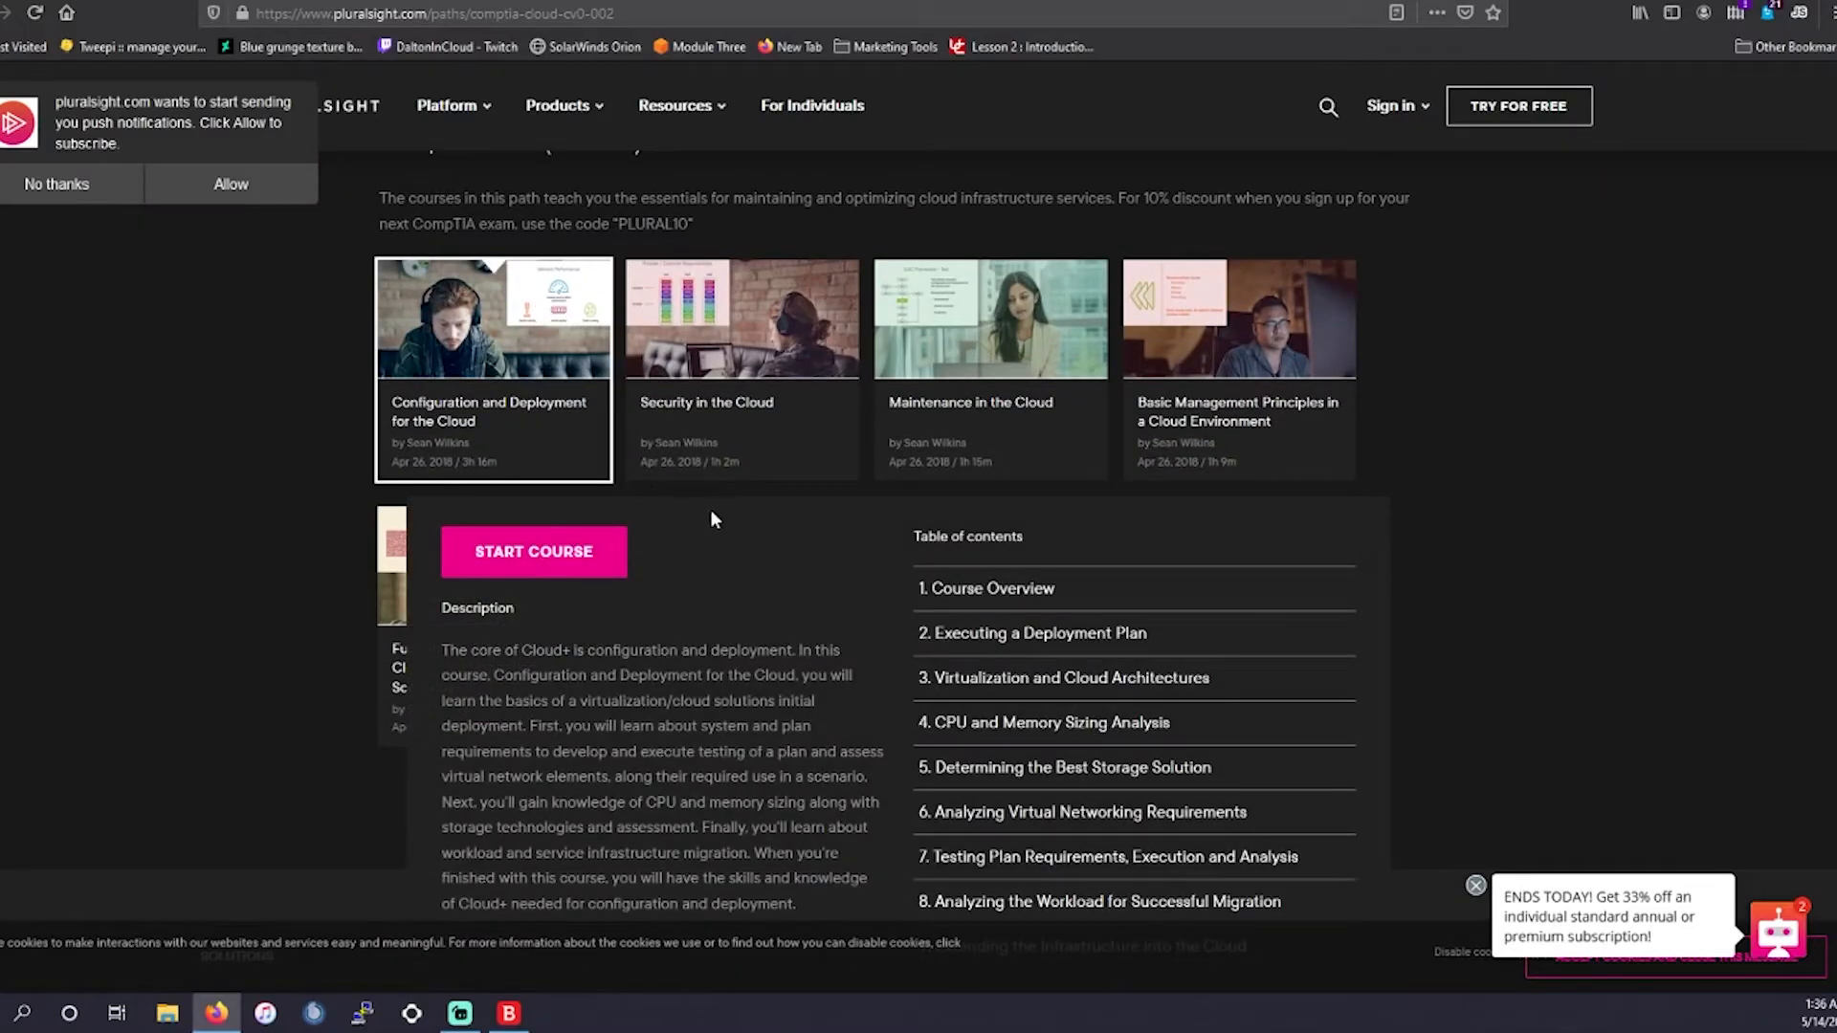
Open the Configuration and Deployment for the Cloud course page, then view the $52.99 Kindle sample.
{"action": "left_click", "coordinate": [494, 318]}
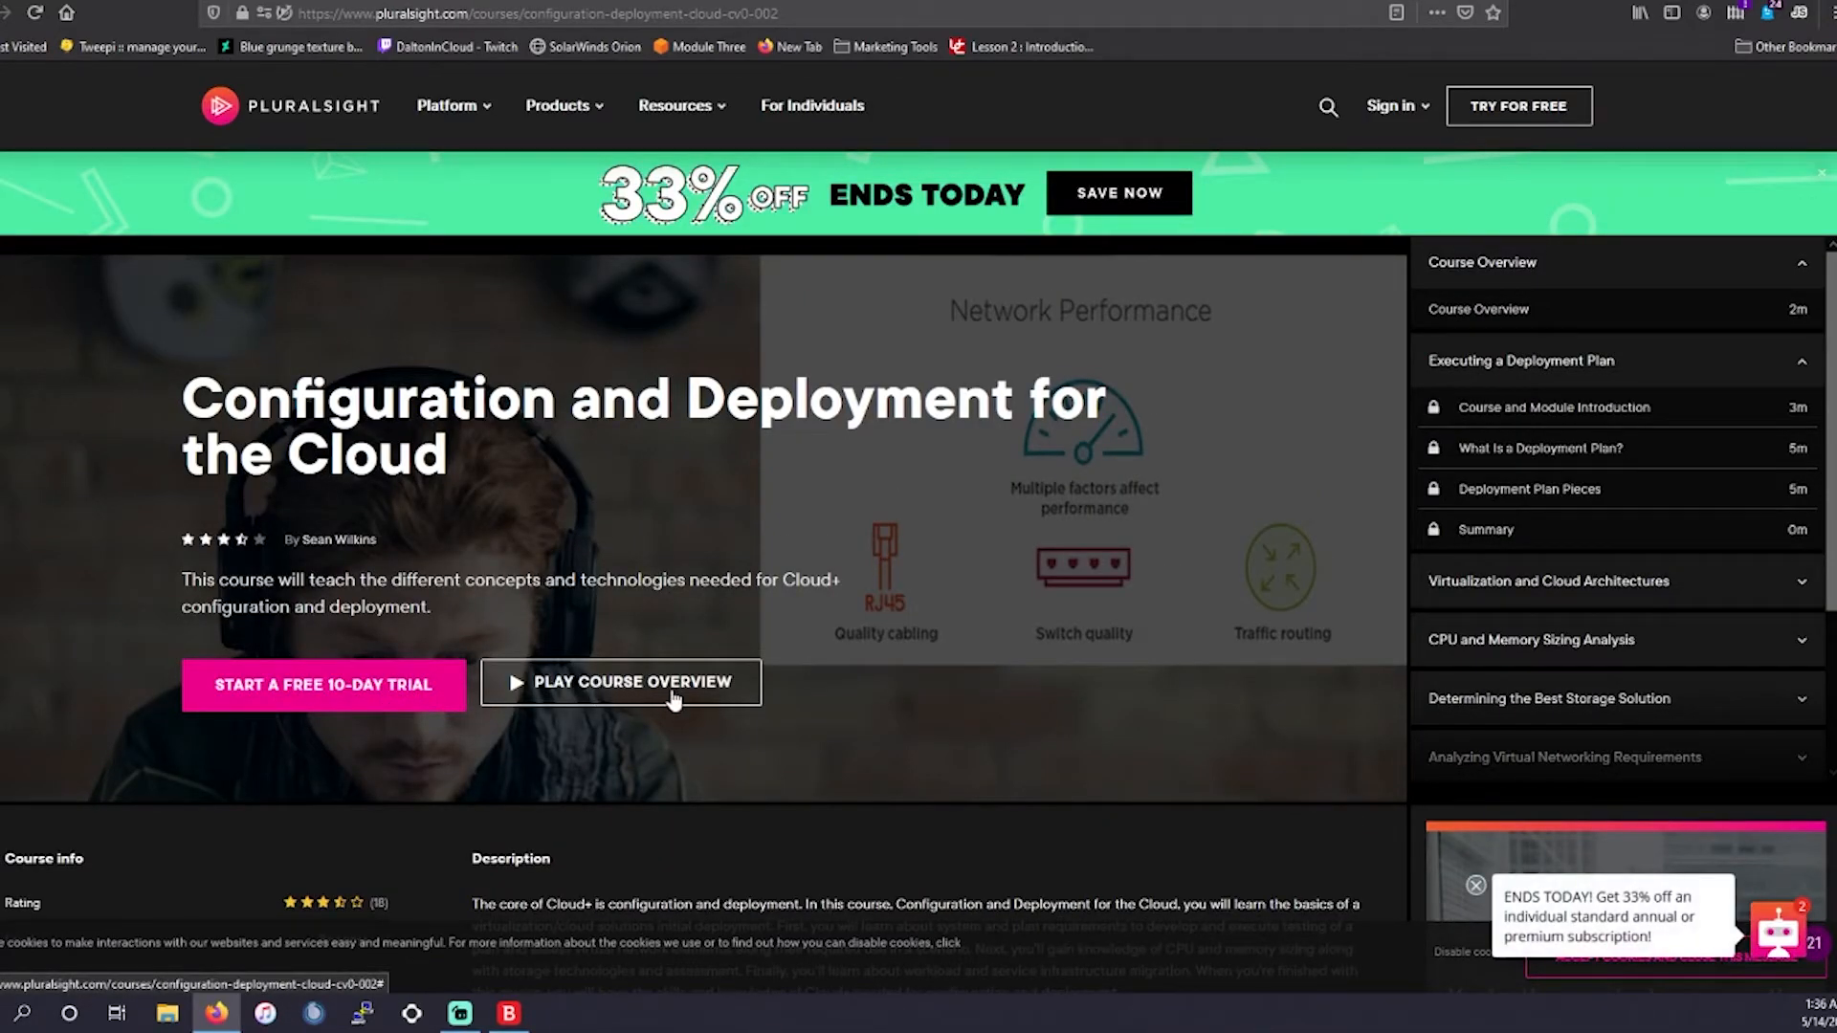
{"action": "left_click", "coordinate": [620, 682]}
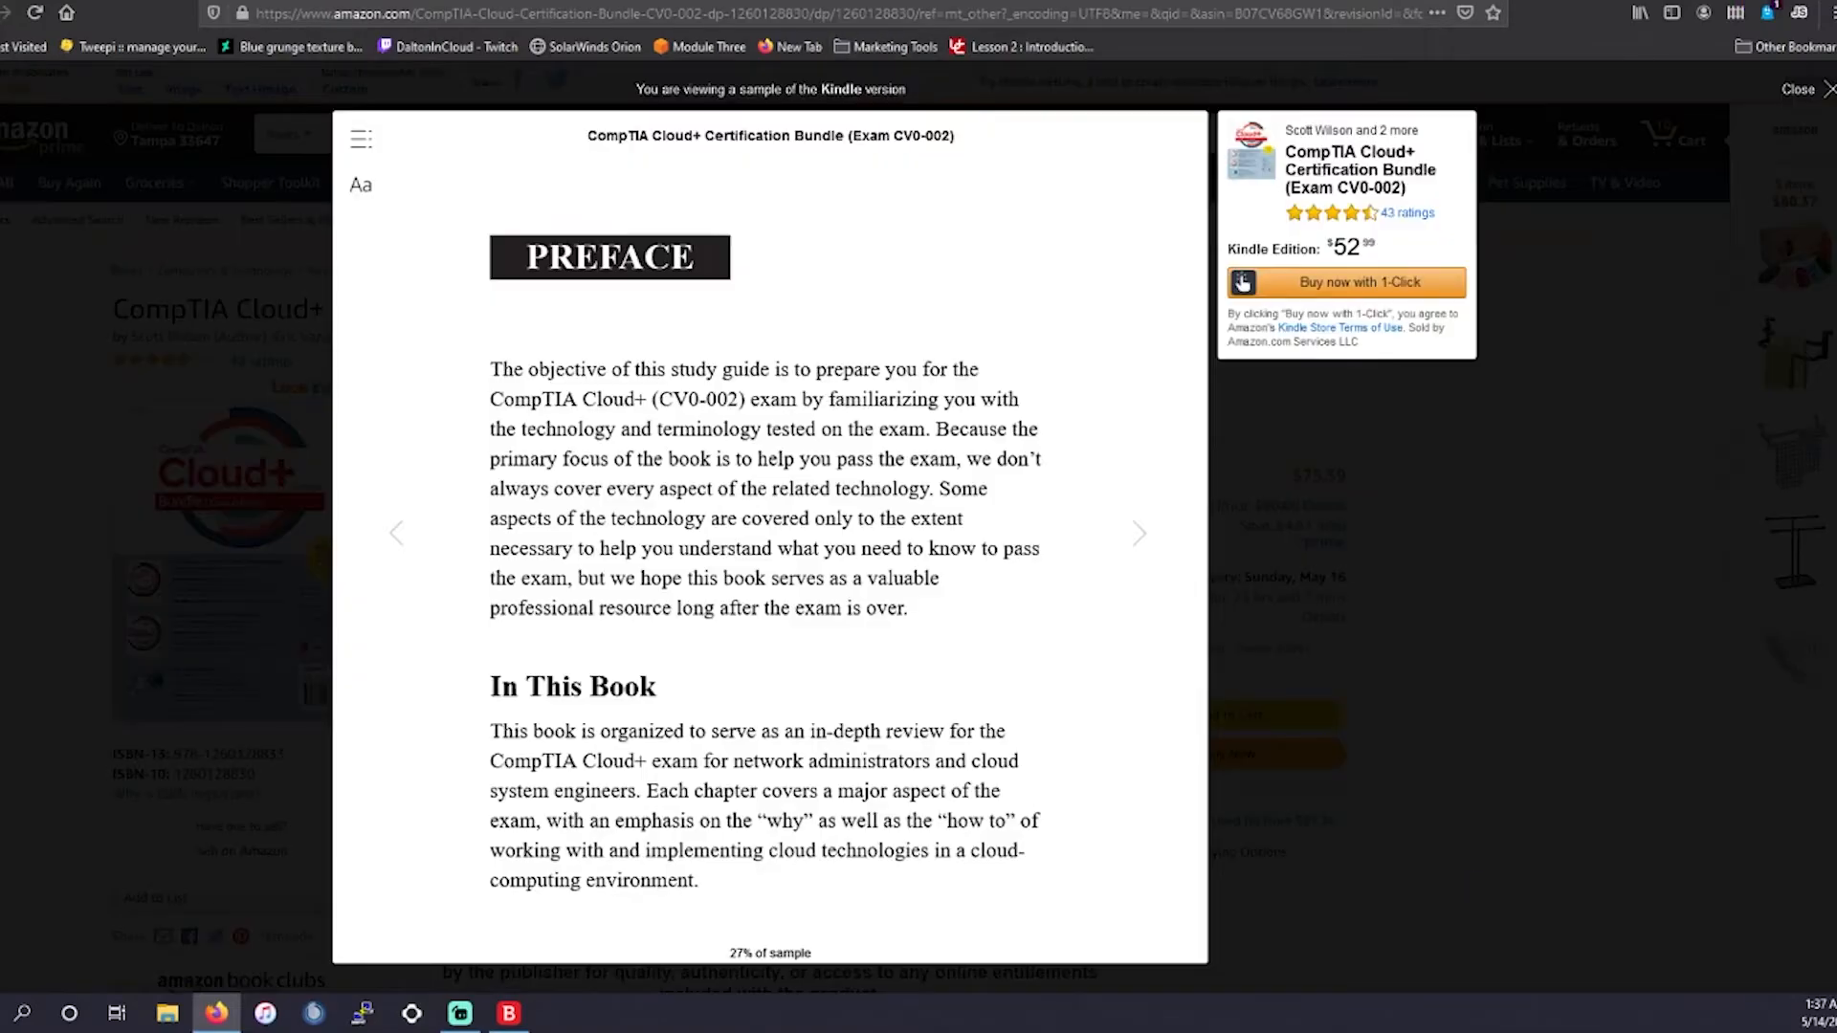
Close the Cloud+ Certification Bundle's Kindle sample viewer.
{"action": "left_click", "coordinate": [1798, 89]}
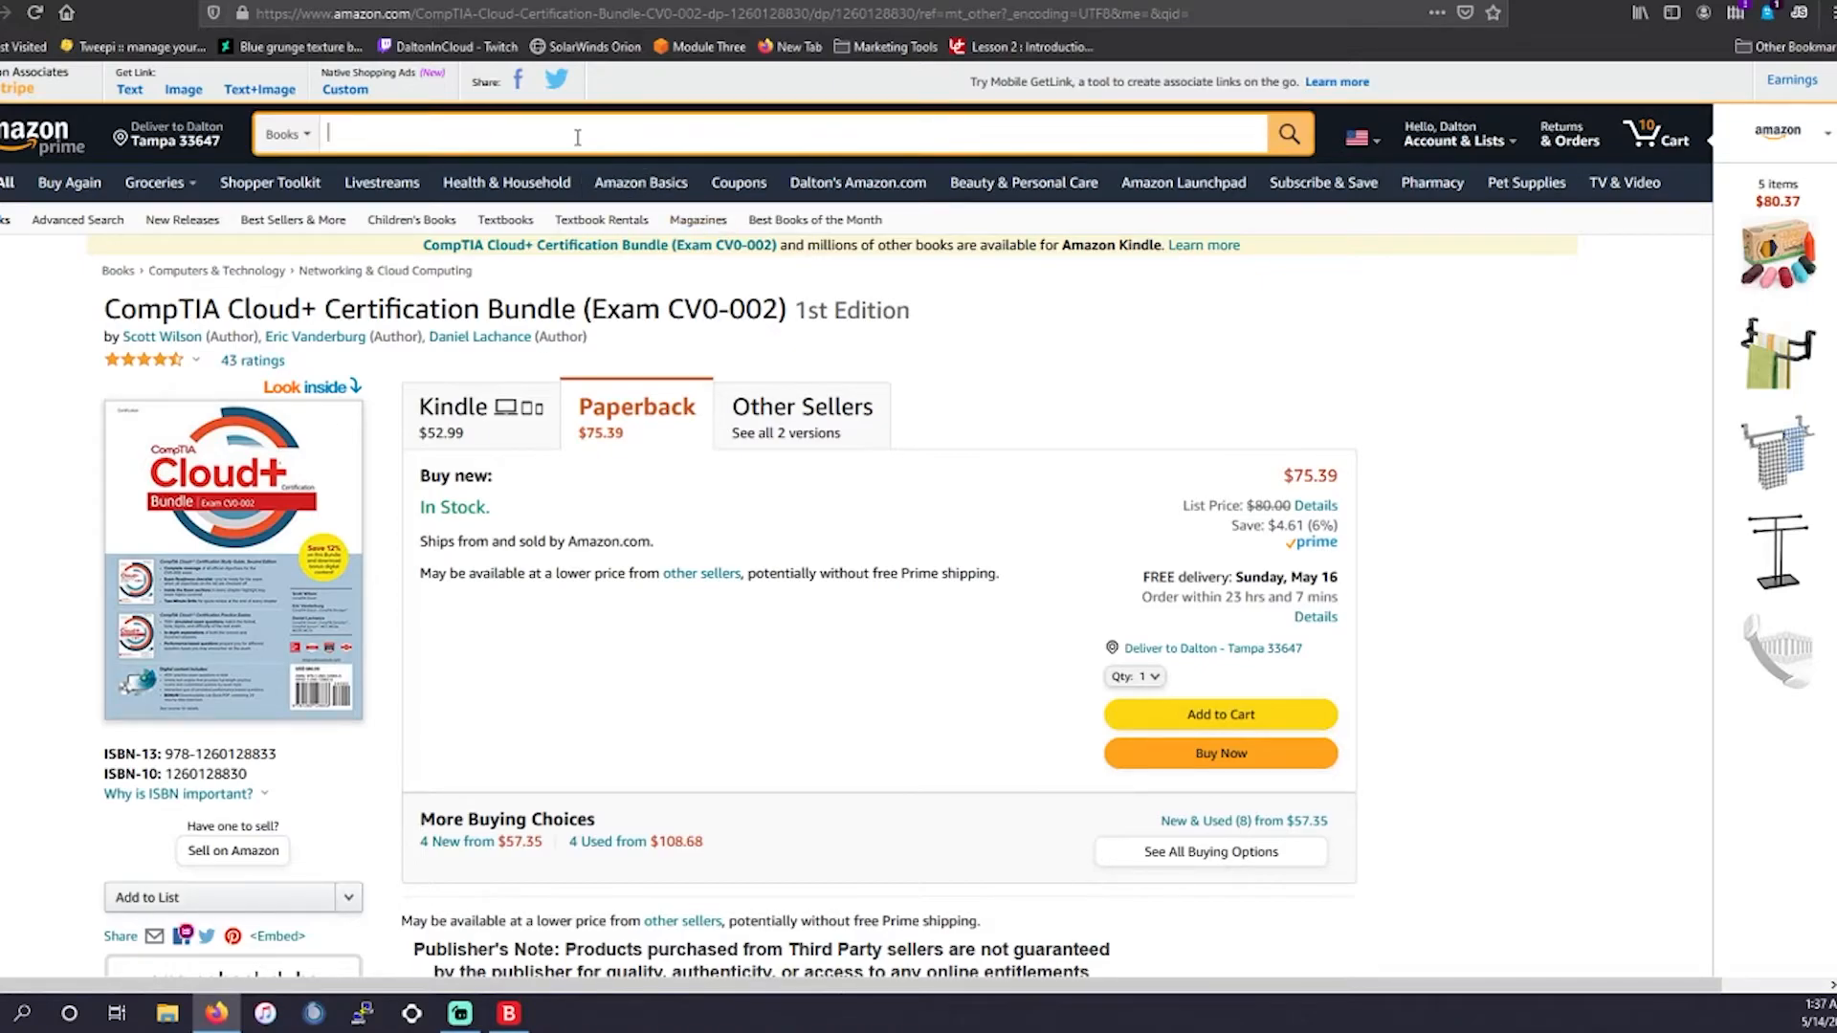
{"action": "type", "text": "Security"}
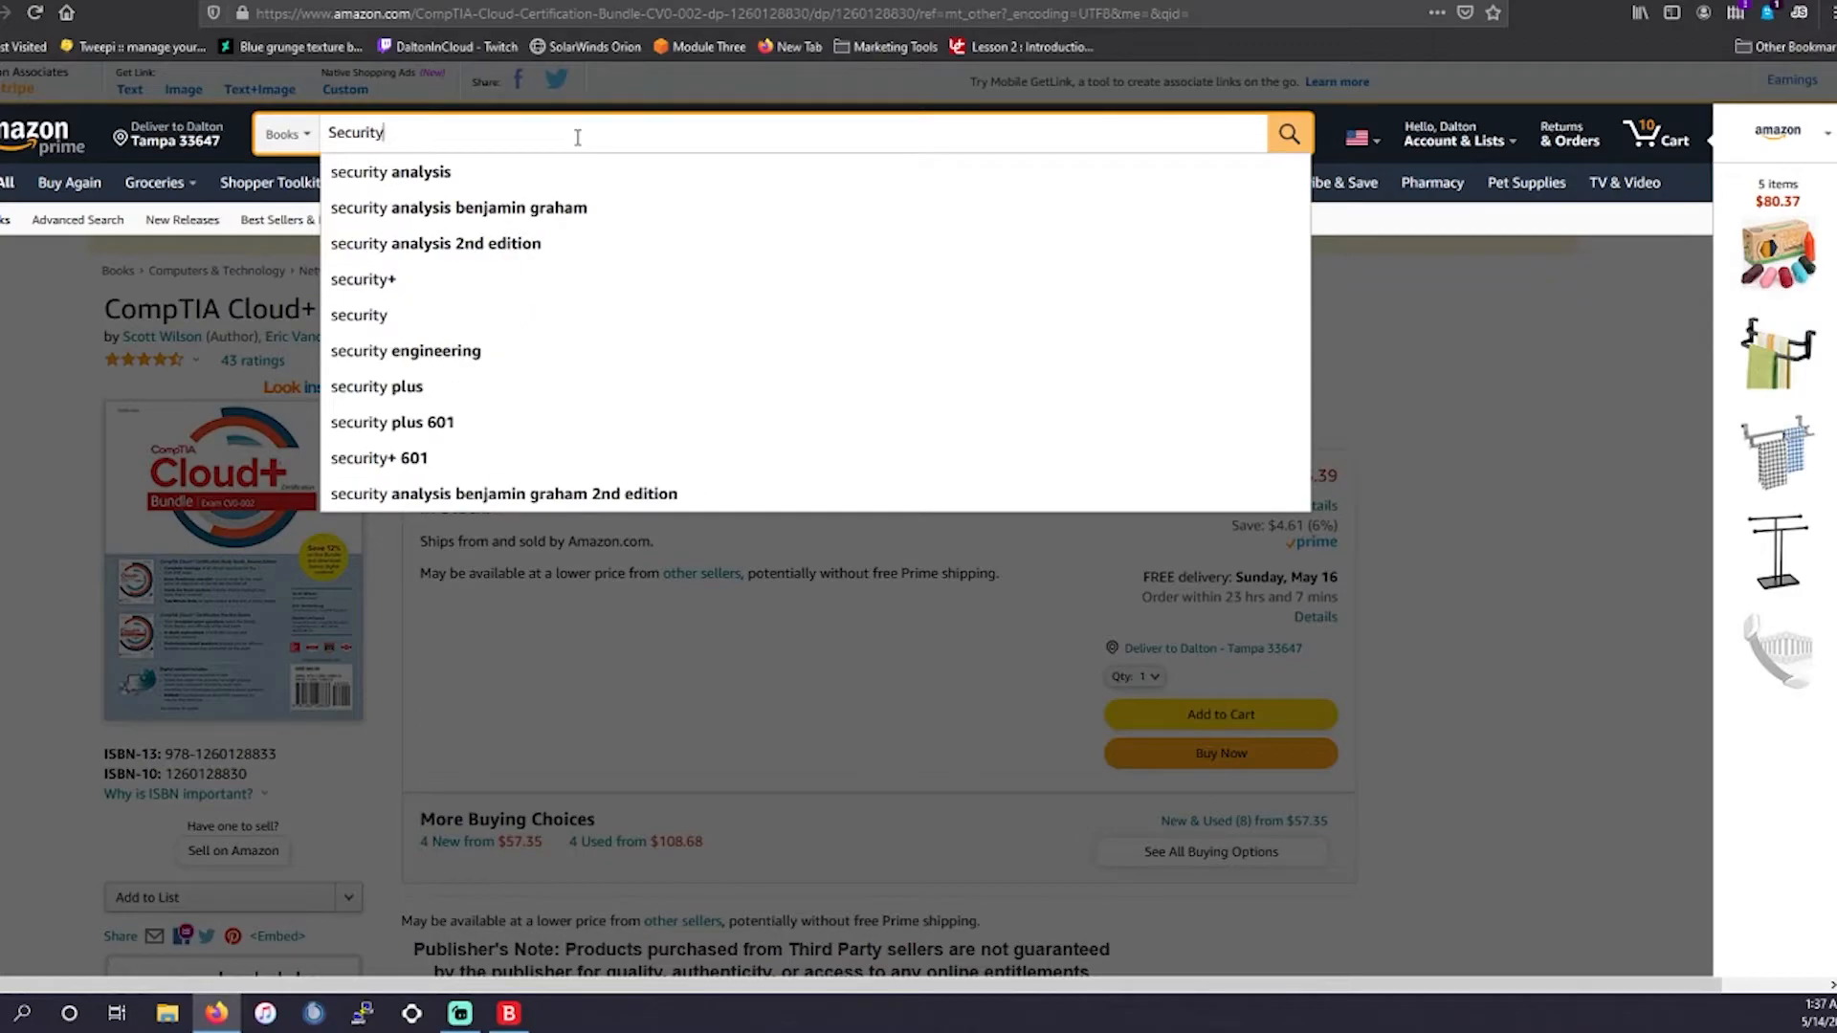
{"action": "left_click", "coordinate": [364, 279]}
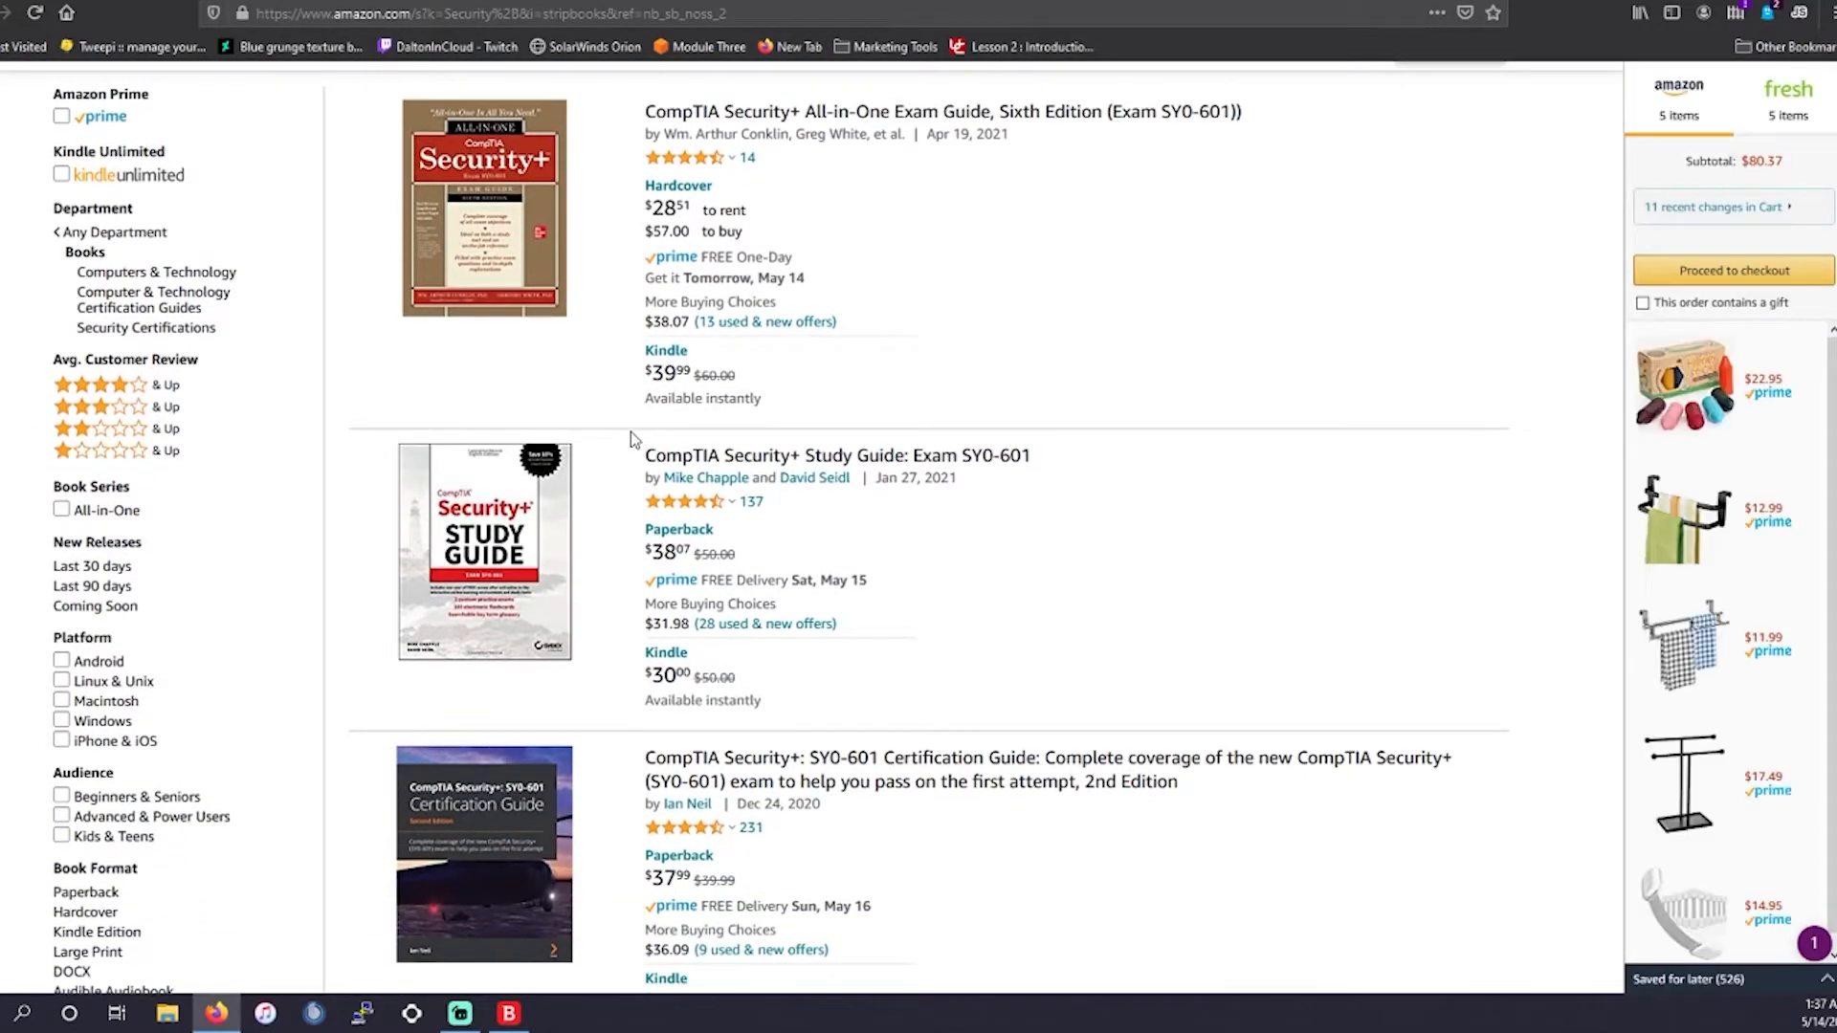
{"action": "scroll", "scroll_direction": "down", "scroll_amount": 3}
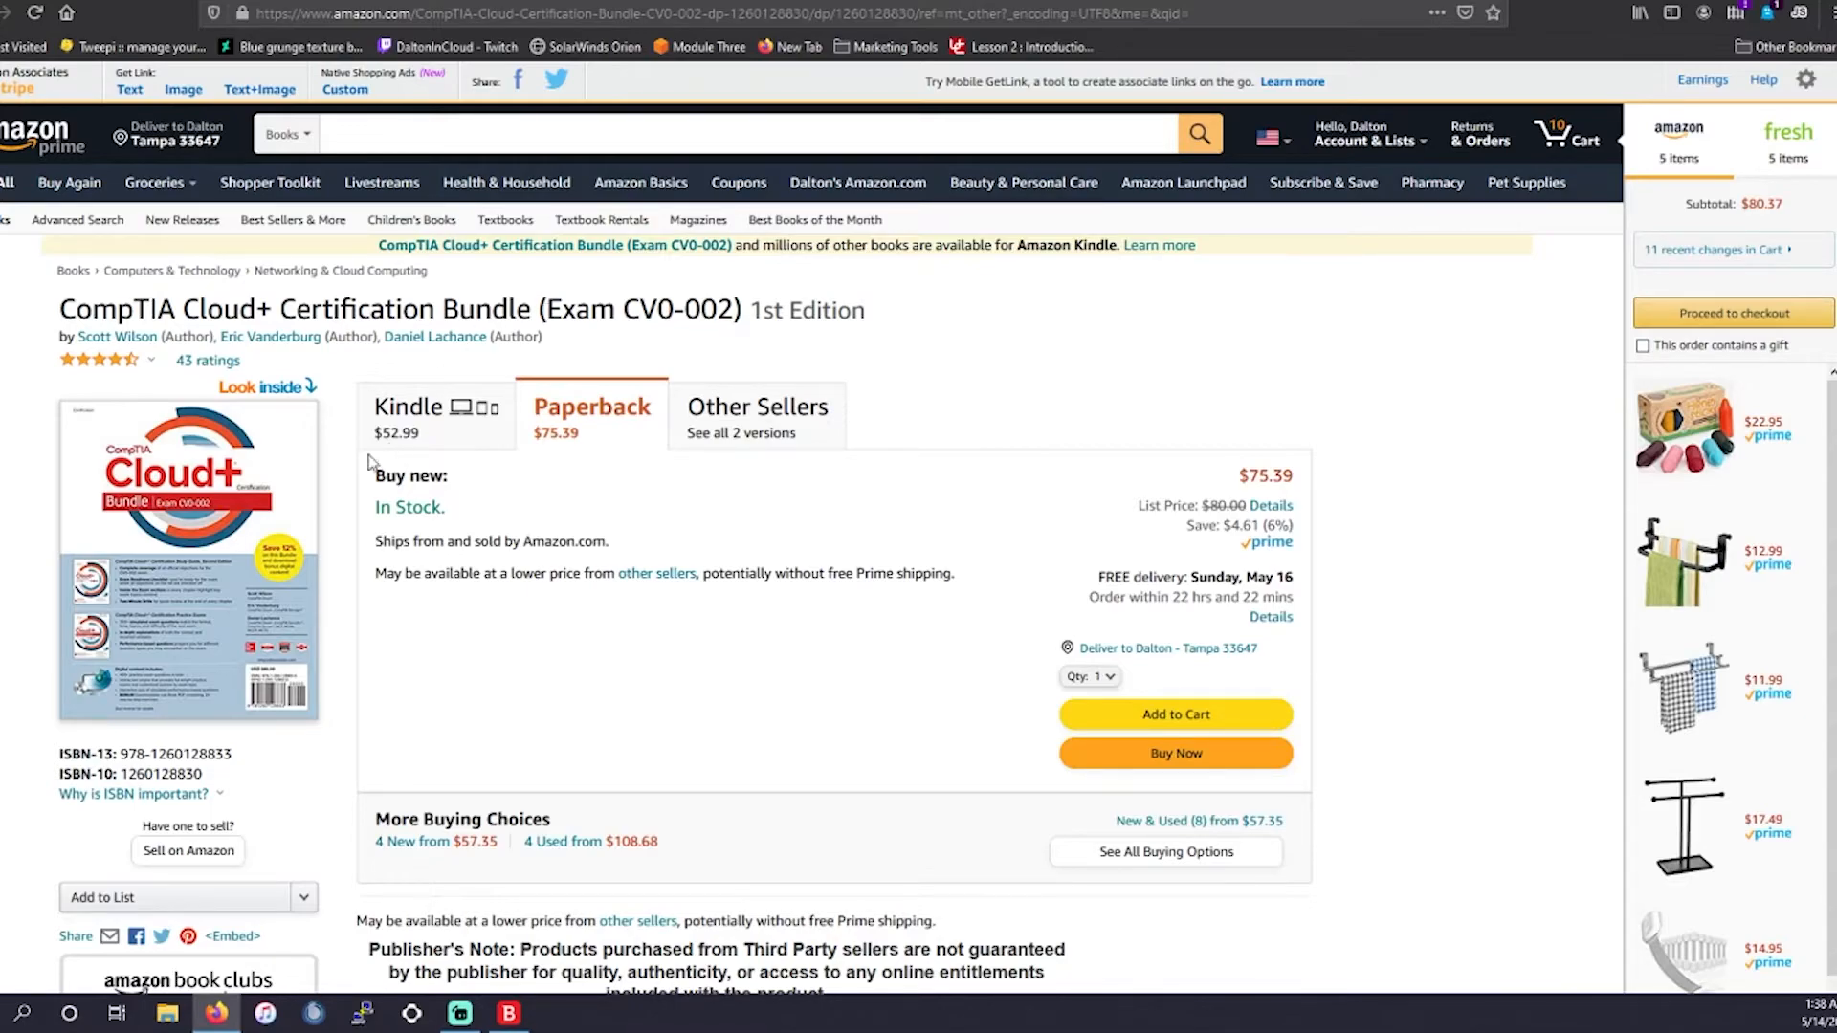
{"action": "mouse_move", "coordinate": [192, 544]}
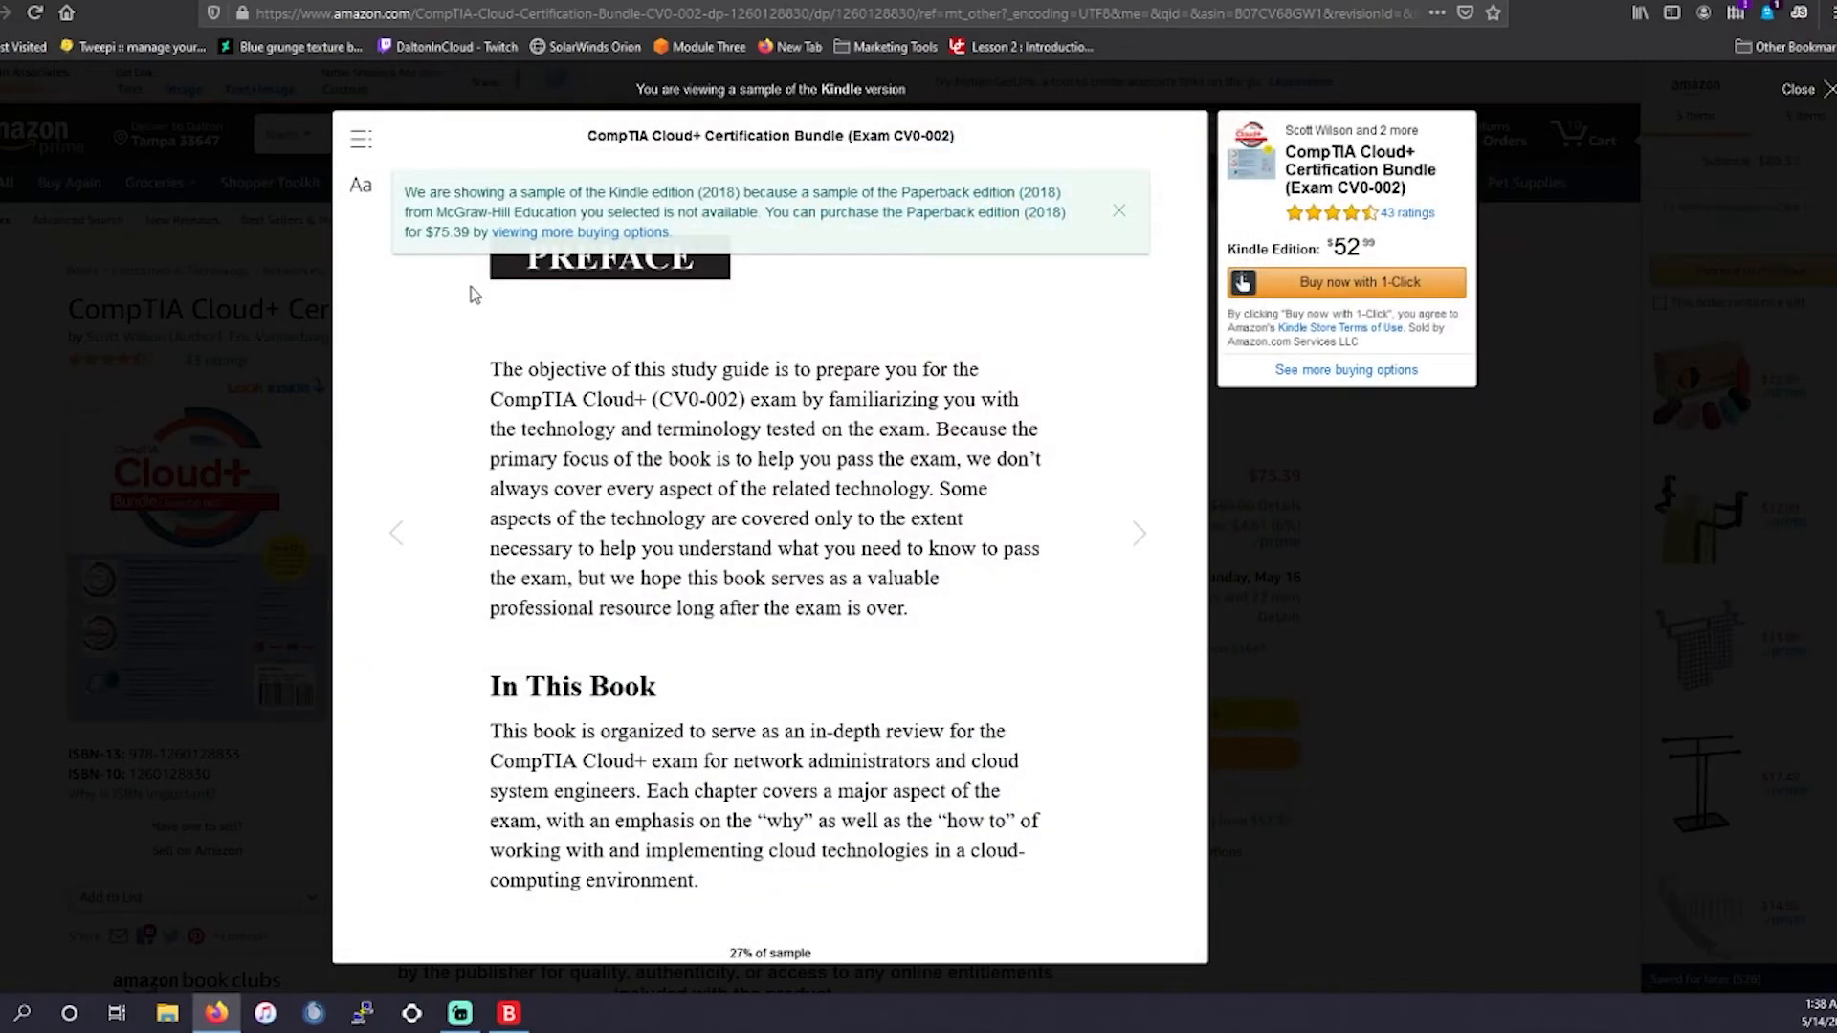
{"action": "mouse_move", "coordinate": [1243, 167]}
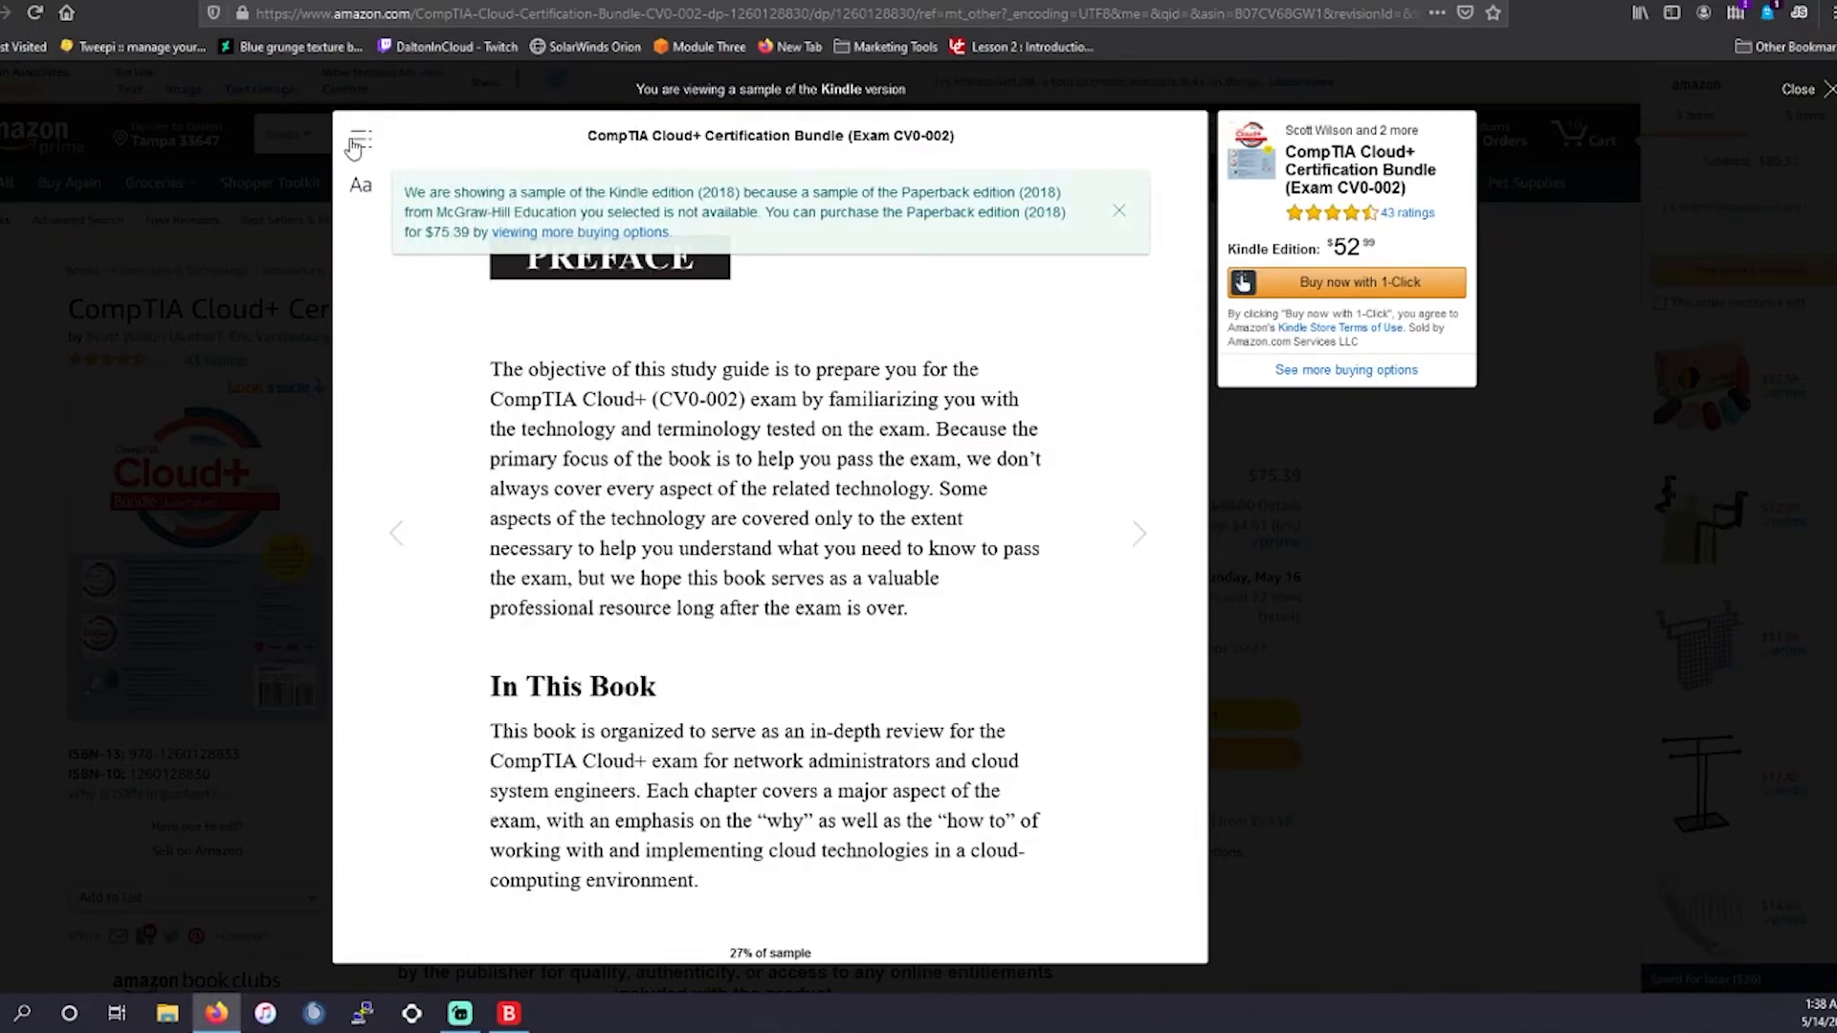
{"action": "left_click", "coordinate": [1798, 88]}
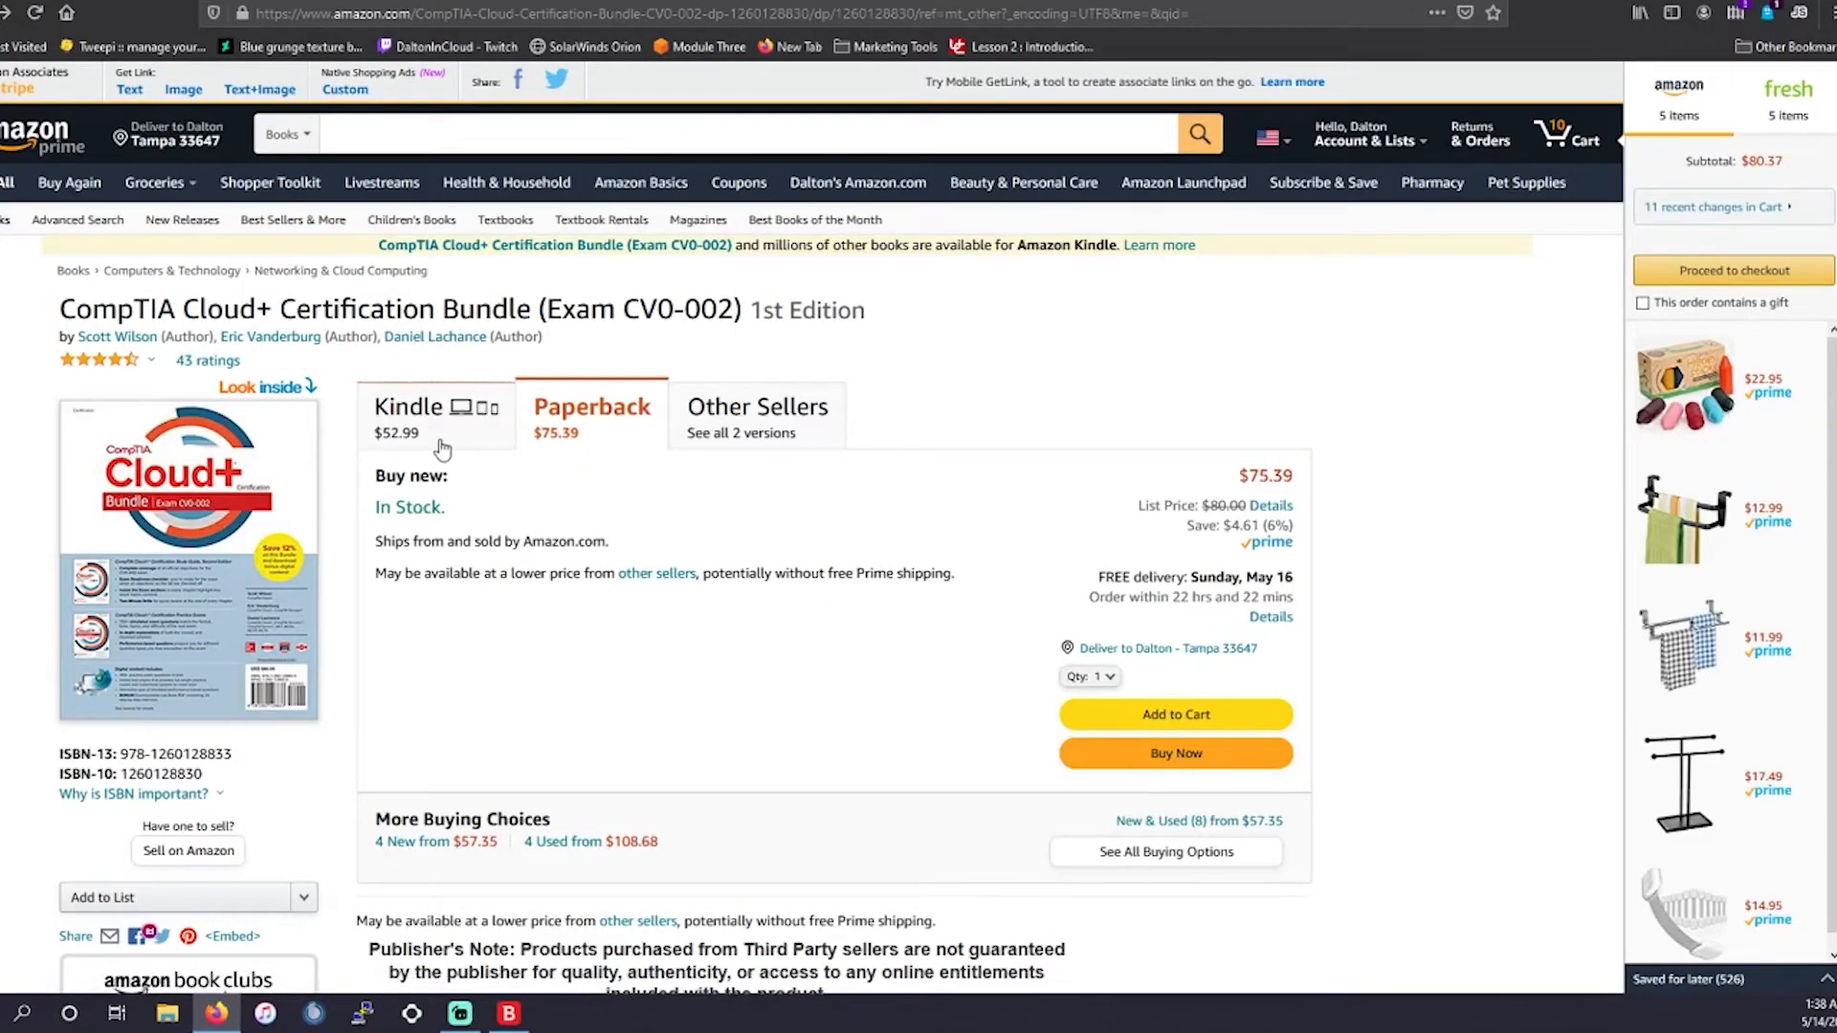
Select the Kindle $52.99 format of the Cloud+ Certification Bundle.
{"action": "left_click", "coordinate": [409, 416]}
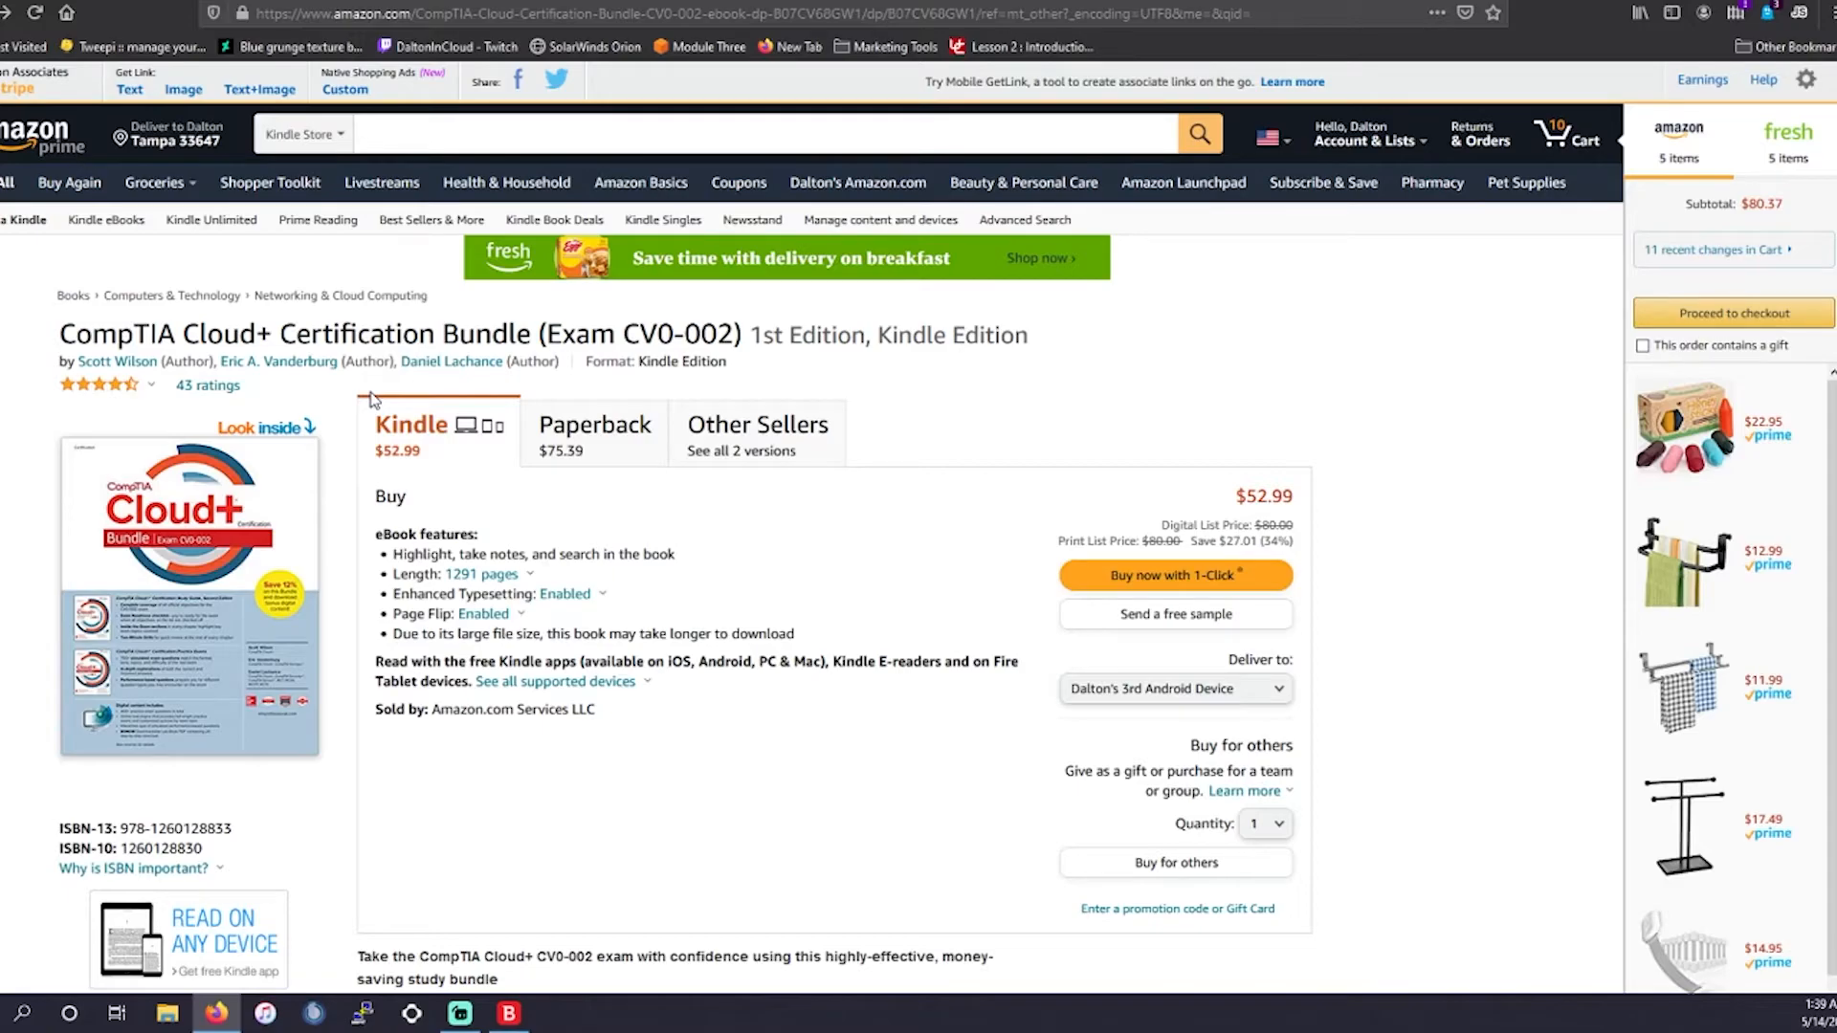
Scroll the Kindle Edition listing down to the start of its description.
{"action": "scroll", "scroll_direction": "down", "scroll_amount": 3}
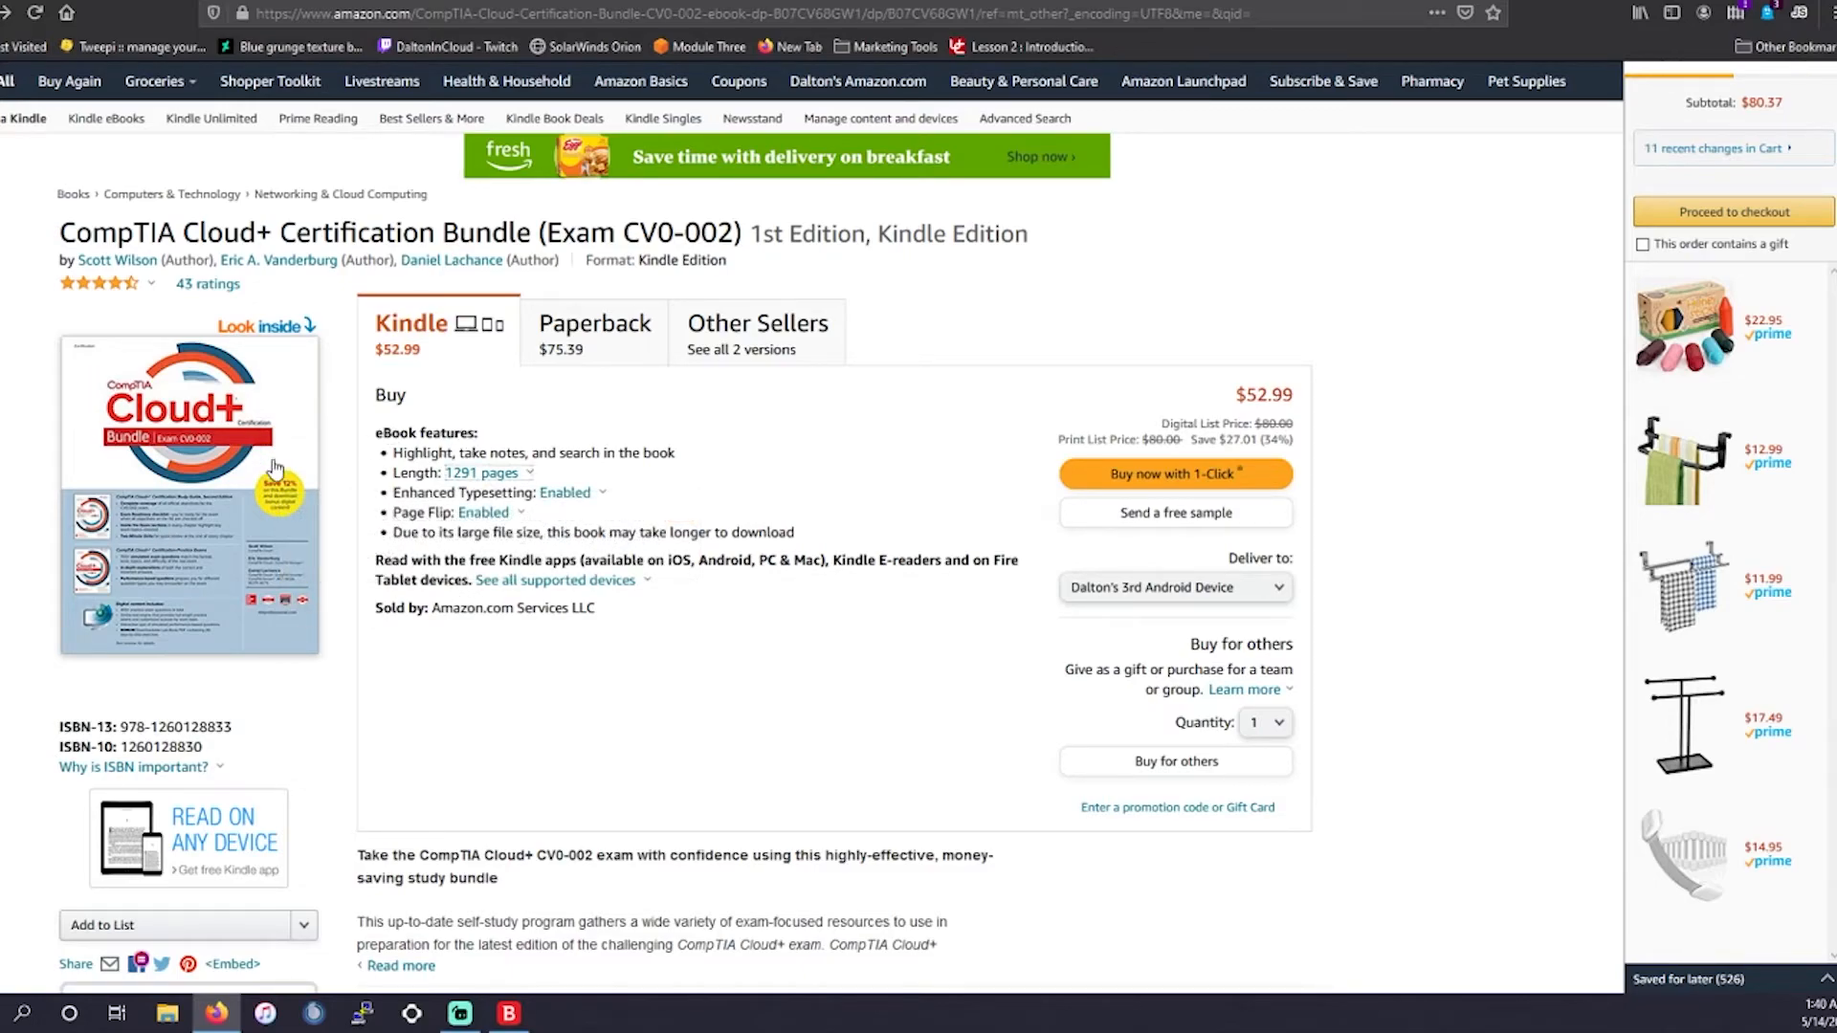
{"action": "mouse_move", "coordinate": [355, 433]}
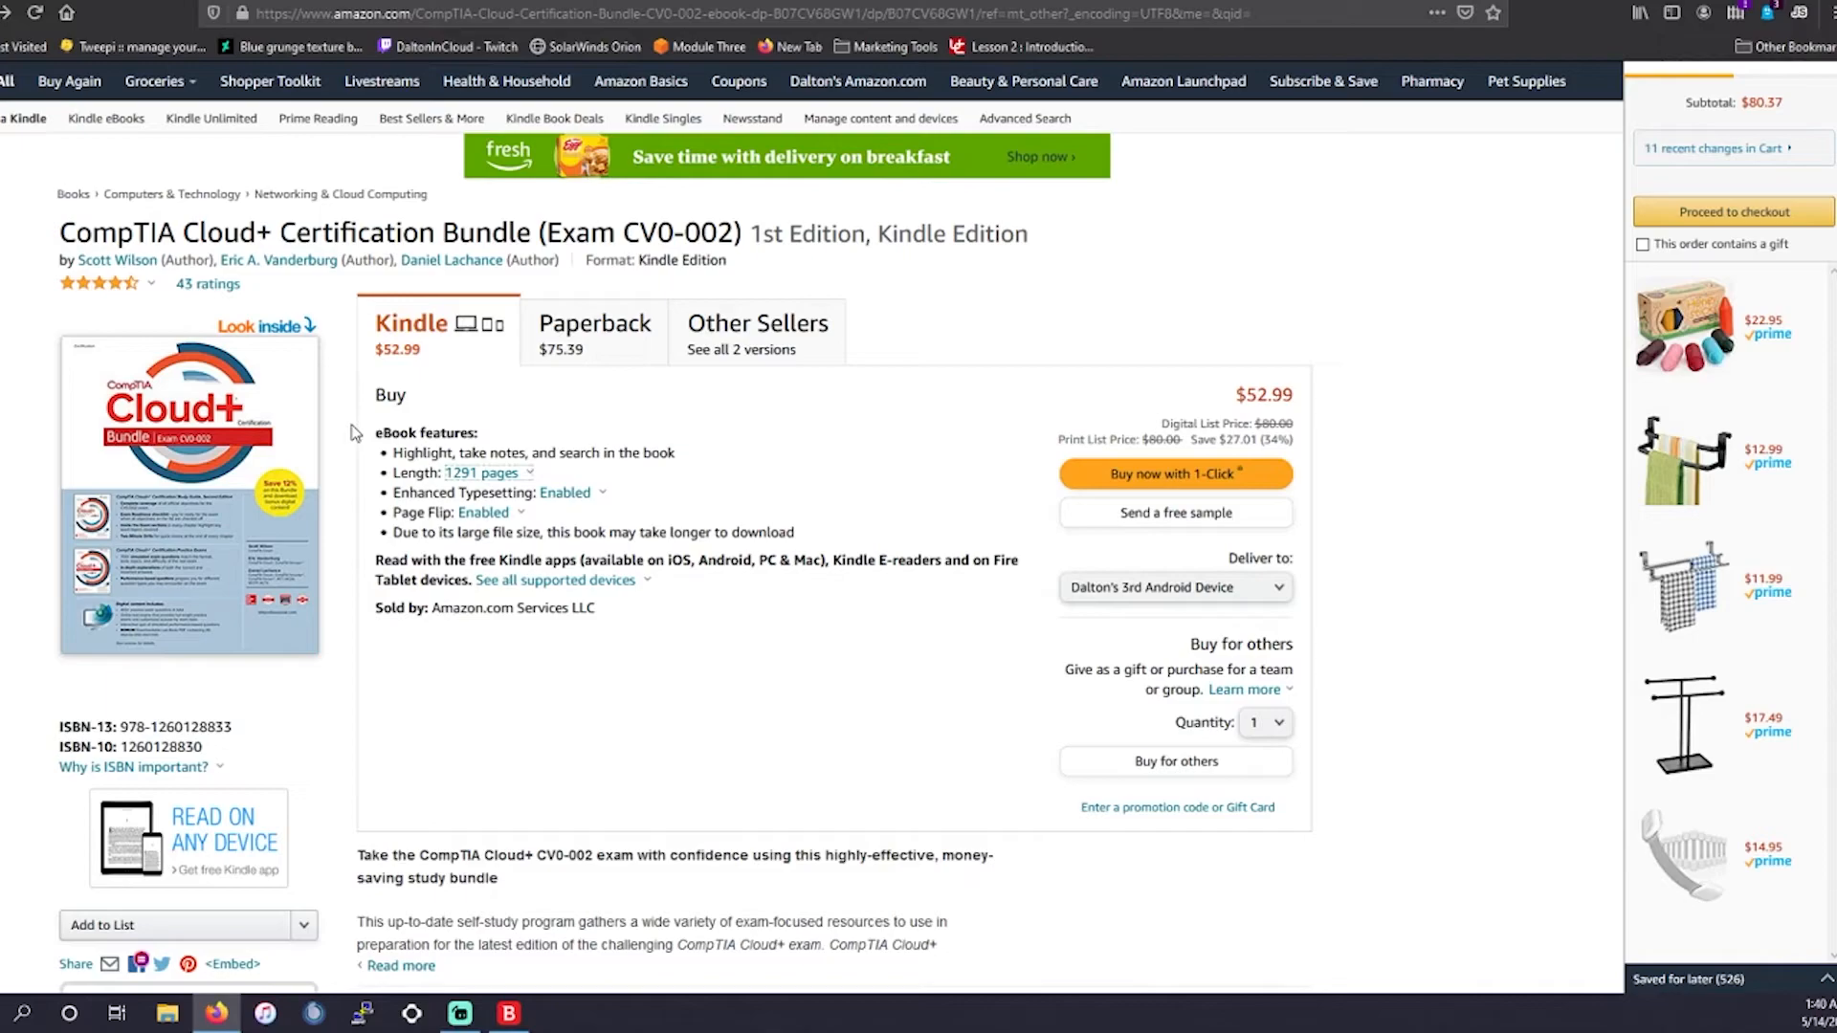
{"action": "mouse_move", "coordinate": [428, 372]}
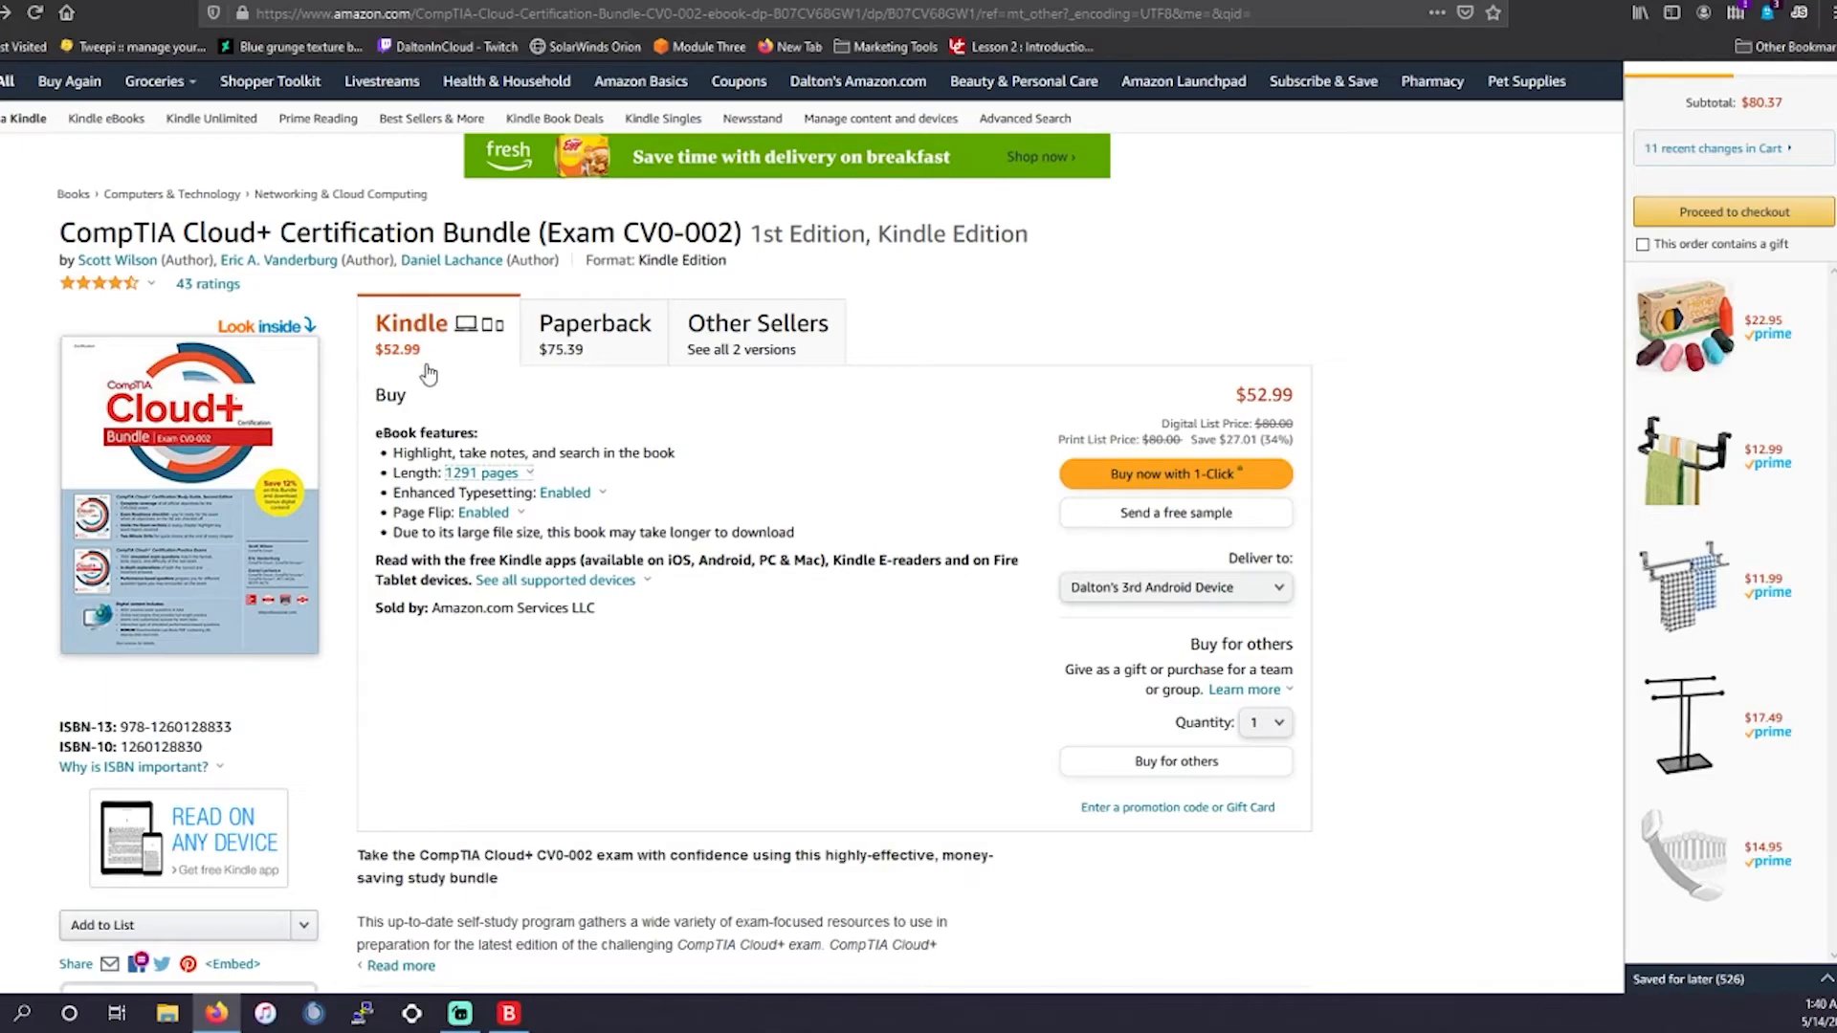
{"action": "mouse_move", "coordinate": [295, 452]}
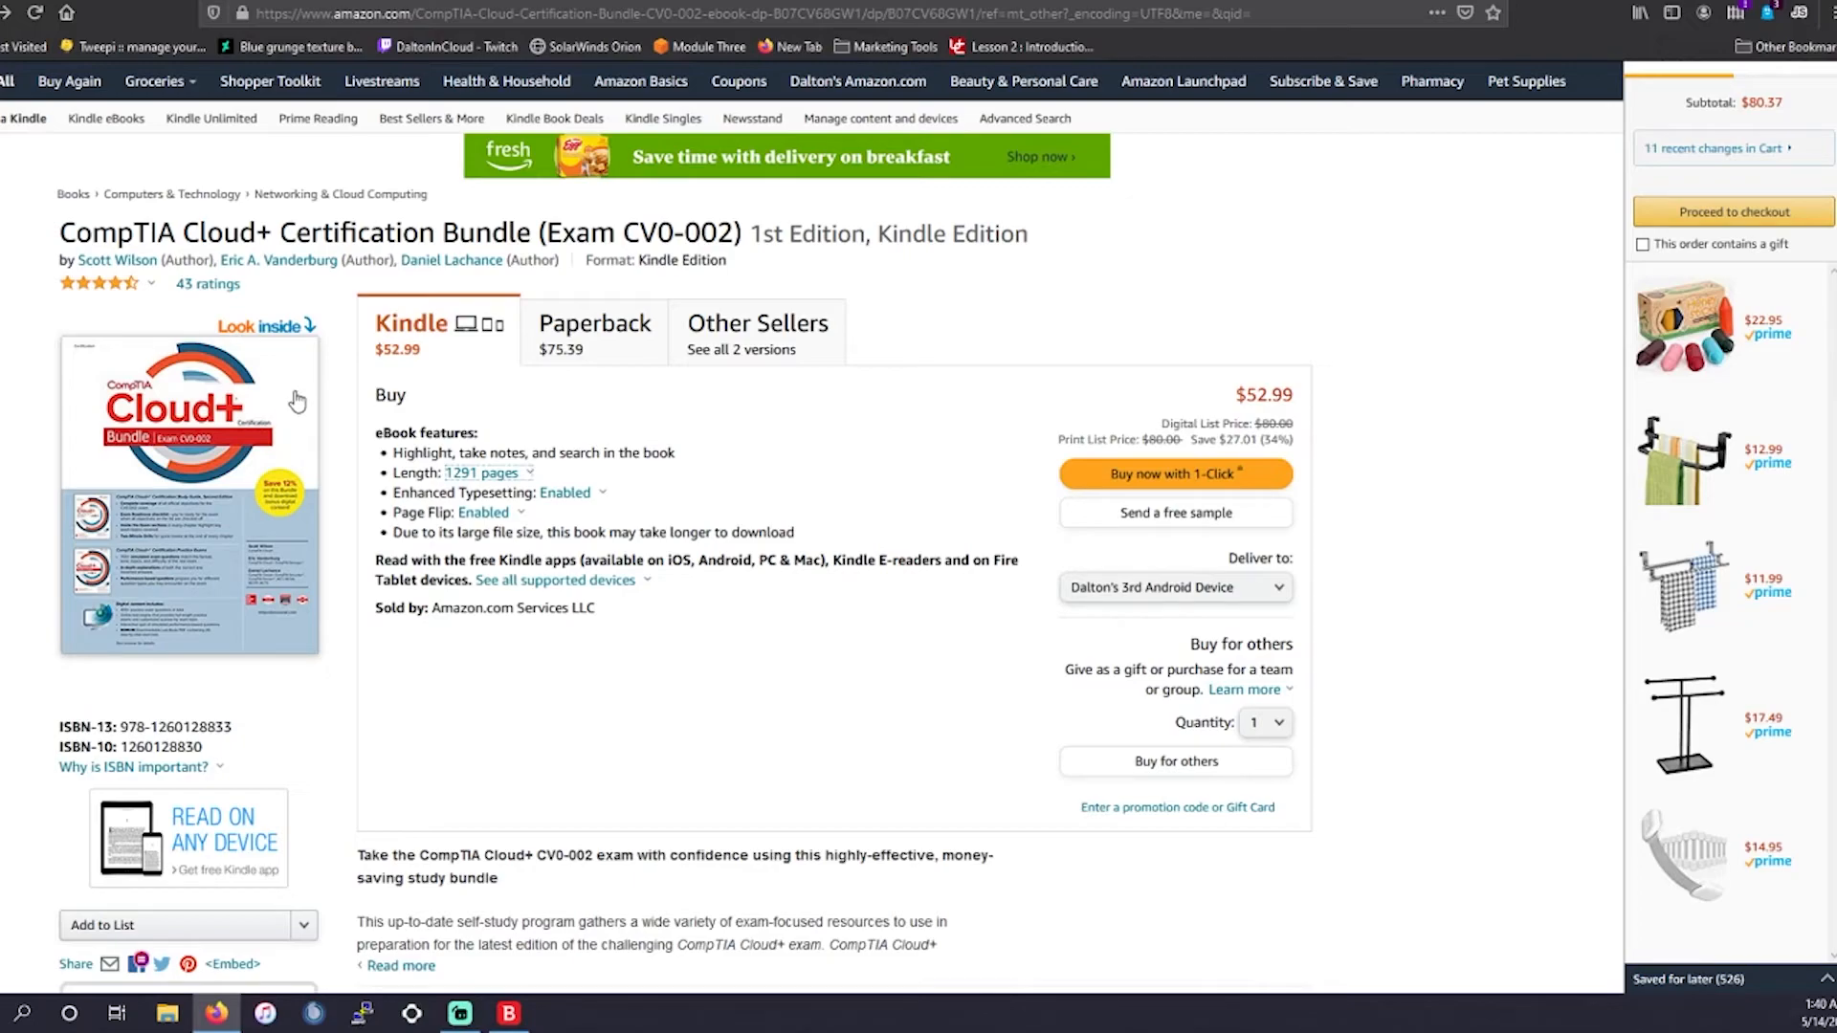
{"action": "mouse_move", "coordinate": [310, 446]}
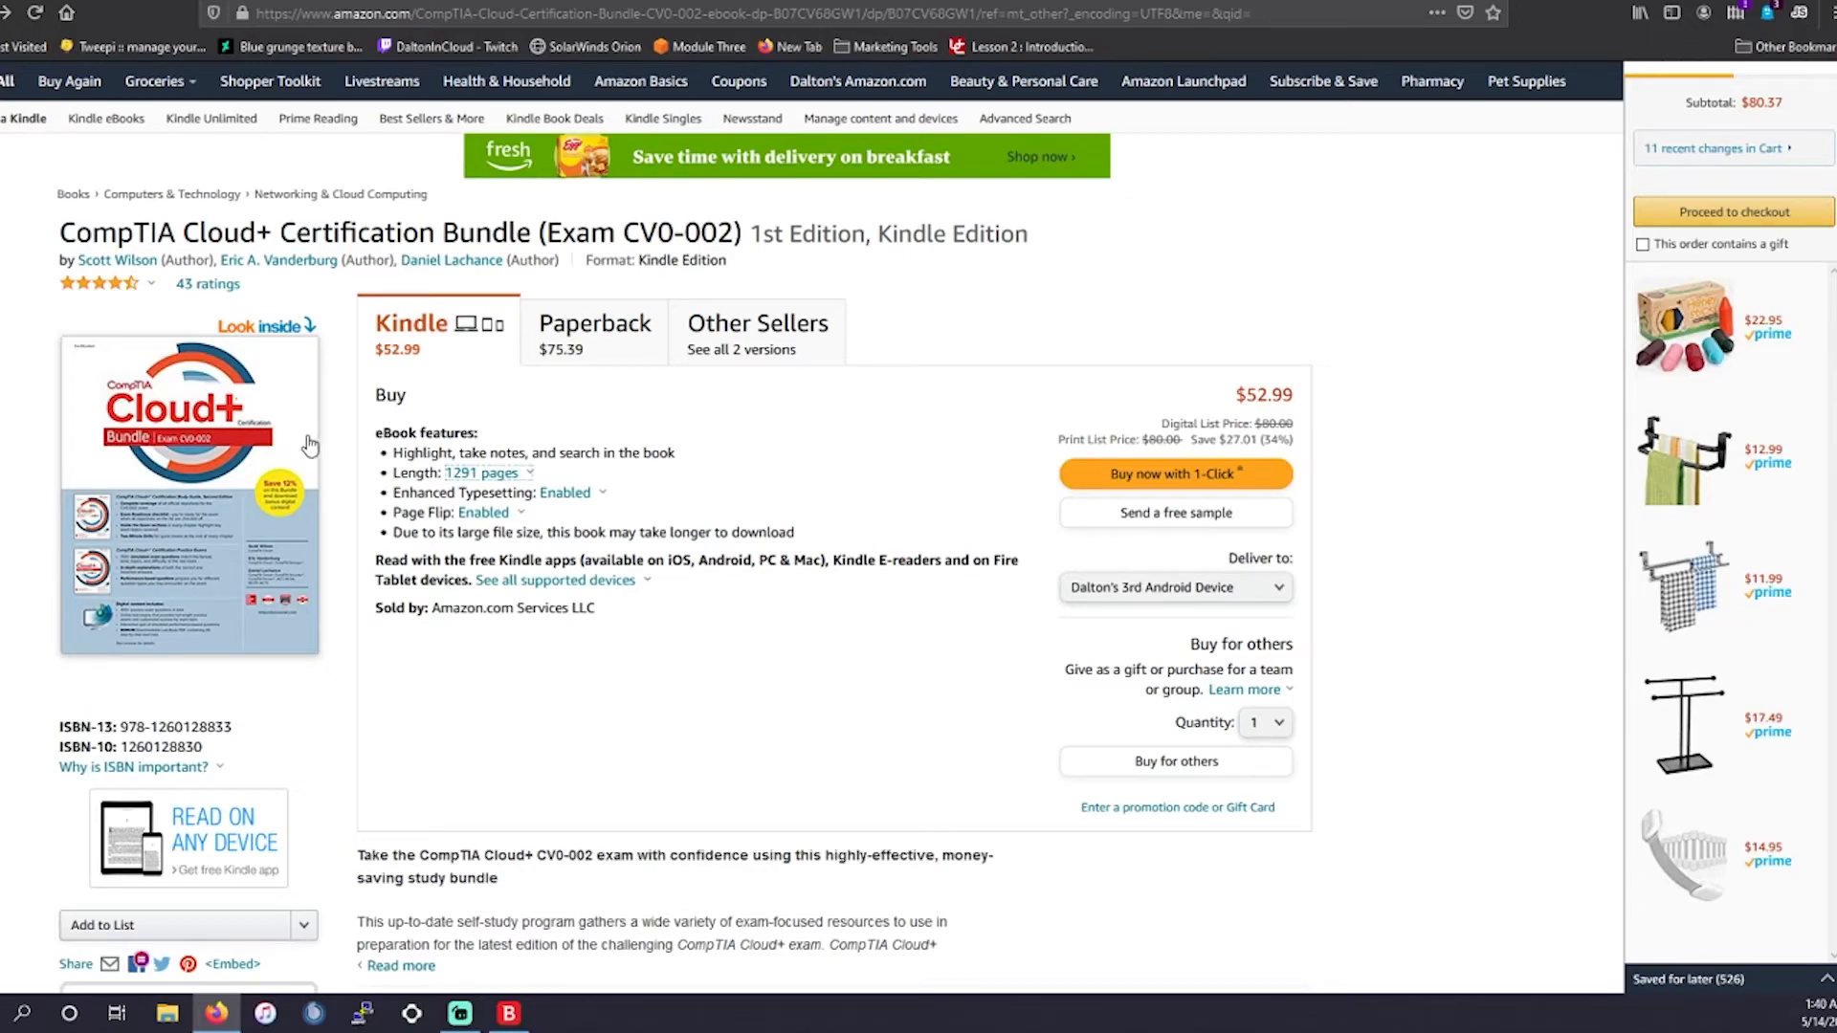
{"action": "mouse_move", "coordinate": [687, 393]}
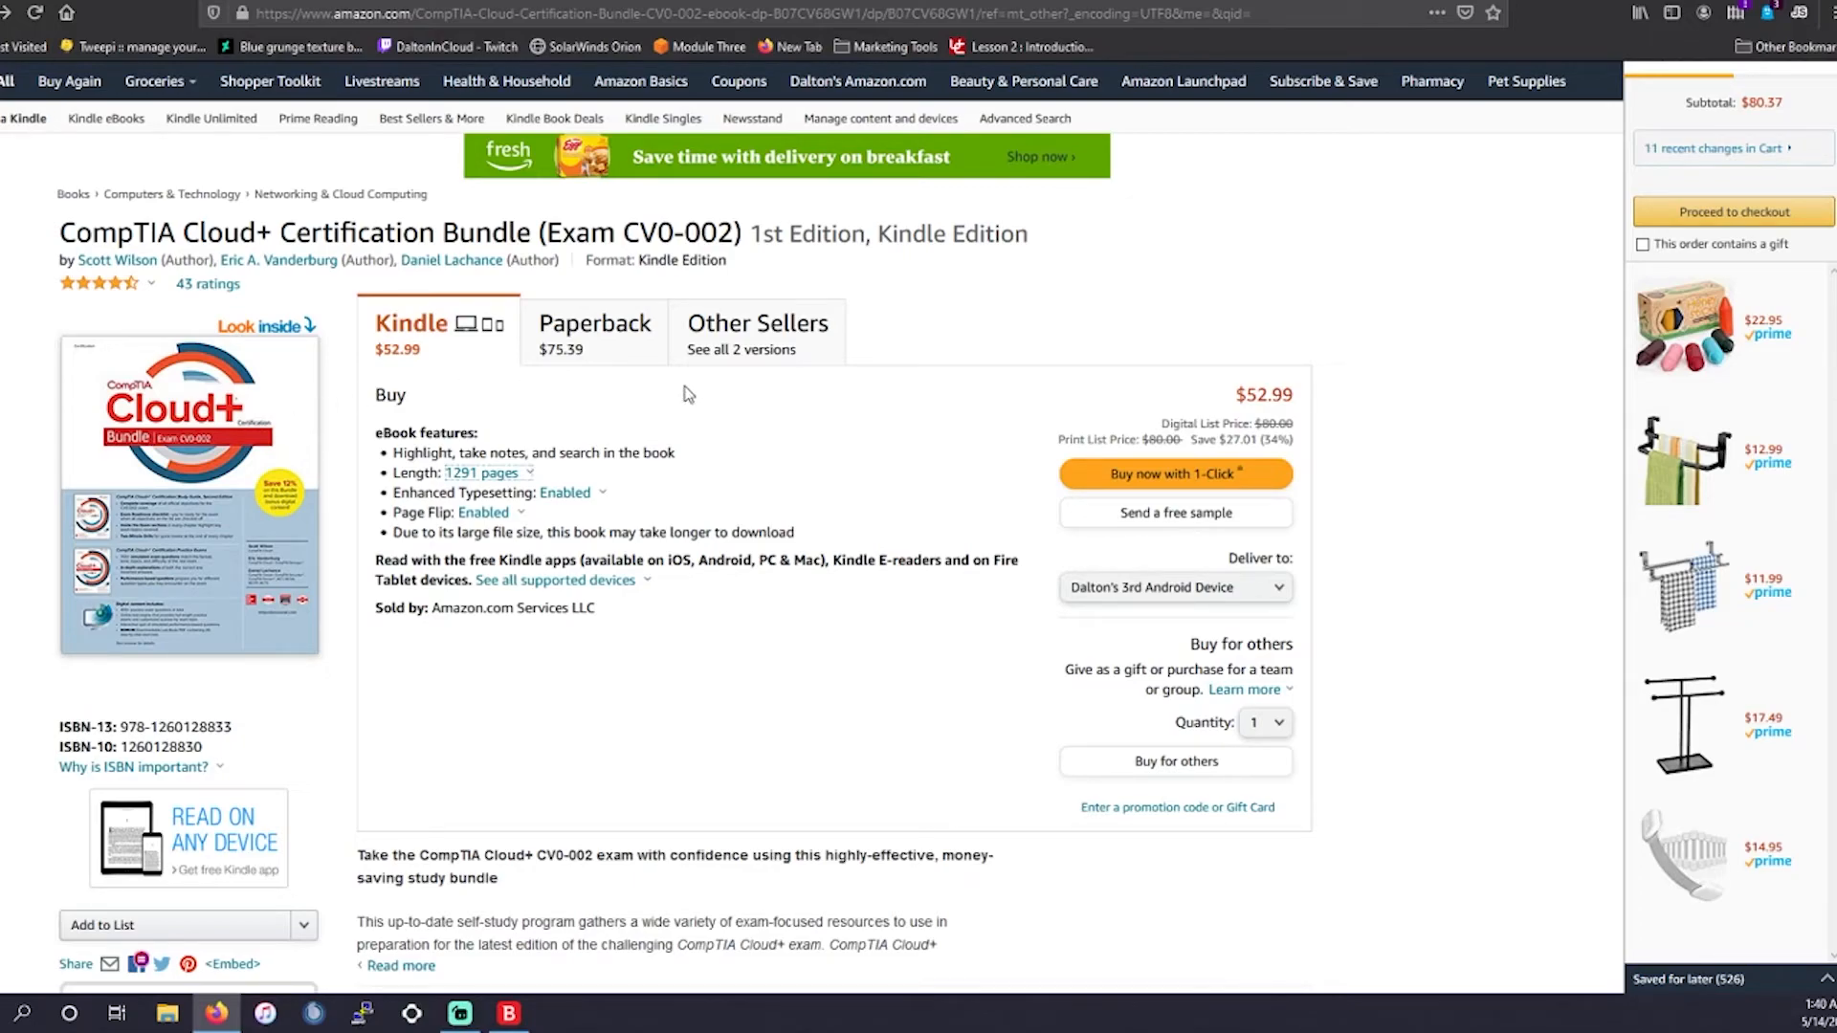
{"action": "mouse_move", "coordinate": [361, 506]}
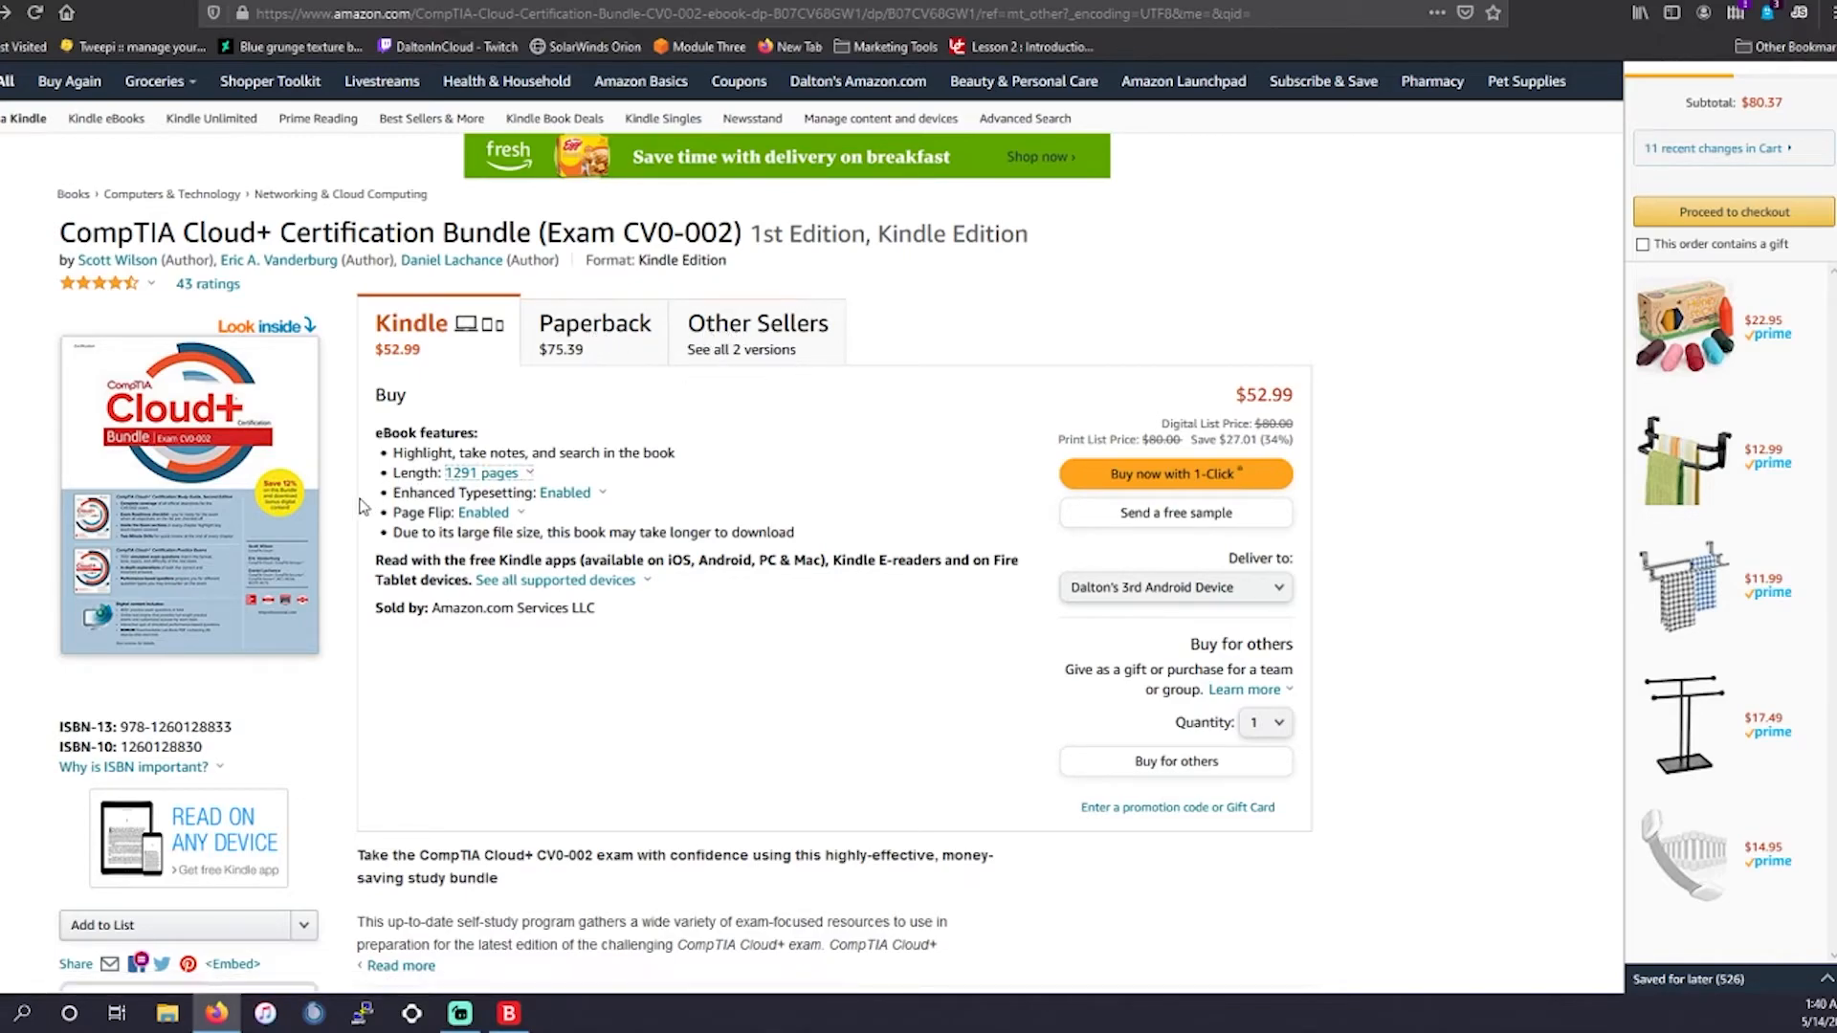
{"action": "mouse_move", "coordinate": [712, 323]}
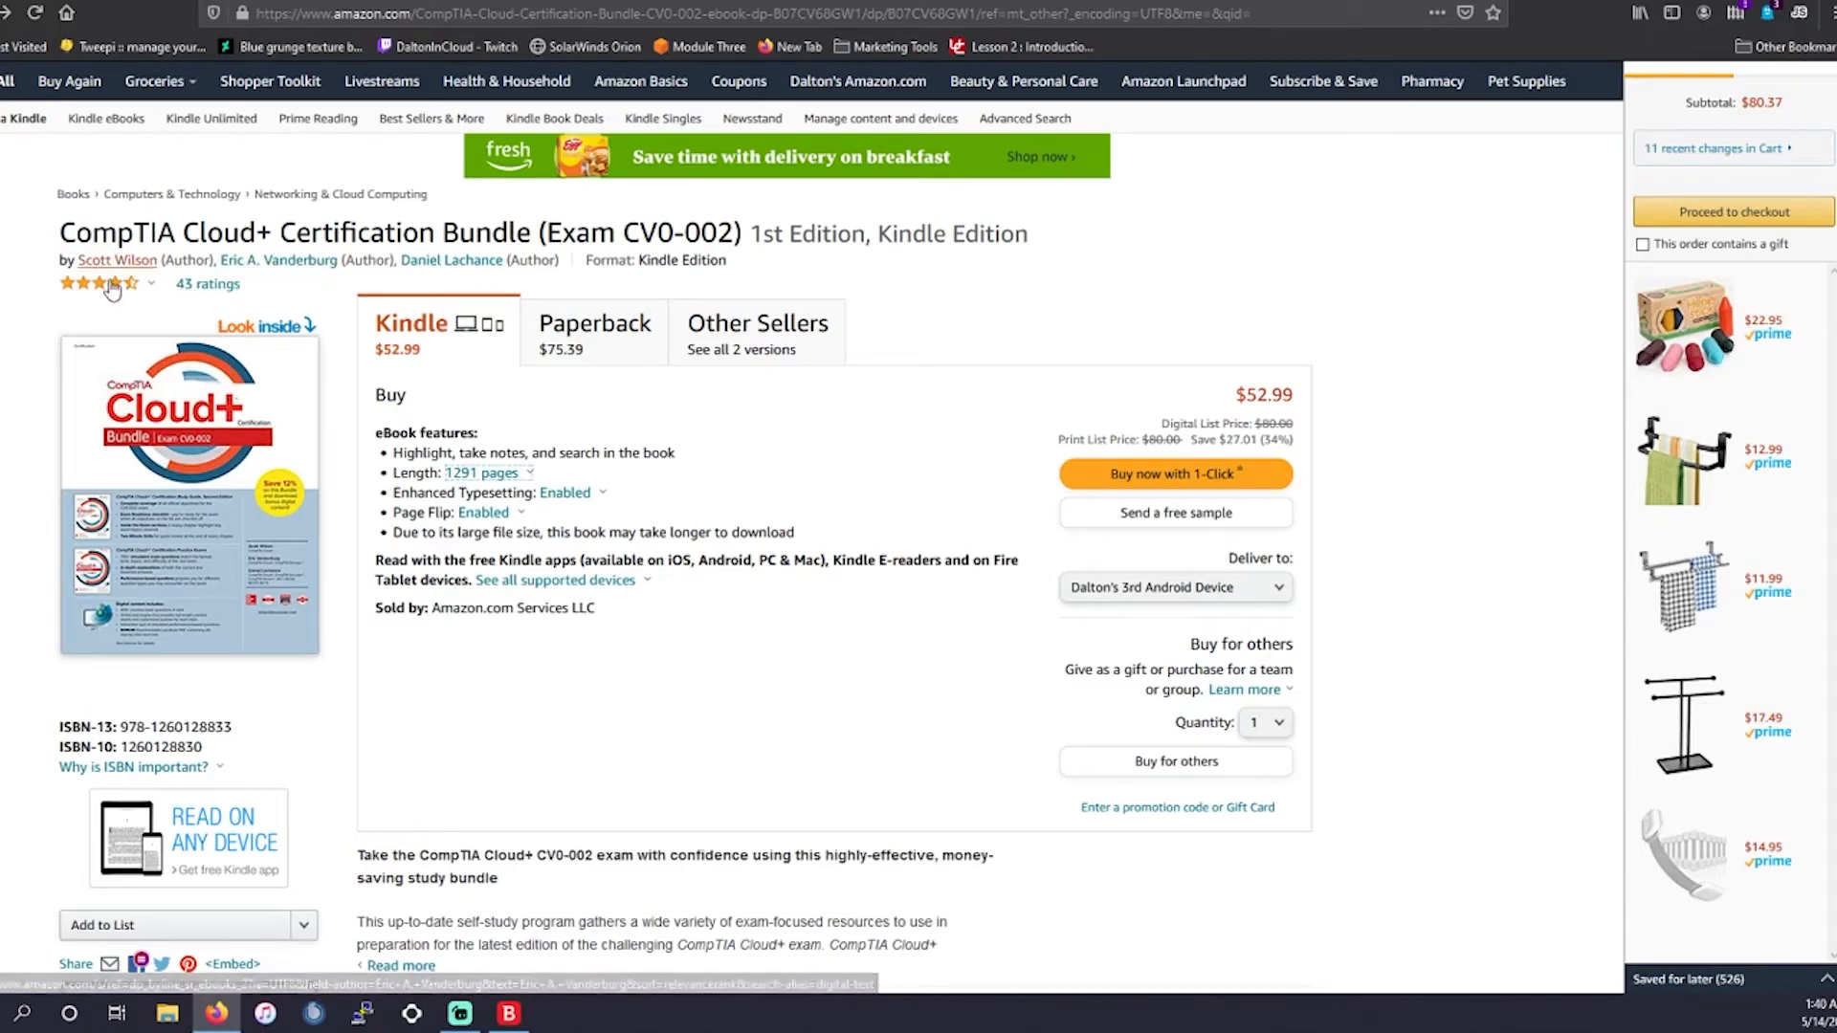
{"action": "mouse_move", "coordinate": [115, 260]}
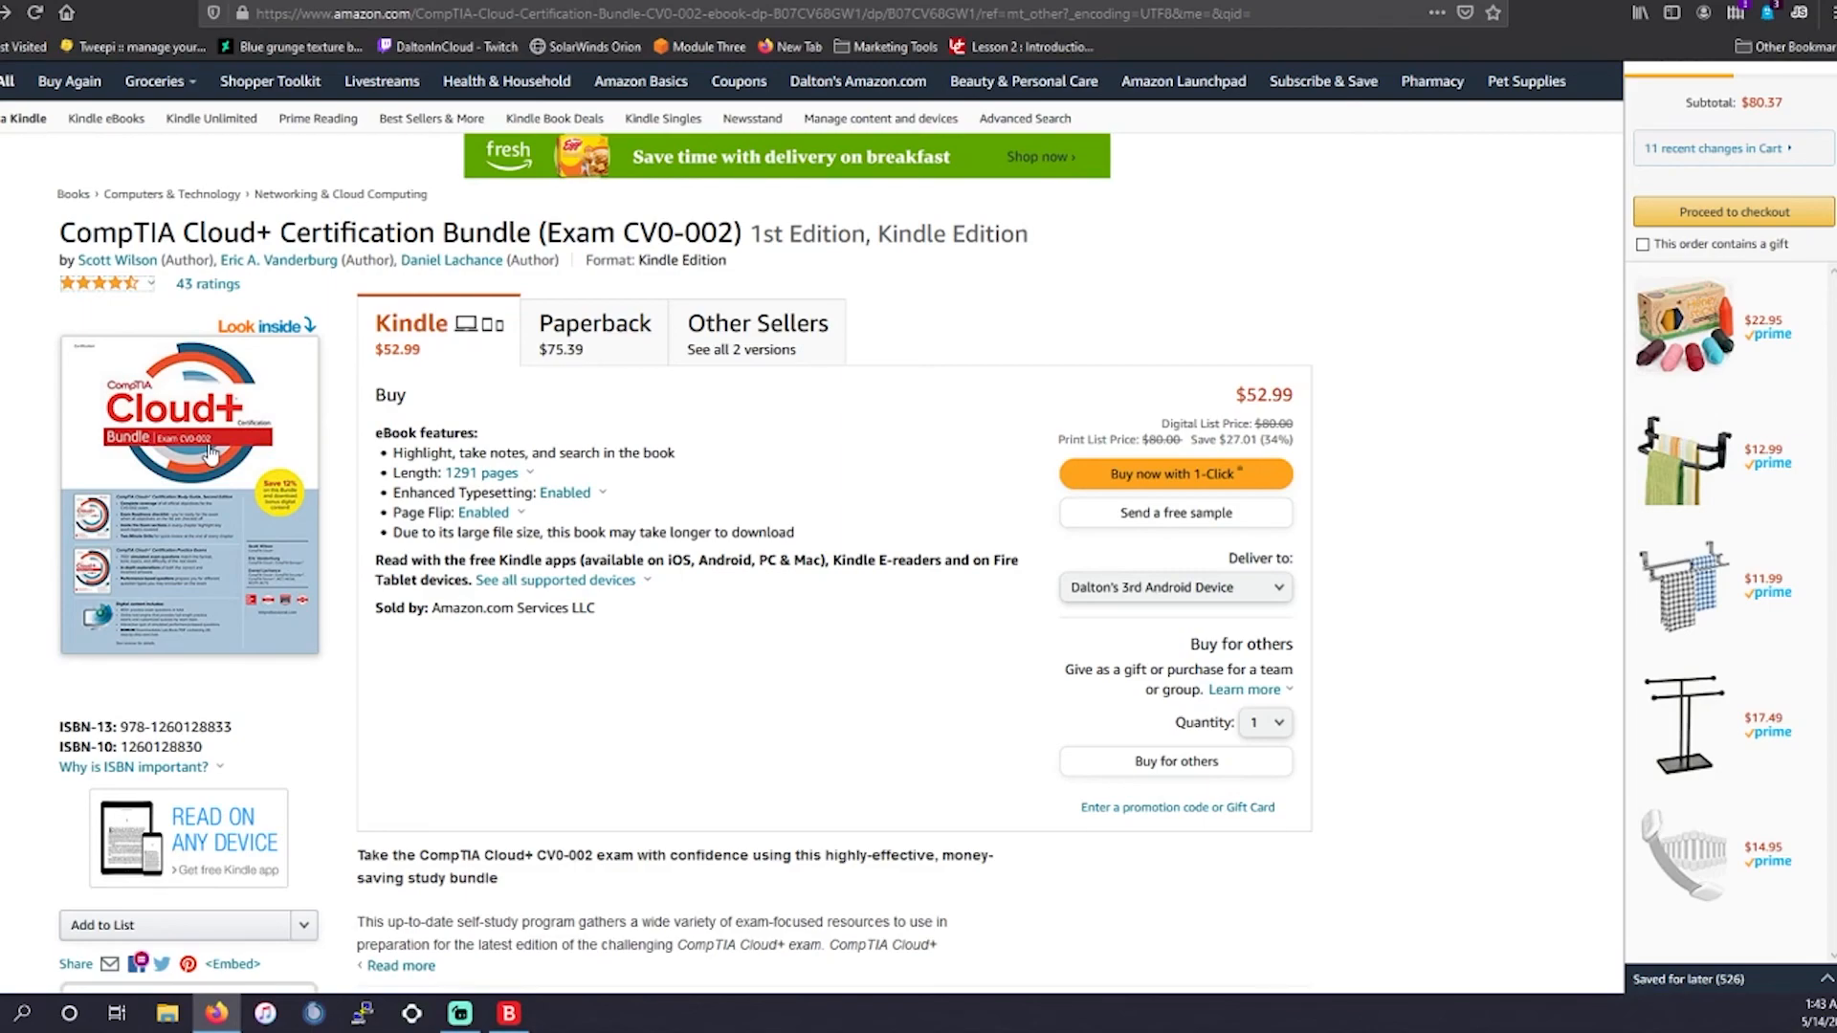
{"action": "mouse_move", "coordinate": [6, 390]}
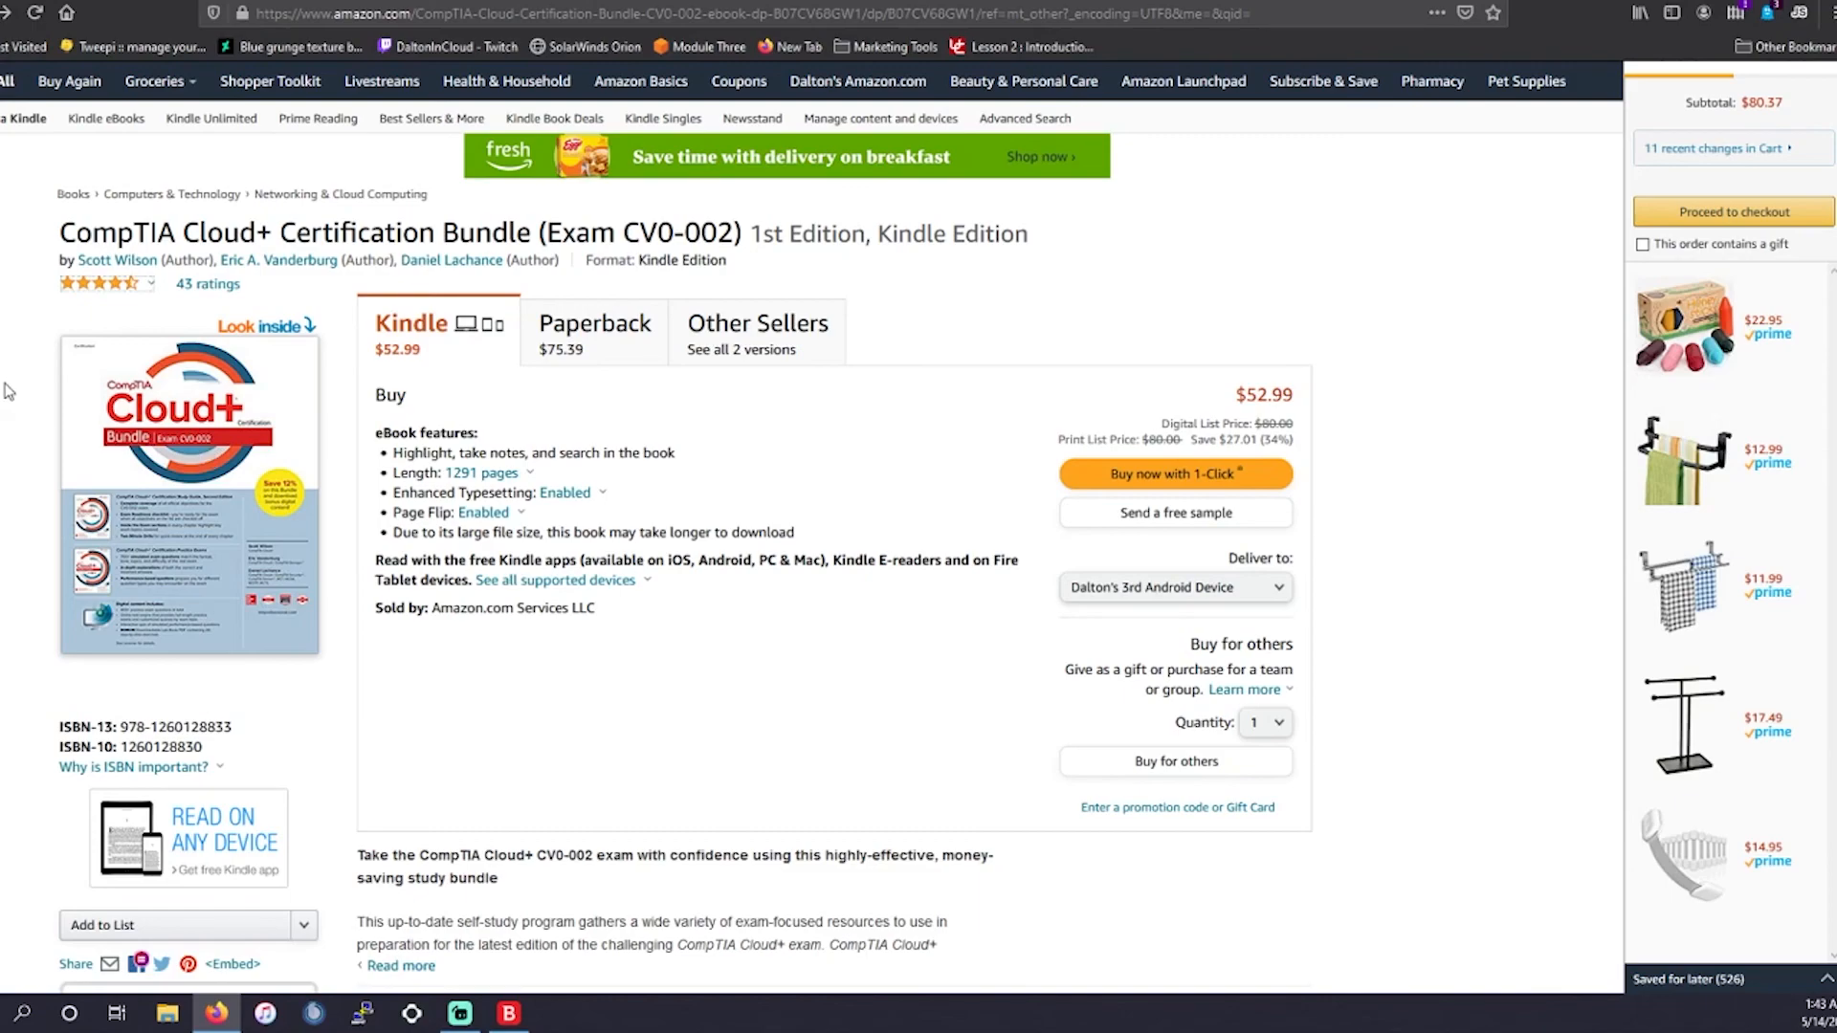